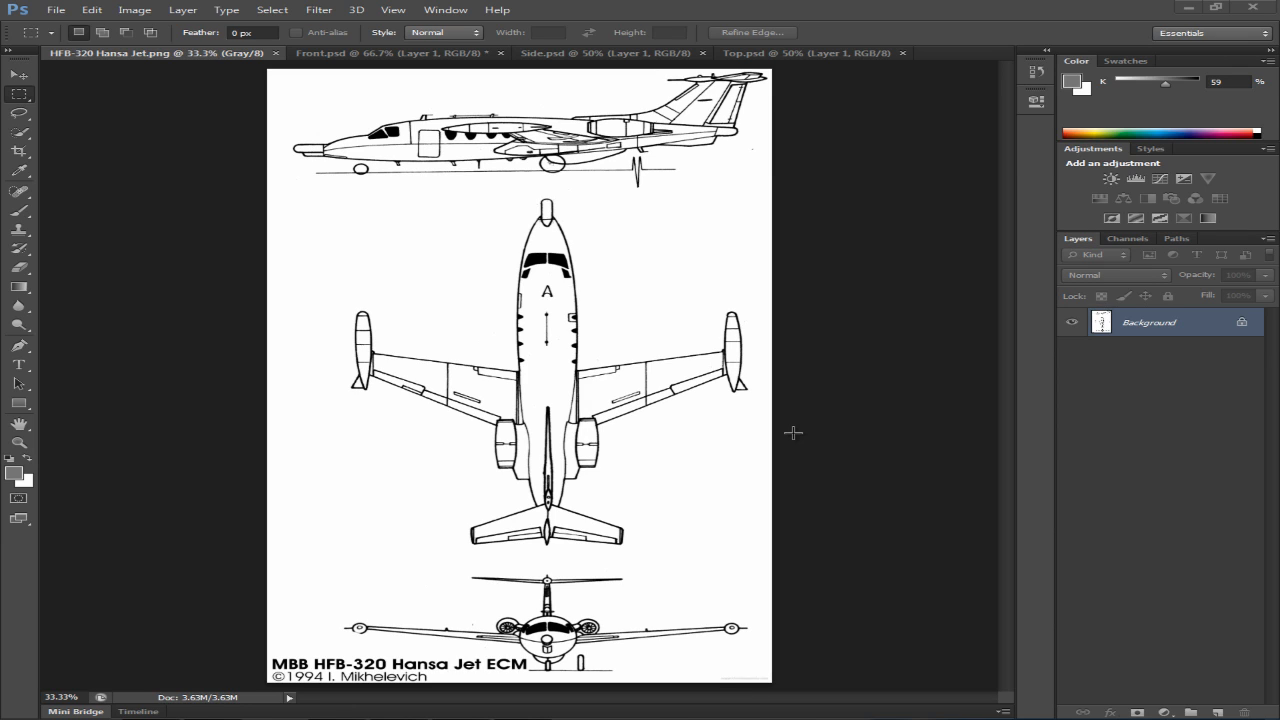
pyautogui.moveTo(312, 92)
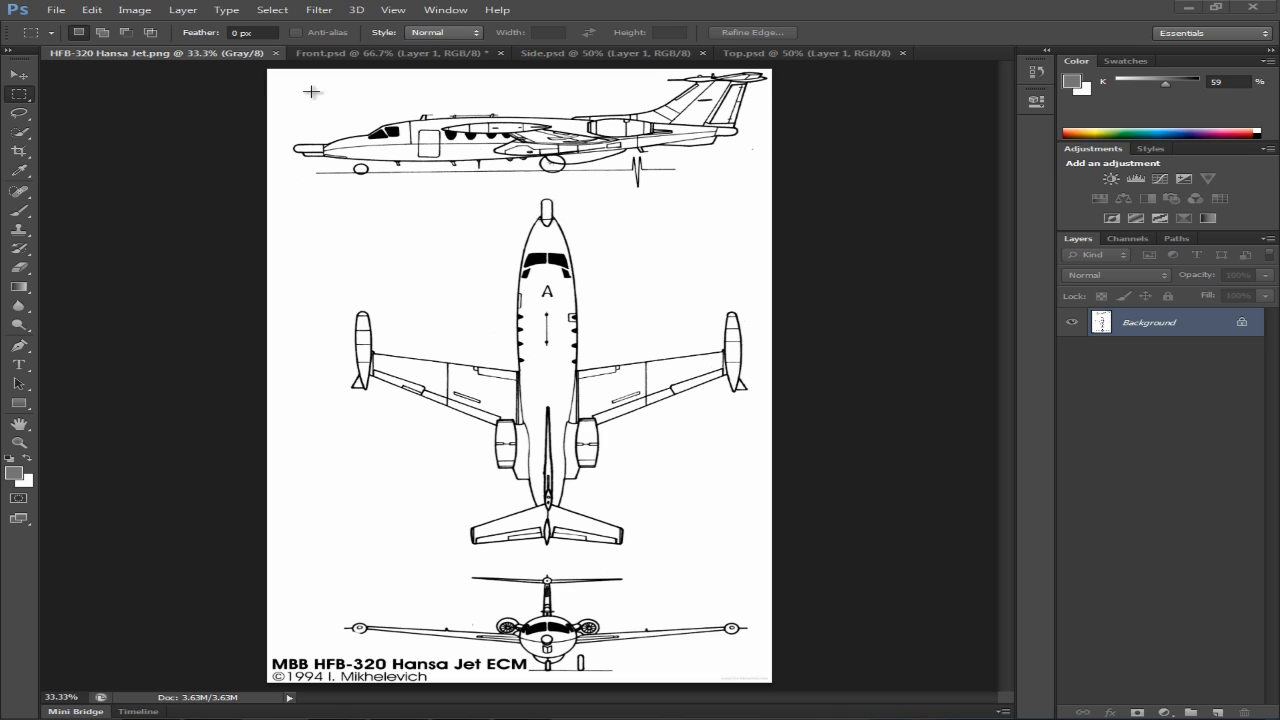
pyautogui.moveTo(670, 112)
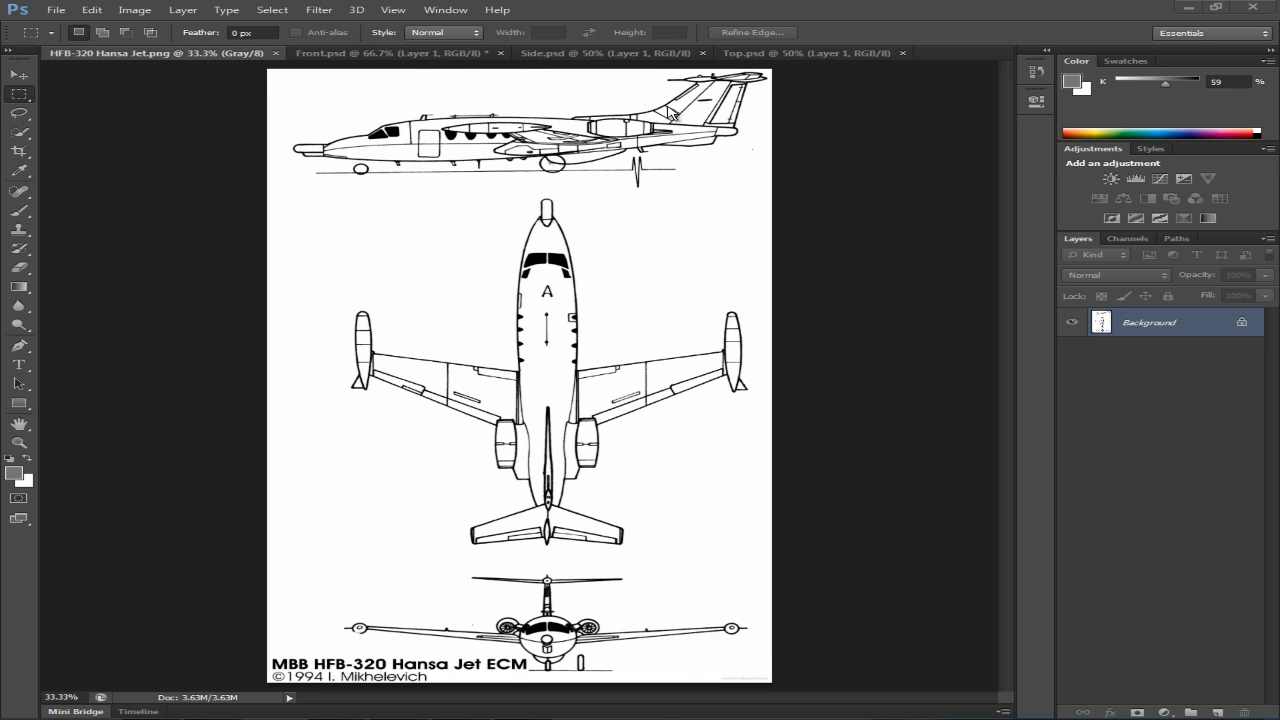
pyautogui.moveTo(188, 300)
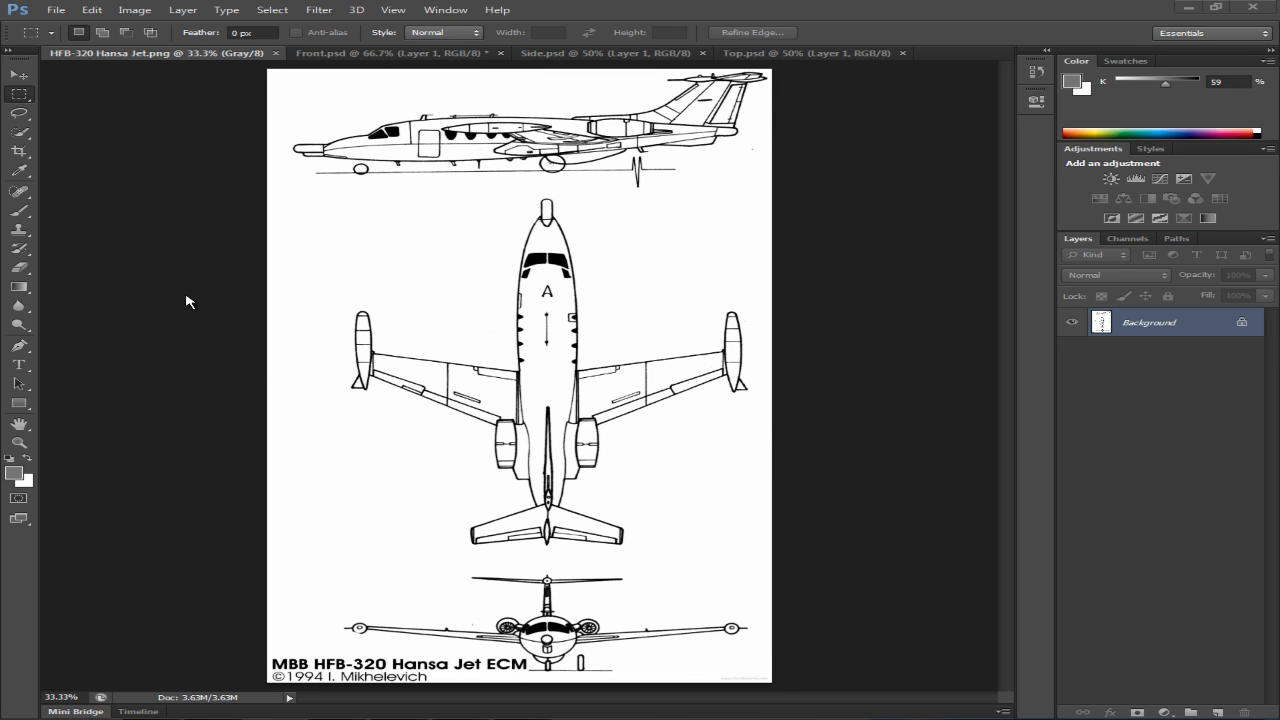
pyautogui.moveTo(836, 248)
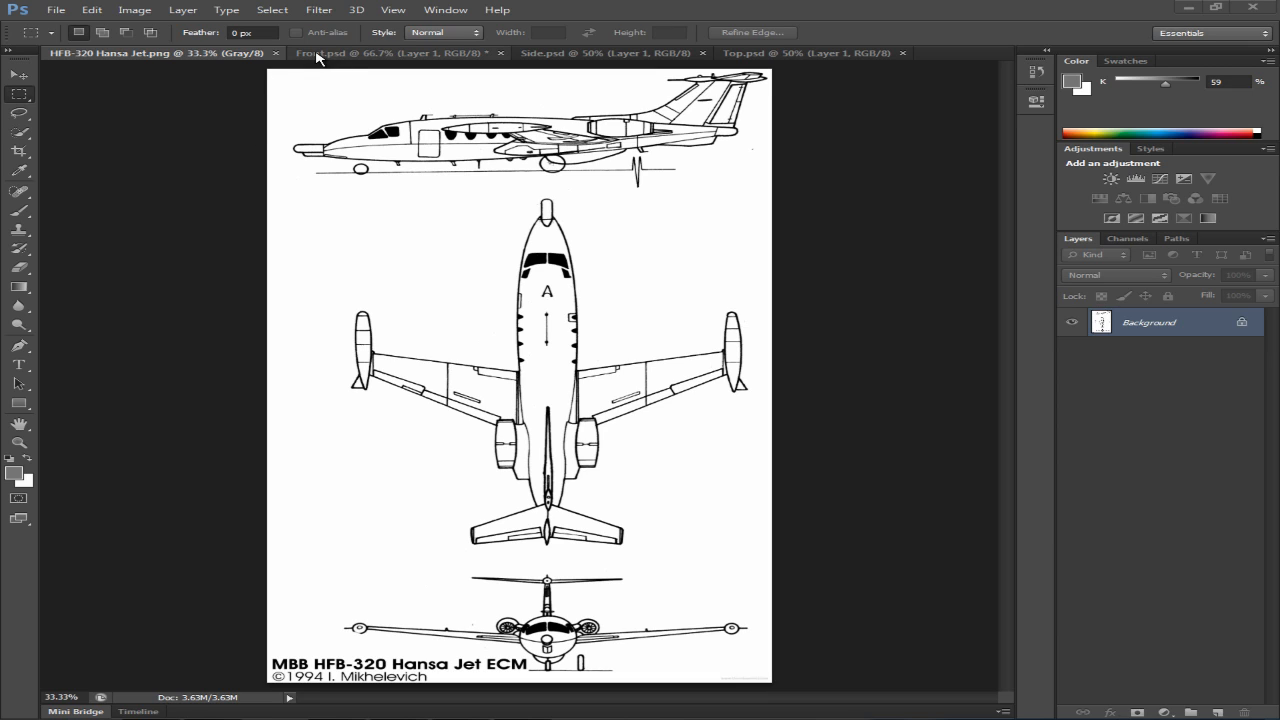
pyautogui.moveTo(392, 276)
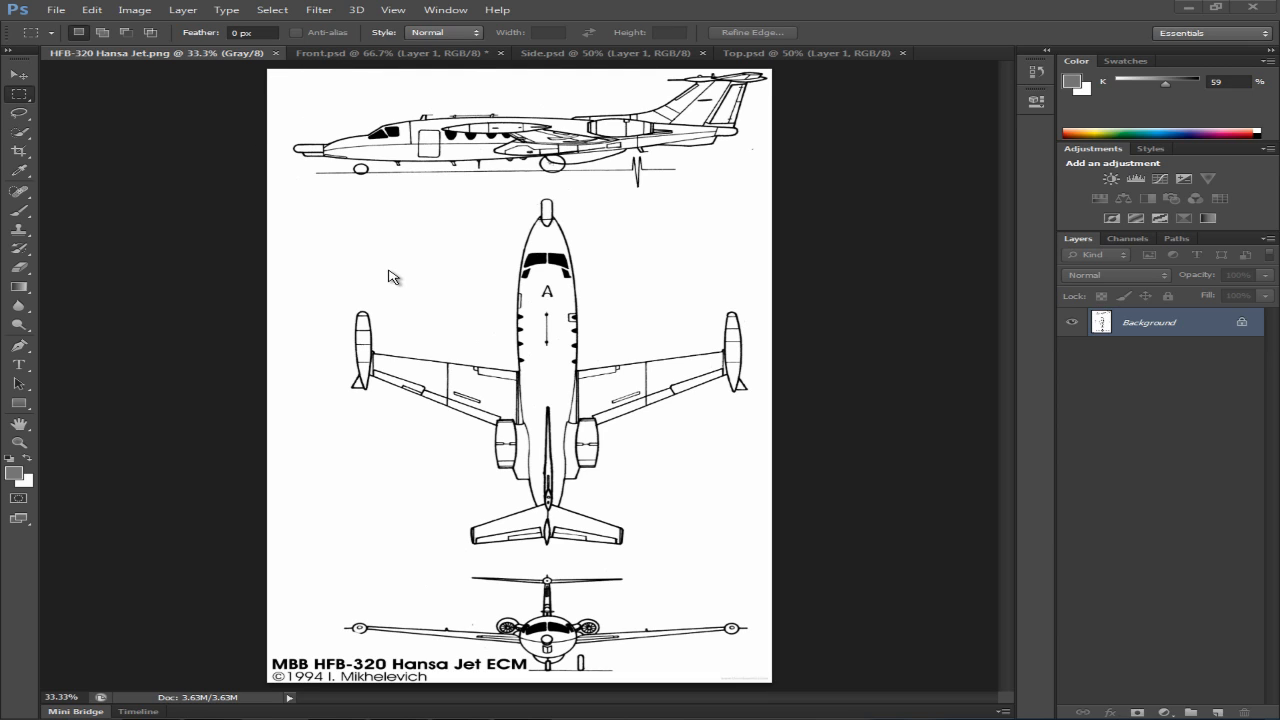
pyautogui.moveTo(840, 402)
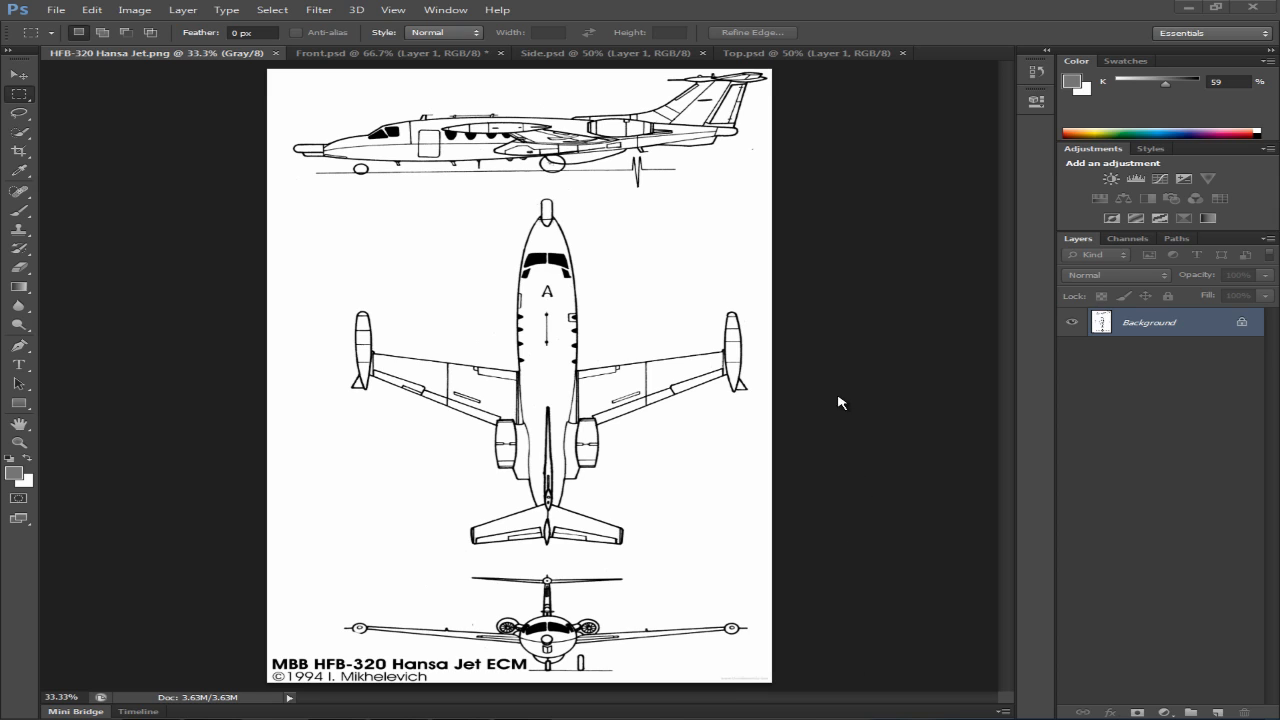
# Compare the blue Front view with the Top view and original PNG, ending on Front.psd.
pyautogui.click(390, 52)
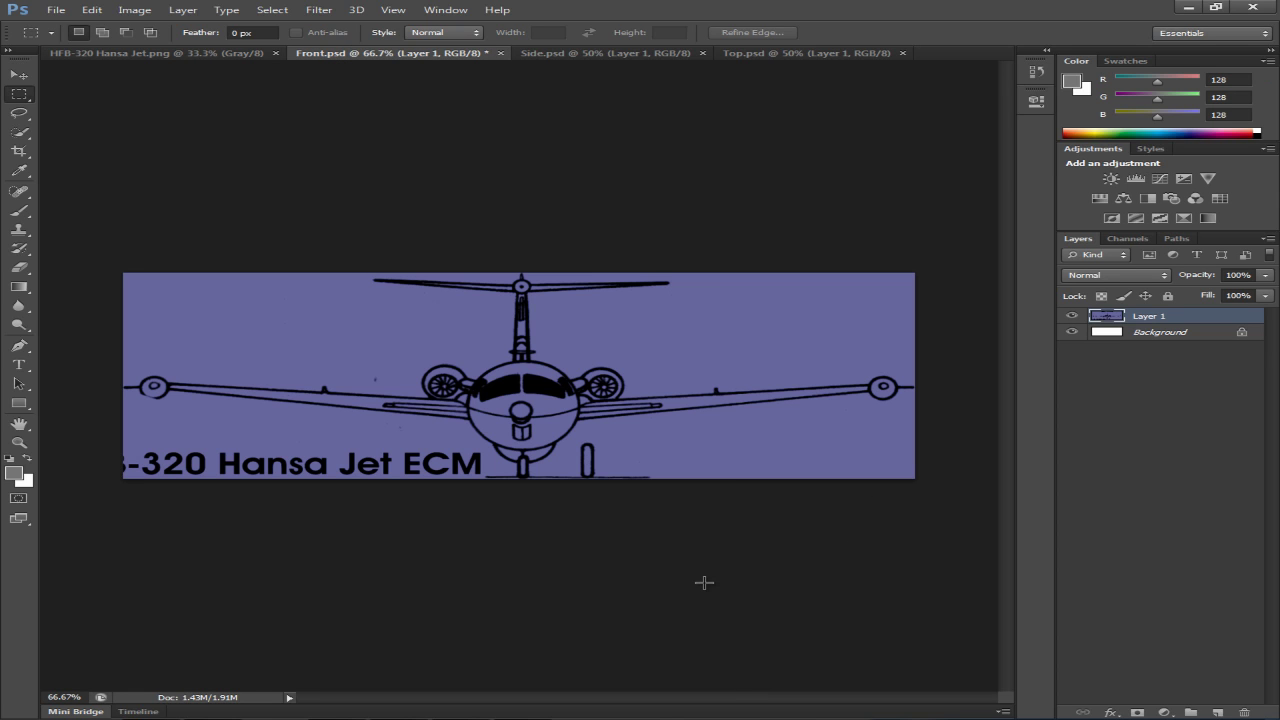
pyautogui.moveTo(576, 52)
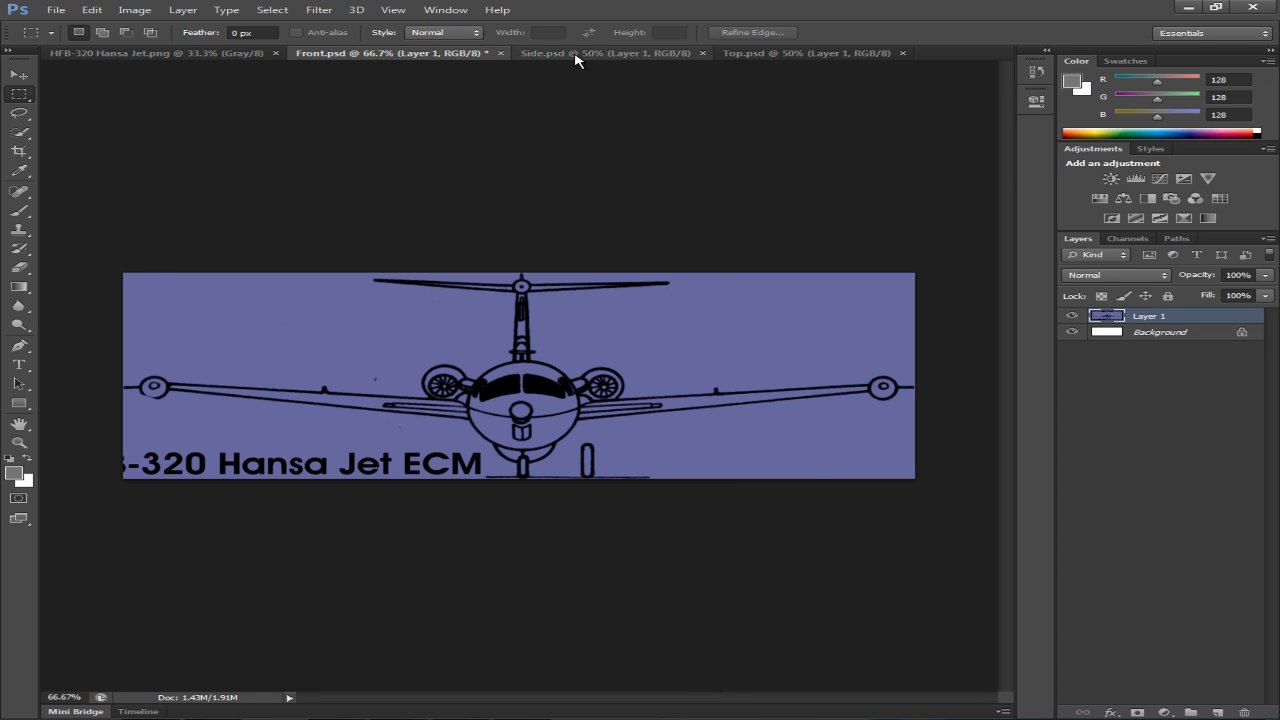
pyautogui.click(804, 52)
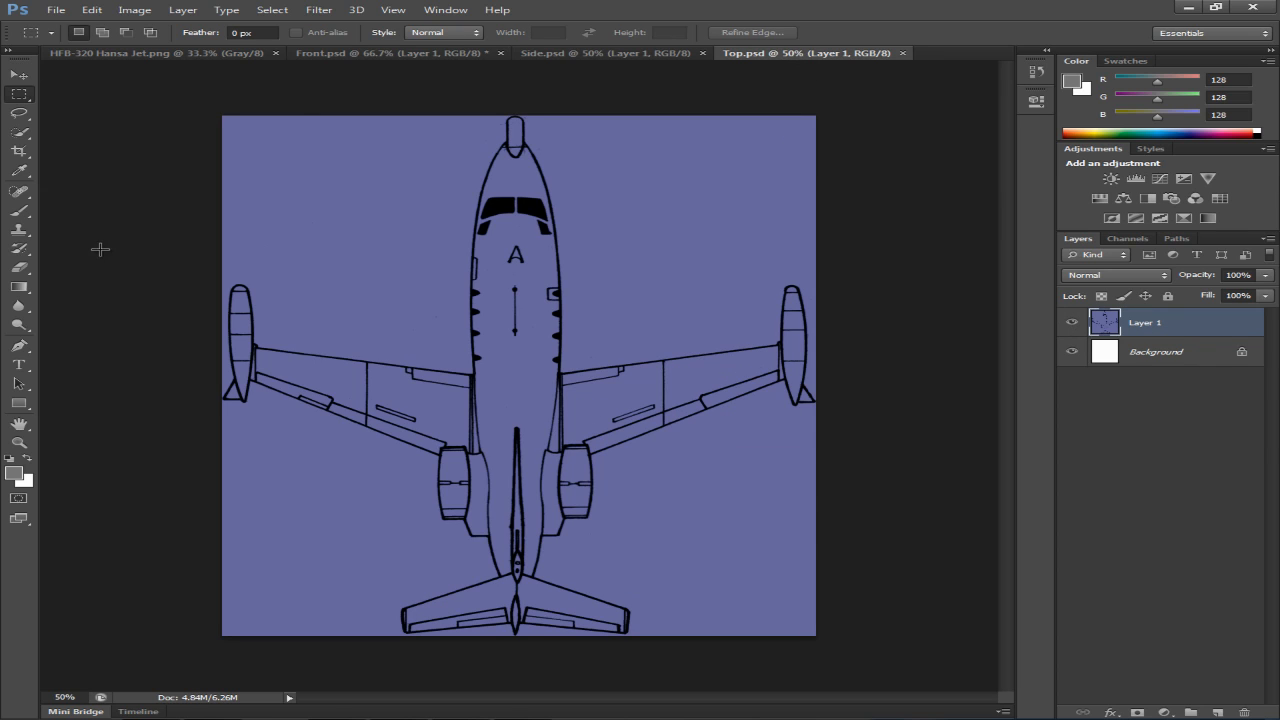
pyautogui.click(390, 52)
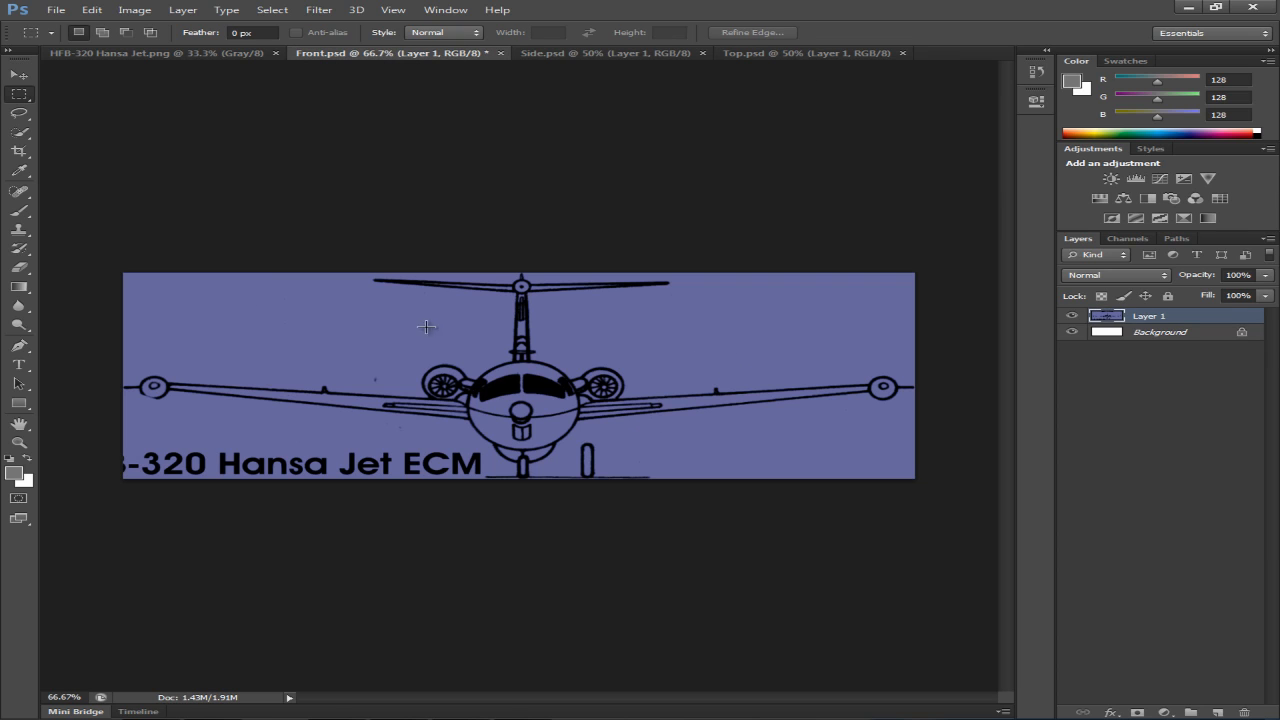
pyautogui.moveTo(316, 332)
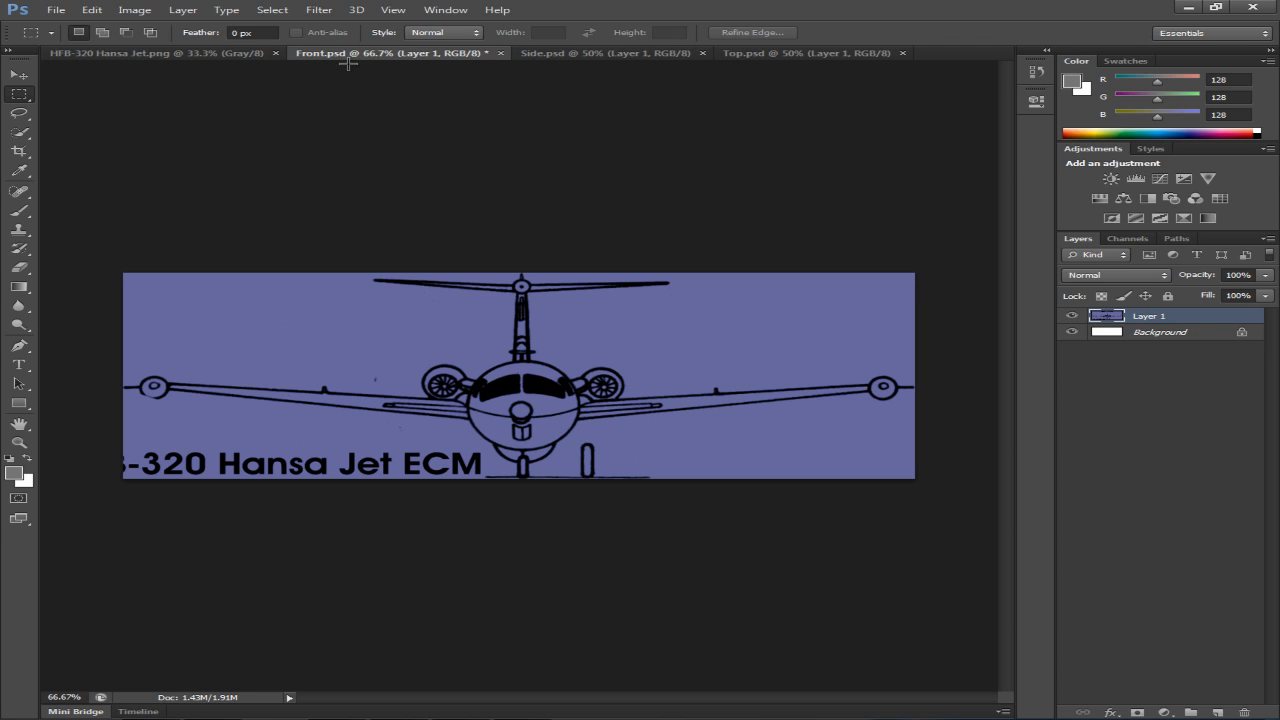
pyautogui.click(150, 52)
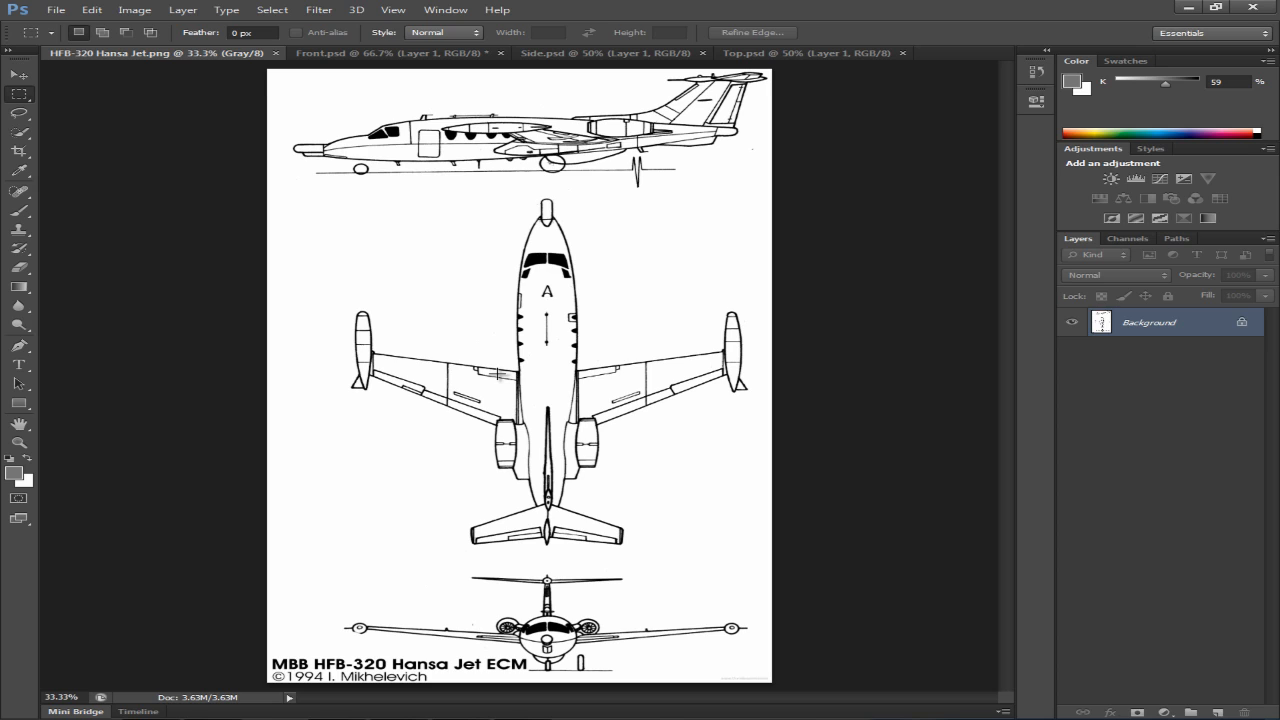
pyautogui.click(390, 52)
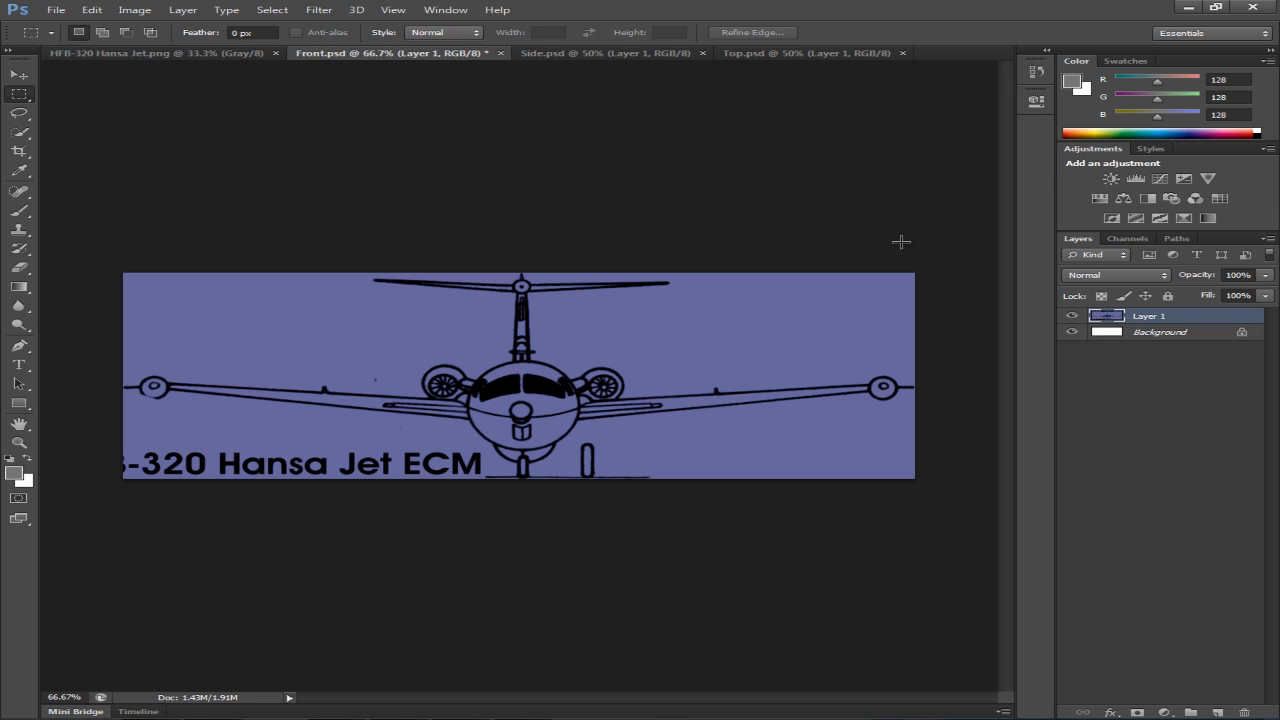
pyautogui.moveTo(980, 306)
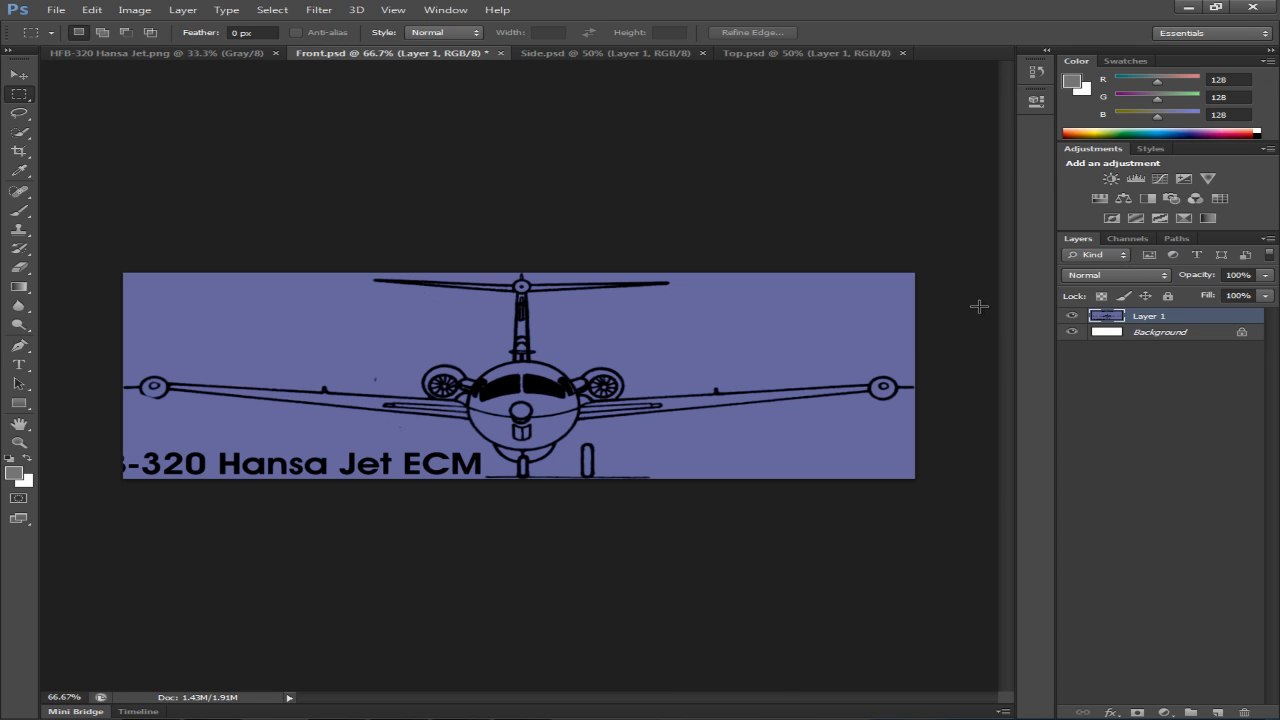
pyautogui.moveTo(152, 200)
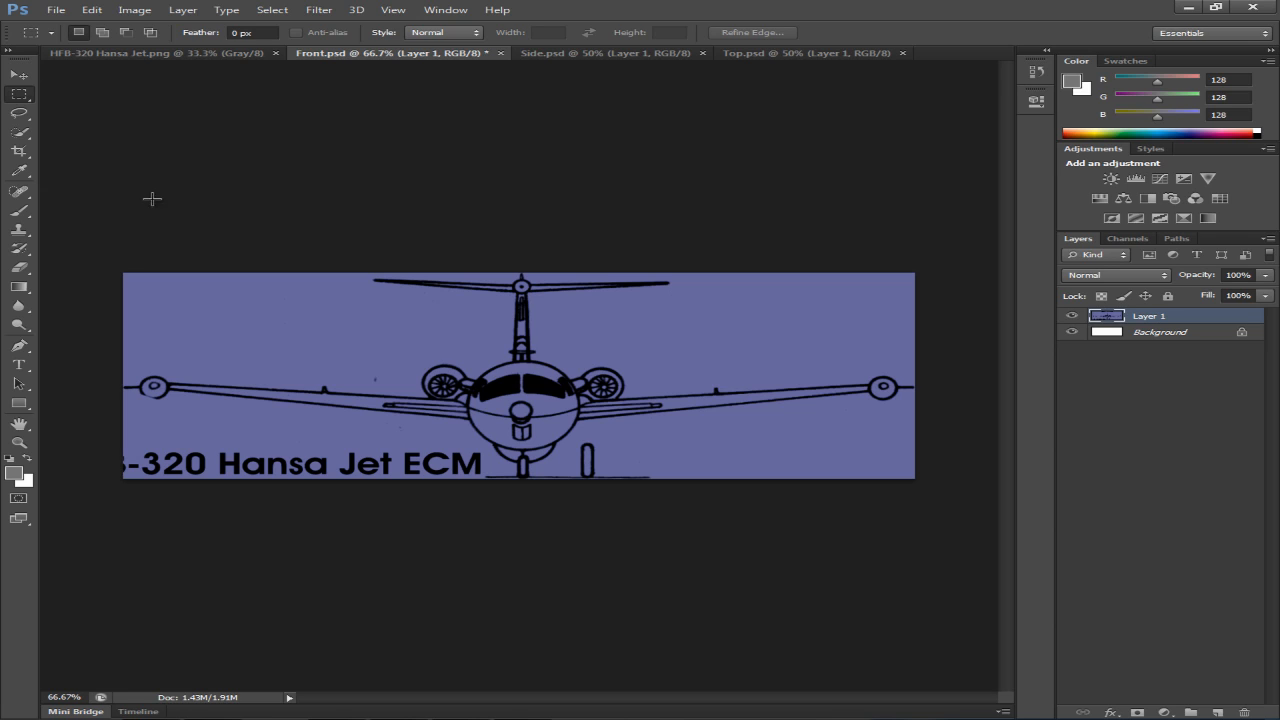
pyautogui.moveTo(944, 336)
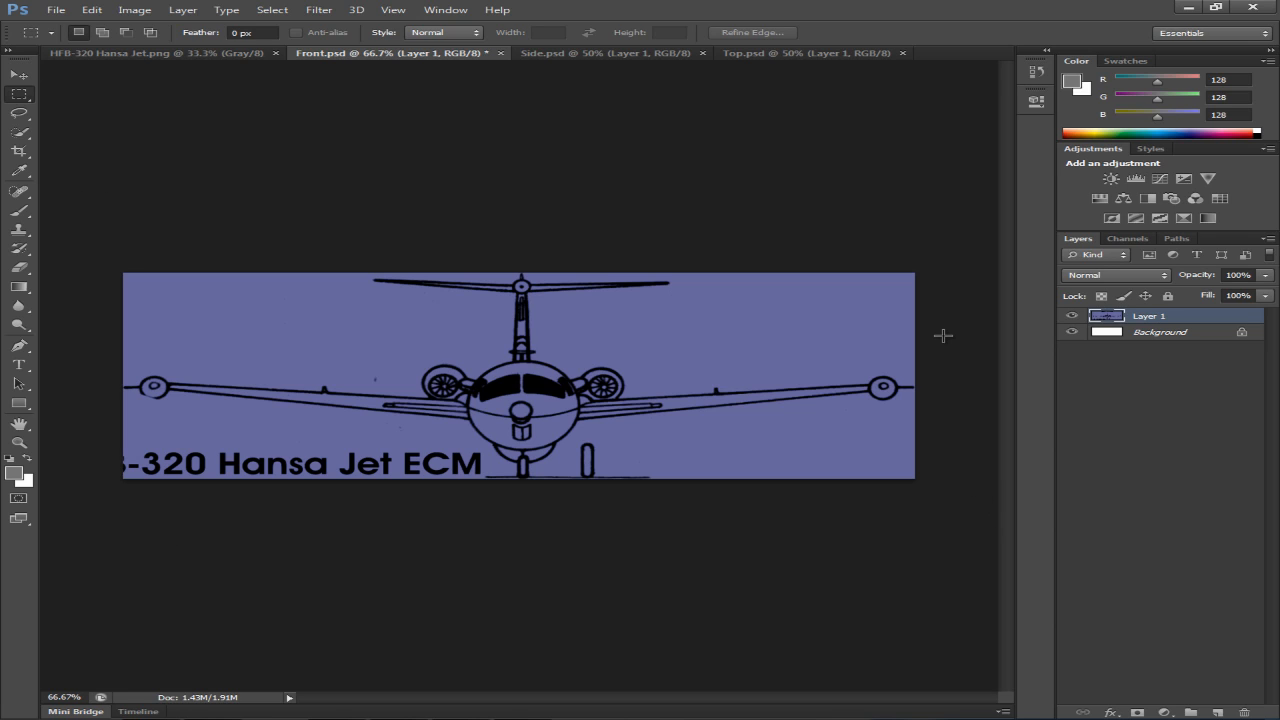
pyautogui.moveTo(708, 390)
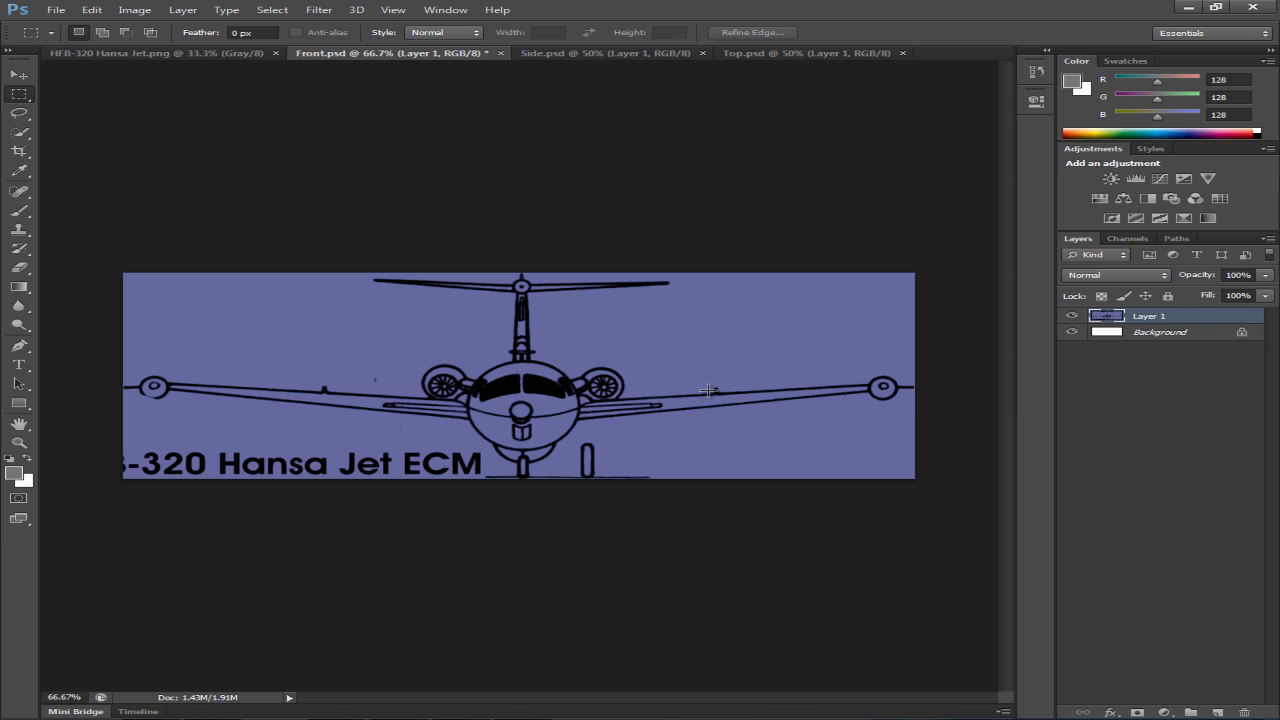
# Switch to the original HFB-320 Hansa Jet.png drawing and pick the Zoom tool.
pyautogui.click(150, 52)
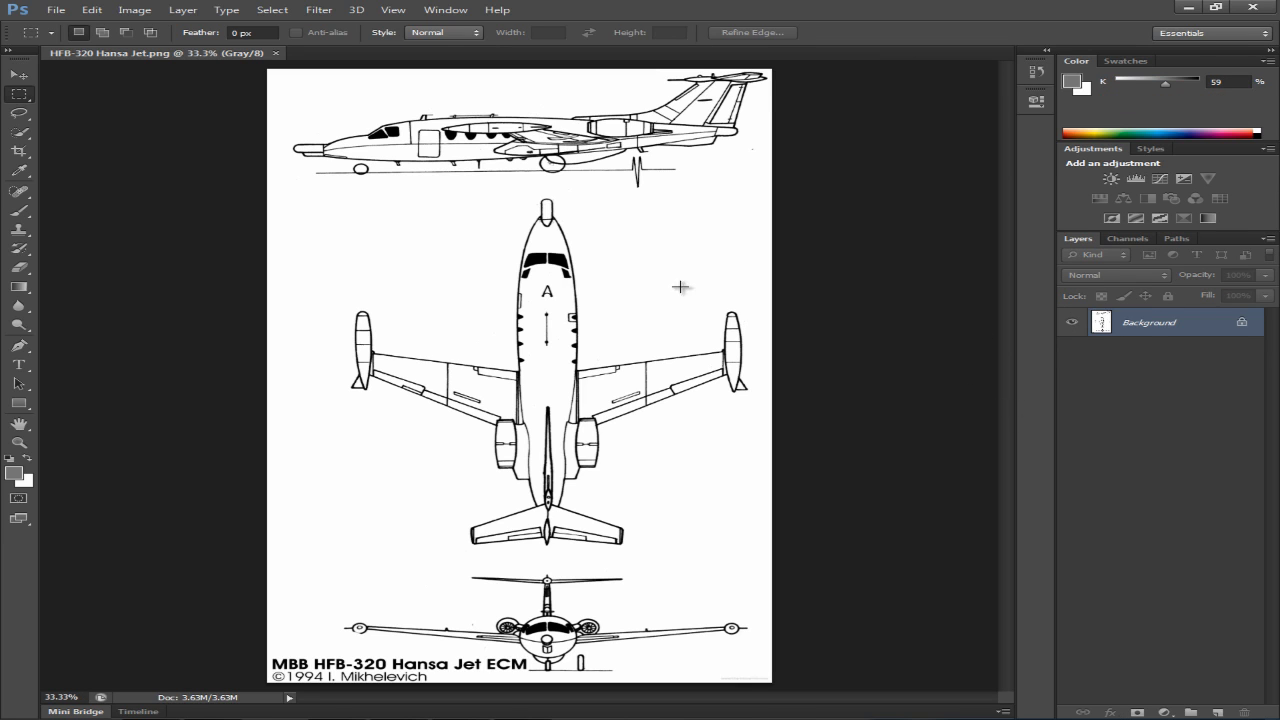
pyautogui.moveTo(660, 304)
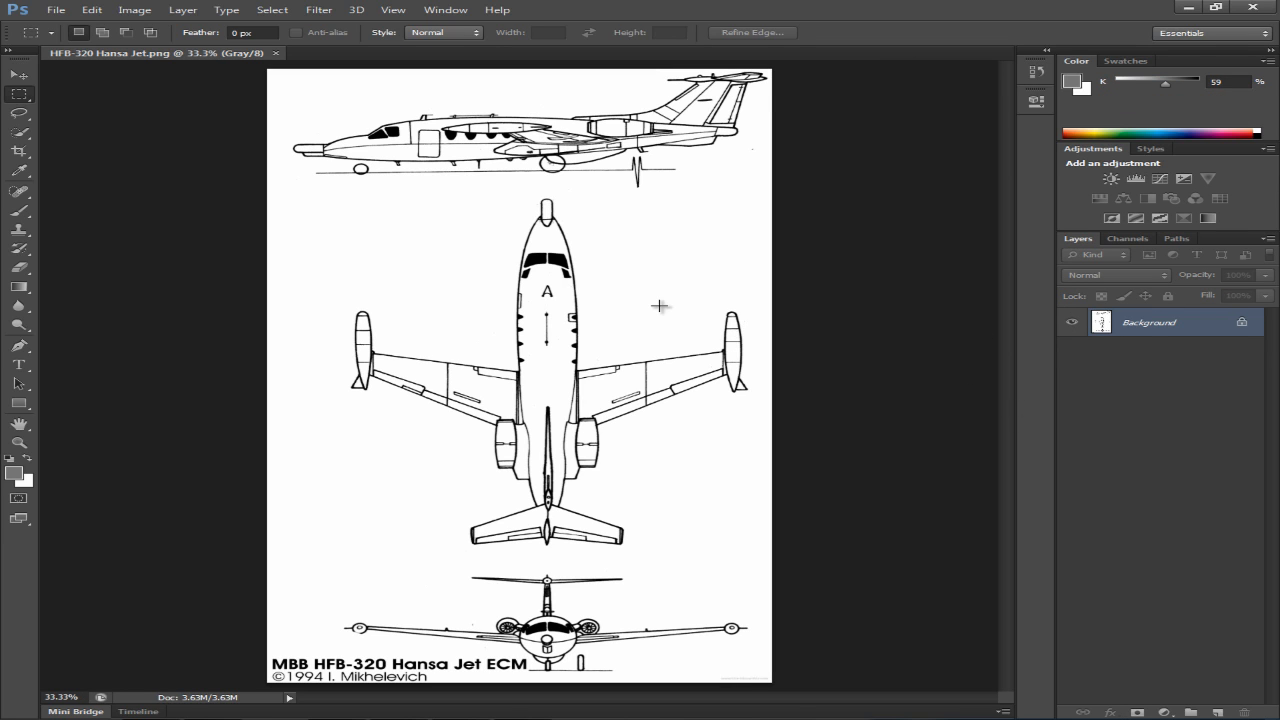
pyautogui.moveTo(812, 56)
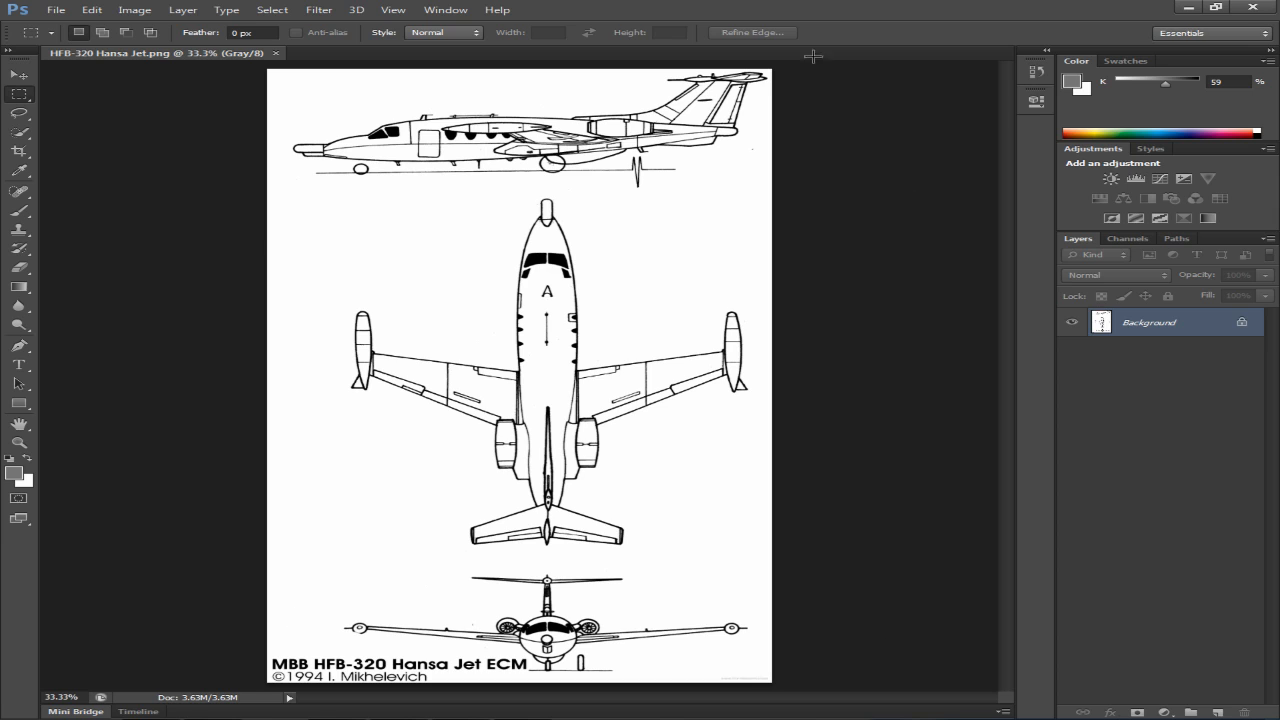
pyautogui.moveTo(630, 176)
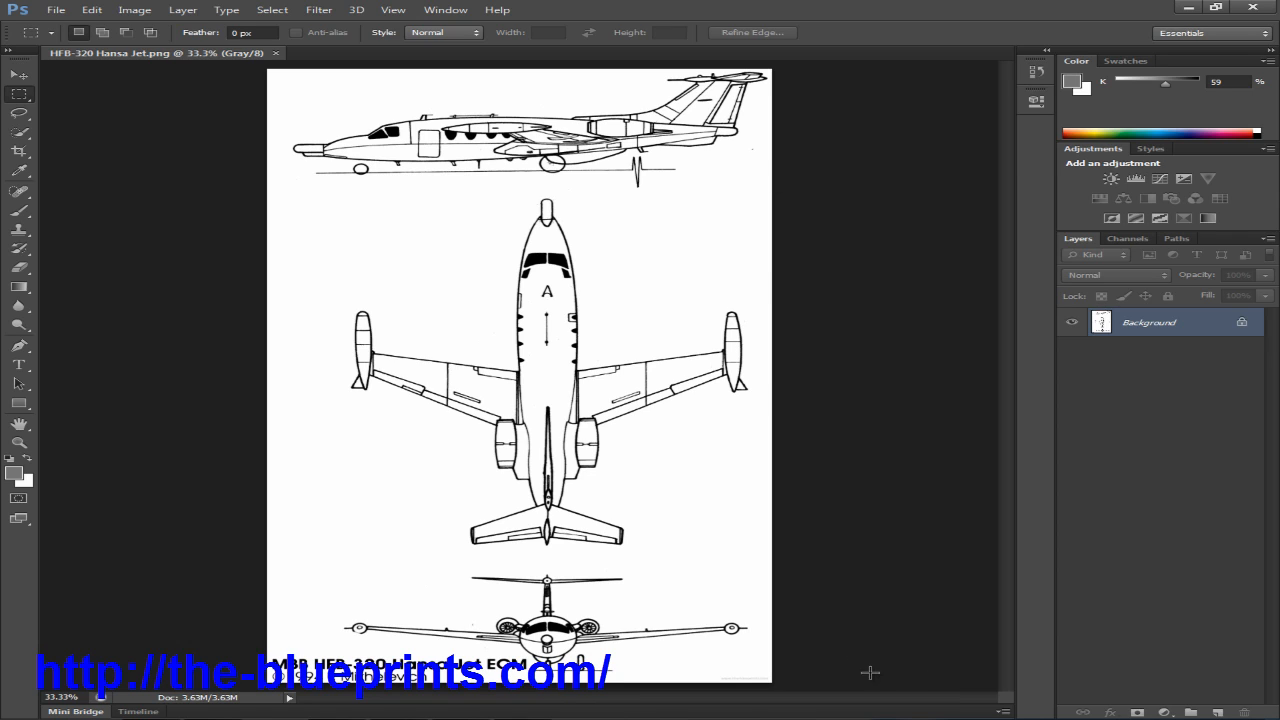
pyautogui.moveTo(488, 640)
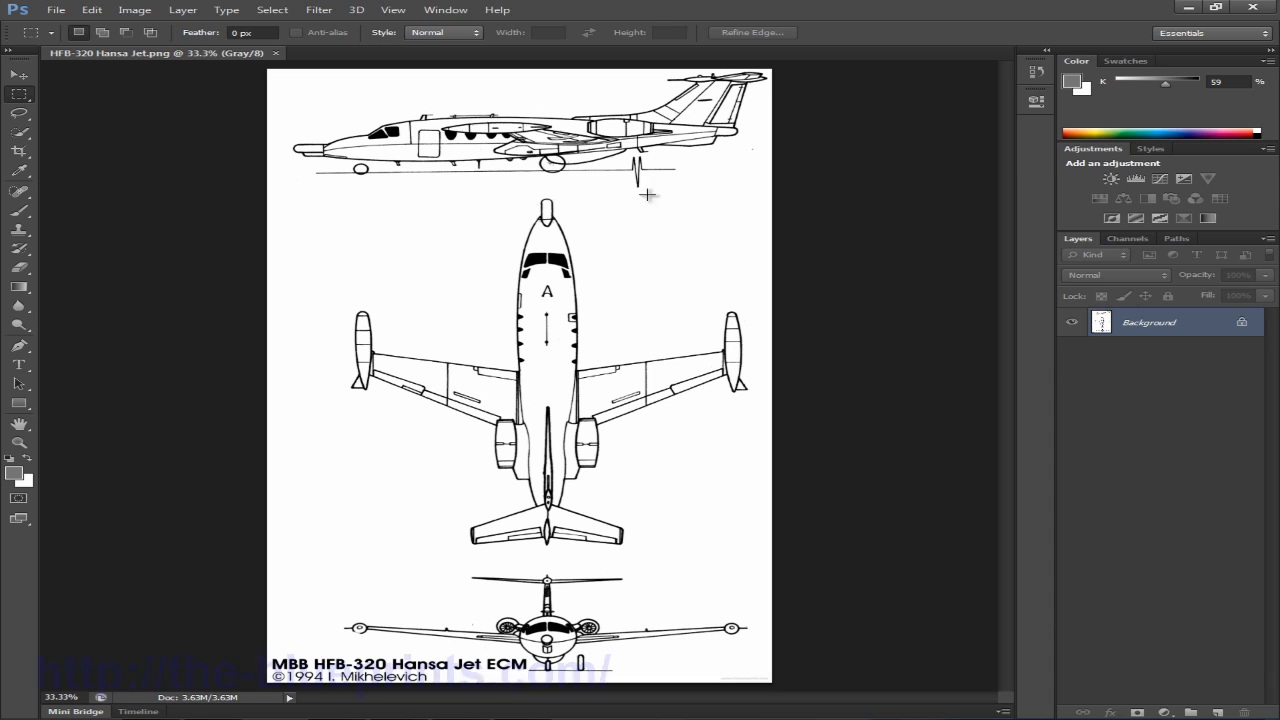
pyautogui.moveTo(654, 342)
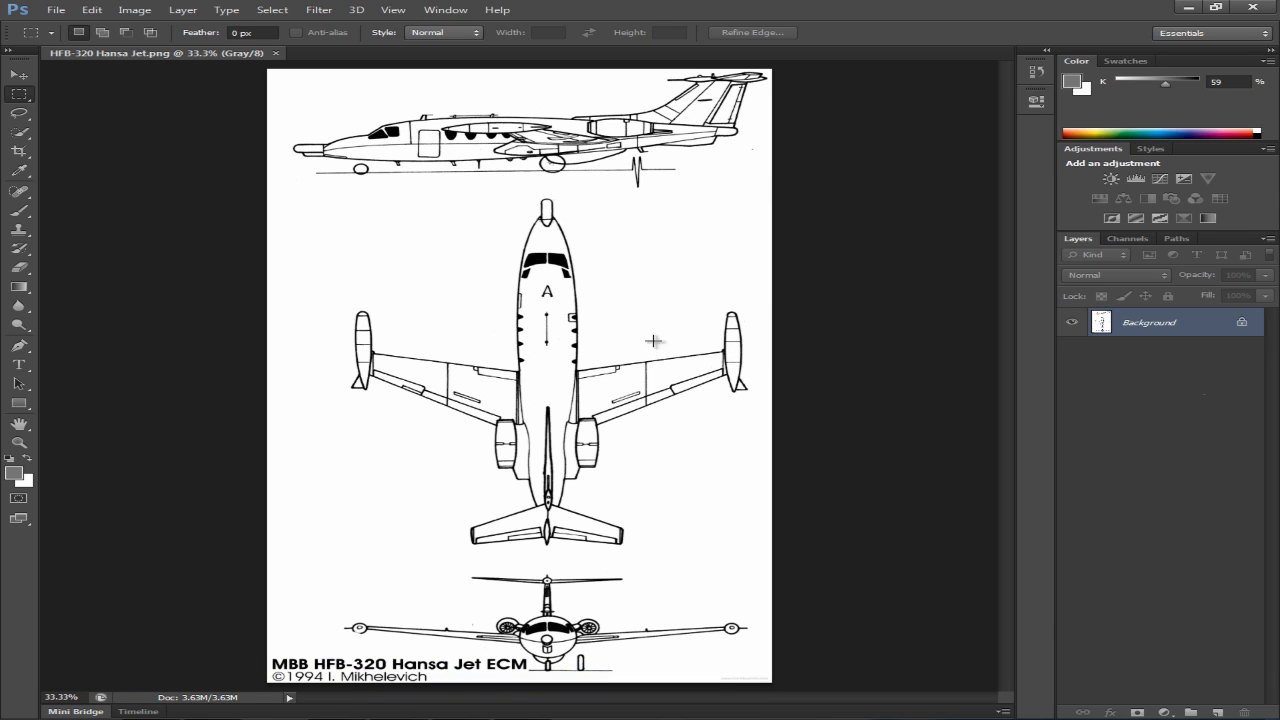
pyautogui.moveTo(400, 458)
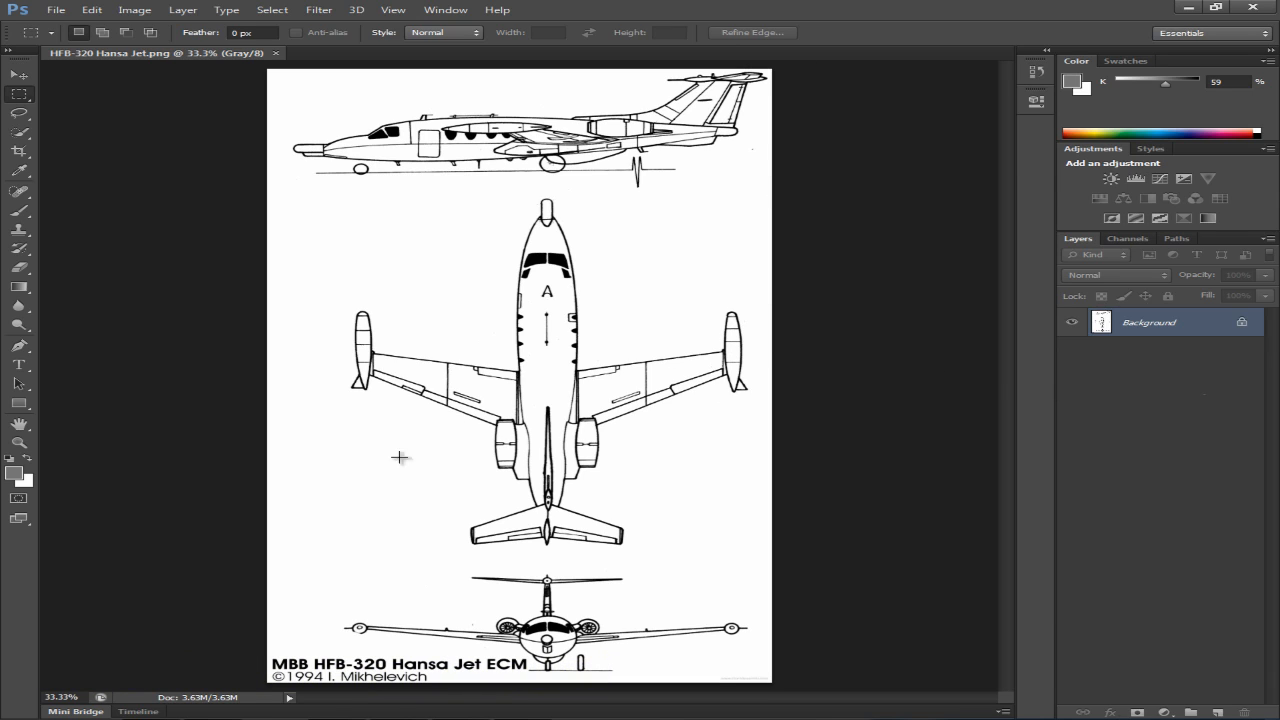
pyautogui.moveTo(18, 442)
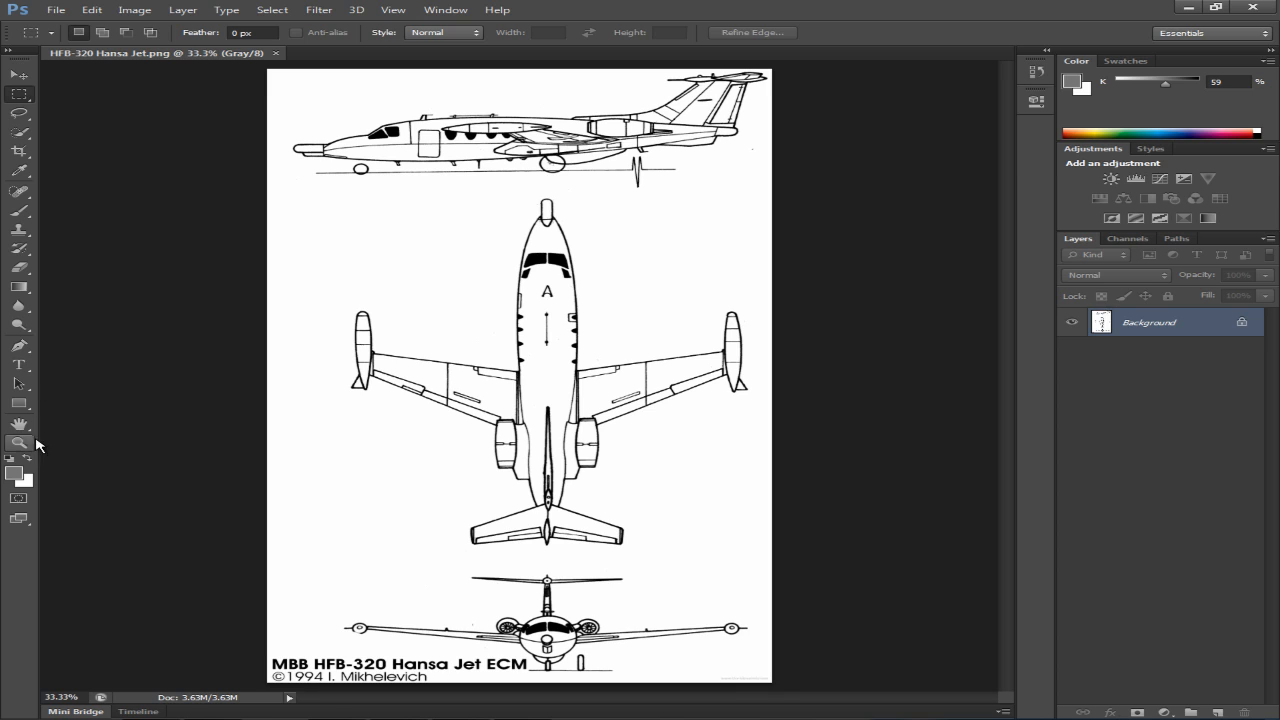
pyautogui.click(18, 444)
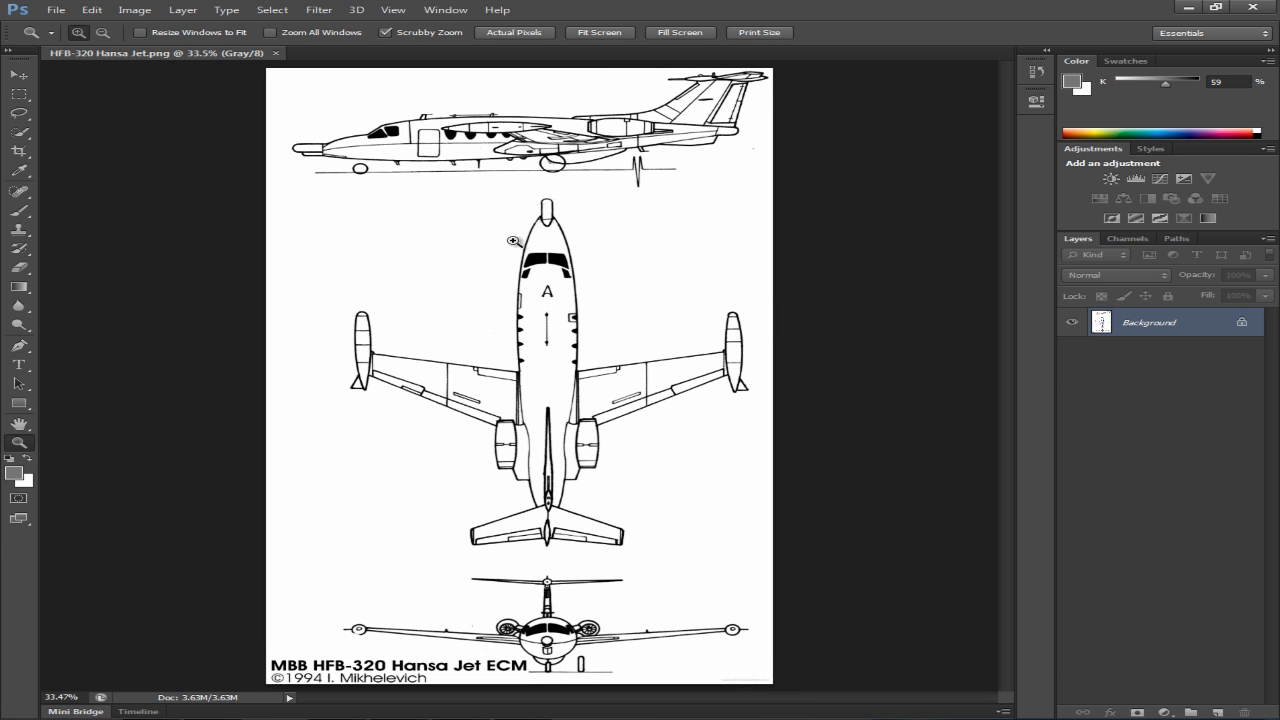
pyautogui.click(136, 8)
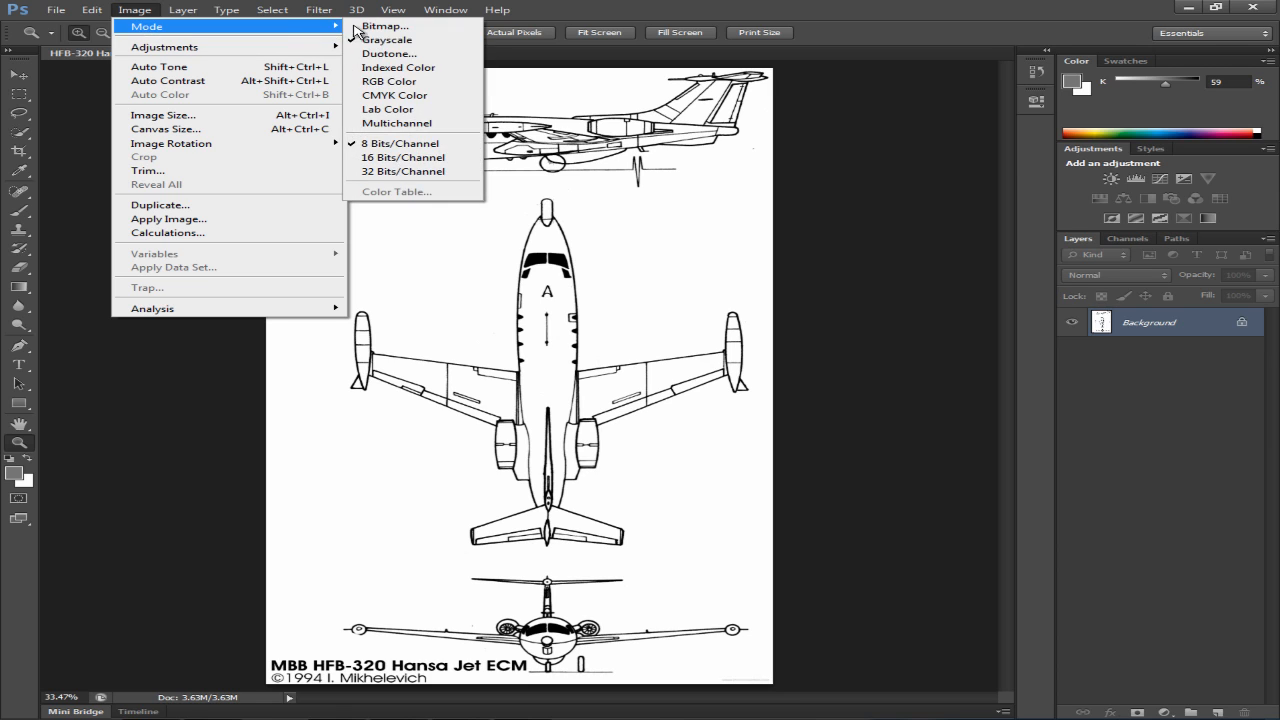
pyautogui.moveTo(388, 80)
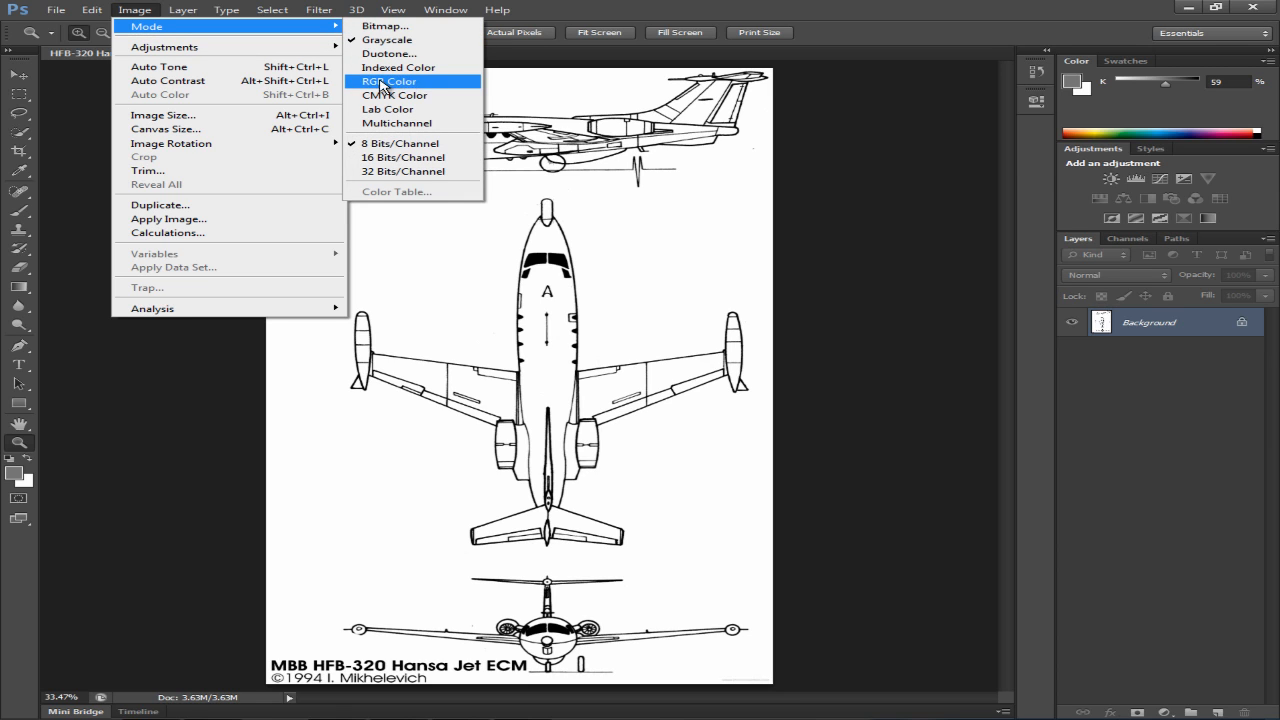
pyautogui.click(388, 80)
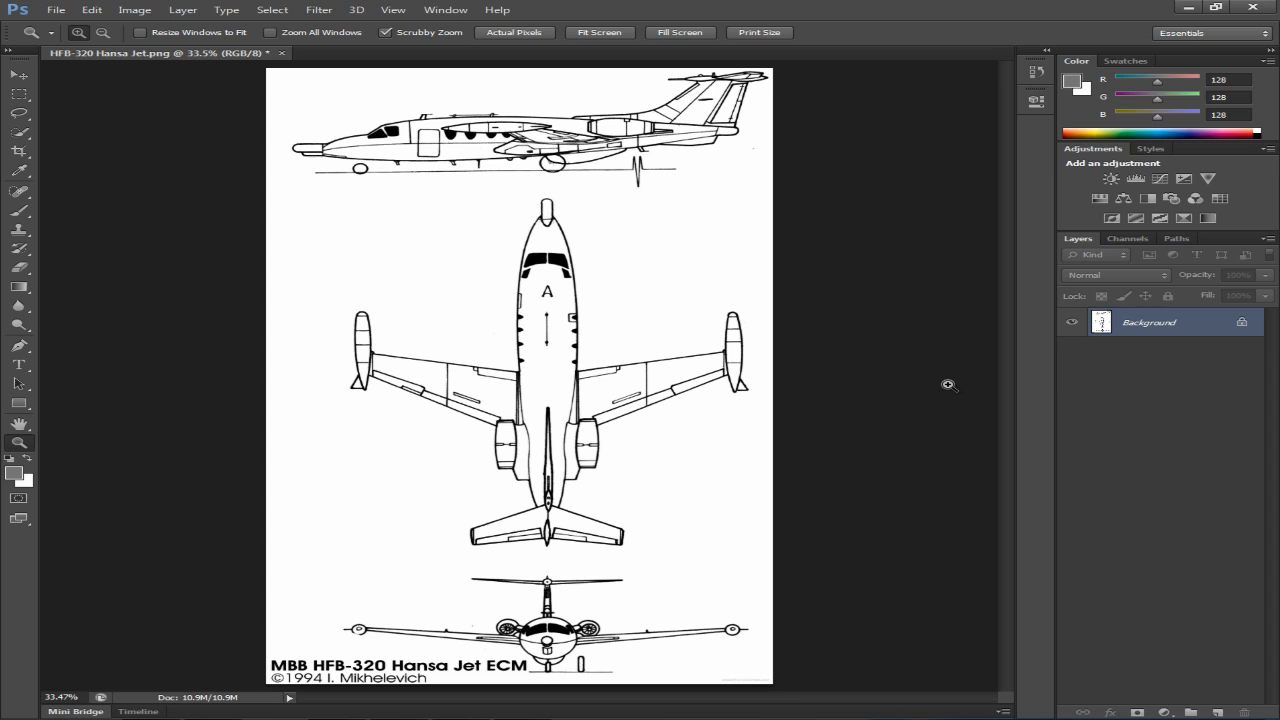
pyautogui.moveTo(832, 462)
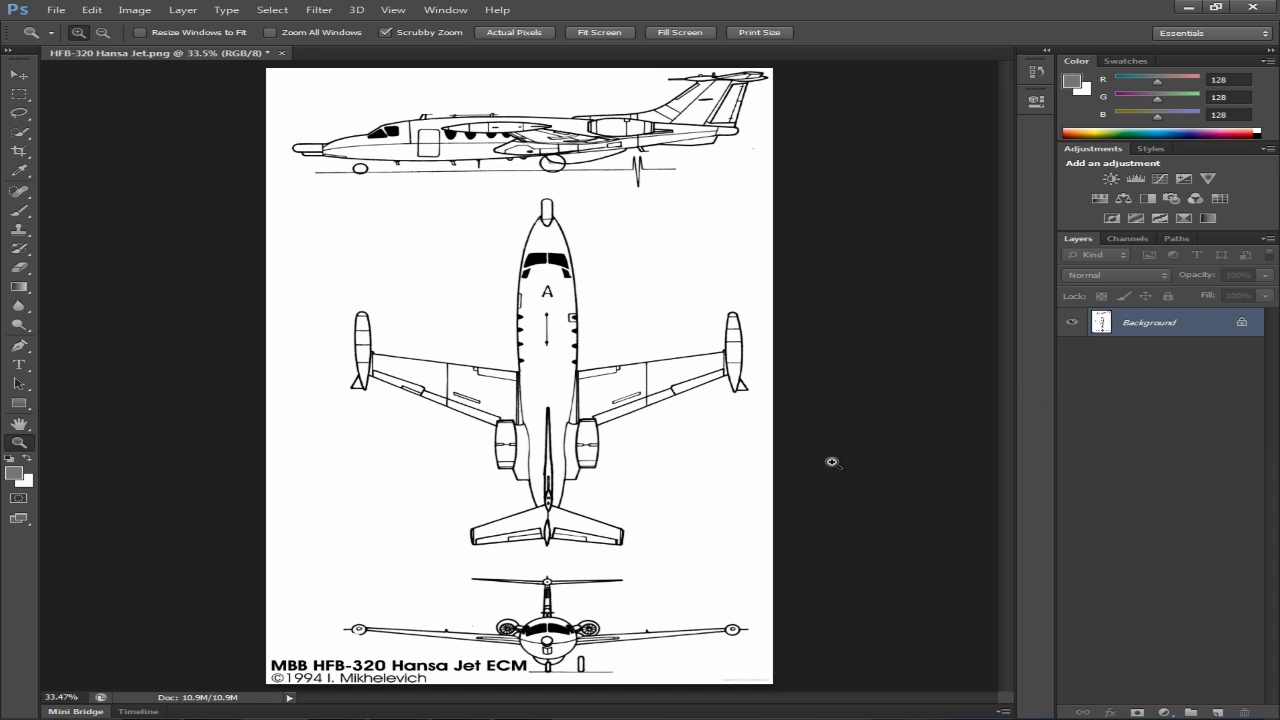
pyautogui.moveTo(284, 80)
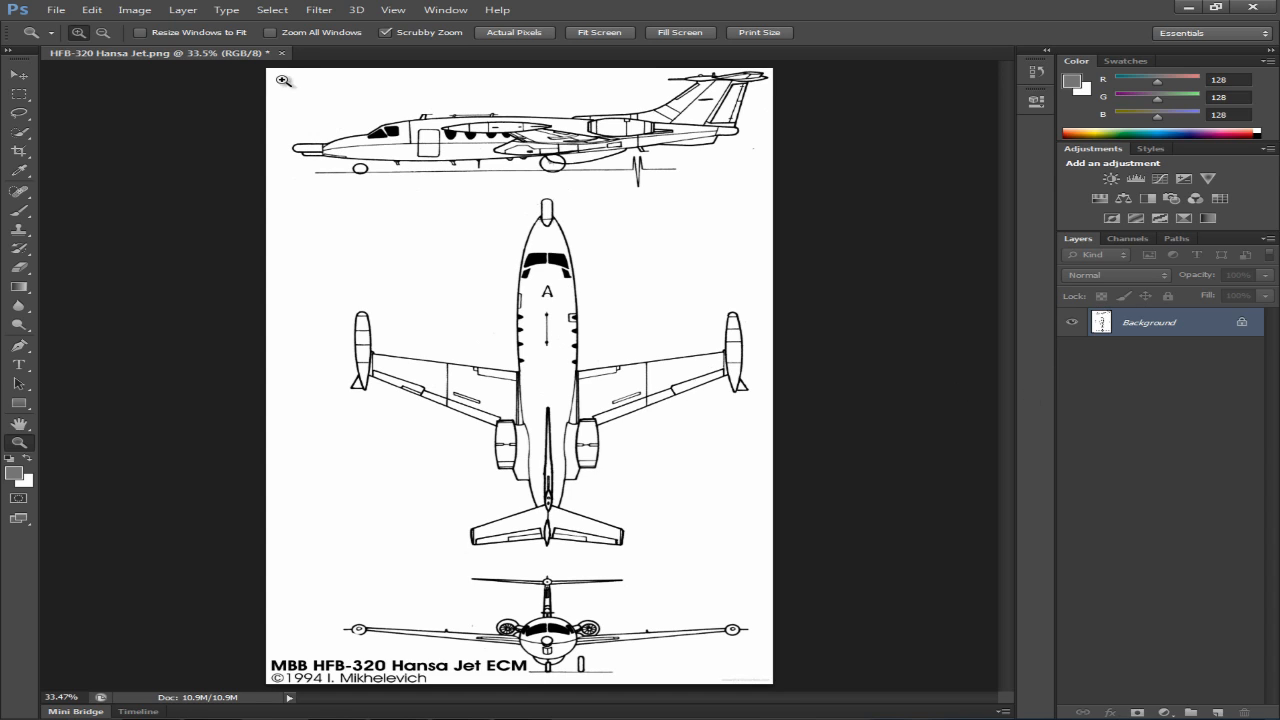
pyautogui.moveTo(596, 194)
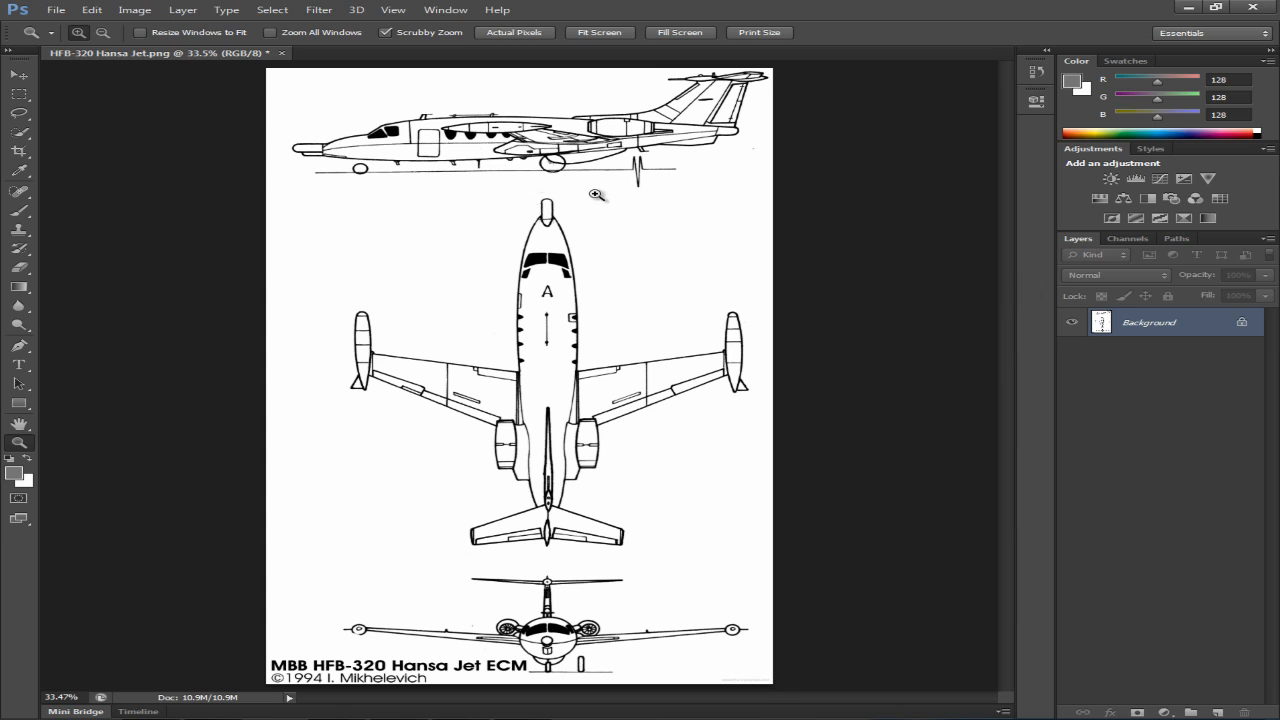
pyautogui.moveTo(760, 508)
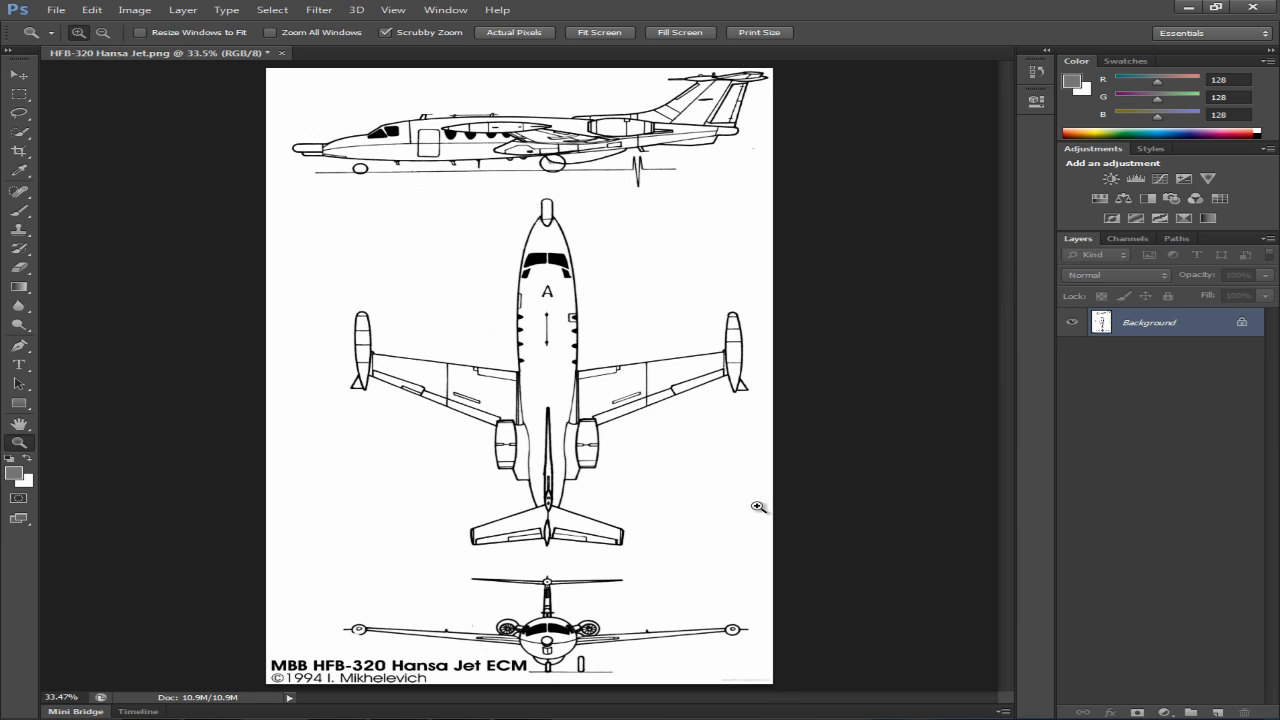
pyautogui.moveTo(552, 268)
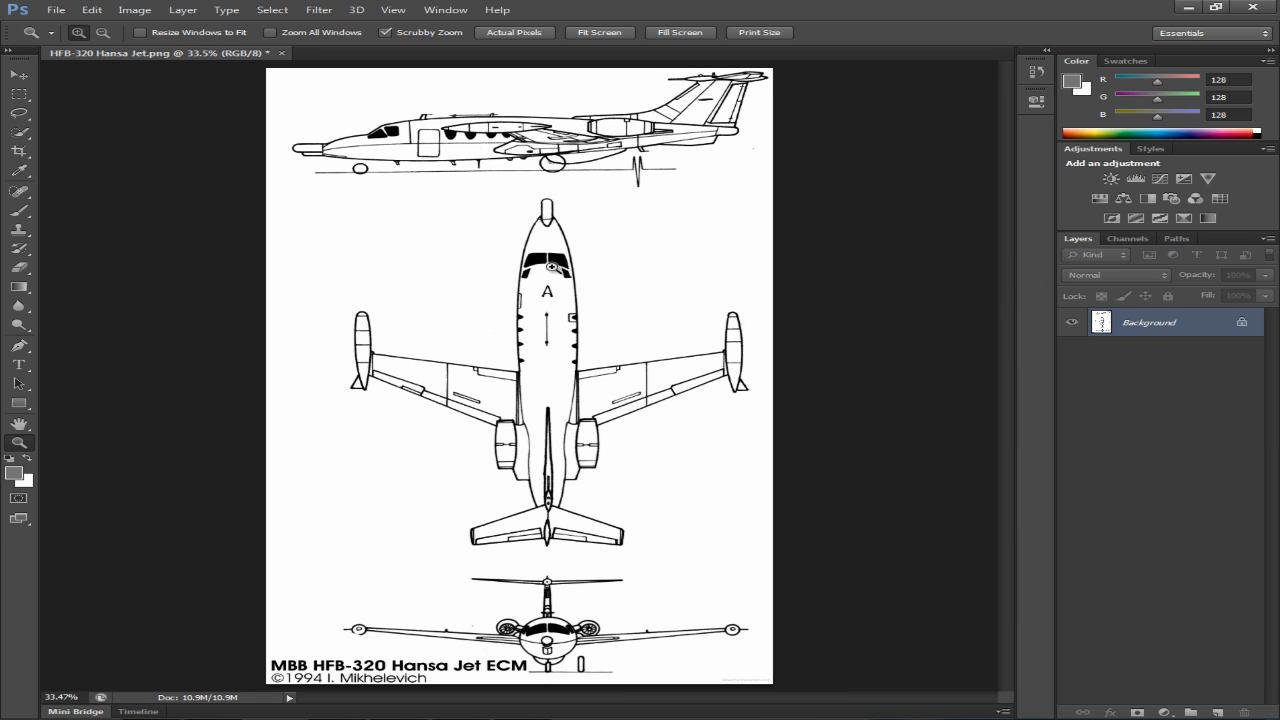
pyautogui.moveTo(440, 240)
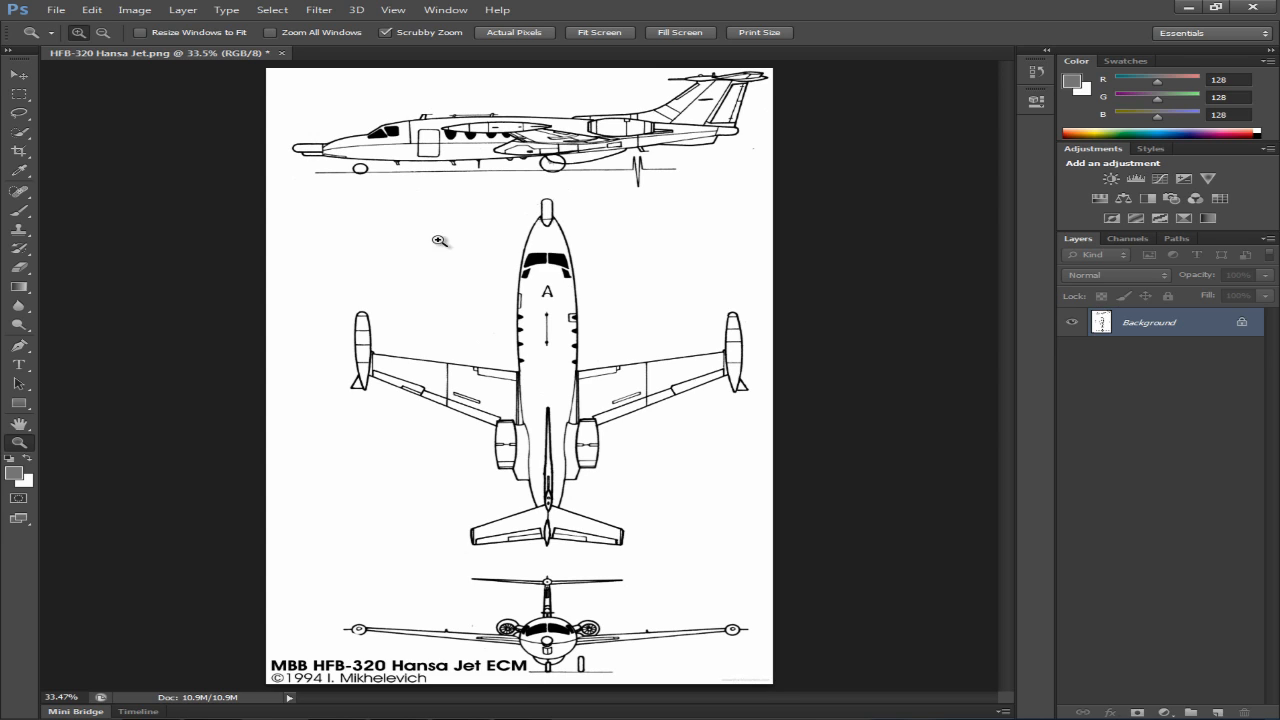
pyautogui.moveTo(30, 76)
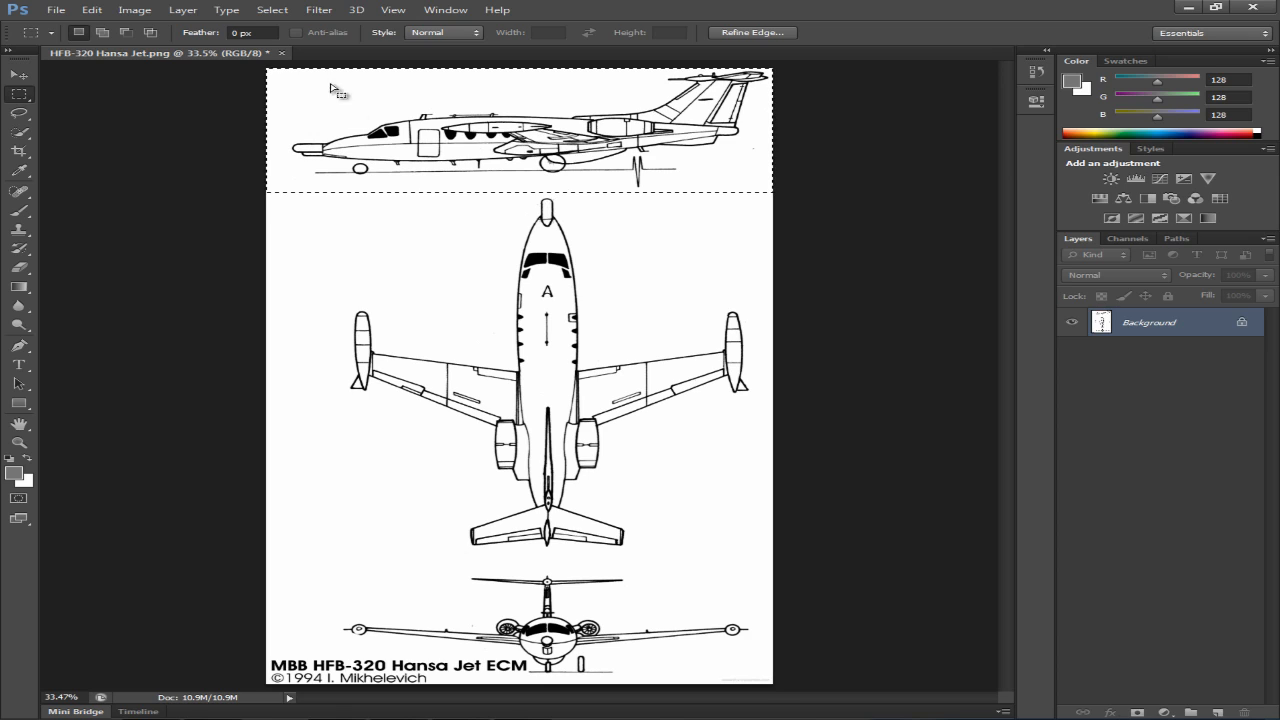
pyautogui.moveTo(620, 130)
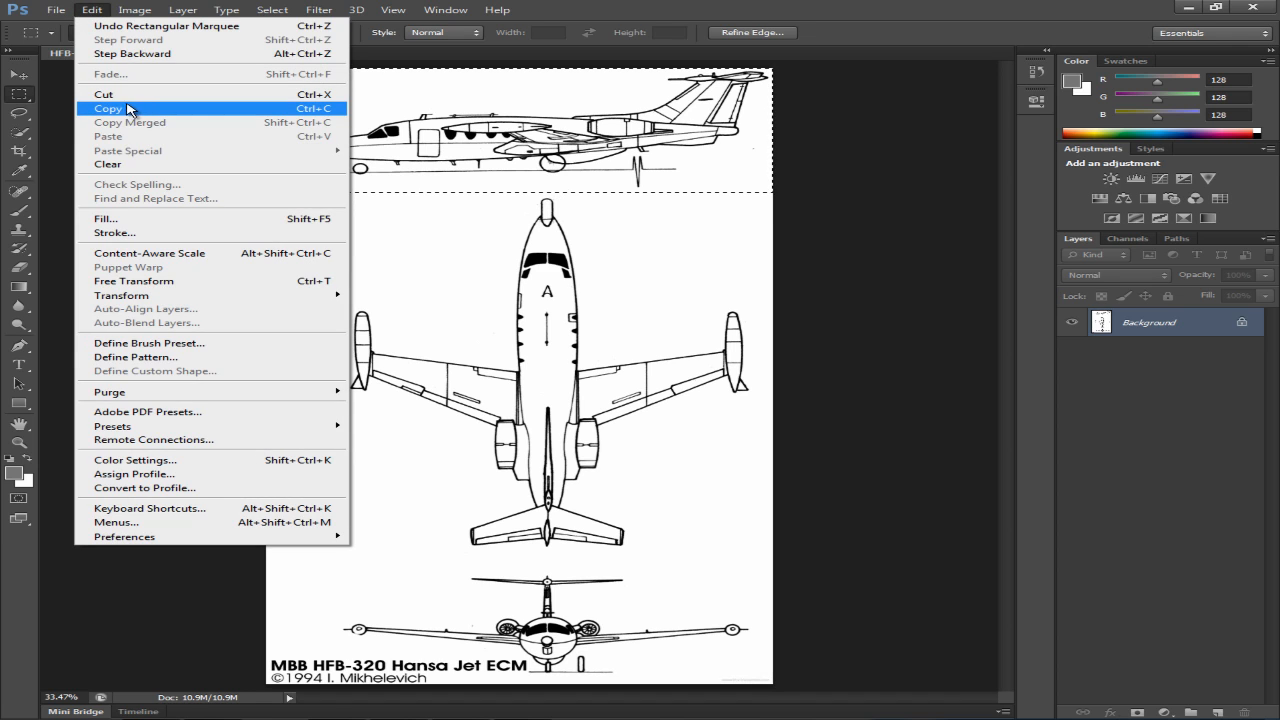
# Copy the selected side view and start a new clipboard-sized document named Side.
pyautogui.click(56, 8)
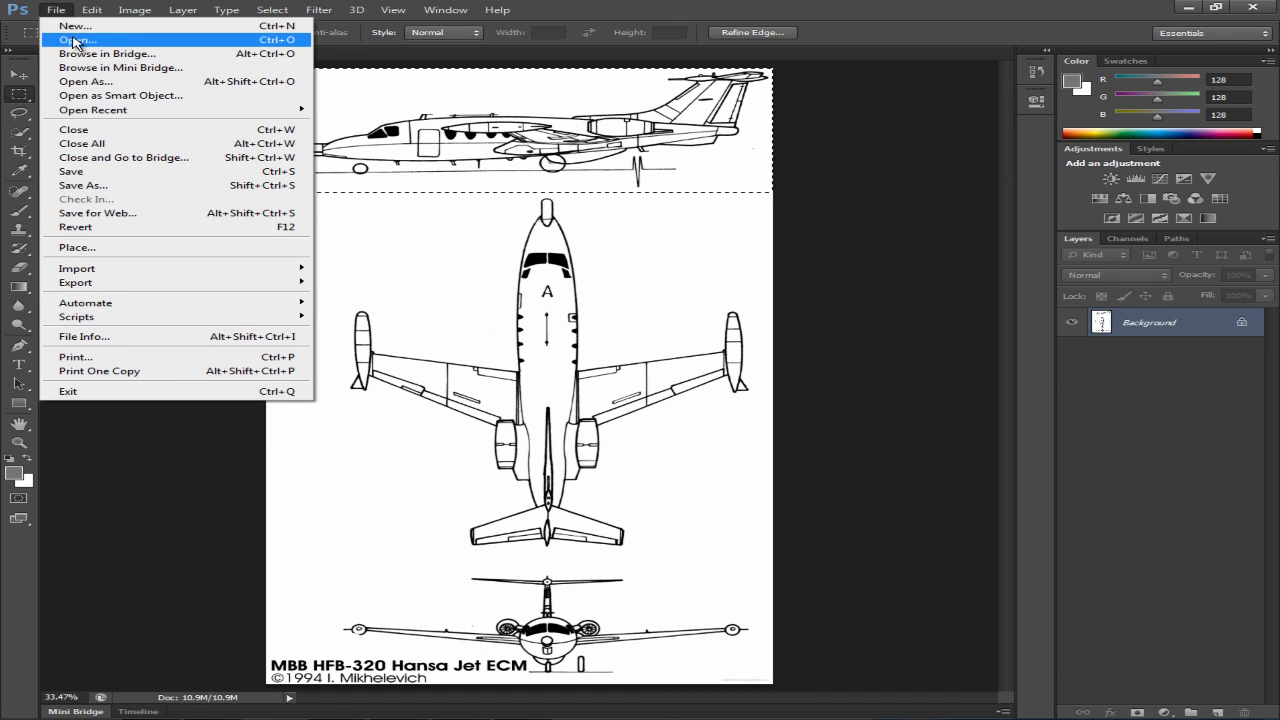
pyautogui.click(74, 24)
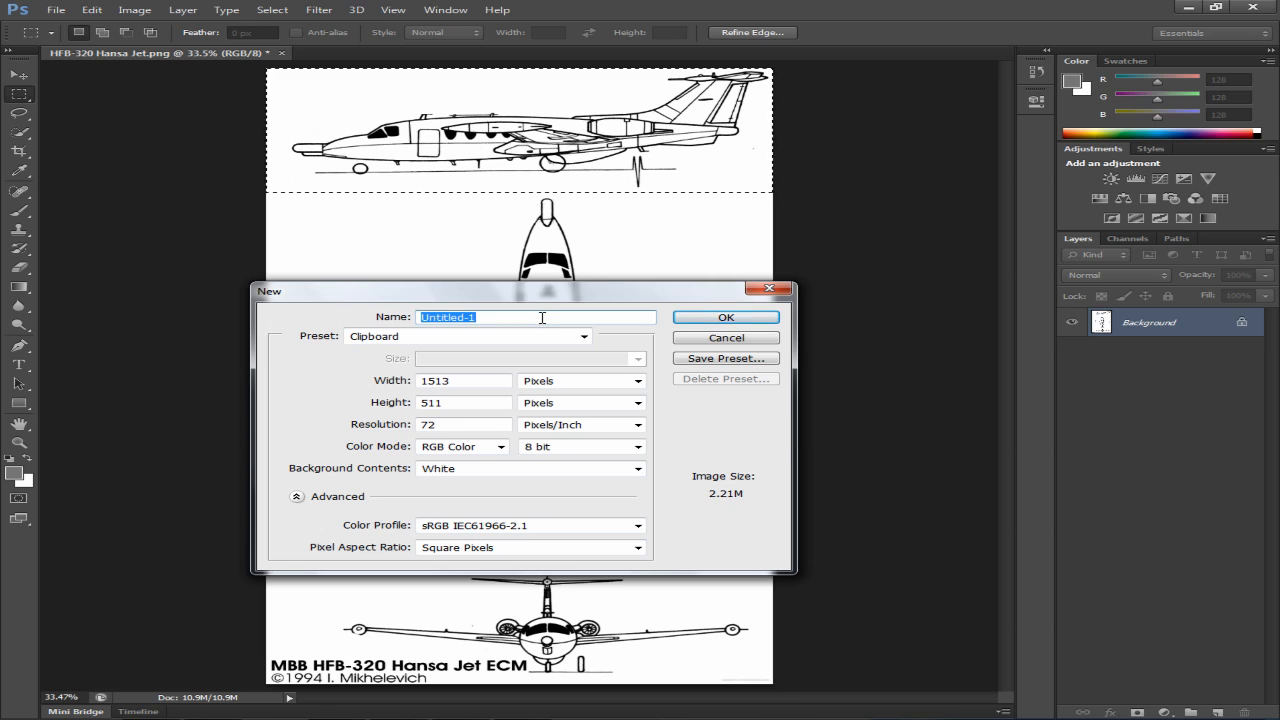
pyautogui.write('Side')
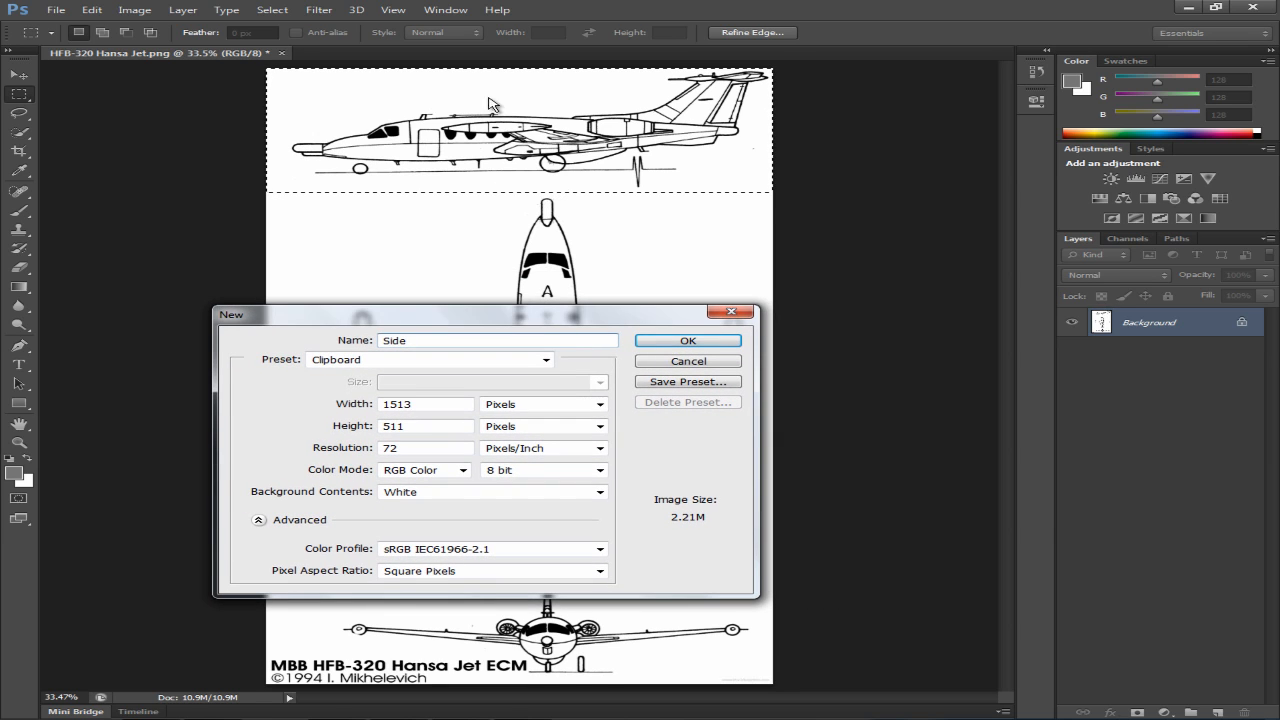
pyautogui.moveTo(712, 184)
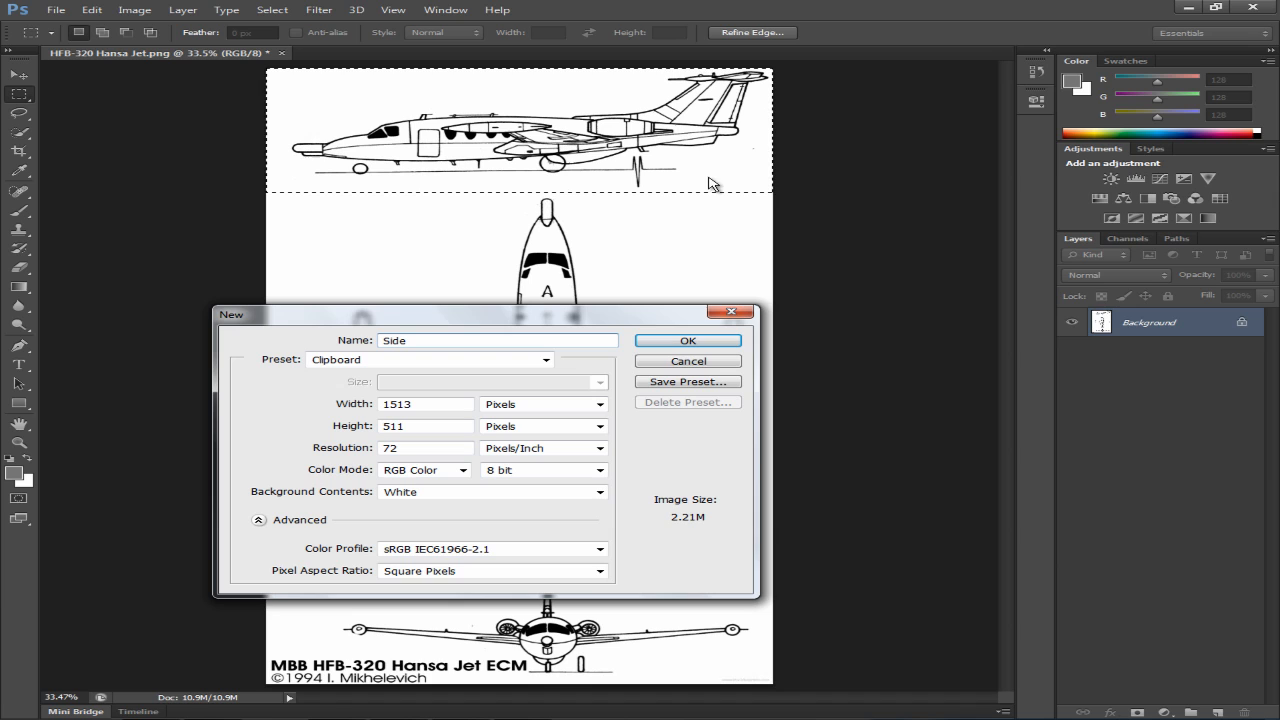
pyautogui.moveTo(688, 340)
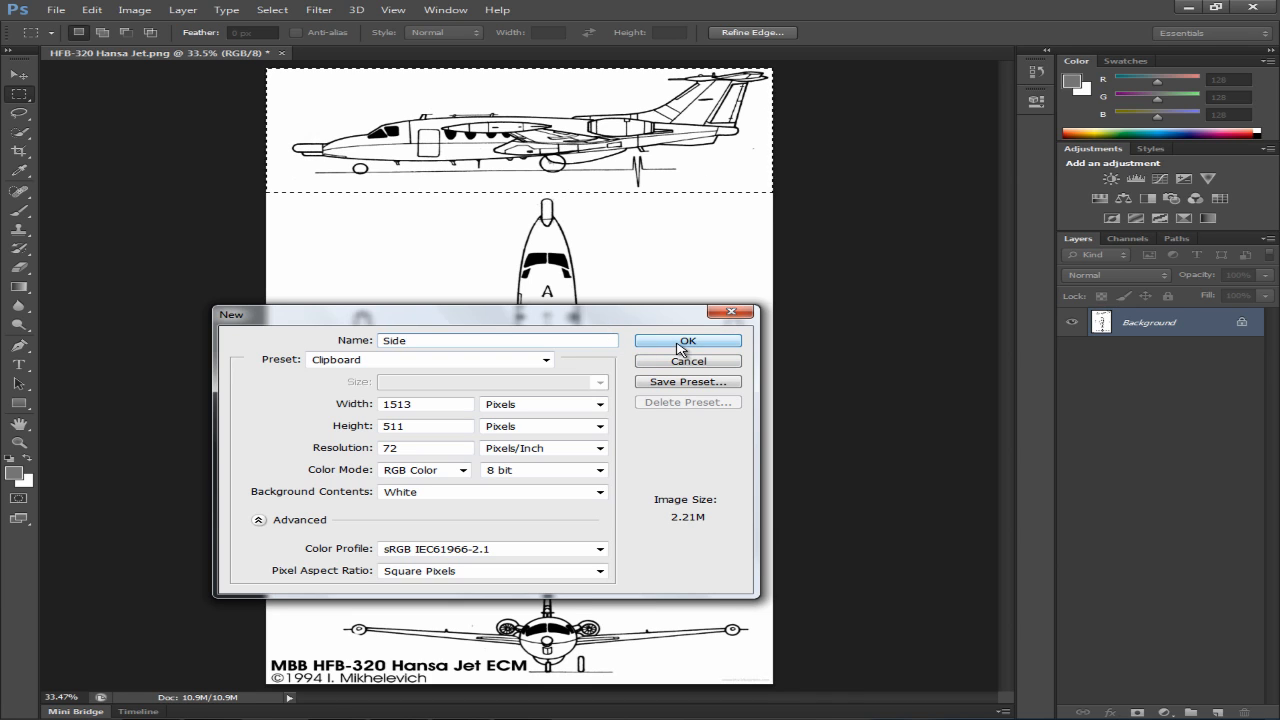
# Create the Side document and check the Side and Front documents hold their pasted views.
pyautogui.click(688, 340)
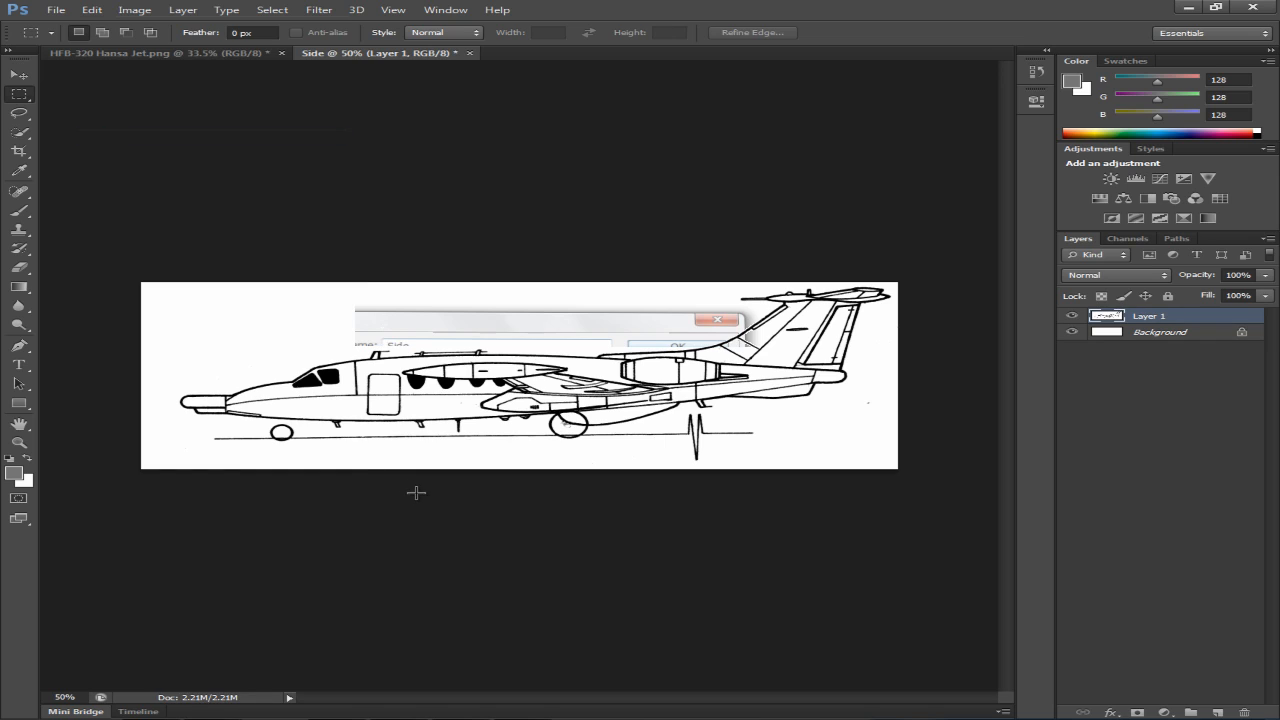
pyautogui.moveTo(204, 336)
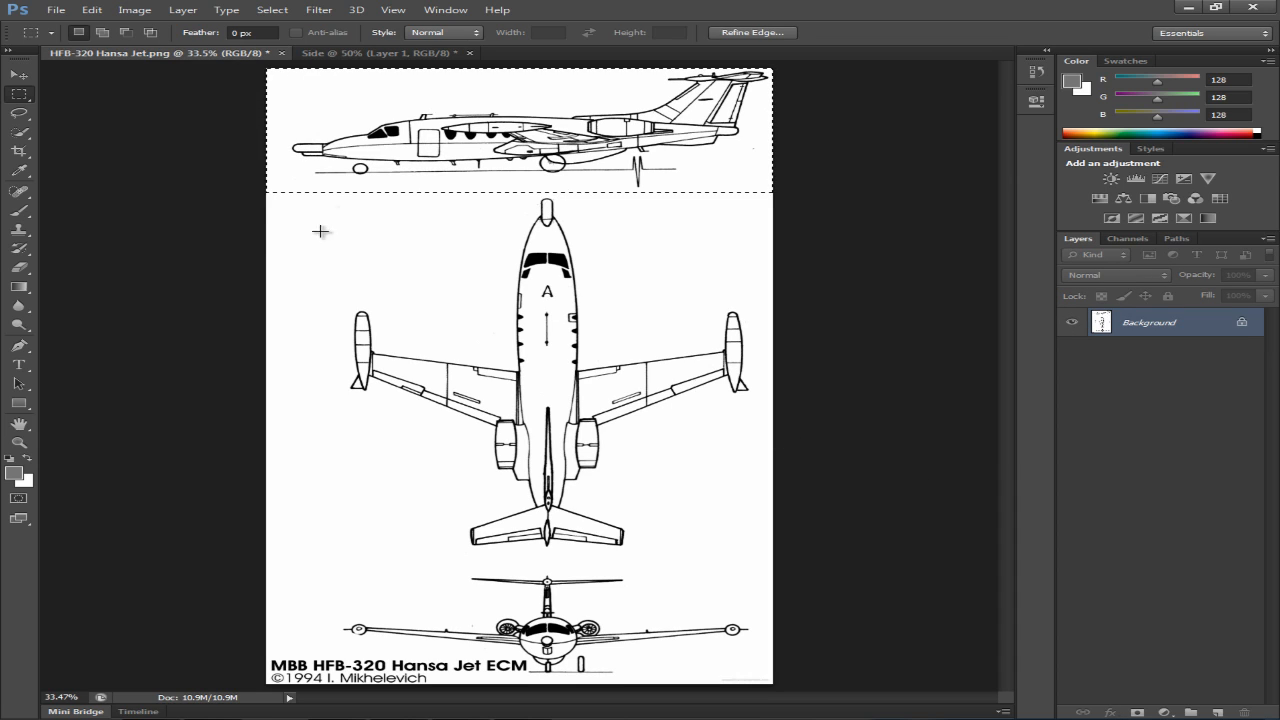
pyautogui.click(380, 52)
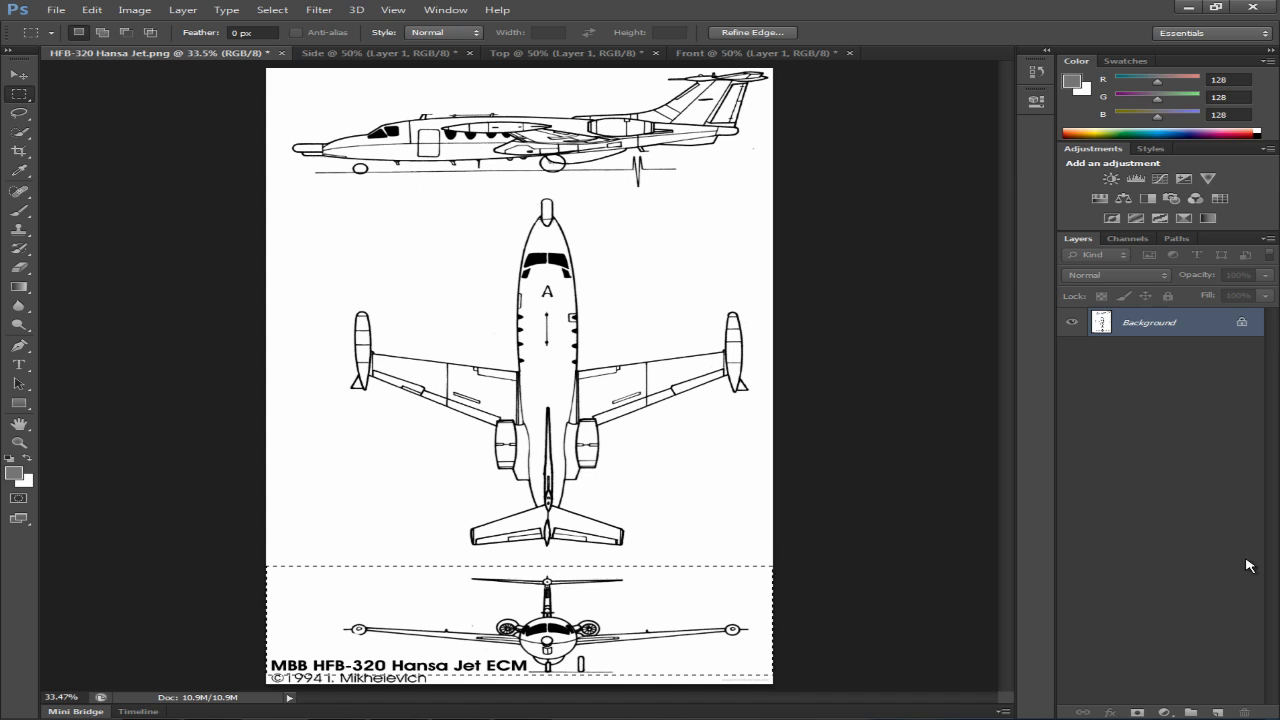
pyautogui.click(380, 52)
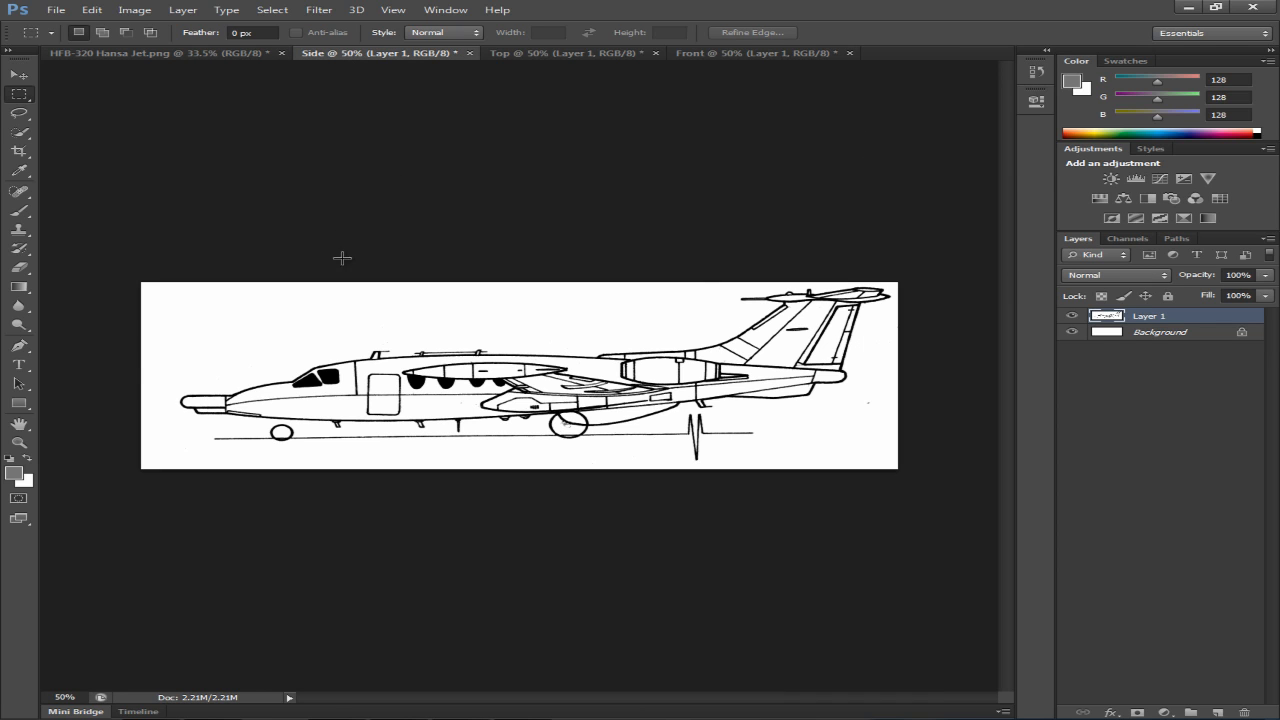
pyautogui.click(756, 52)
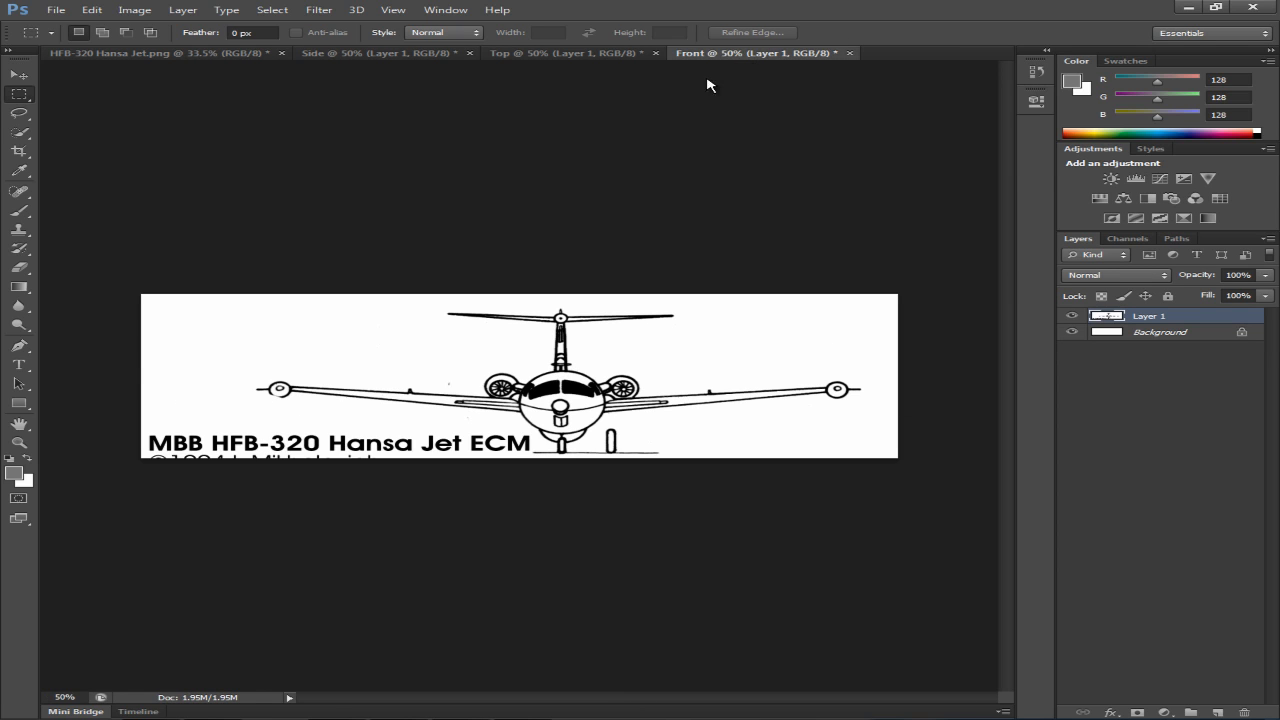
pyautogui.moveTo(1010, 378)
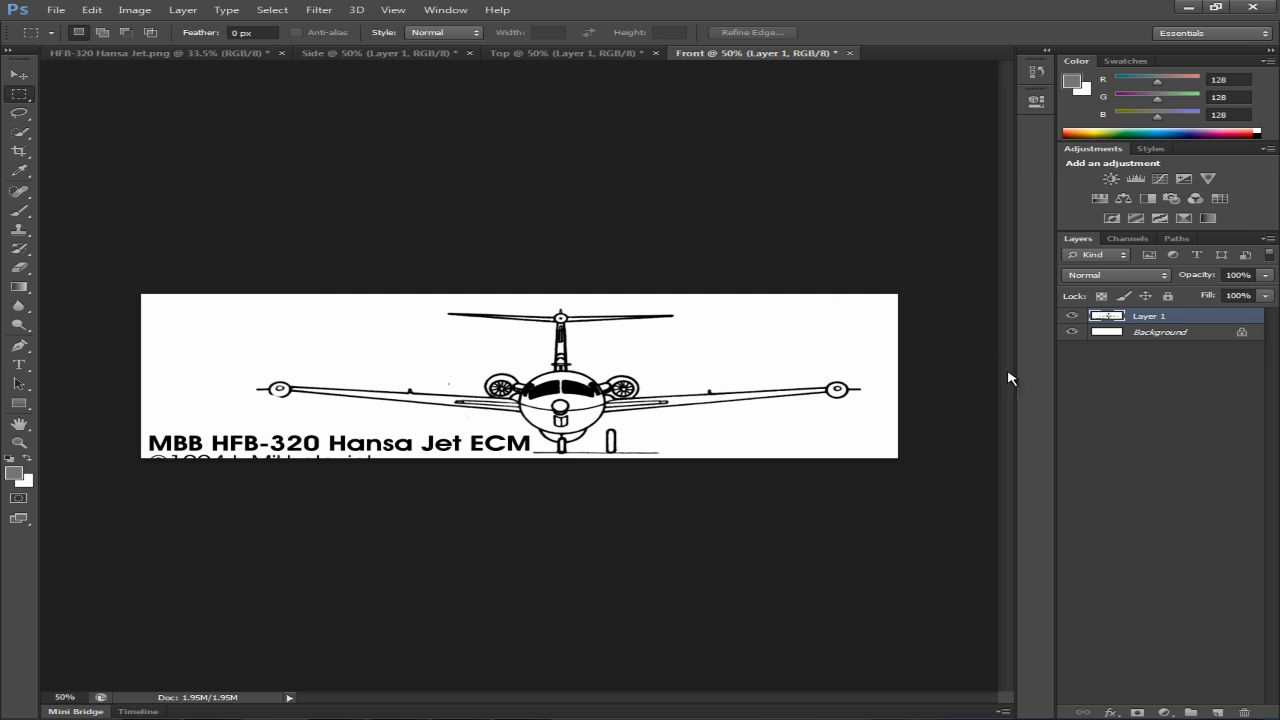
# Close the original Hansa Jet drawing without saving changes.
pyautogui.click(150, 52)
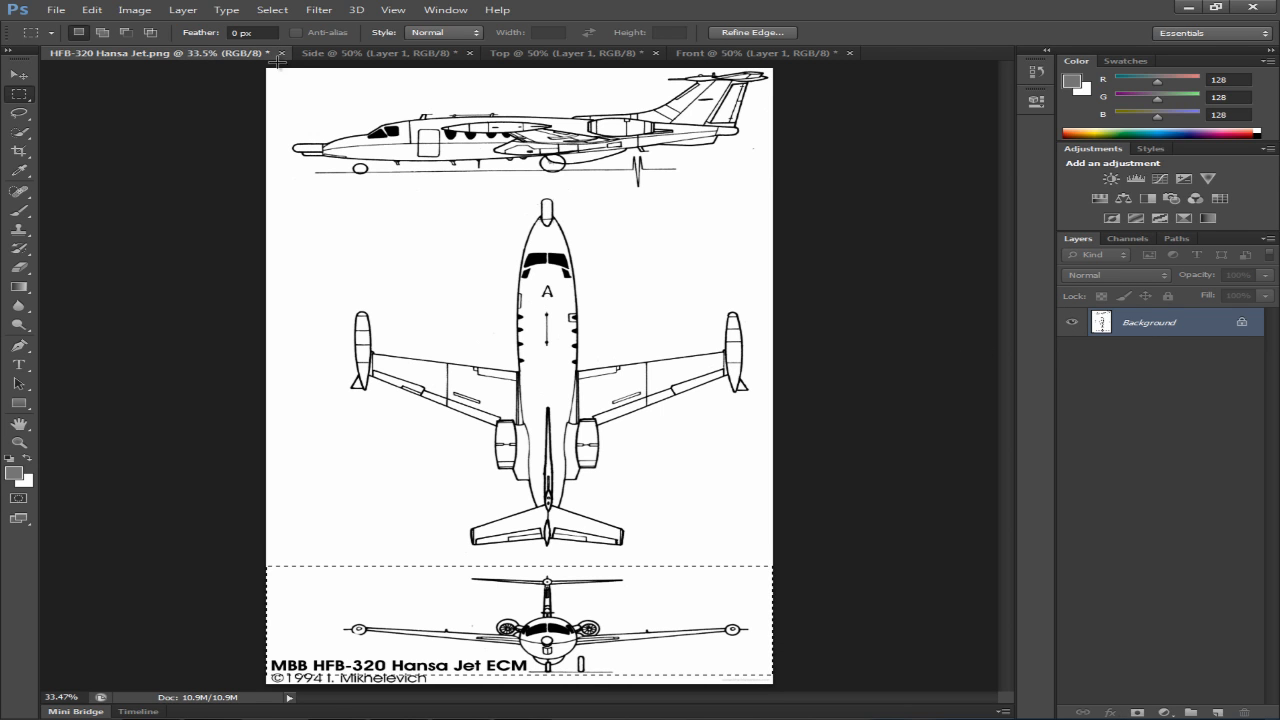
pyautogui.click(282, 52)
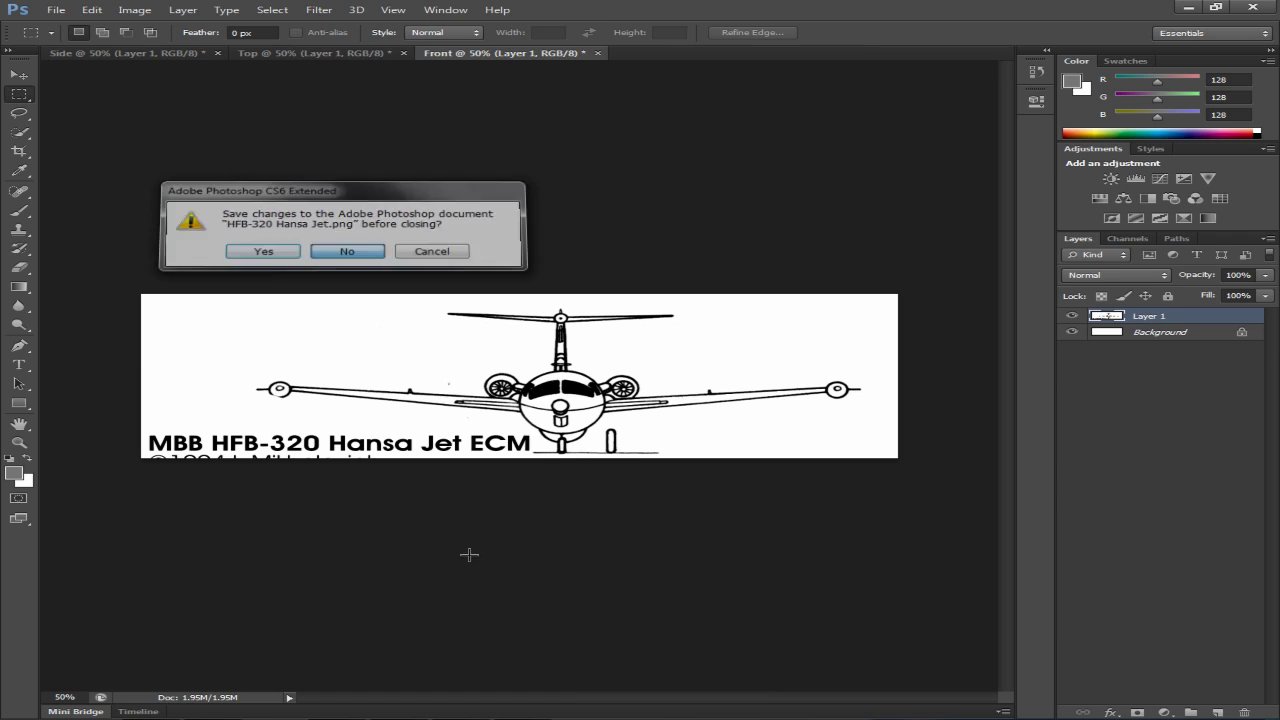
pyautogui.click(348, 252)
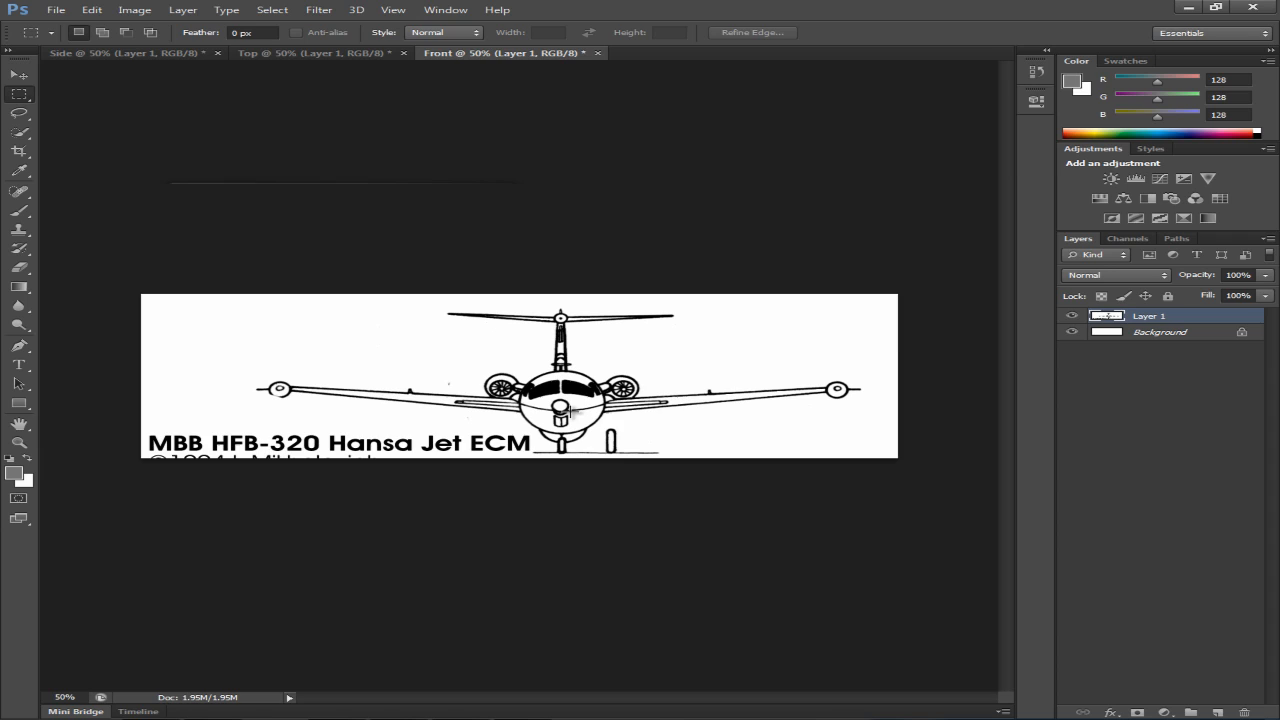
pyautogui.moveTo(318, 304)
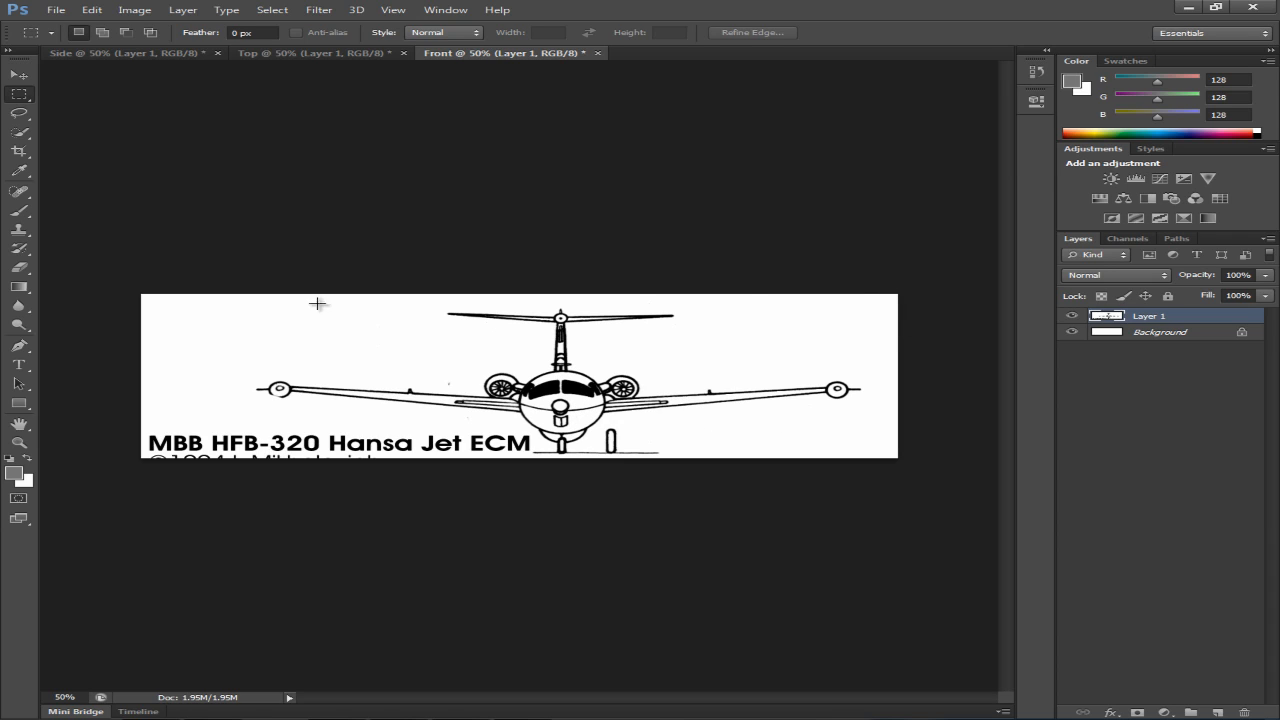
pyautogui.moveTo(314, 340)
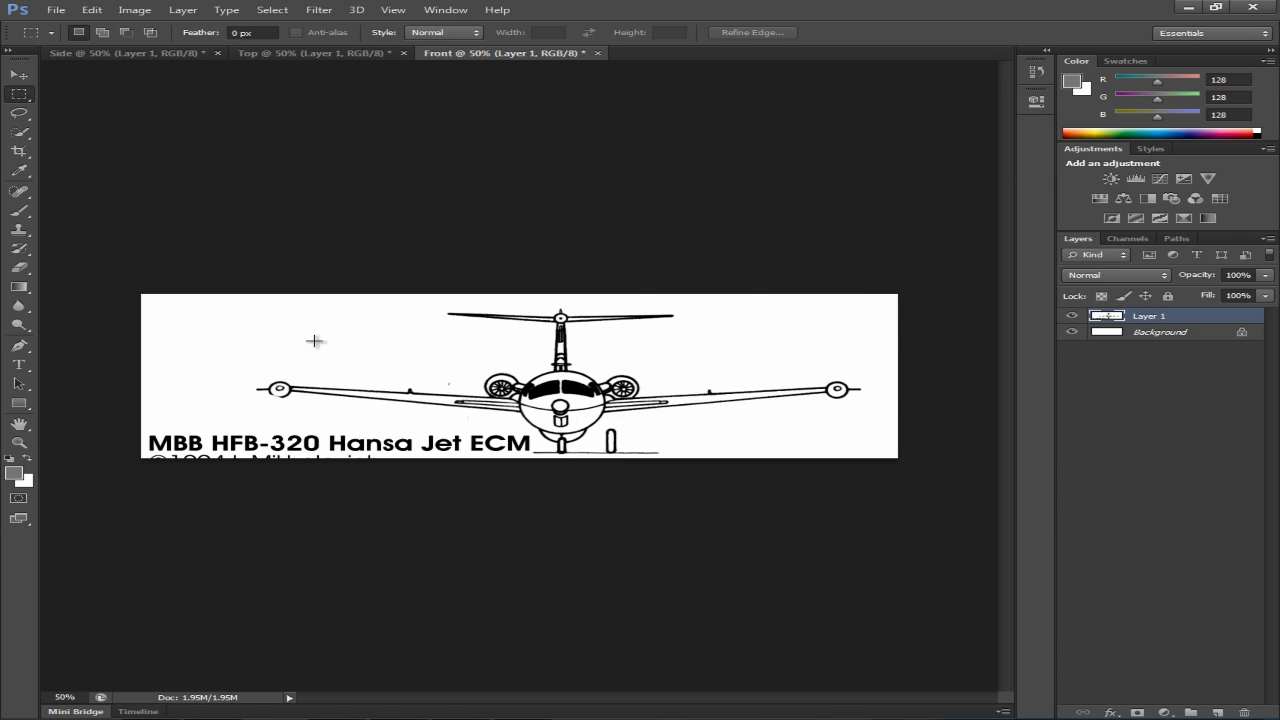
pyautogui.moveTo(378, 368)
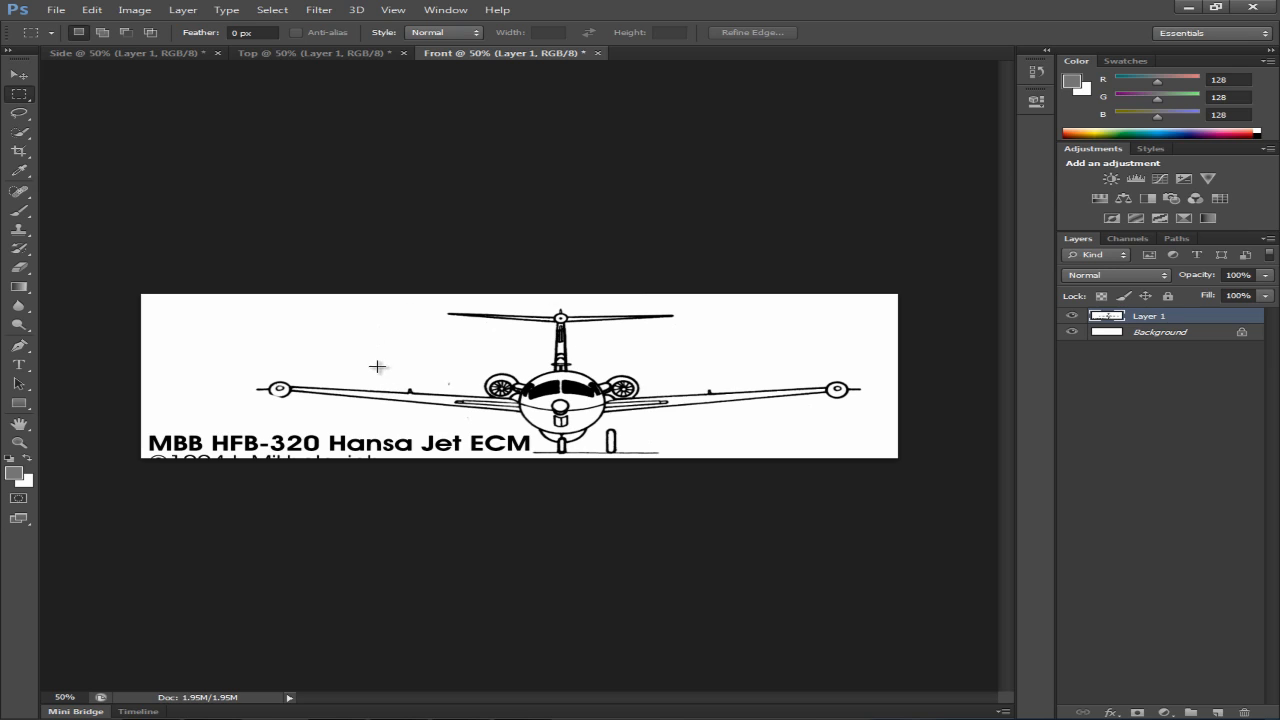
pyautogui.moveTo(548, 360)
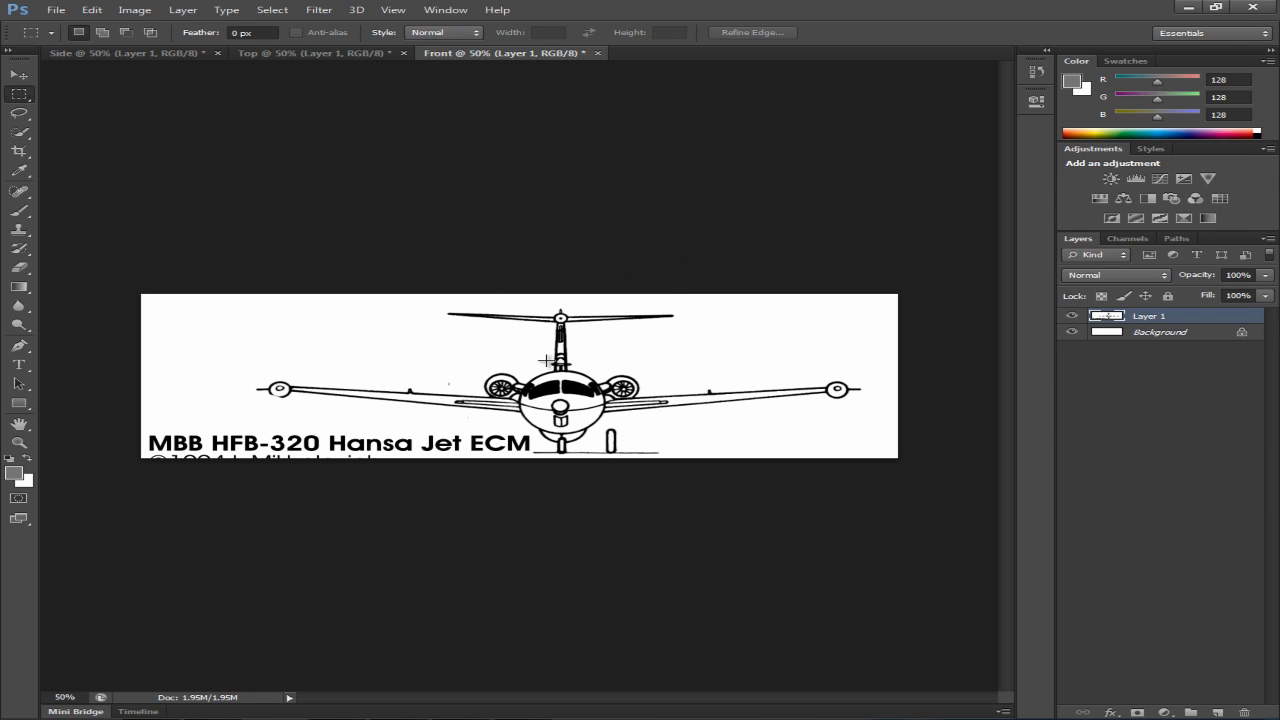
pyautogui.moveTo(68, 68)
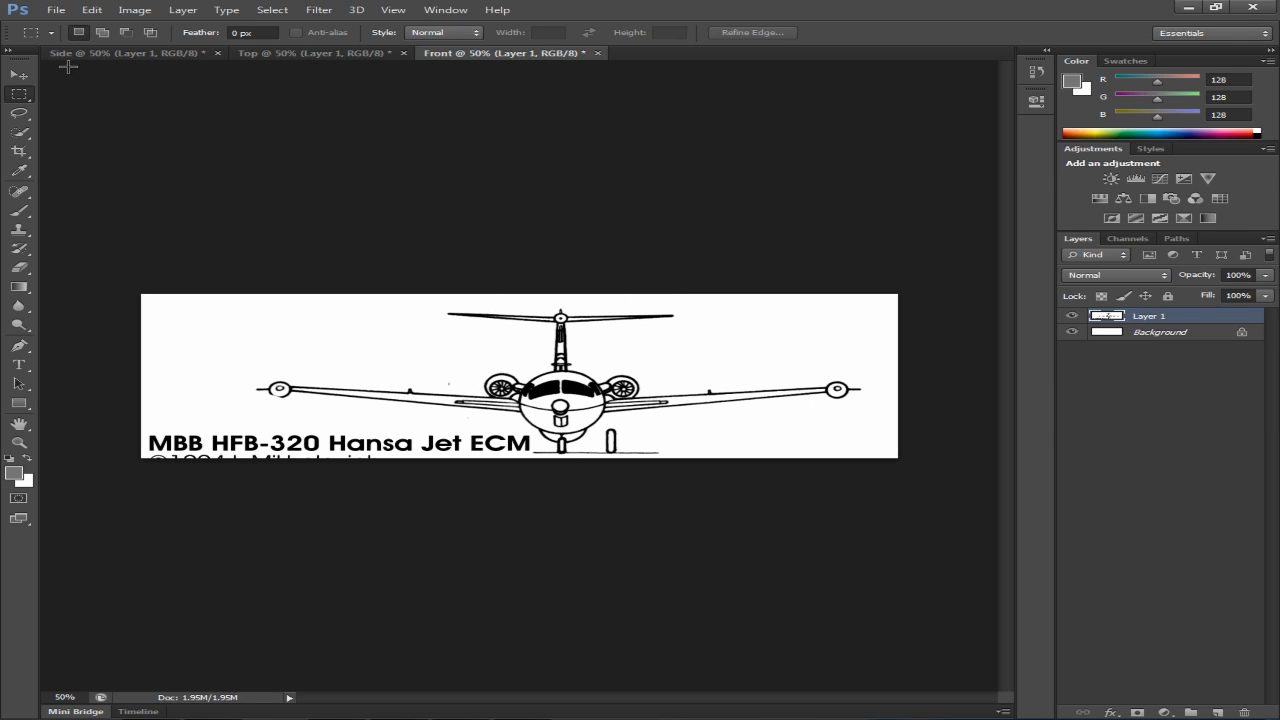
# Return to the Side document, zoom in to about 107% and bring up the Select commands.
pyautogui.click(100, 52)
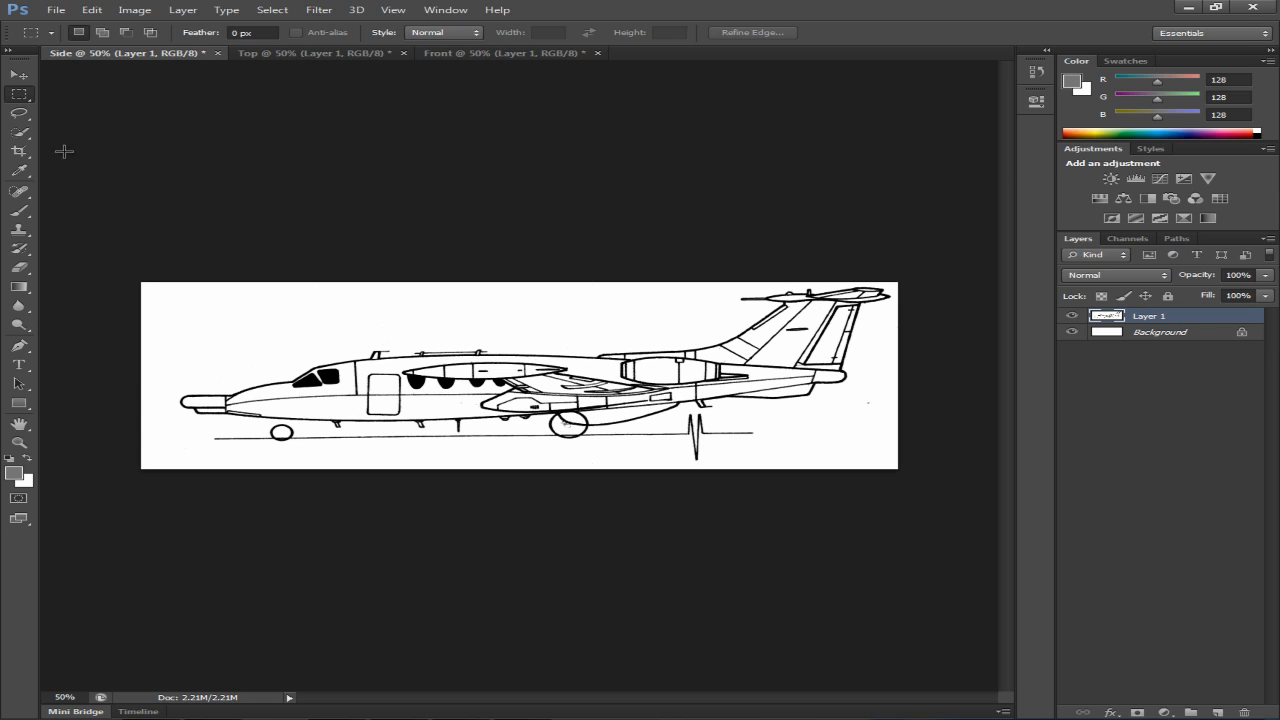
pyautogui.moveTo(10, 72)
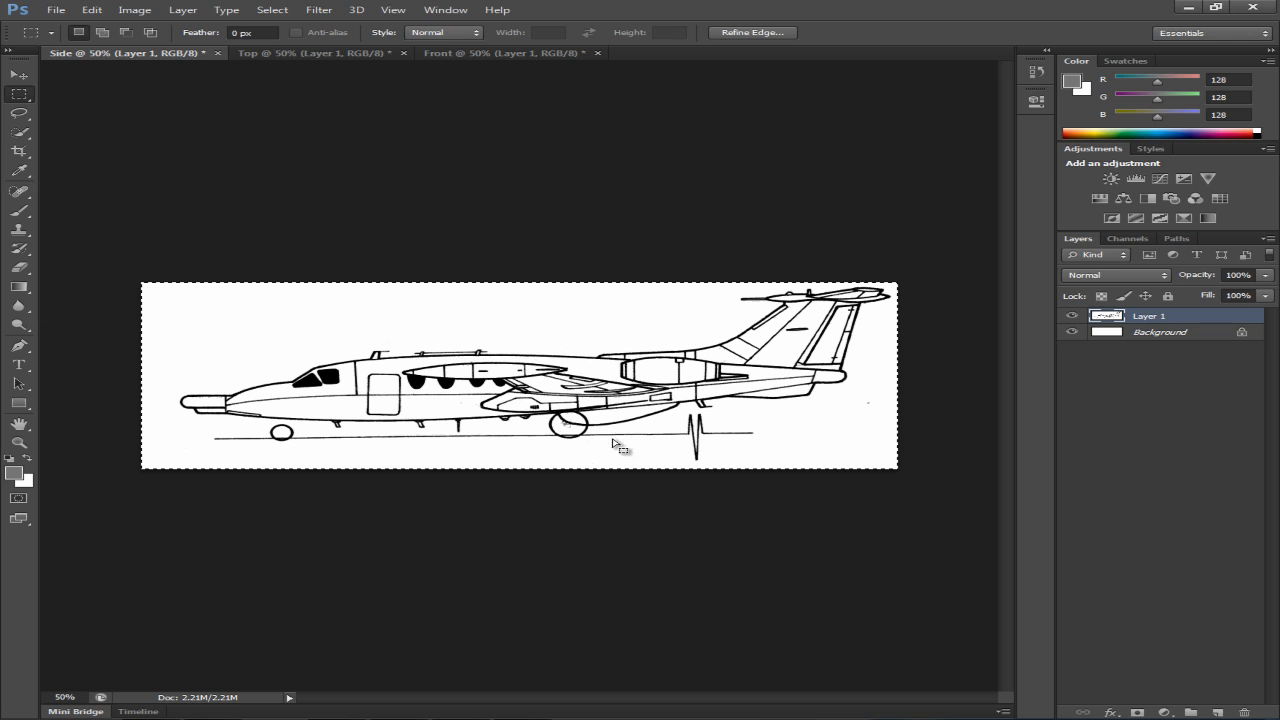
pyautogui.moveTo(36, 458)
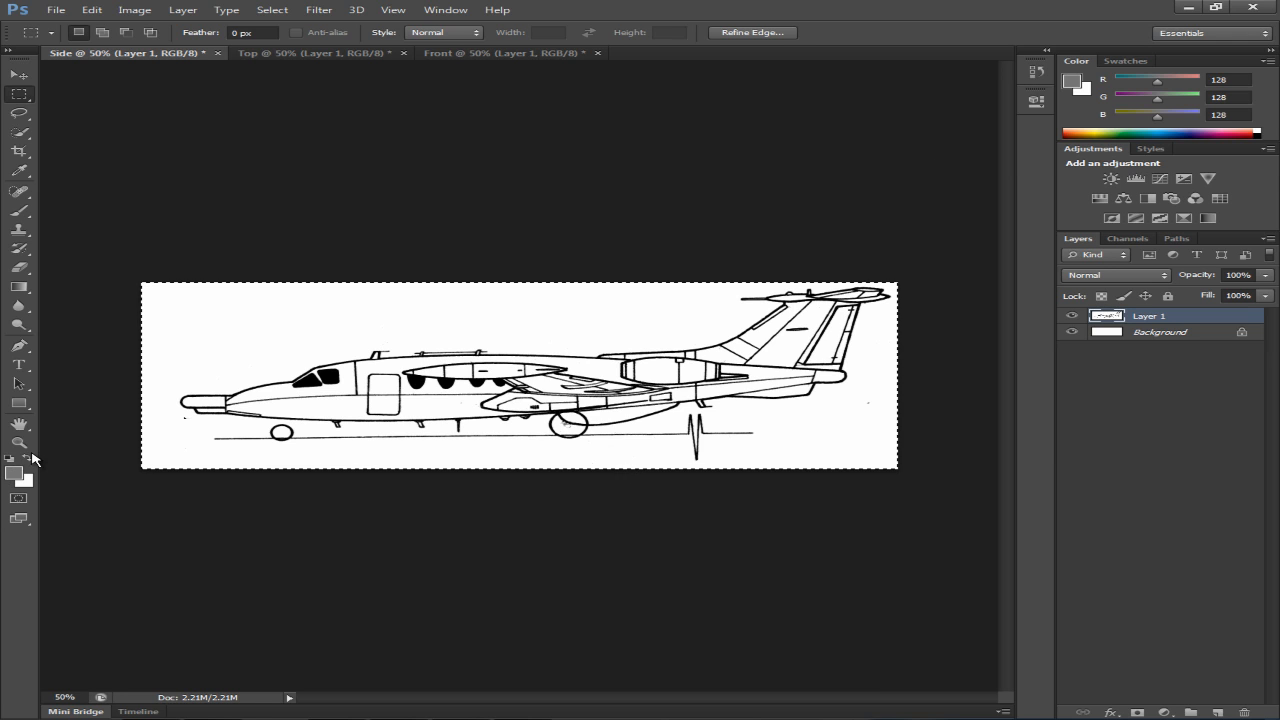
pyautogui.click(18, 444)
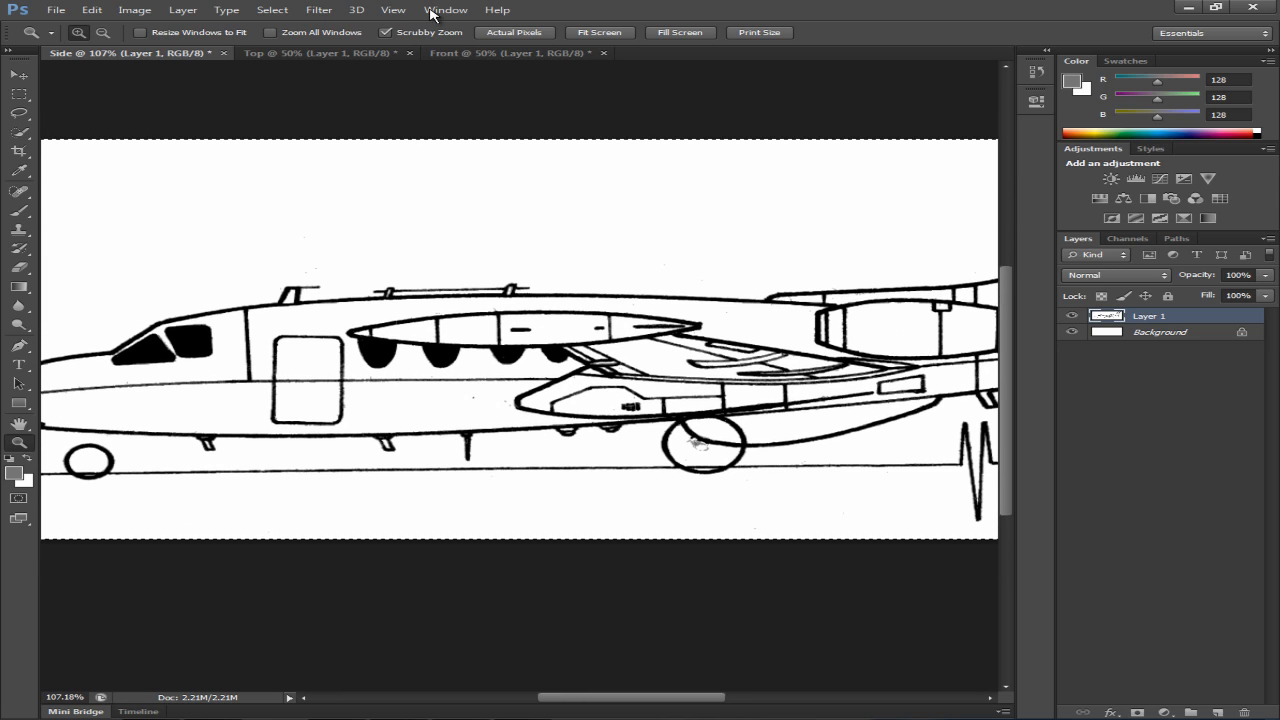
pyautogui.click(272, 8)
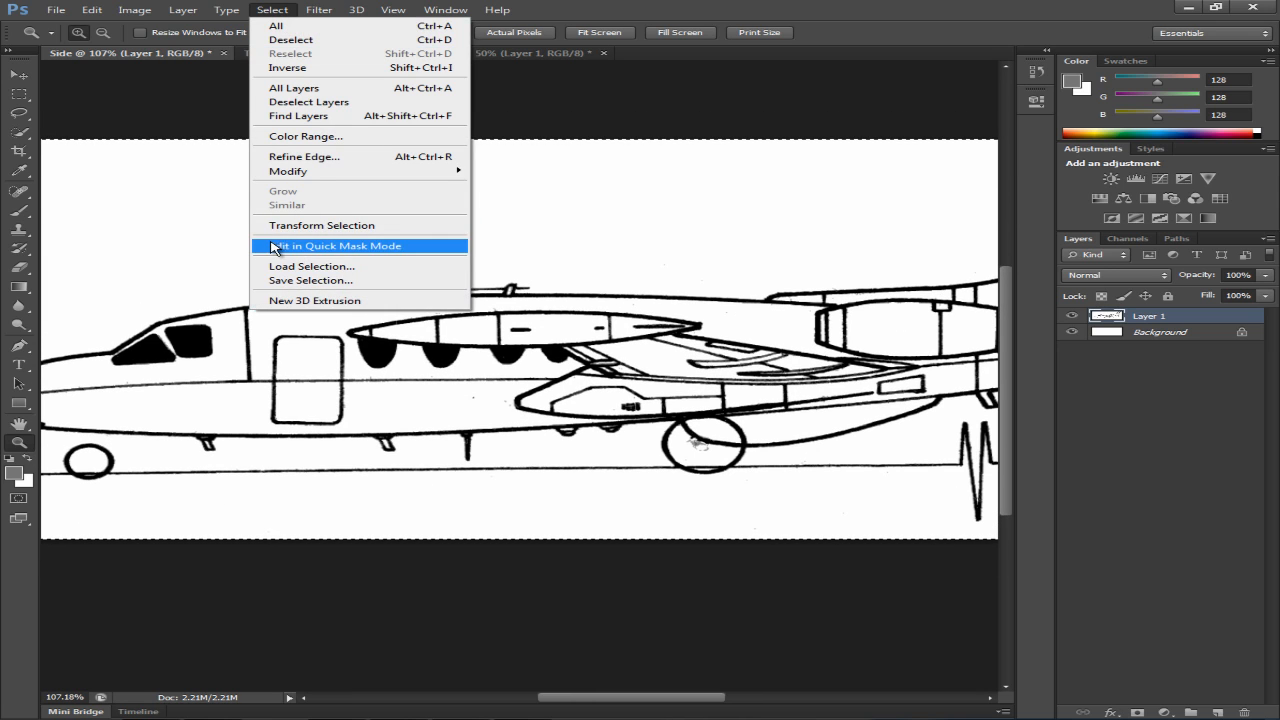
# Free-transform the side-view layer to roughly 94% width and 83% height by dragging its edges inward.
pyautogui.click(322, 224)
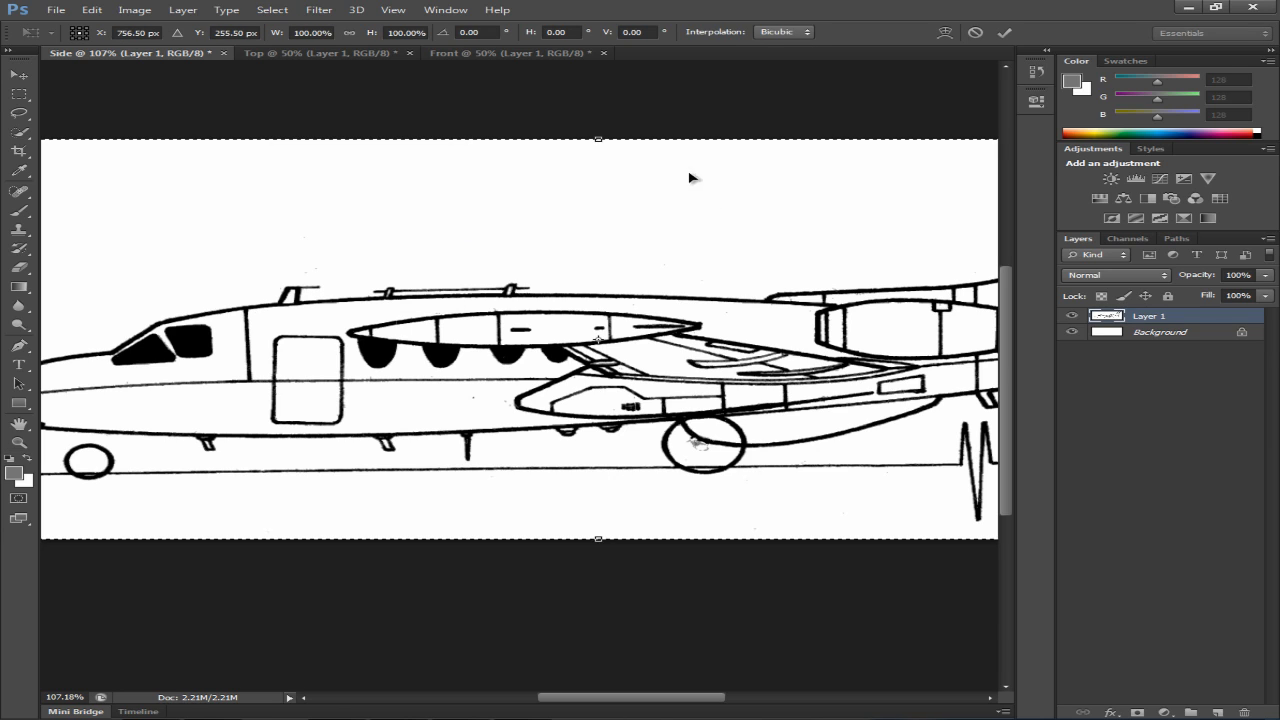
pyautogui.moveTo(588, 710)
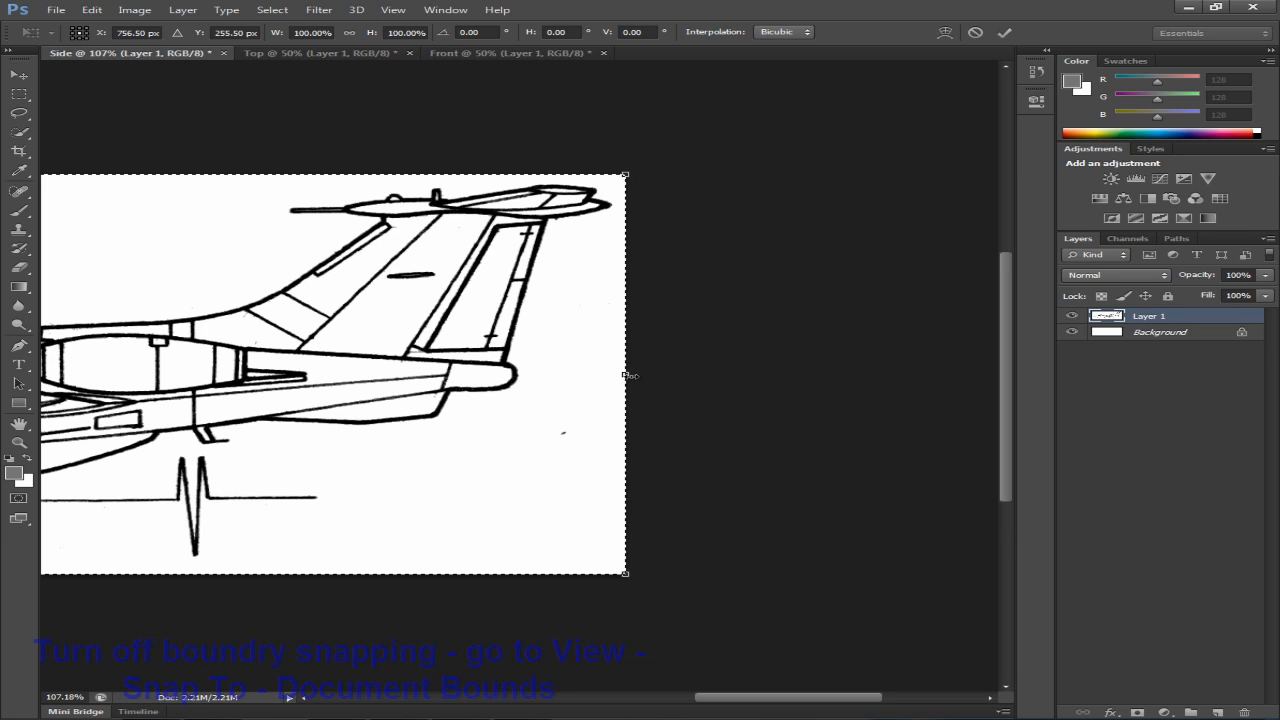
pyautogui.moveTo(624, 376); pyautogui.dragTo(612, 376)
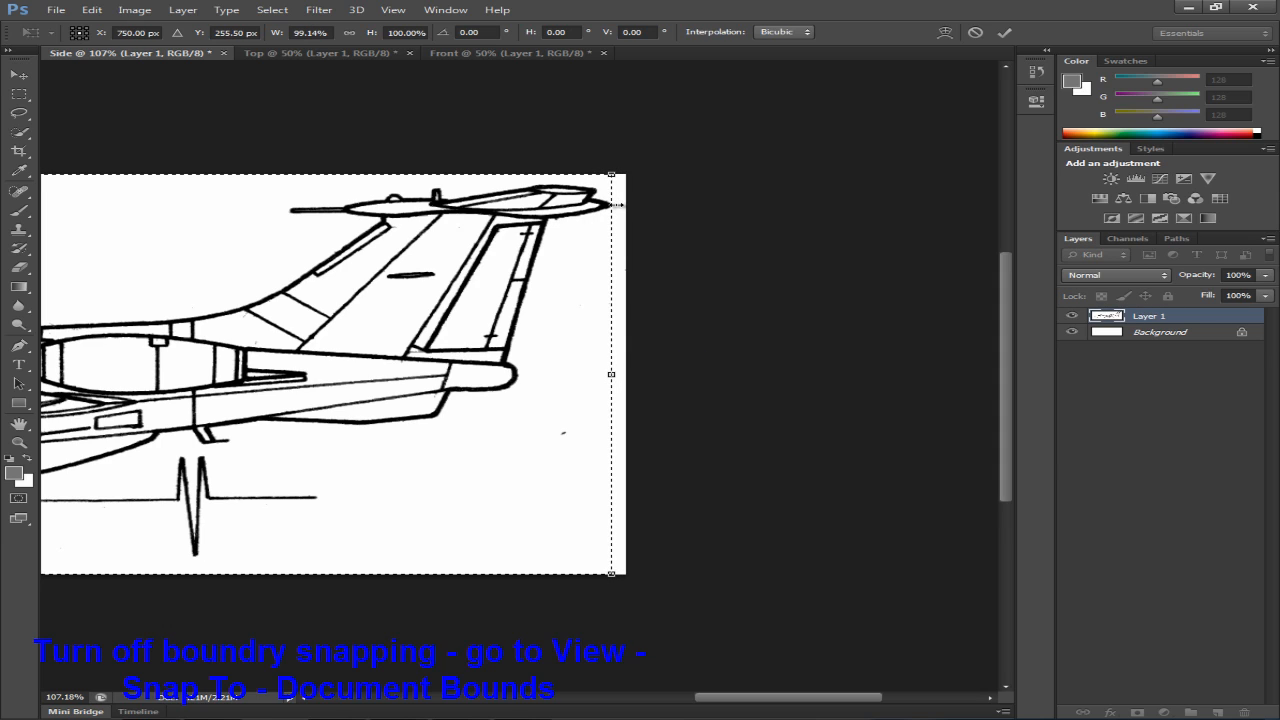
pyautogui.hscroll(3)
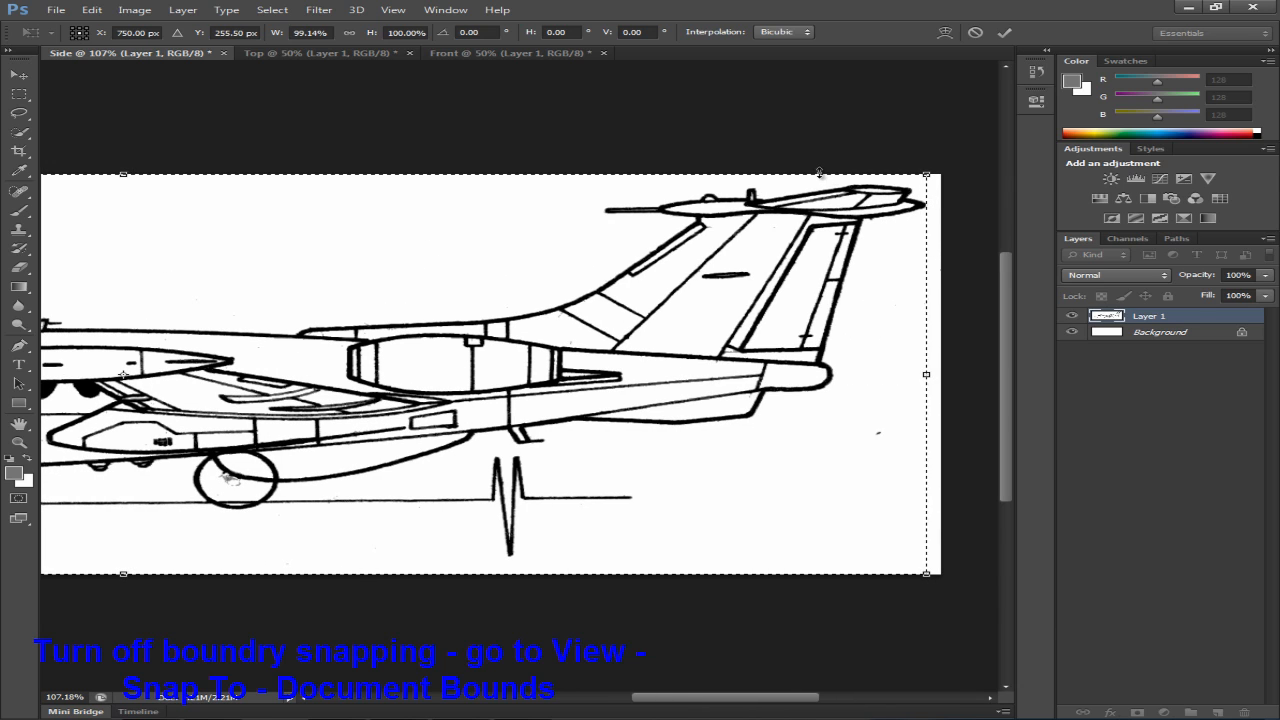
pyautogui.moveTo(820, 172); pyautogui.dragTo(868, 184)
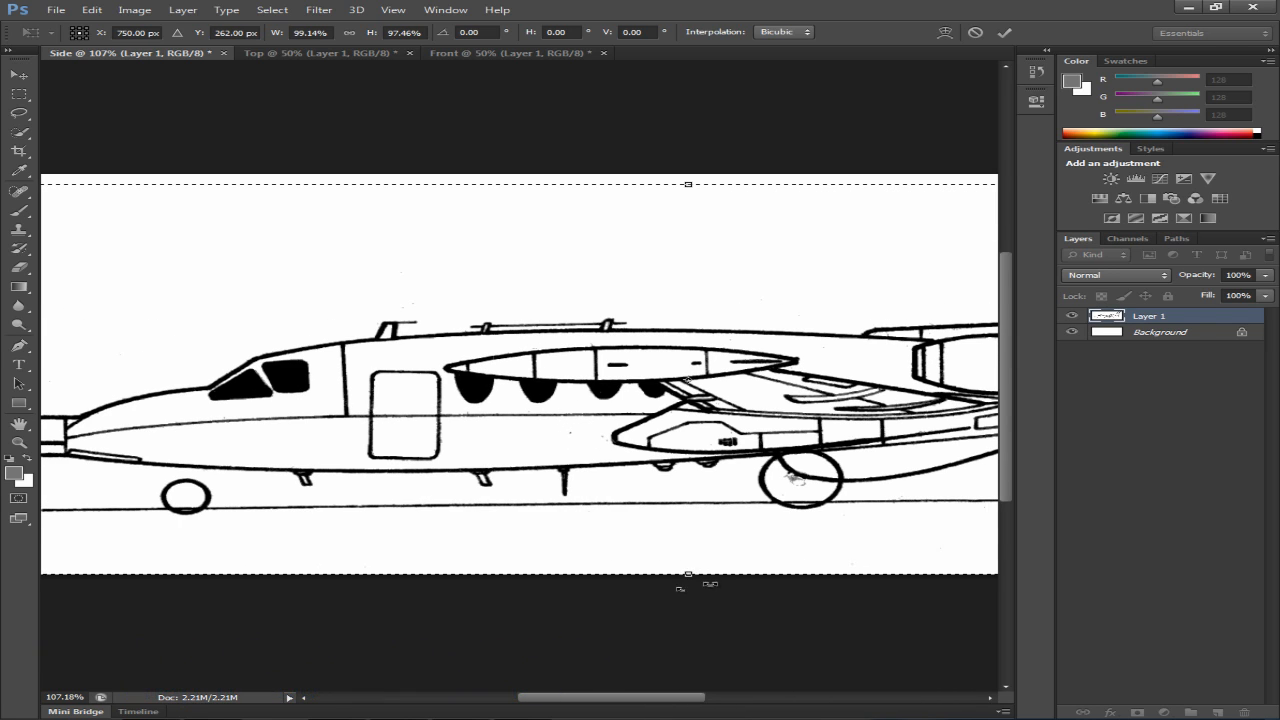
pyautogui.moveTo(688, 572); pyautogui.dragTo(688, 518)
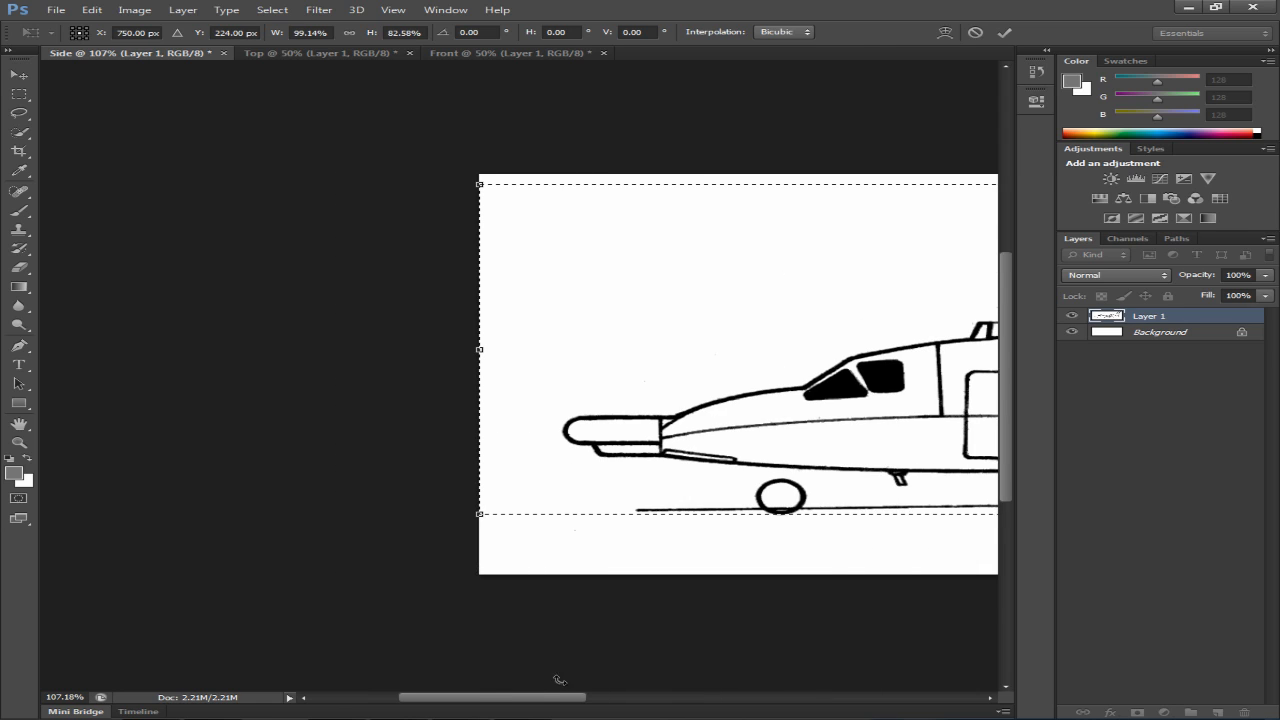
pyautogui.moveTo(480, 348); pyautogui.dragTo(536, 384)
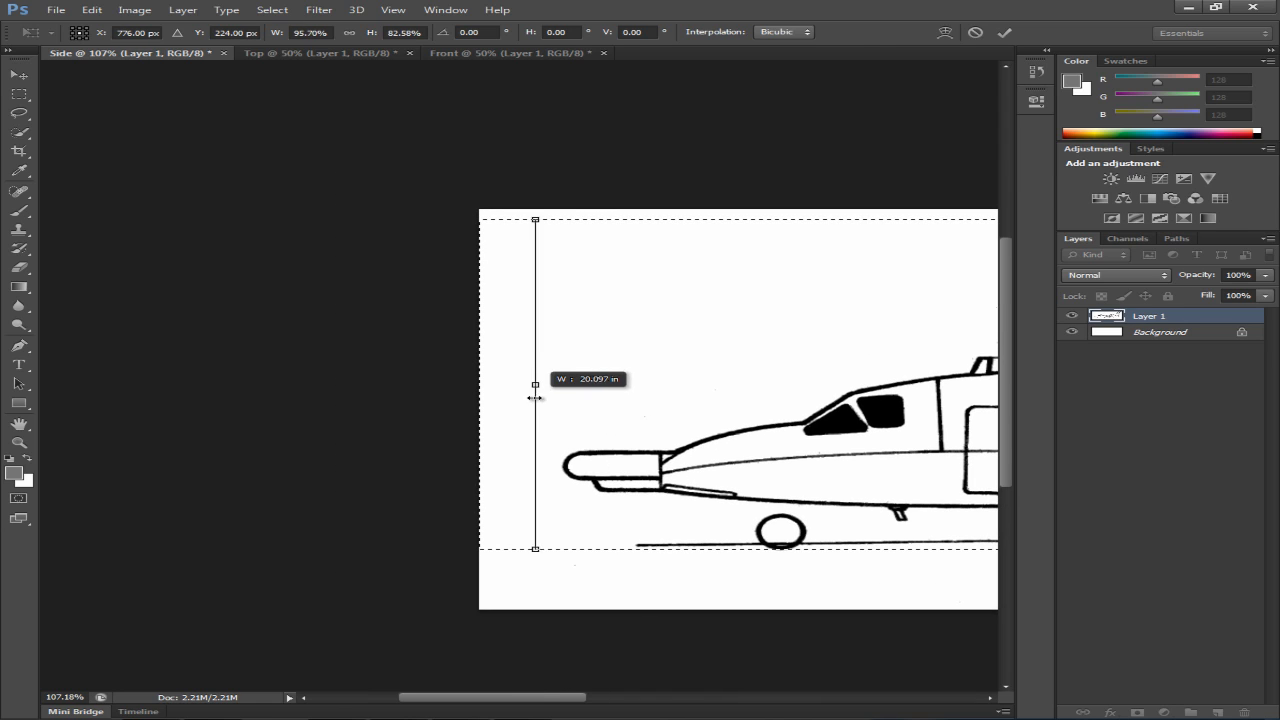
pyautogui.moveTo(536, 384); pyautogui.dragTo(562, 384)
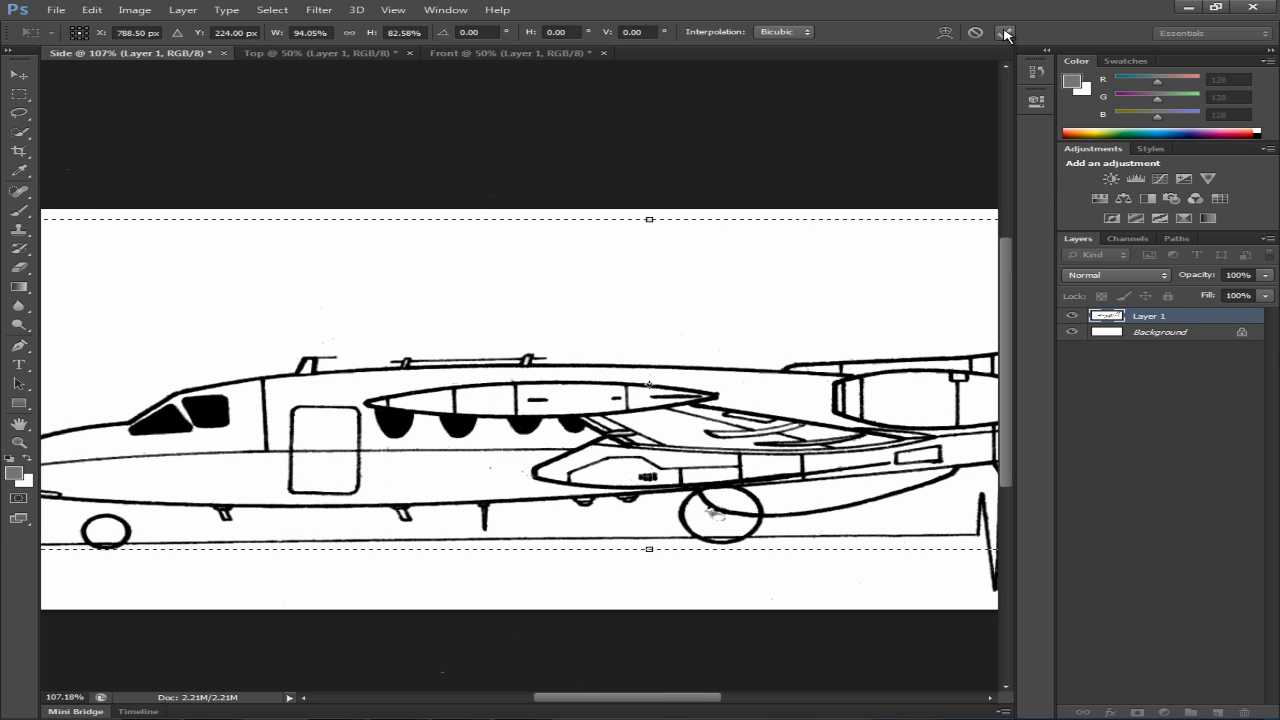
pyautogui.moveTo(1008, 32)
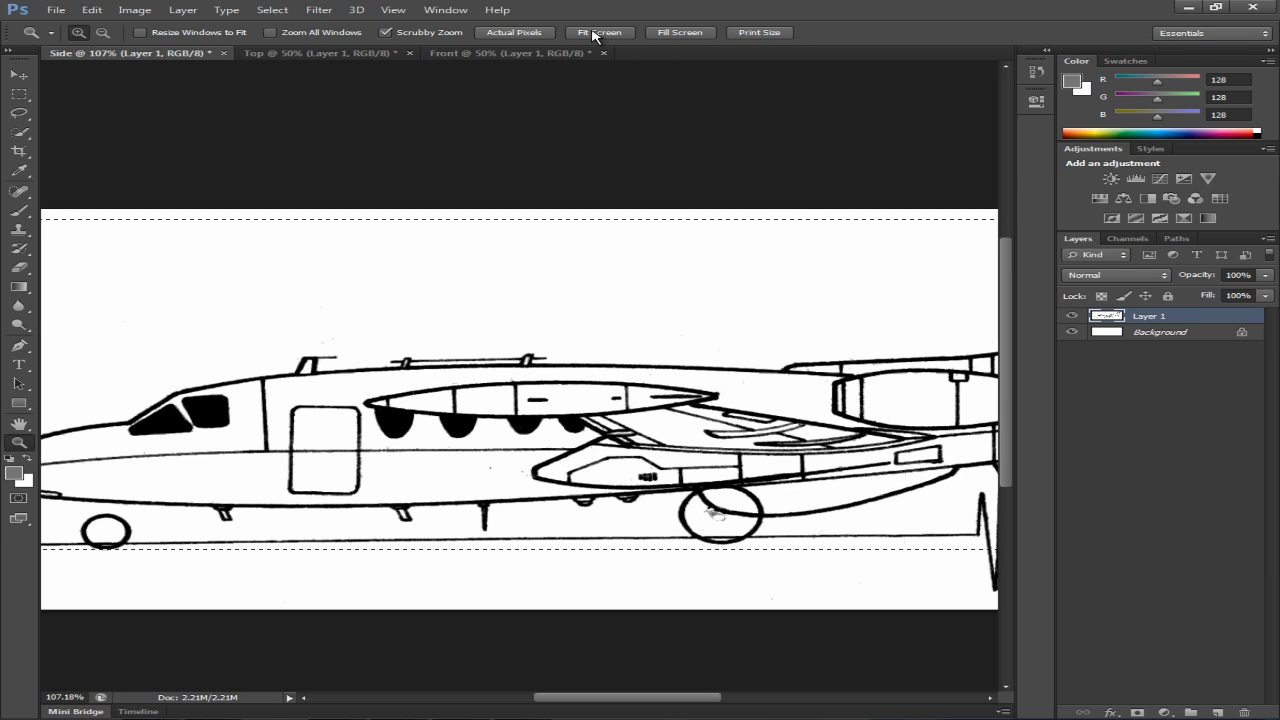
# Fit the side view on screen and crop the canvas to the selected drawing area.
pyautogui.click(600, 32)
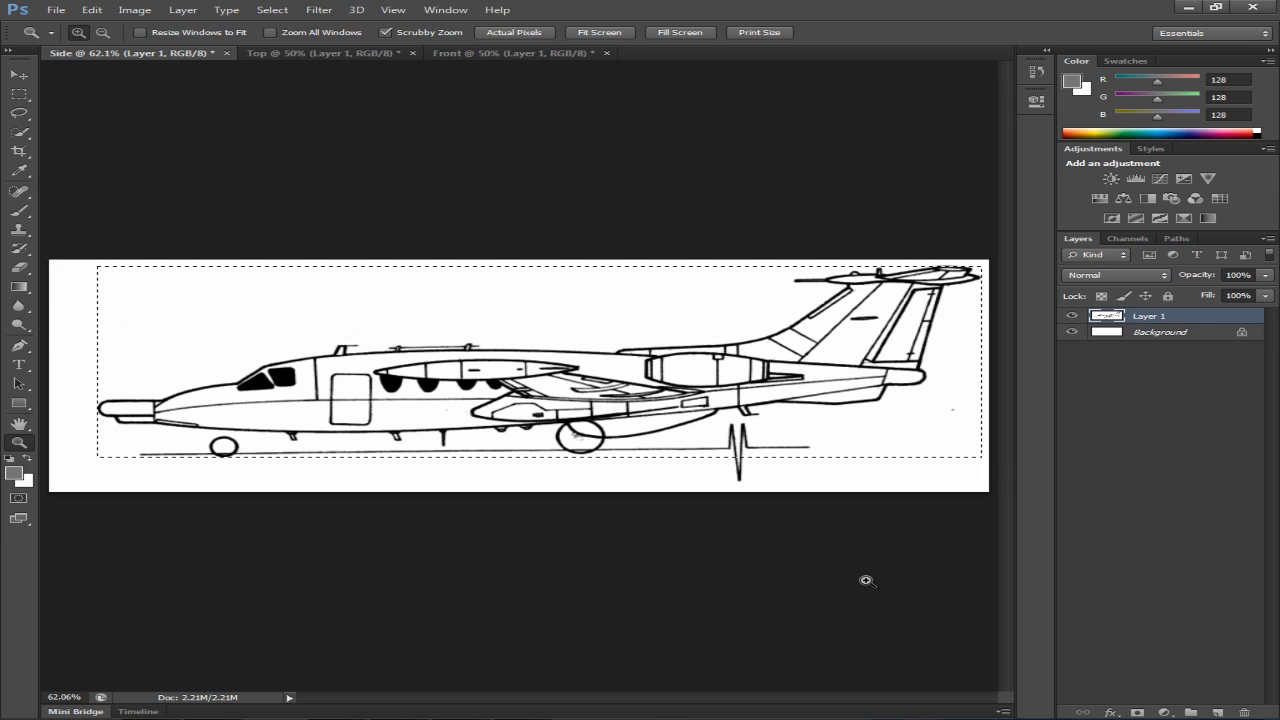
pyautogui.moveTo(124, 404)
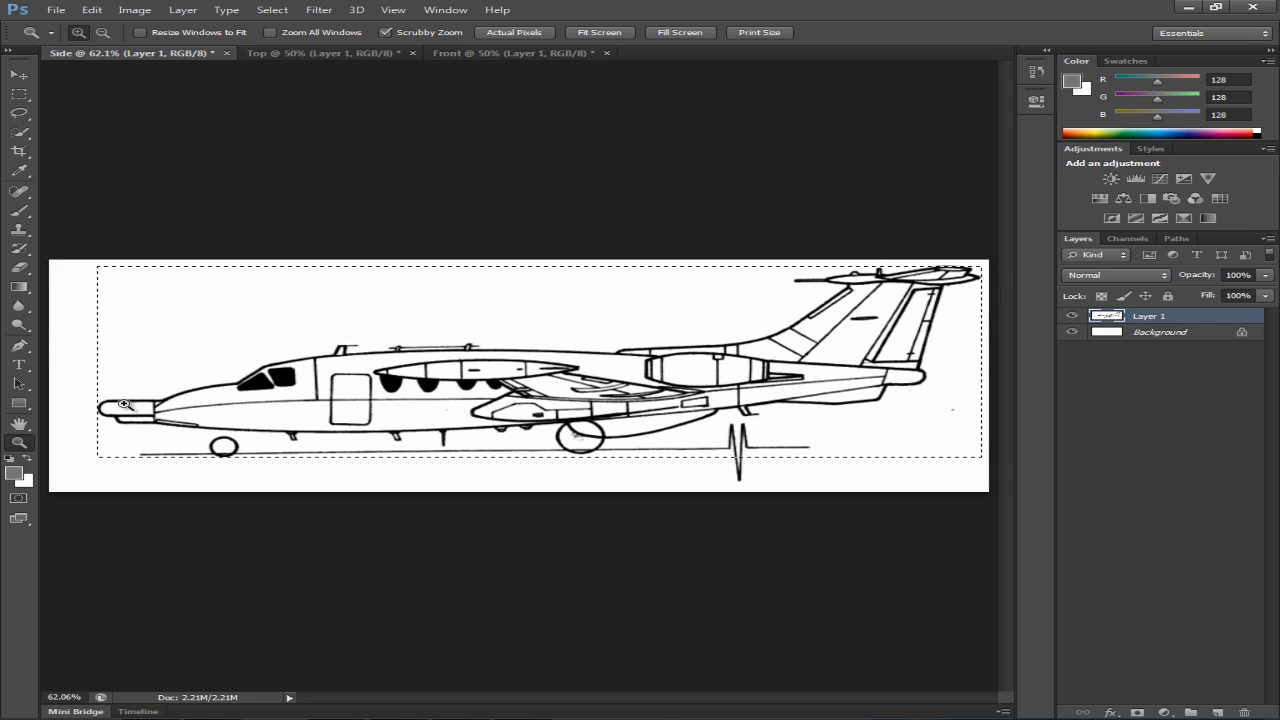
pyautogui.moveTo(408, 444)
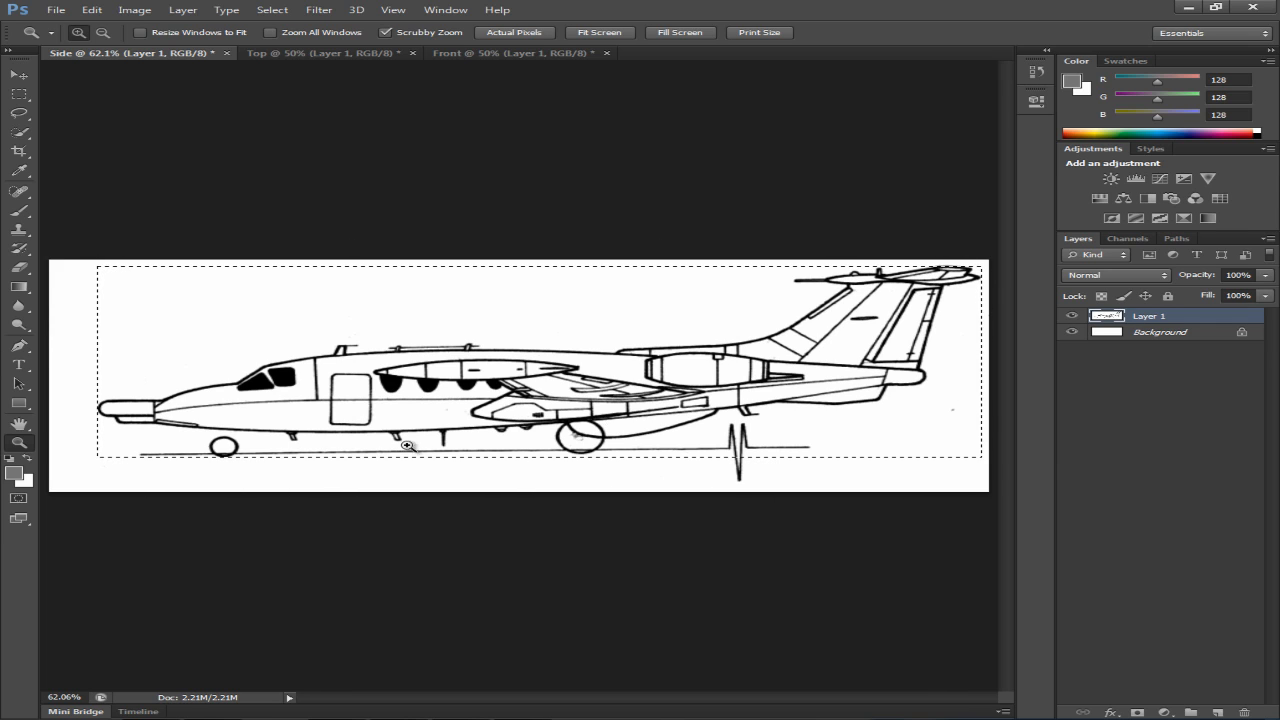
pyautogui.moveTo(414, 340)
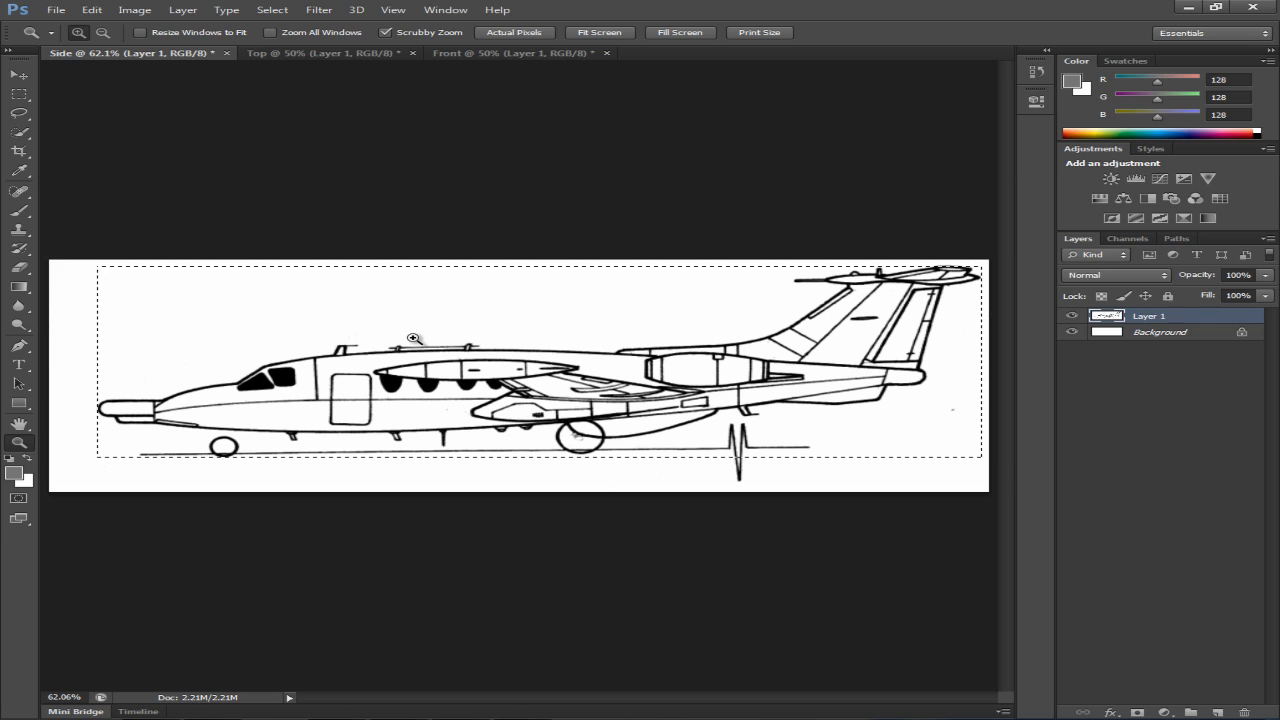
pyautogui.click(18, 76)
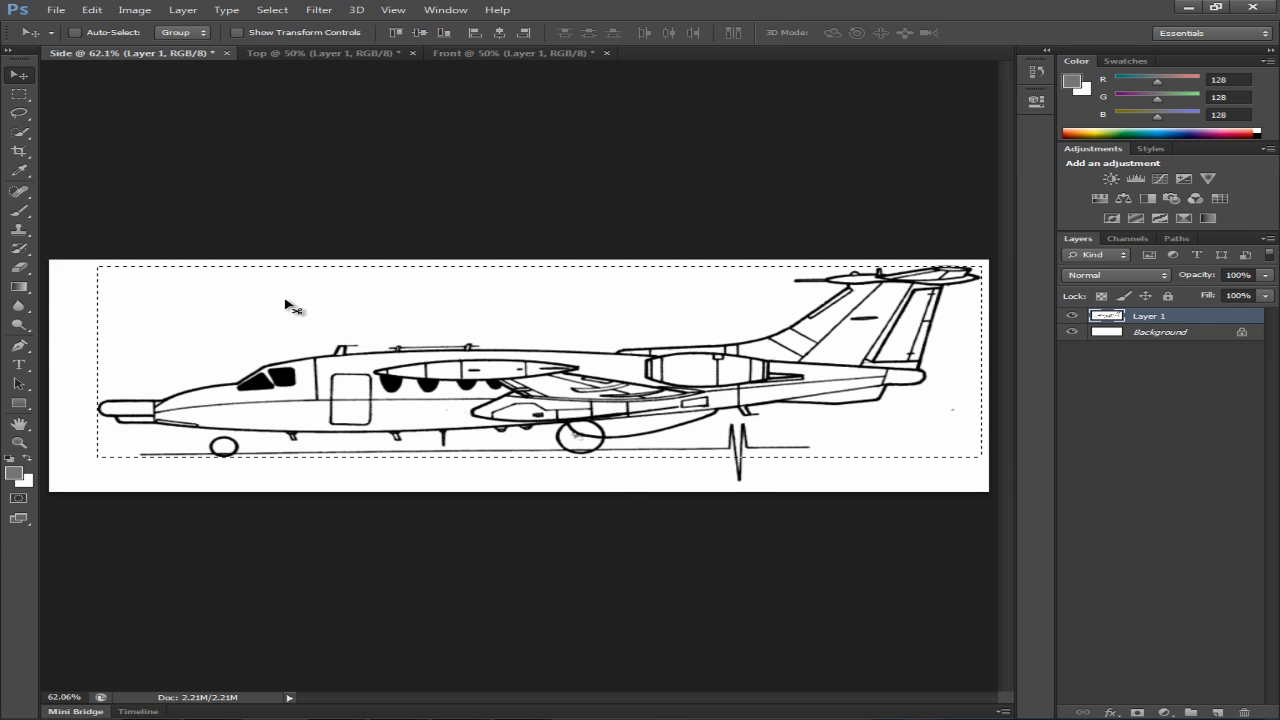
pyautogui.click(136, 8)
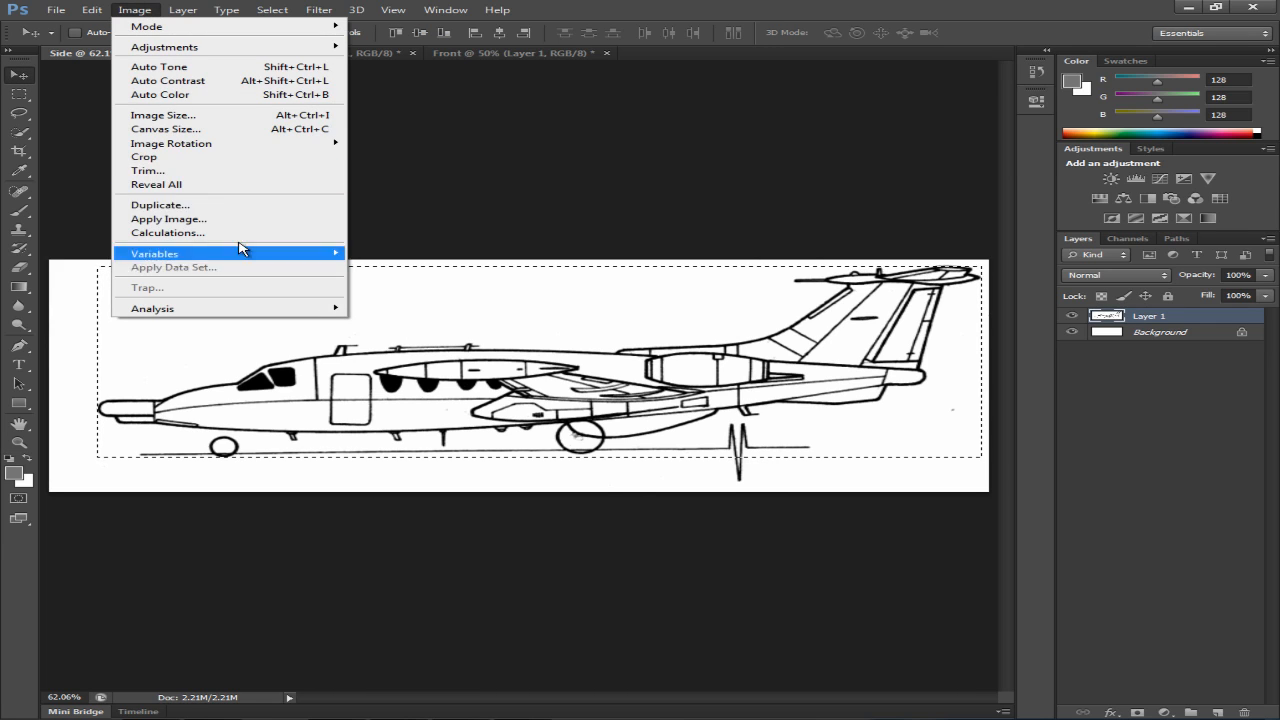
pyautogui.click(148, 170)
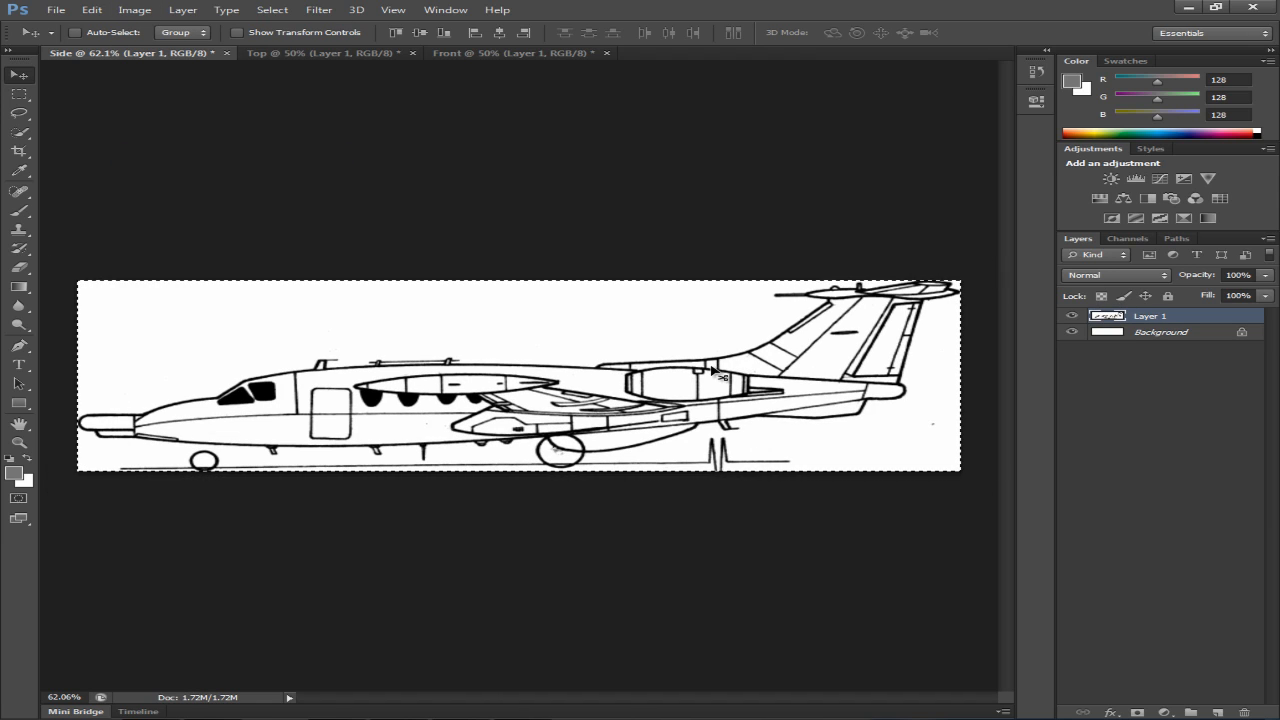
pyautogui.moveTo(208, 328)
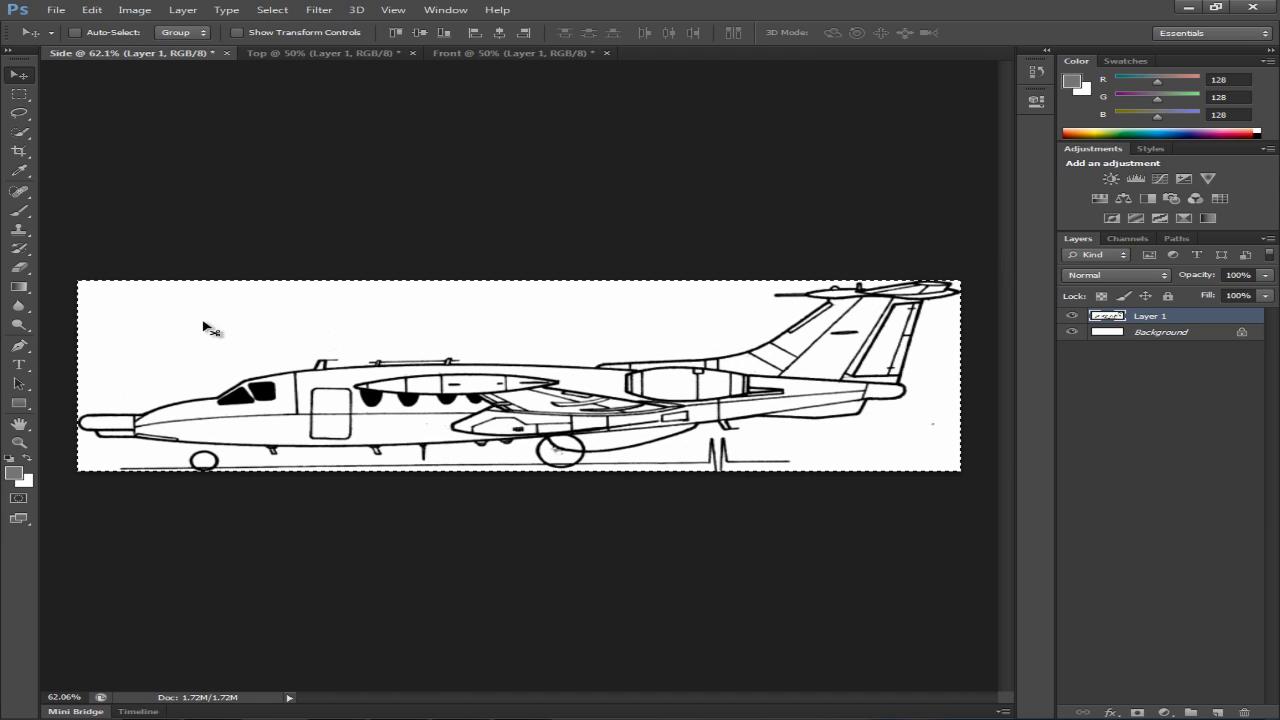
pyautogui.moveTo(4, 90)
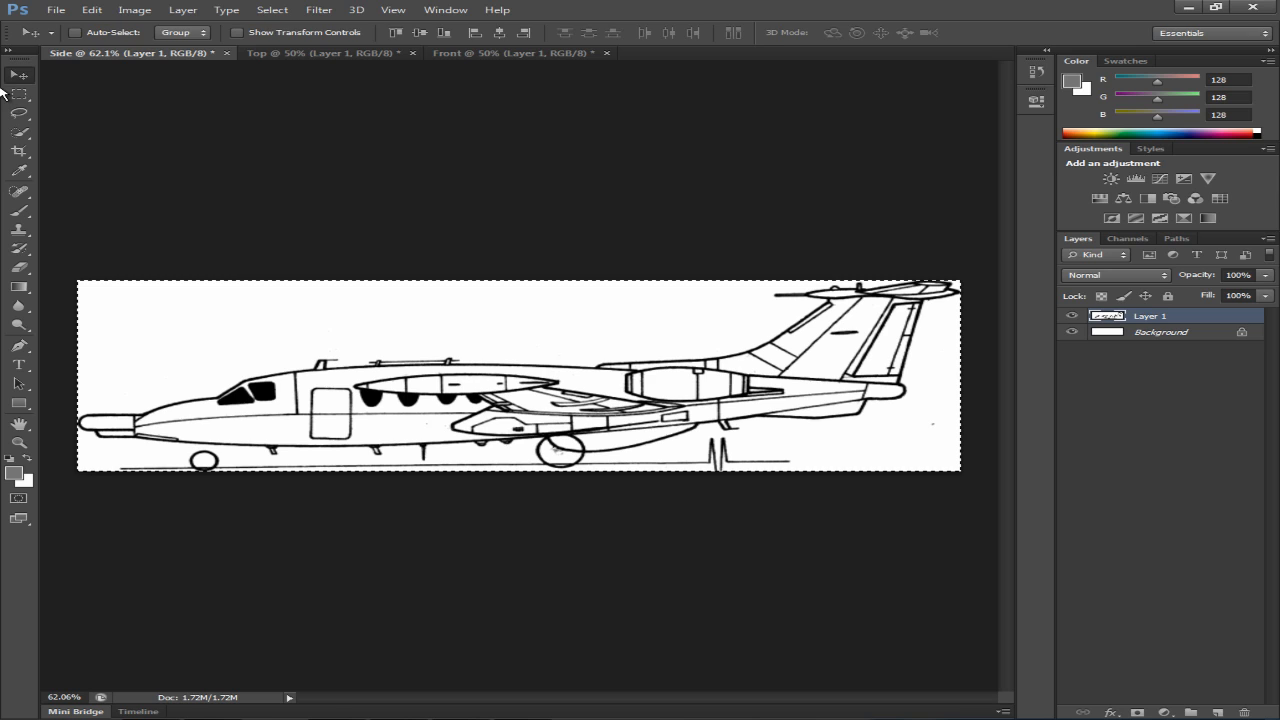
# Deselect the cropped side-view canvas.
pyautogui.rightClick(276, 356)
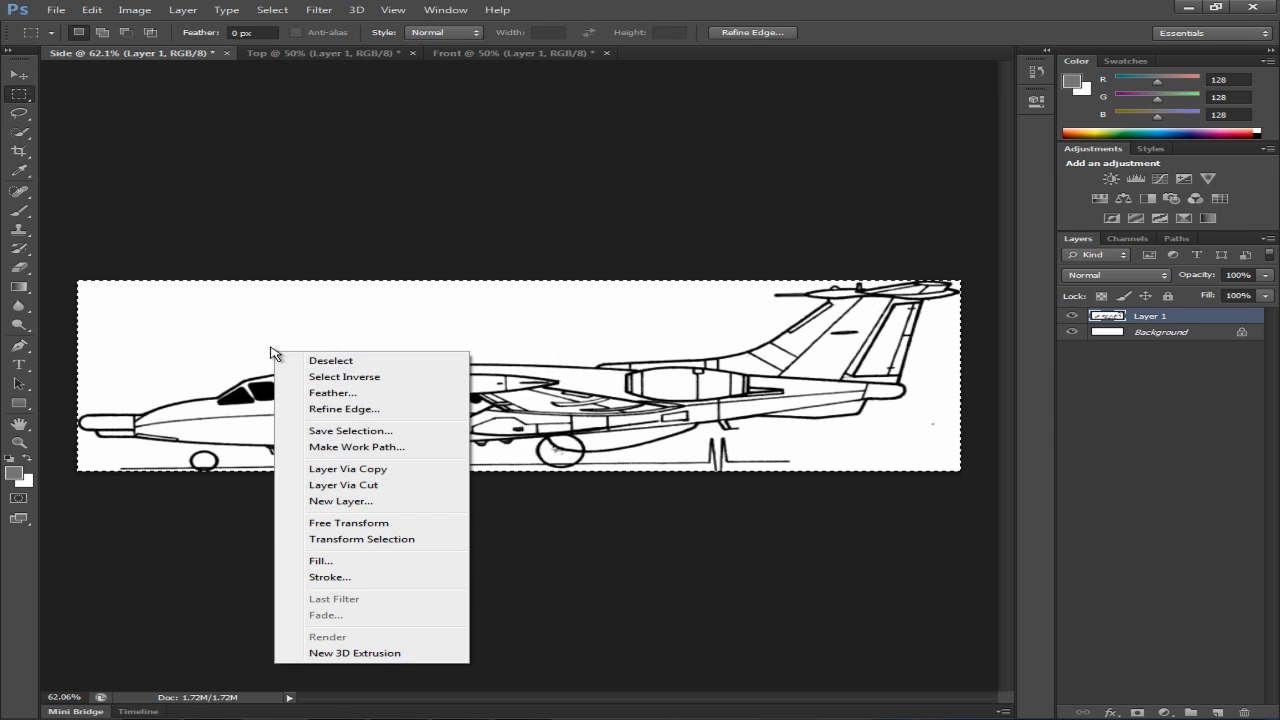
pyautogui.click(330, 360)
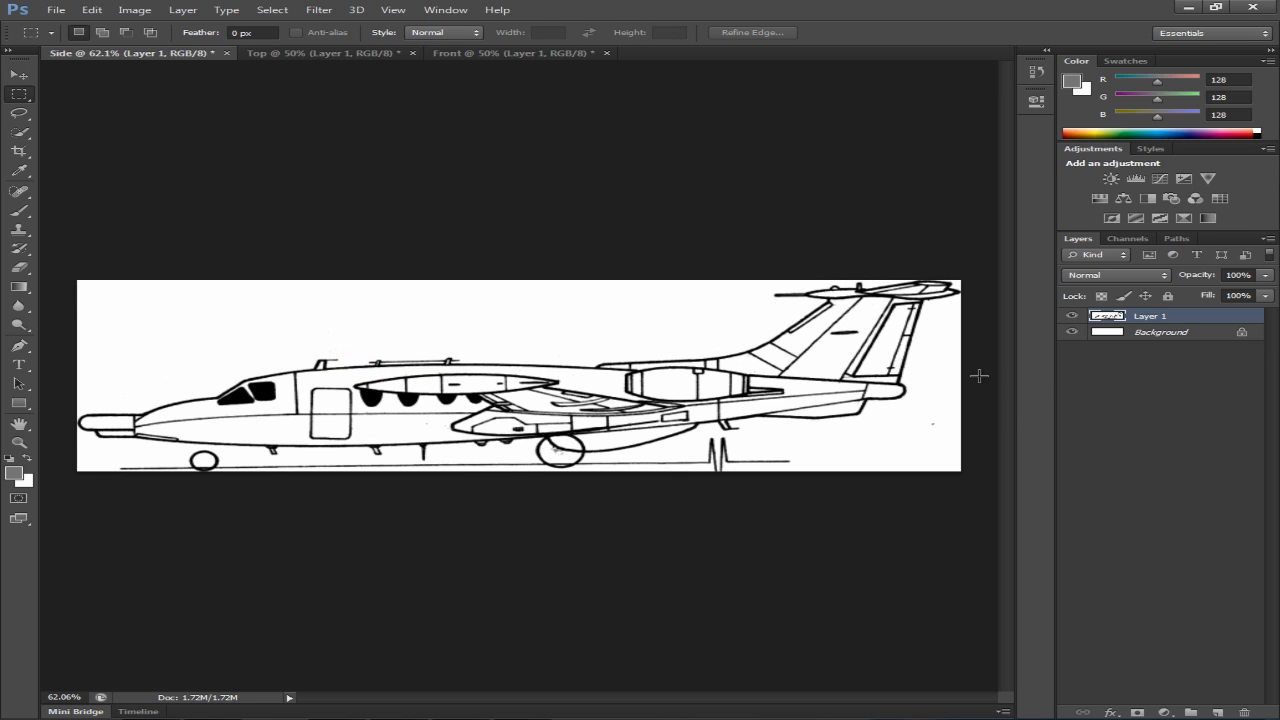
pyautogui.moveTo(416, 122)
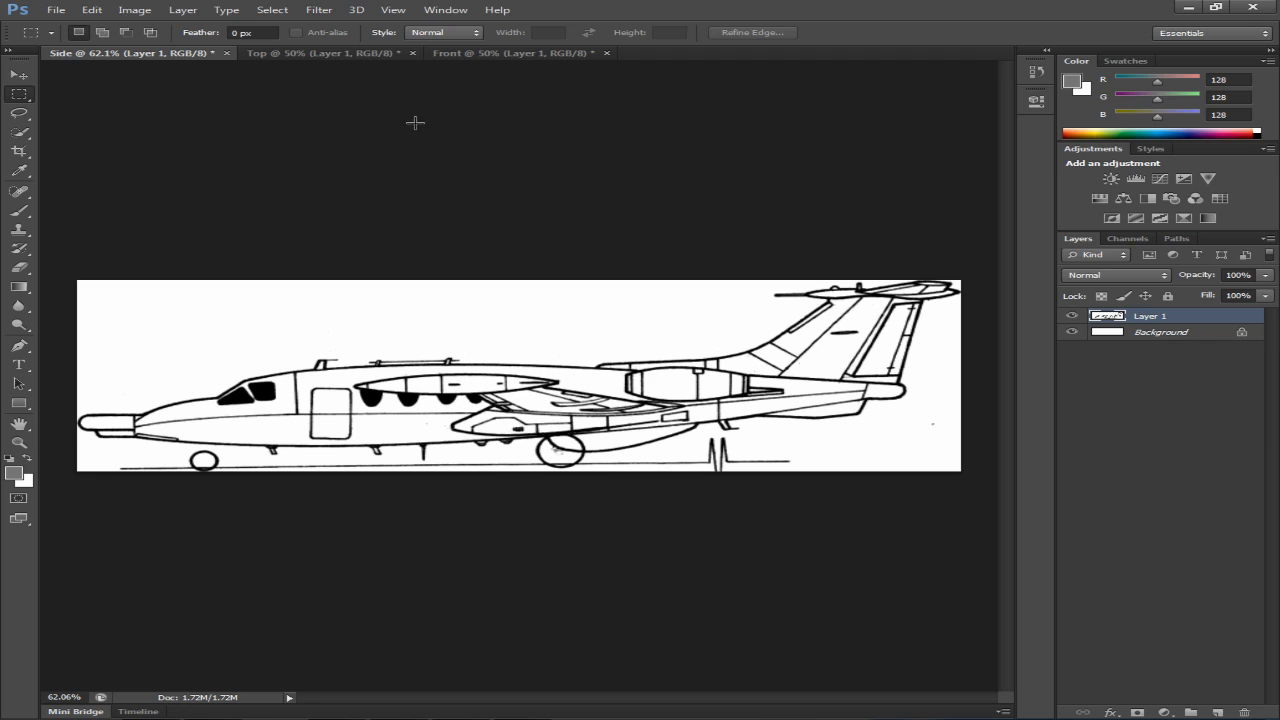
pyautogui.click(312, 52)
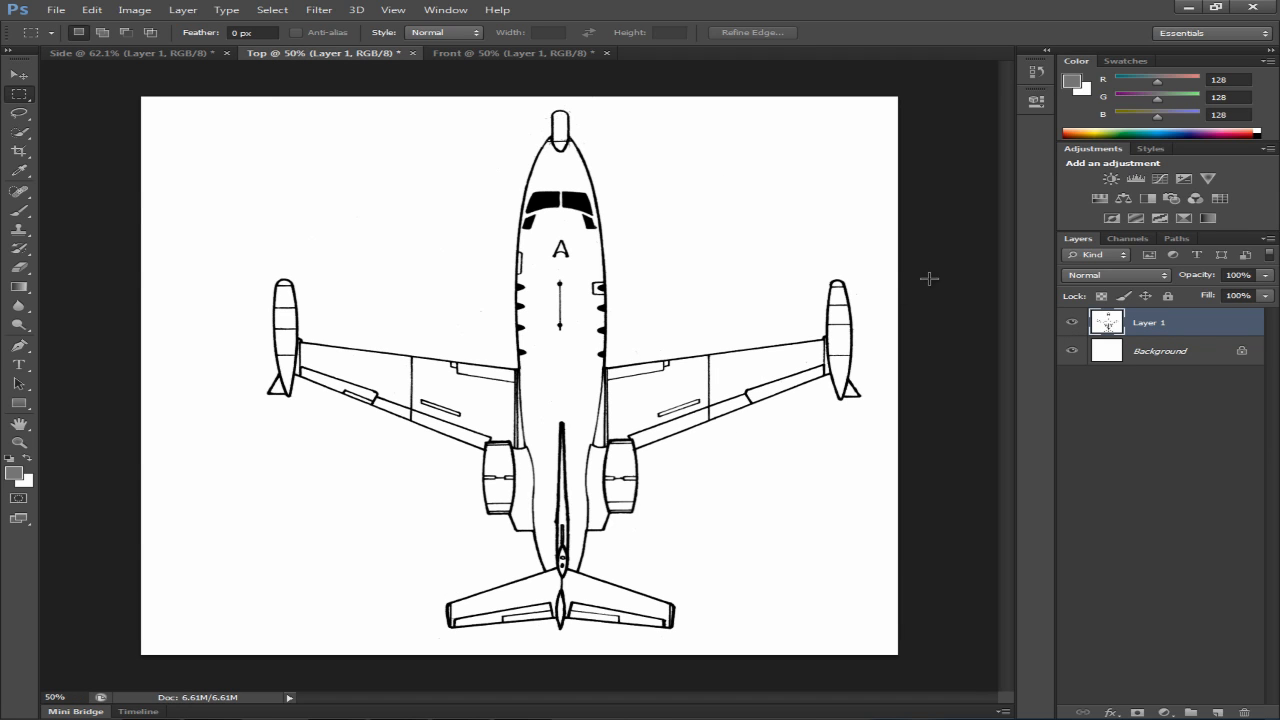
pyautogui.moveTo(484, 308)
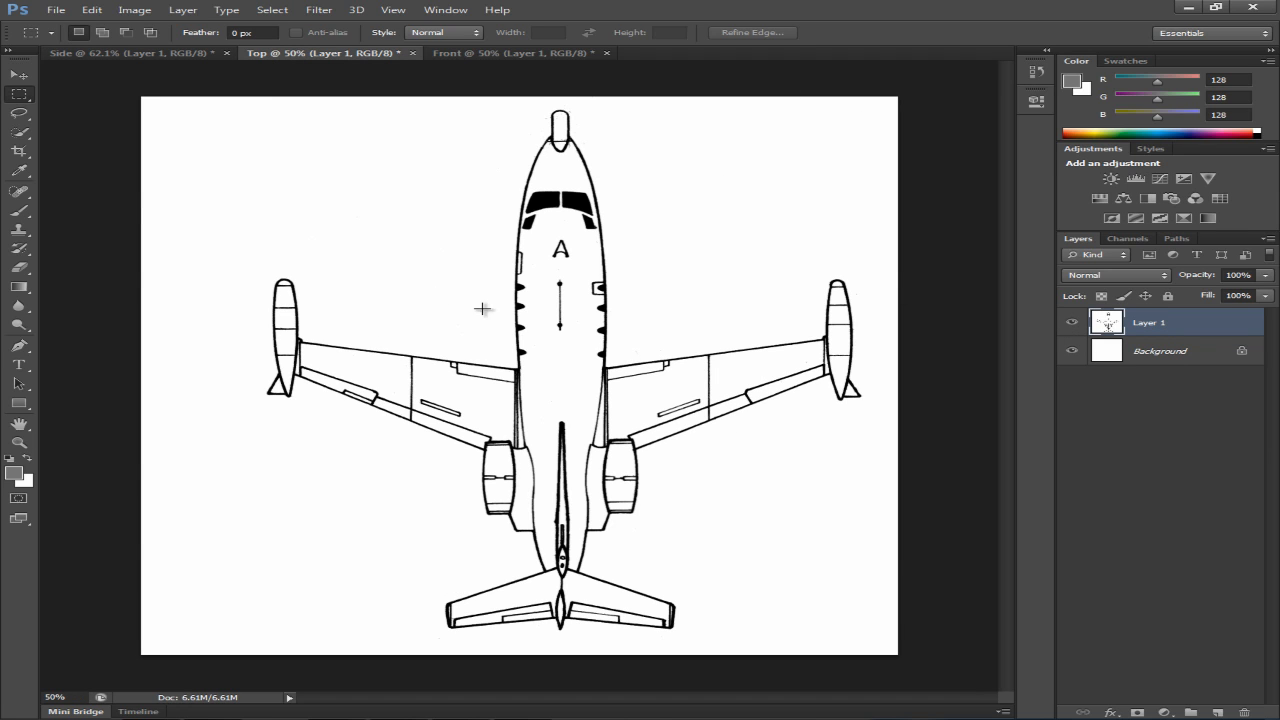
pyautogui.moveTo(432, 56)
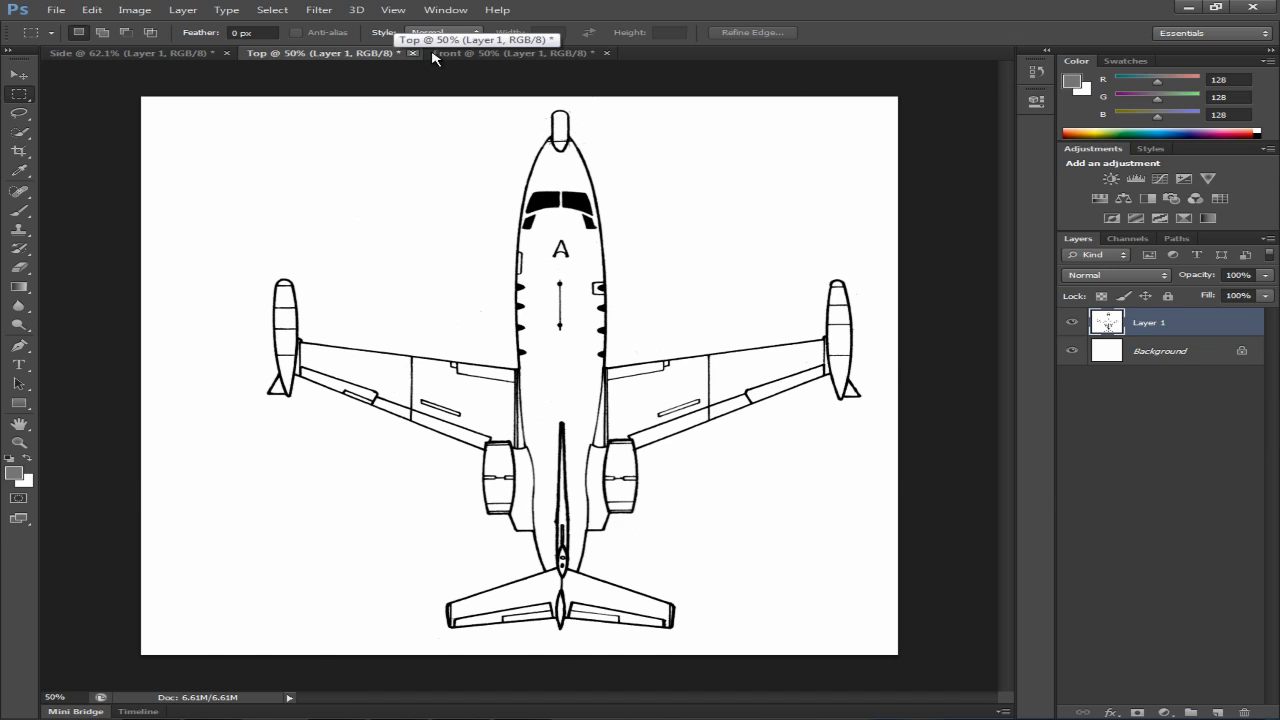
pyautogui.click(510, 52)
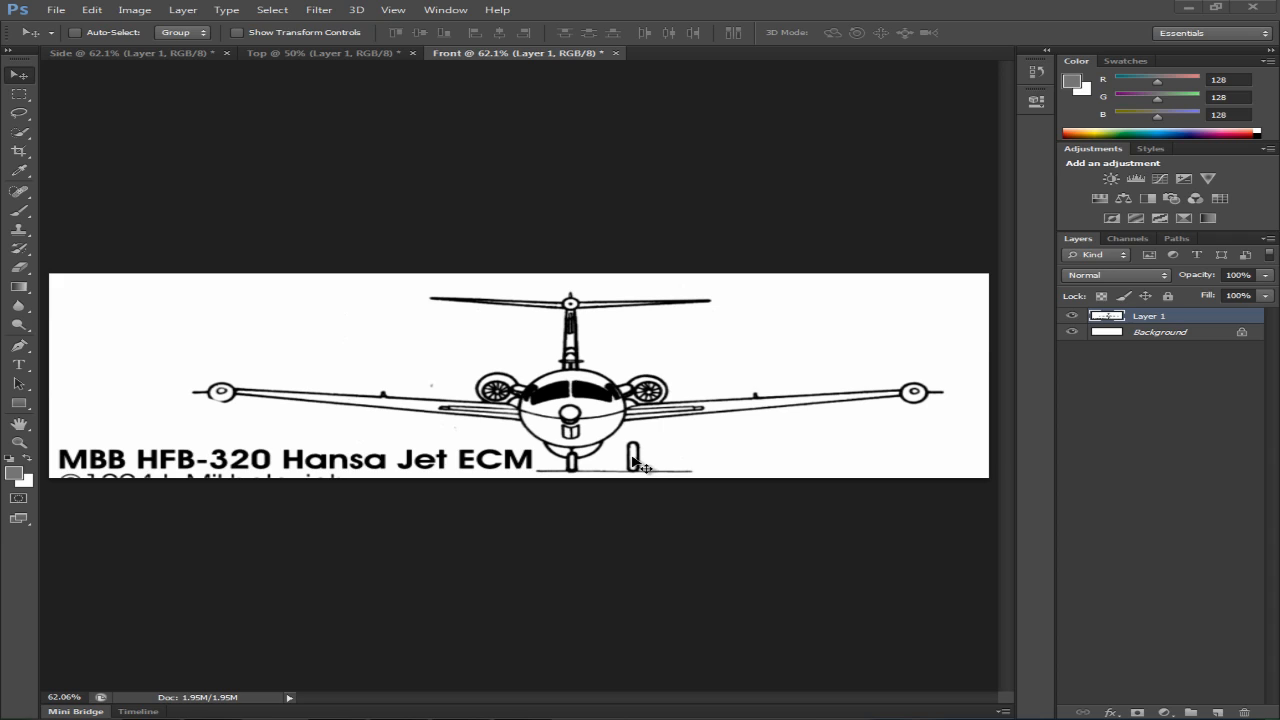
pyautogui.moveTo(644, 272)
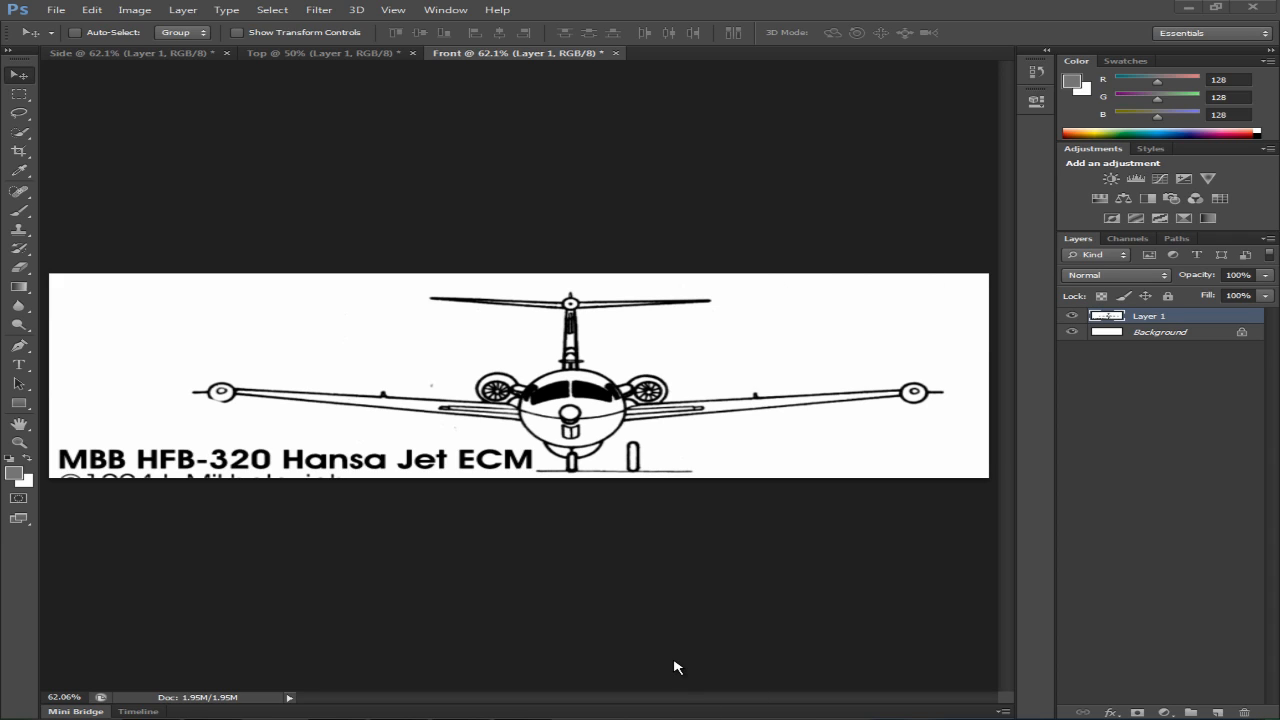
pyautogui.moveTo(144, 444)
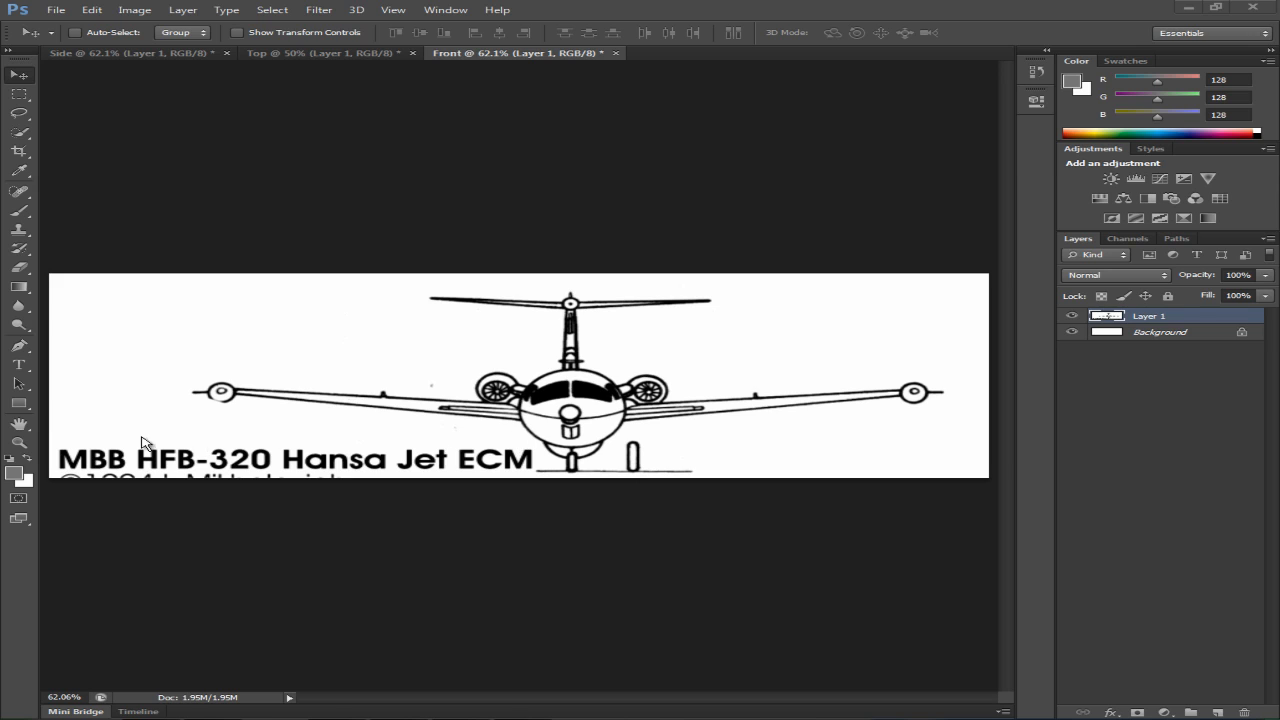
pyautogui.moveTo(204, 522)
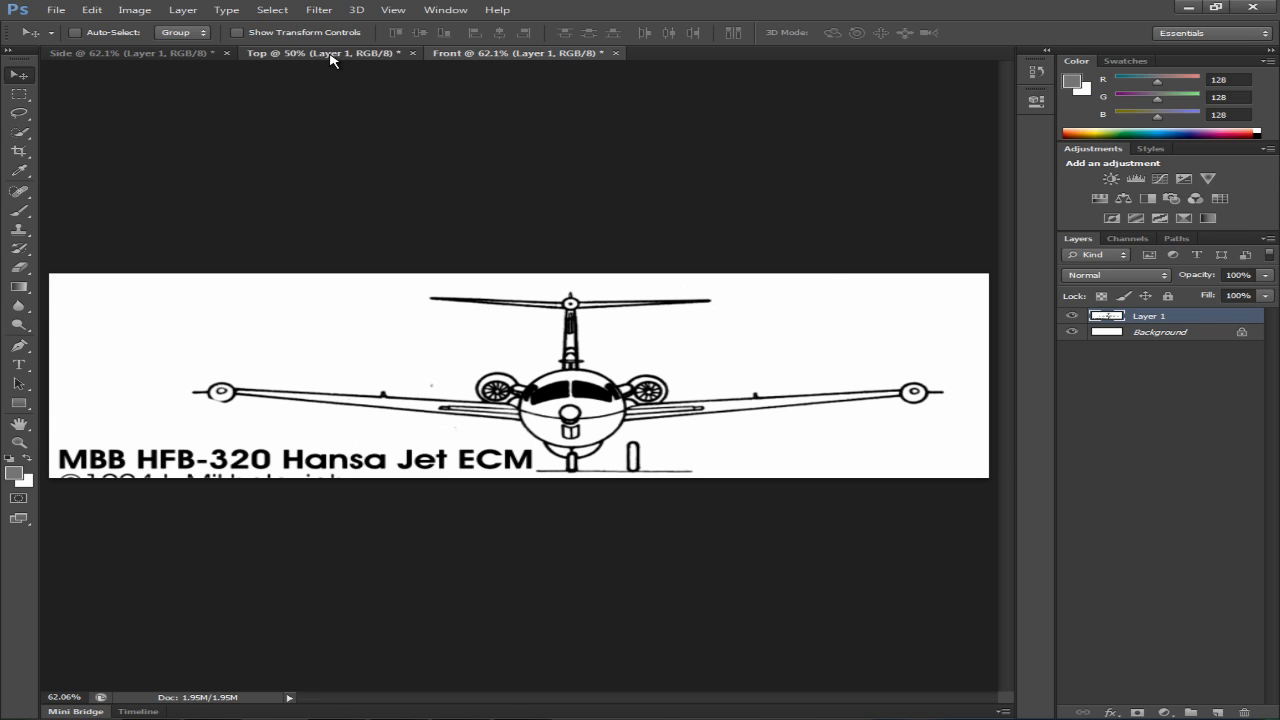
pyautogui.click(524, 52)
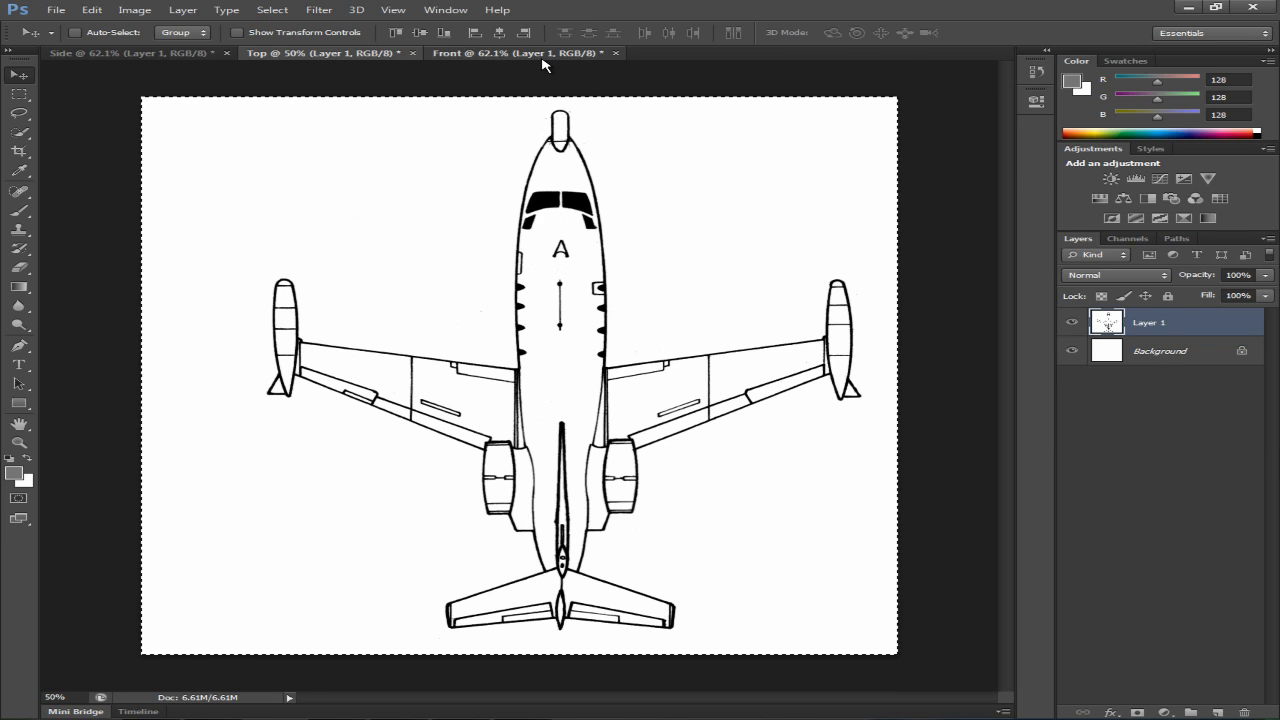
pyautogui.click(524, 52)
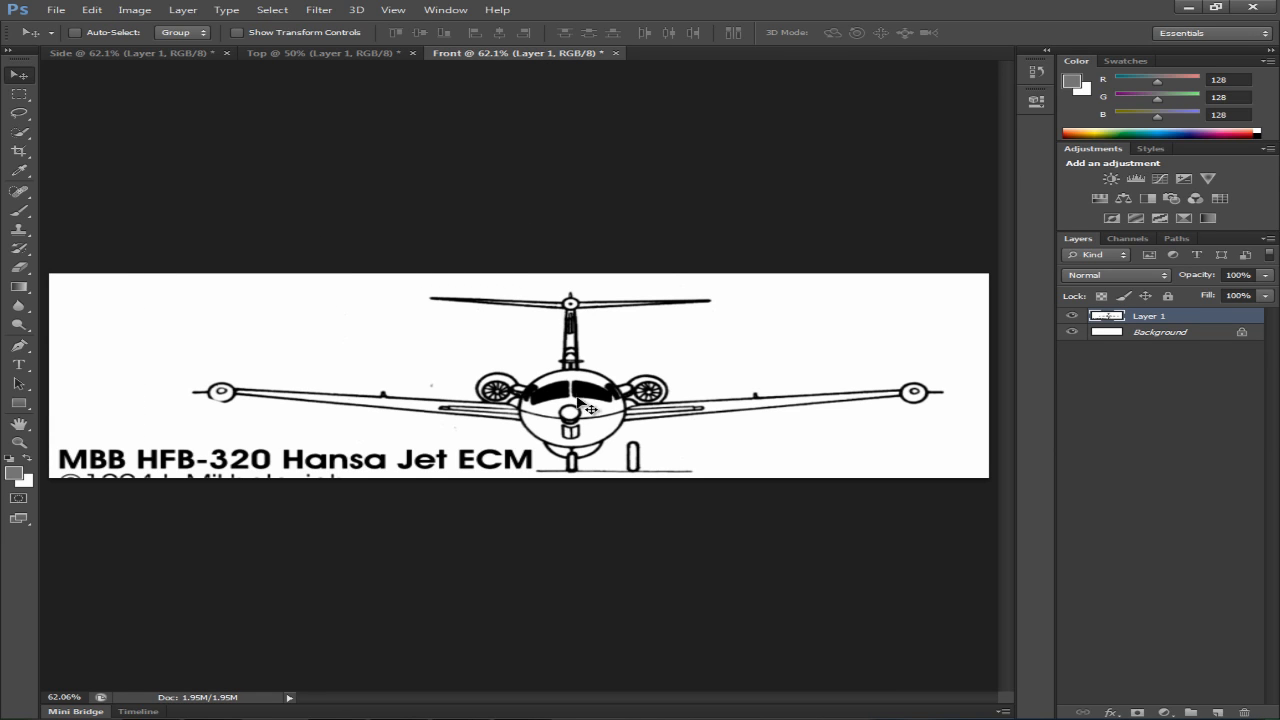
pyautogui.moveTo(796, 572)
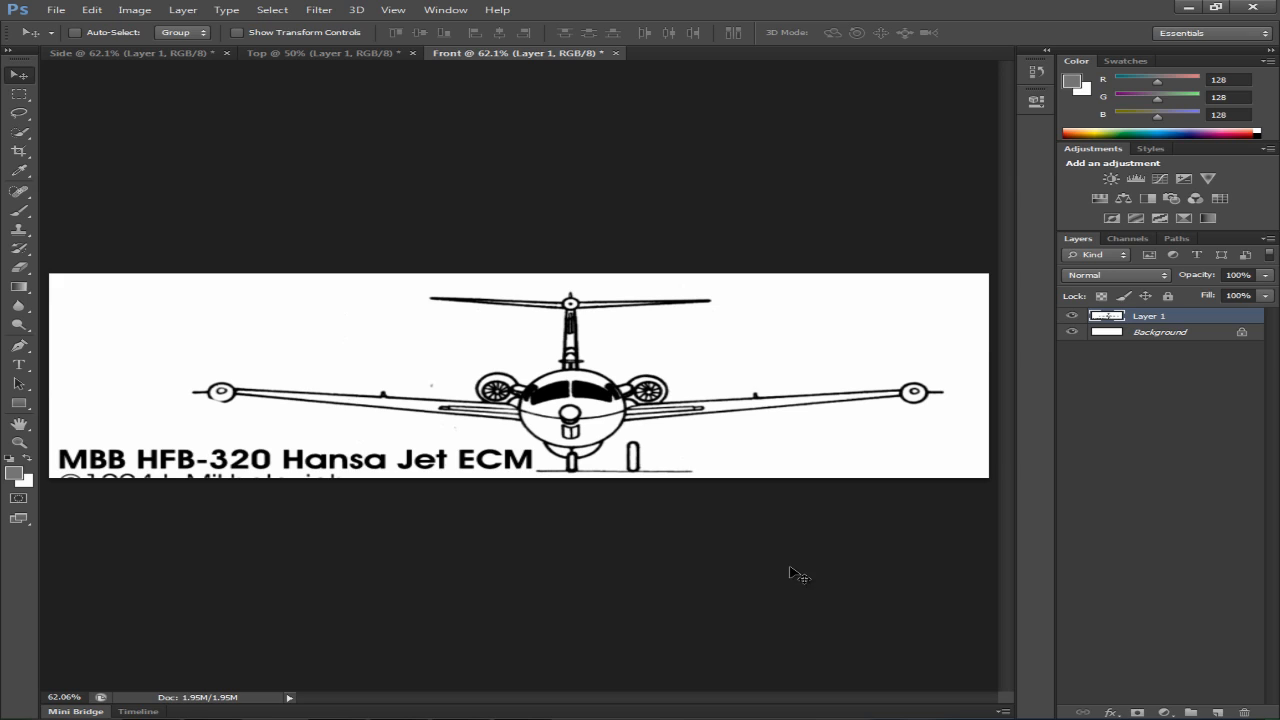
pyautogui.moveTo(20, 368)
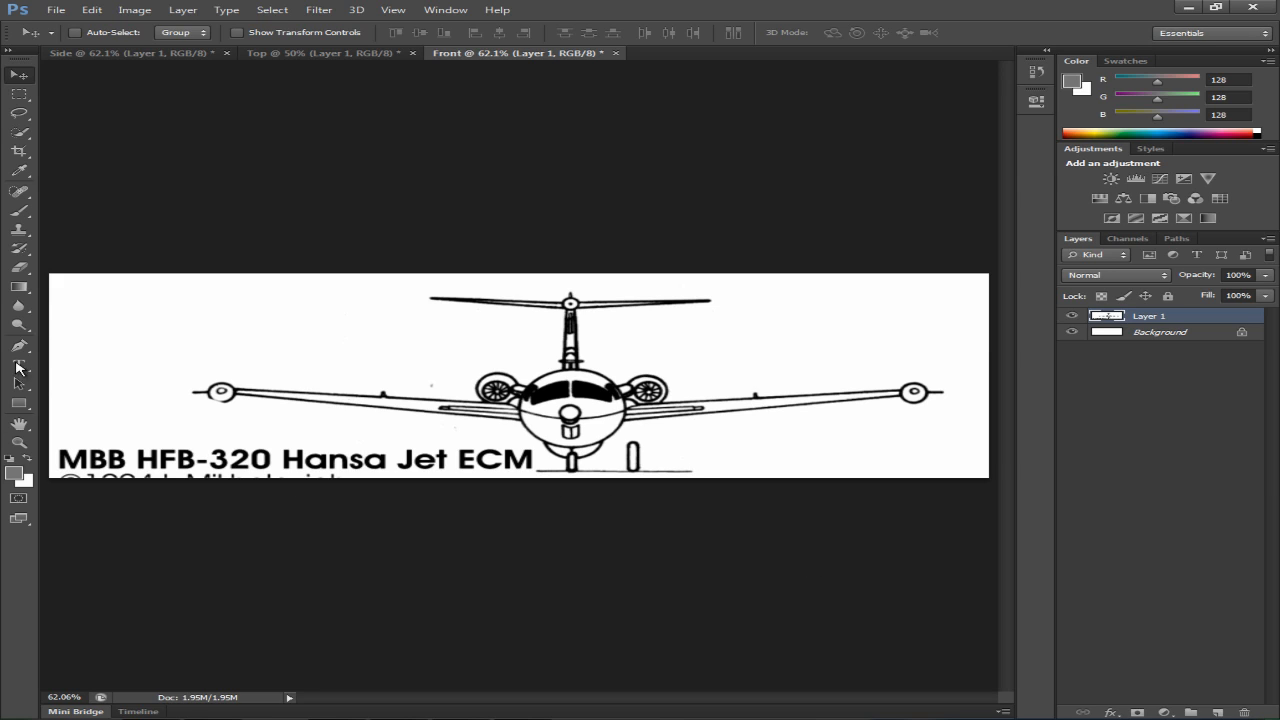
pyautogui.moveTo(100, 128)
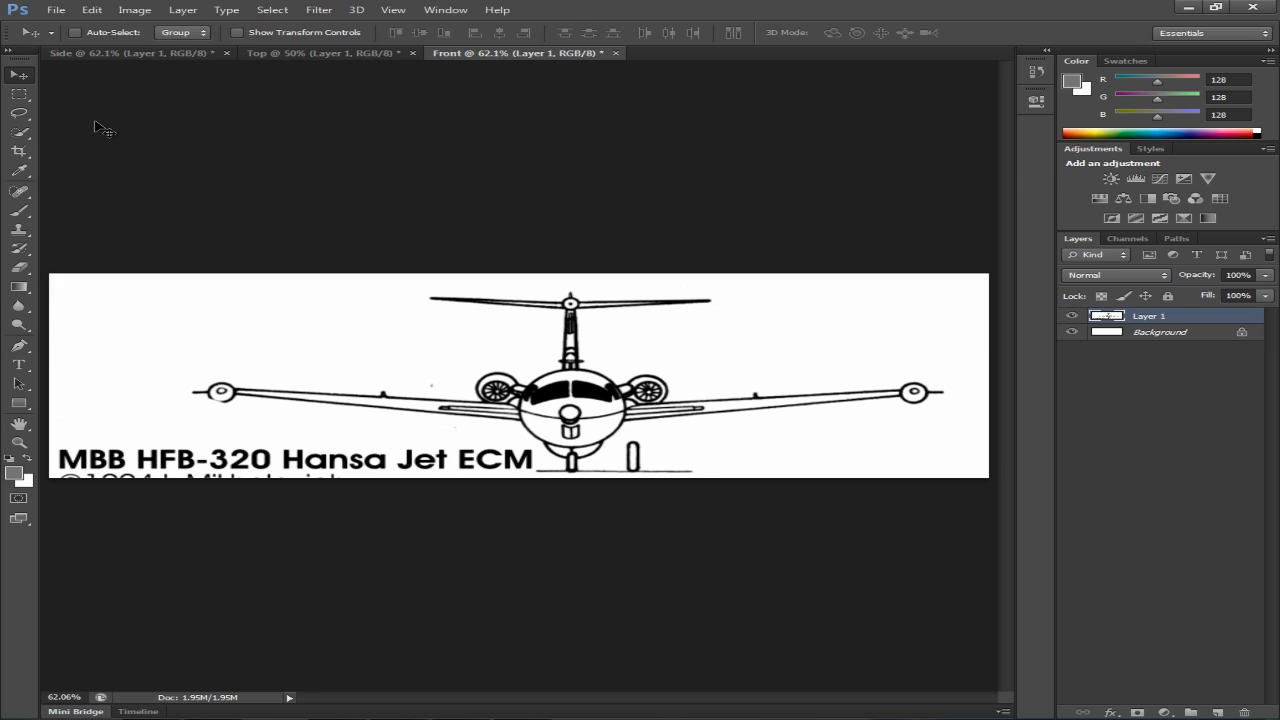
pyautogui.moveTo(104, 482)
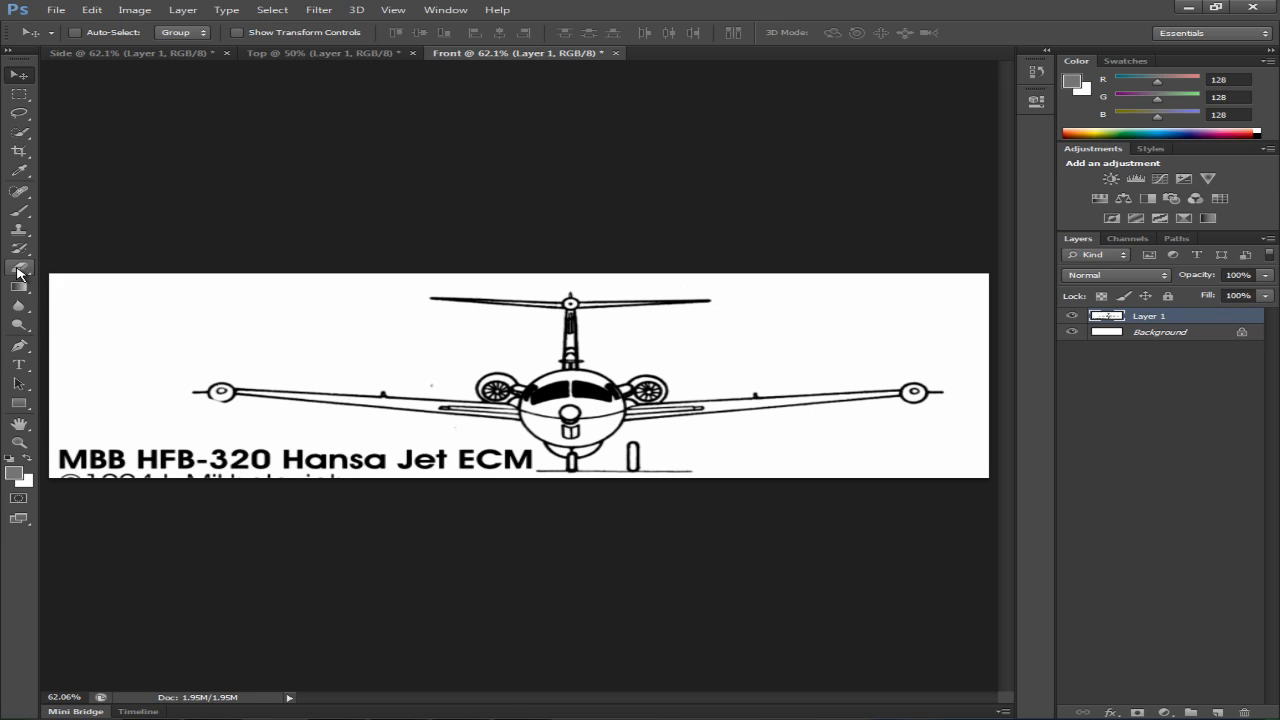
# Erase the HFB-320 Hansa Jet title and copyright lettering from the front view.
pyautogui.click(18, 270)
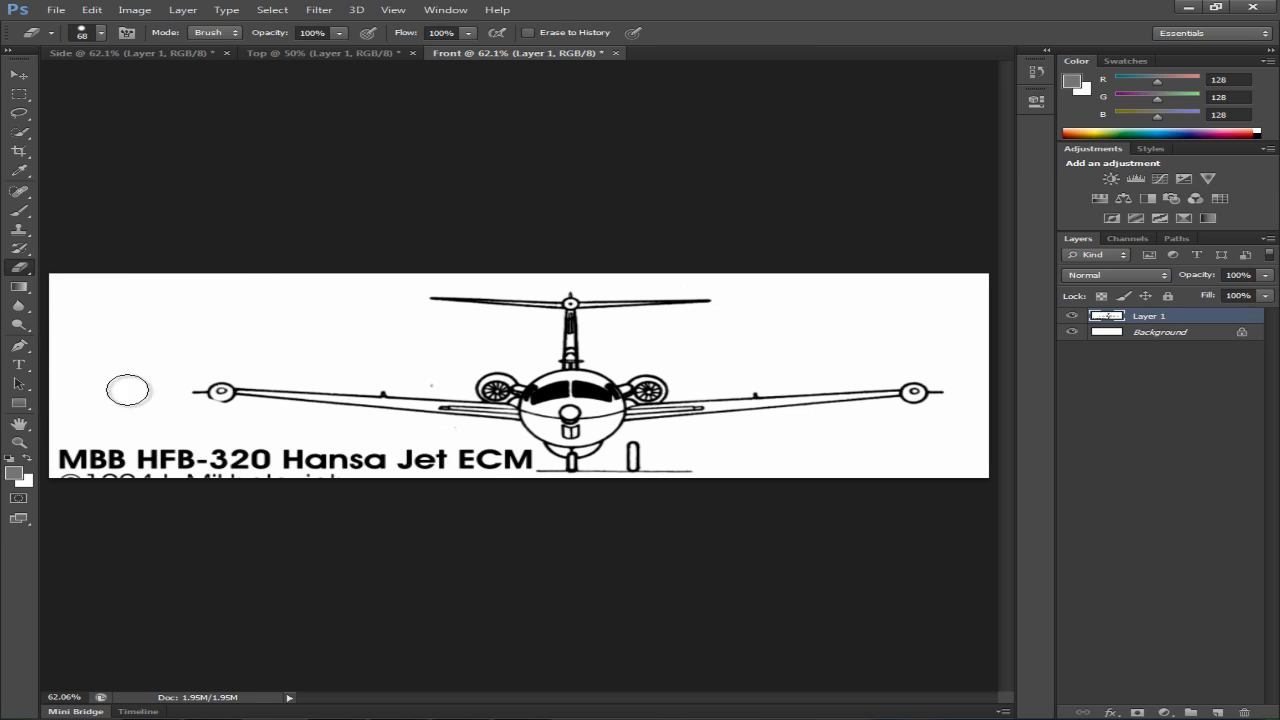
pyautogui.click(100, 32)
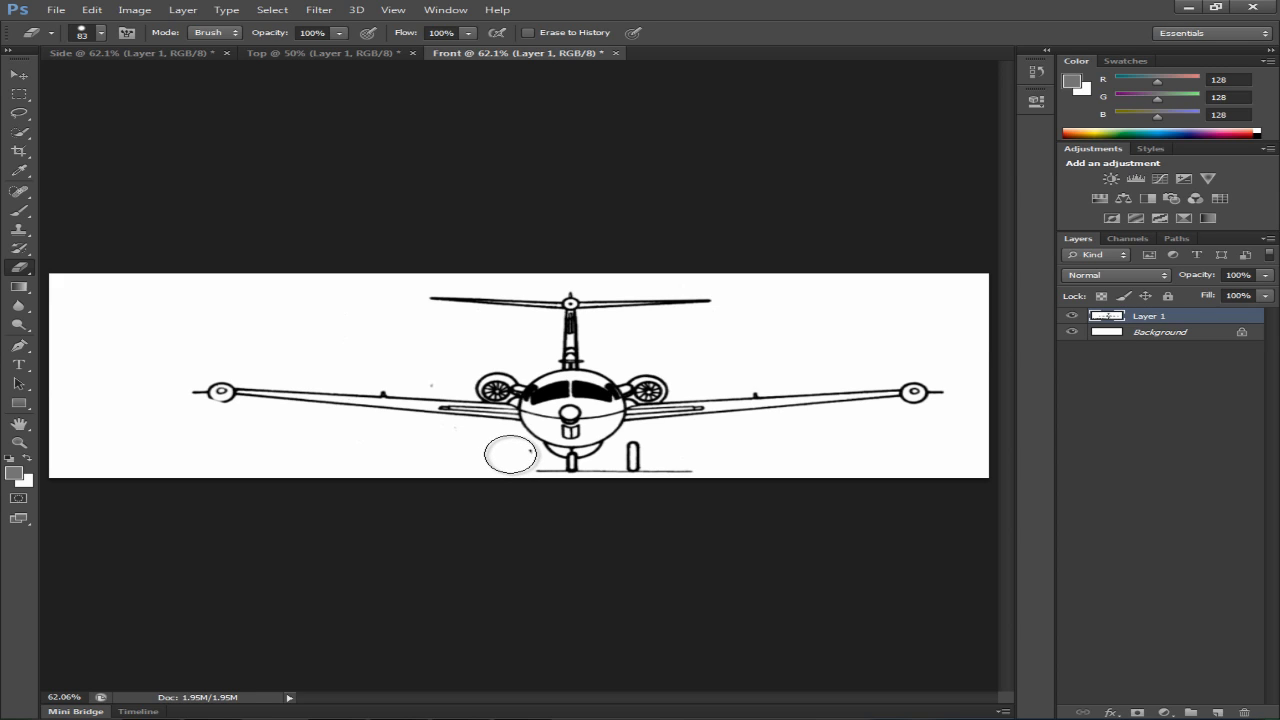
pyautogui.moveTo(280, 450)
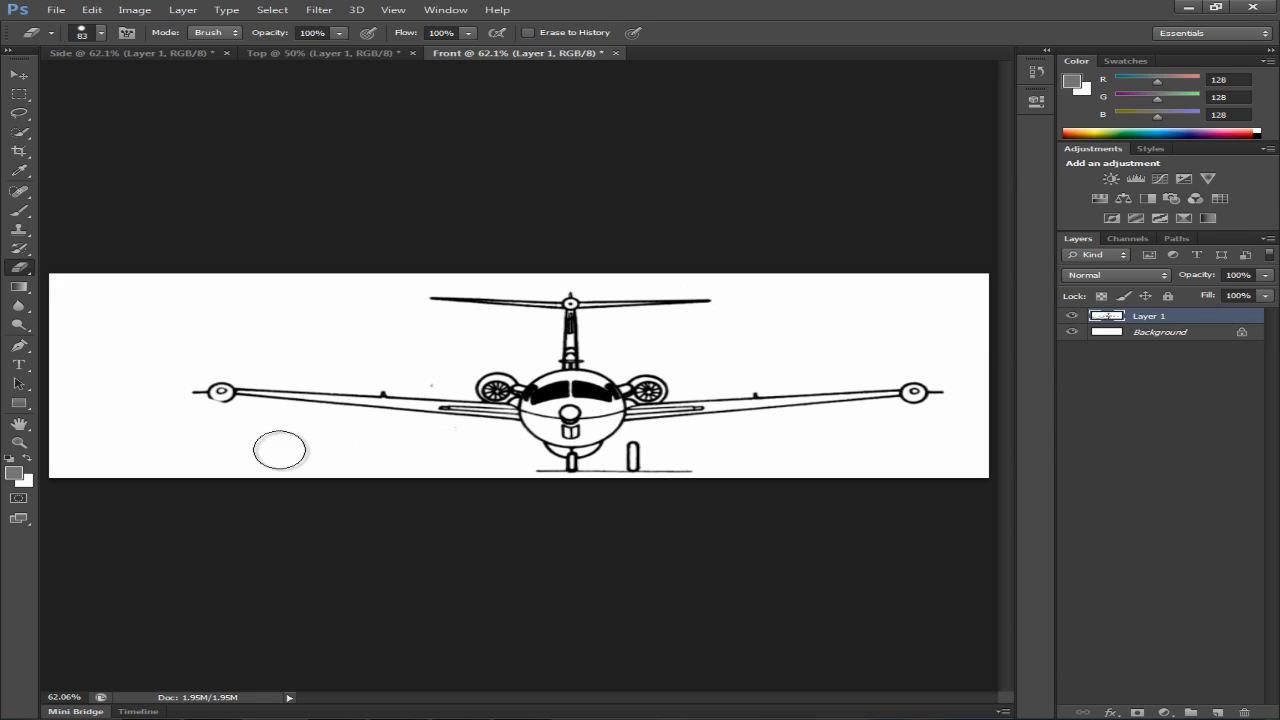
pyautogui.moveTo(378, 486)
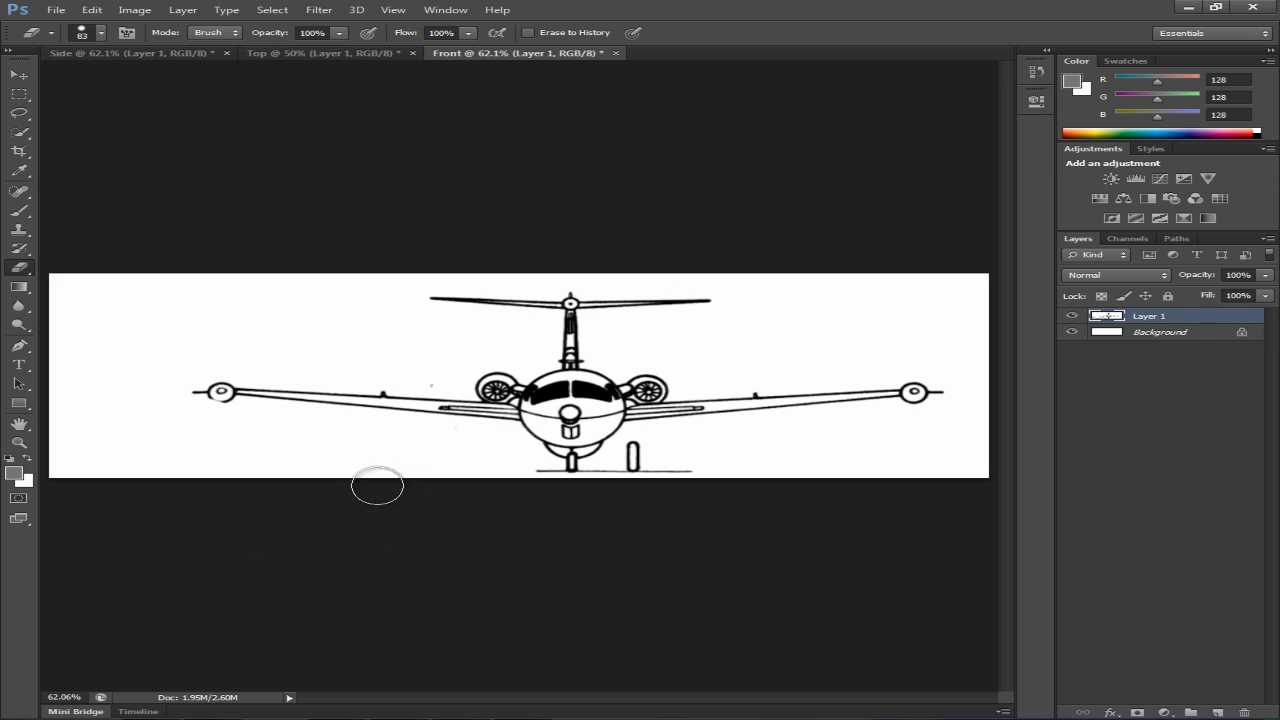
pyautogui.moveTo(928, 282)
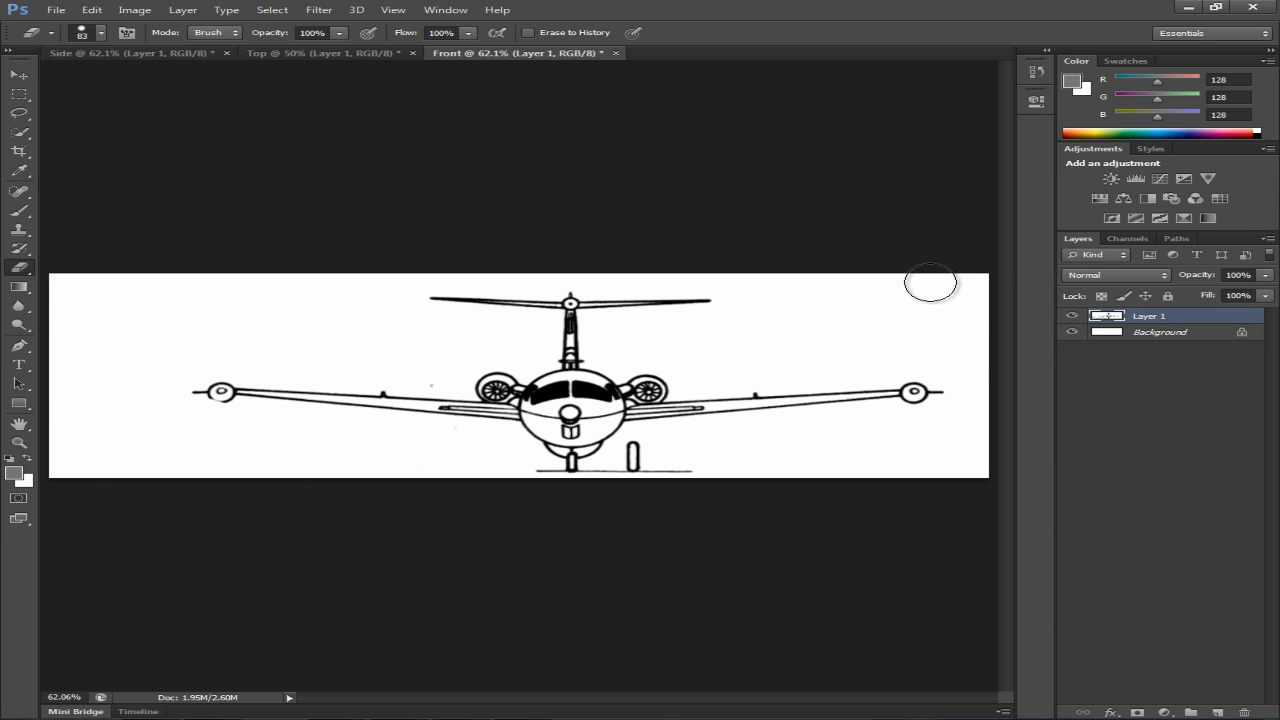
pyautogui.moveTo(476, 410)
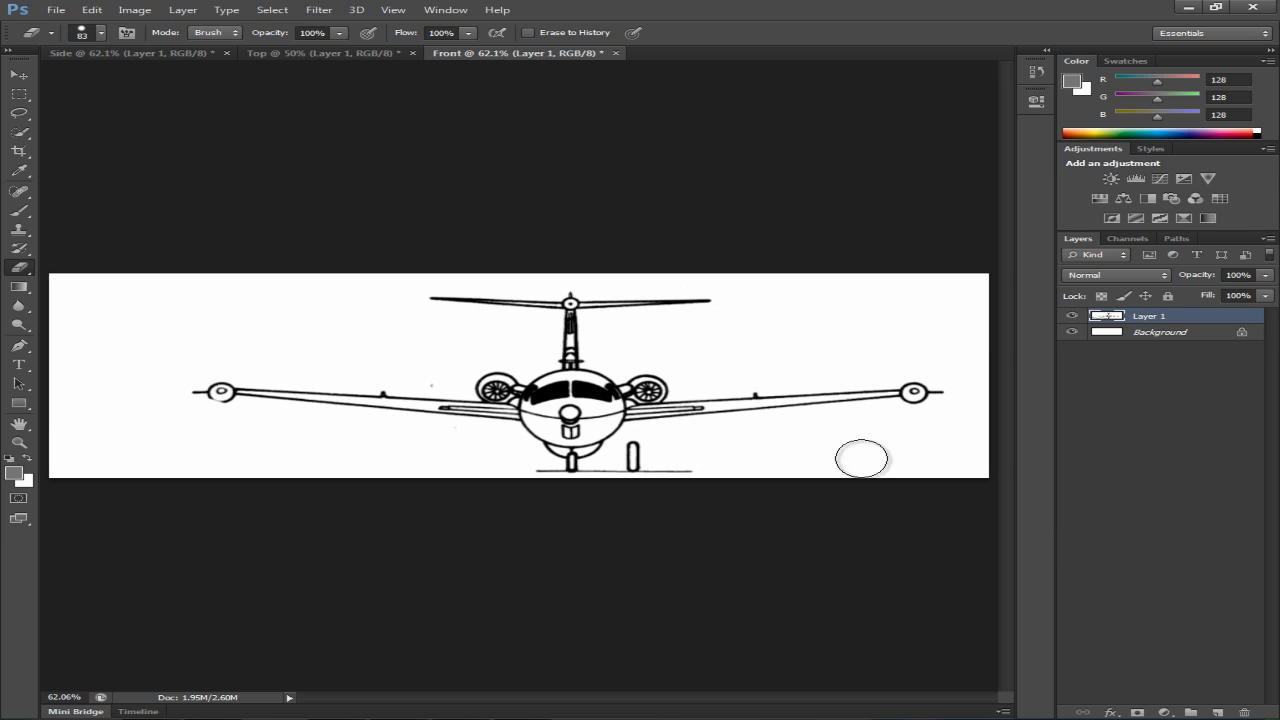
pyautogui.moveTo(670, 520)
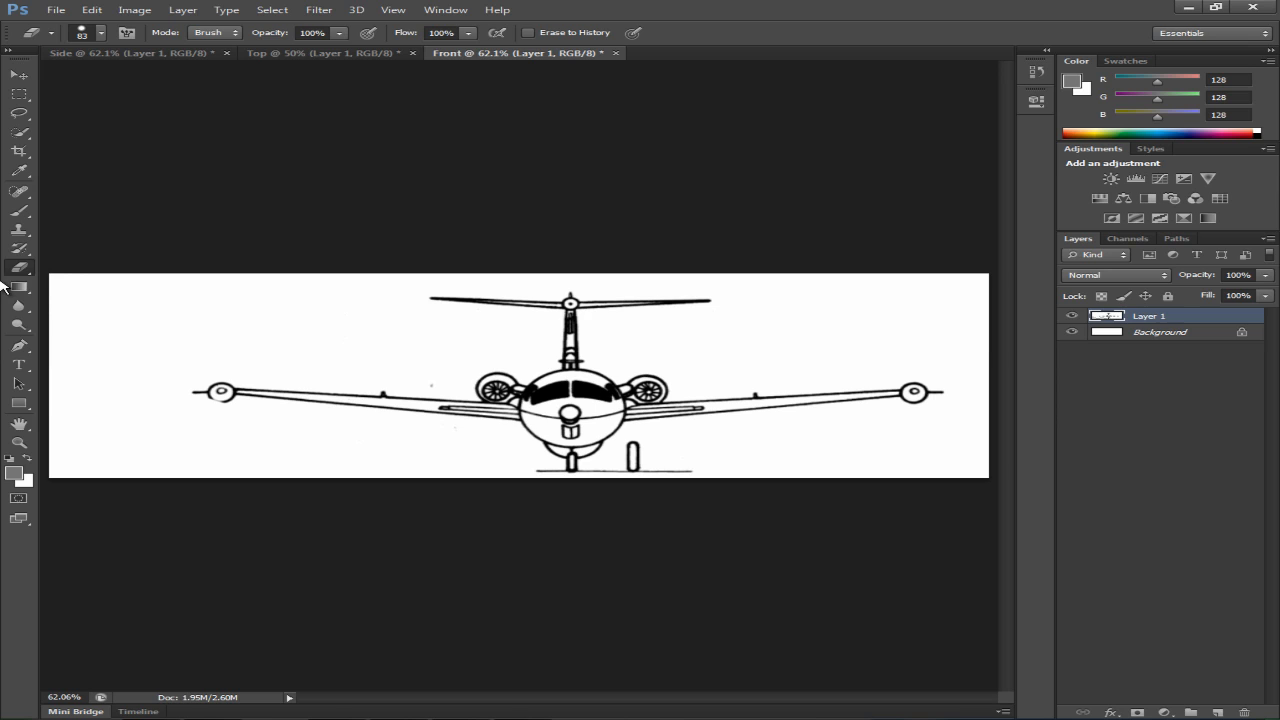
pyautogui.moveTo(216, 302)
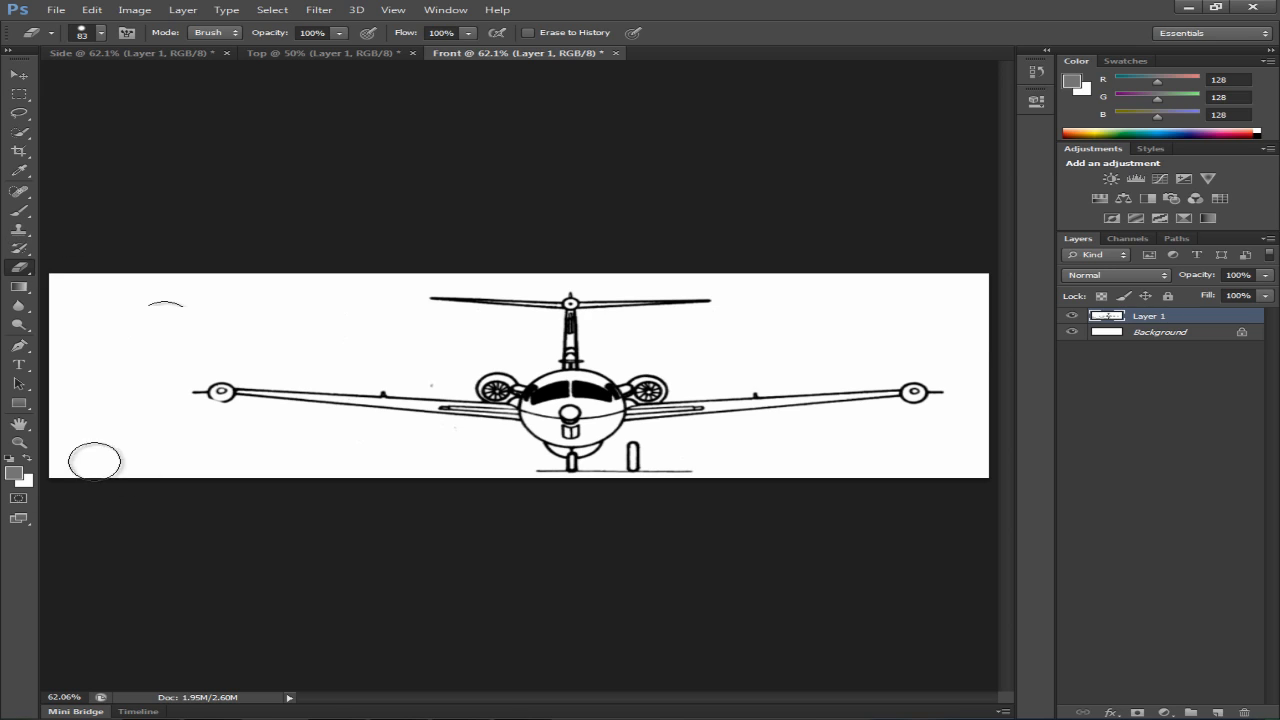
# Pick the Clone Stamp tool to patch marks near the front view's nose gear.
pyautogui.click(18, 230)
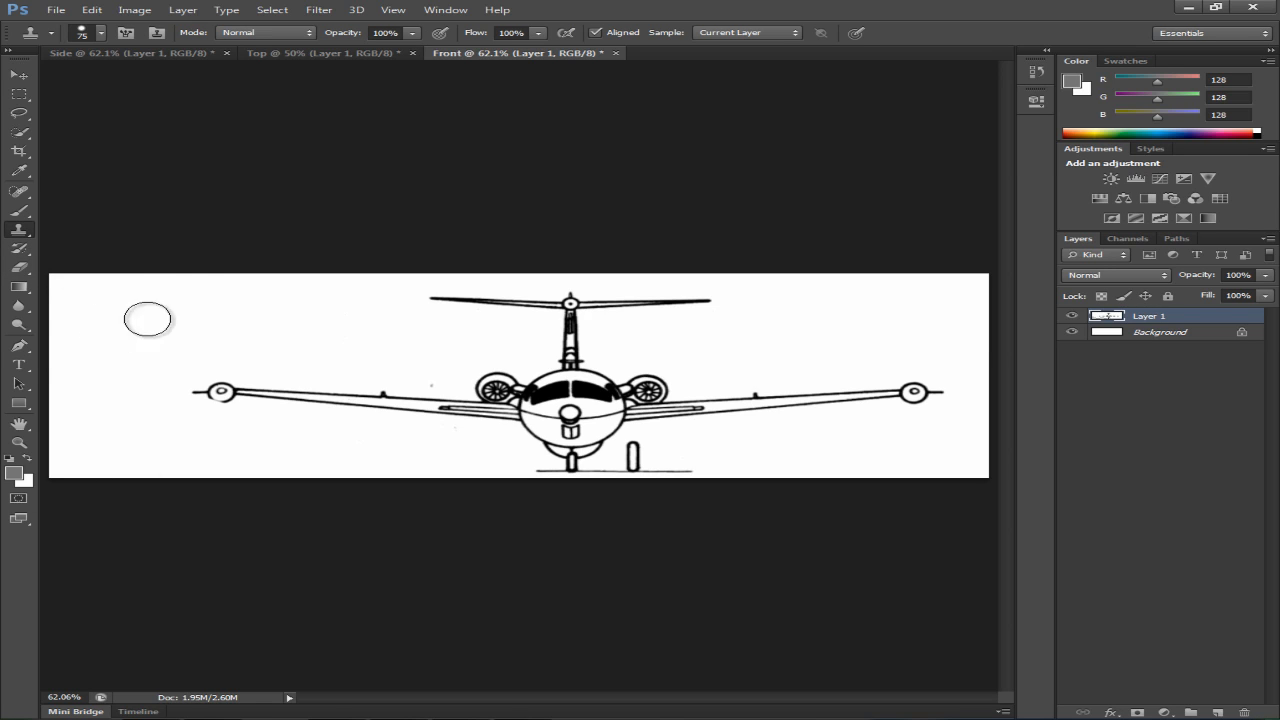
pyautogui.moveTo(108, 316)
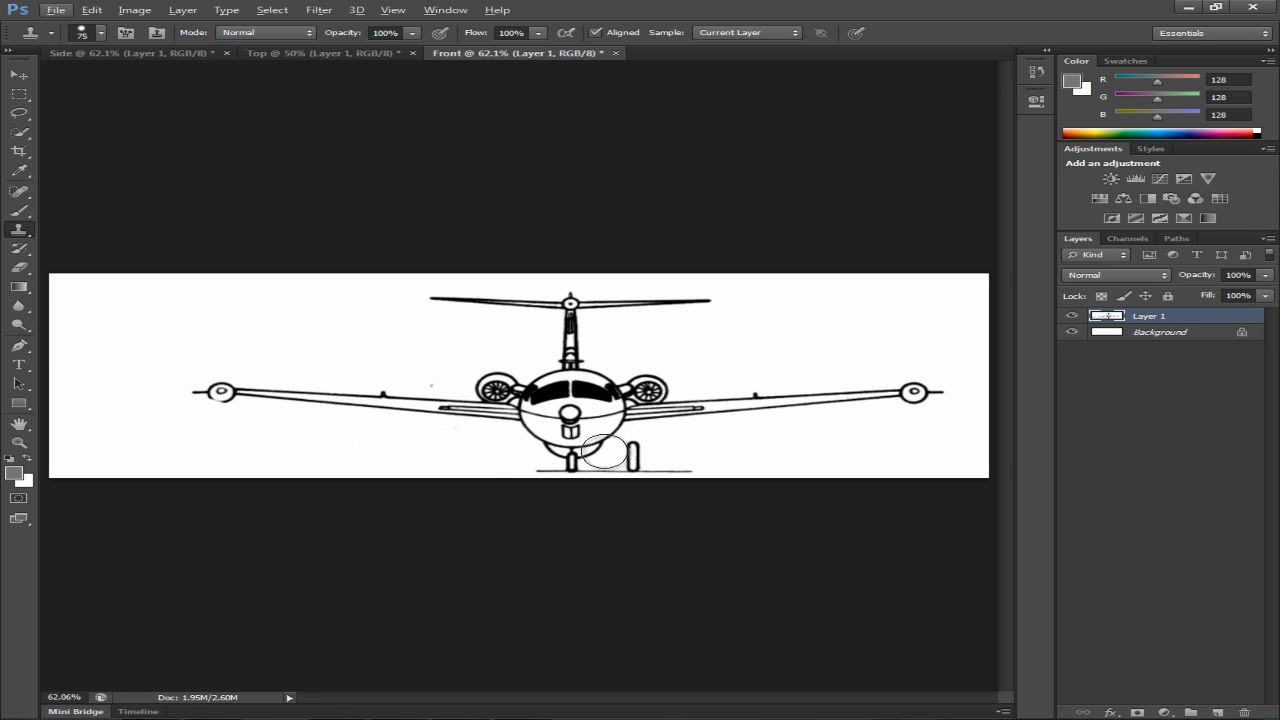
pyautogui.click(130, 52)
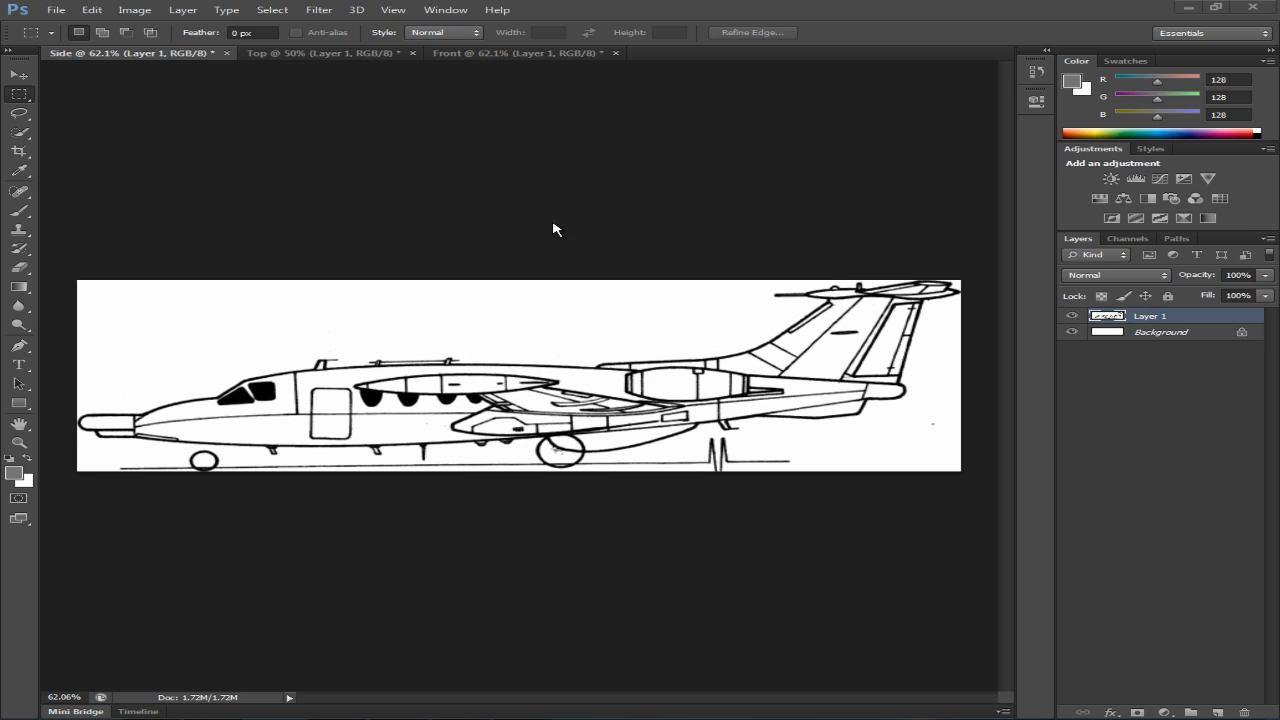
pyautogui.moveTo(696, 356)
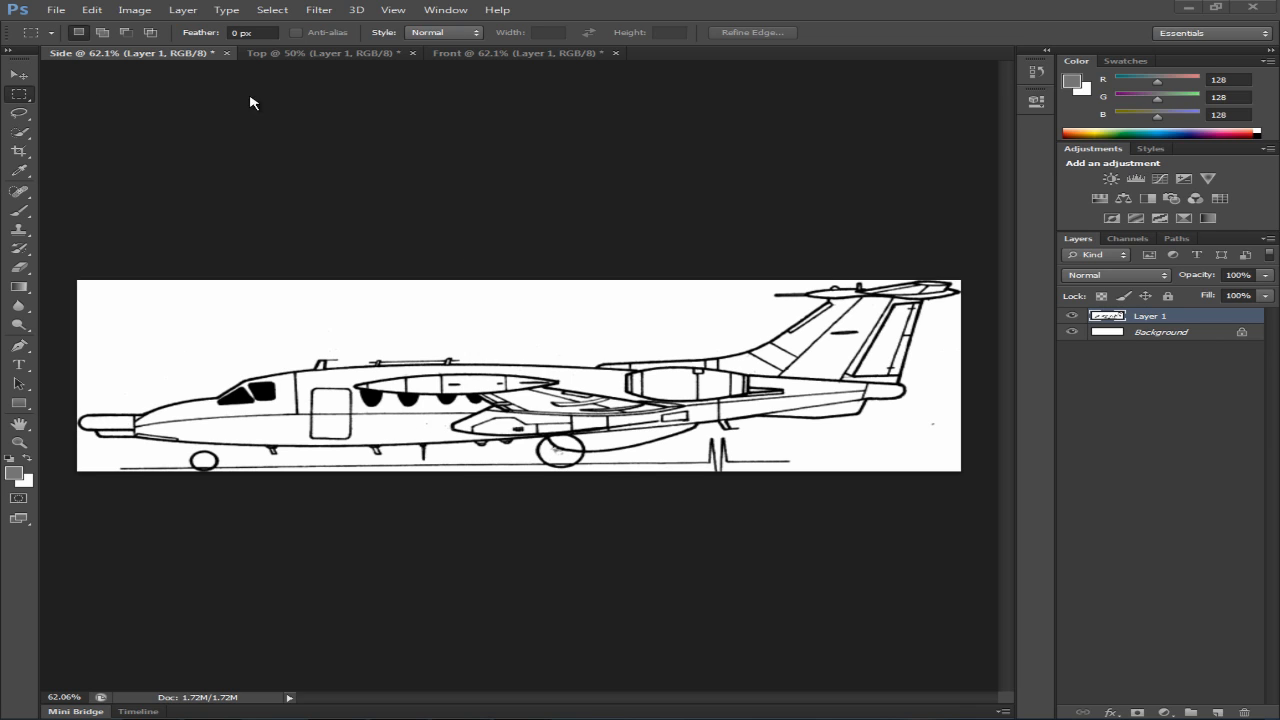
pyautogui.click(300, 52)
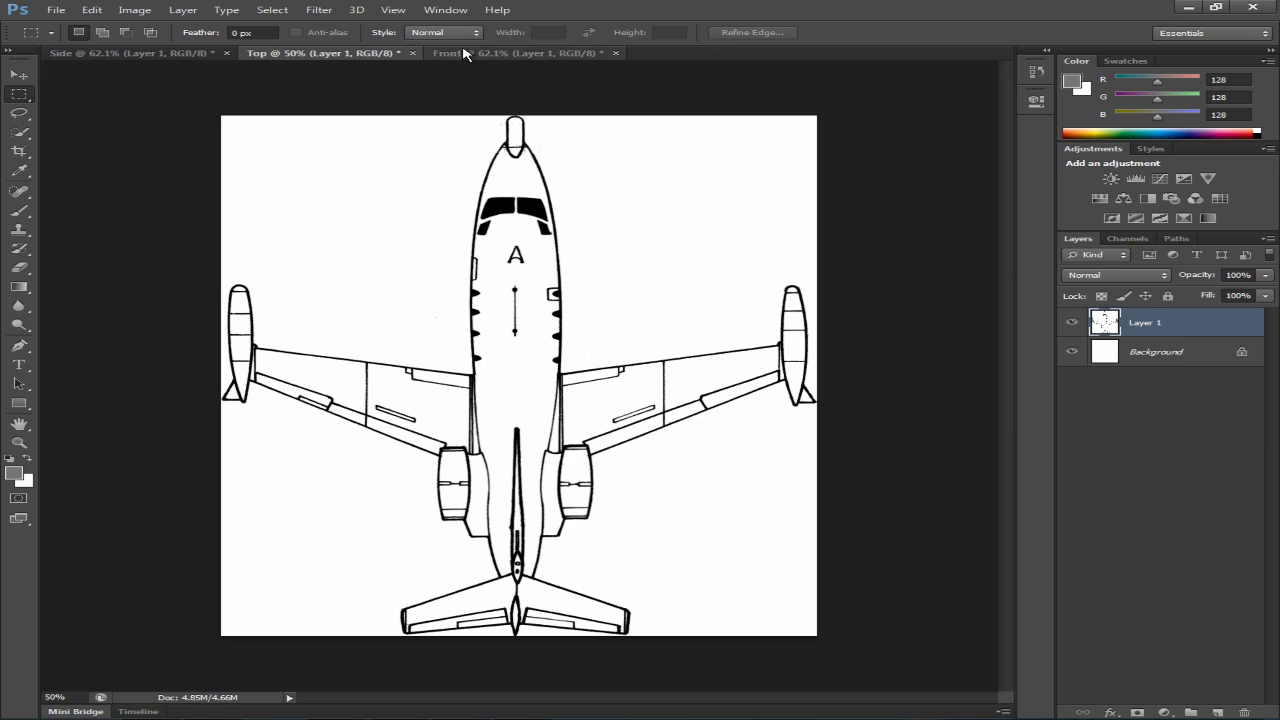
pyautogui.click(490, 52)
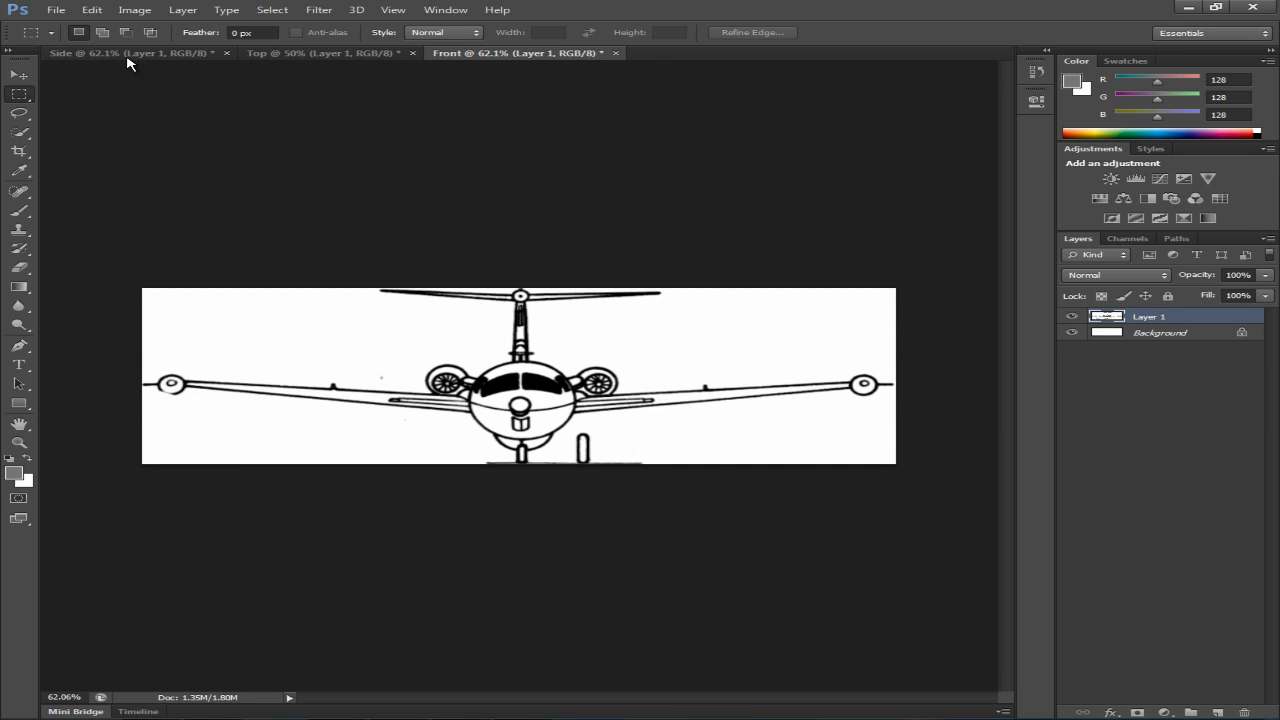
pyautogui.click(130, 52)
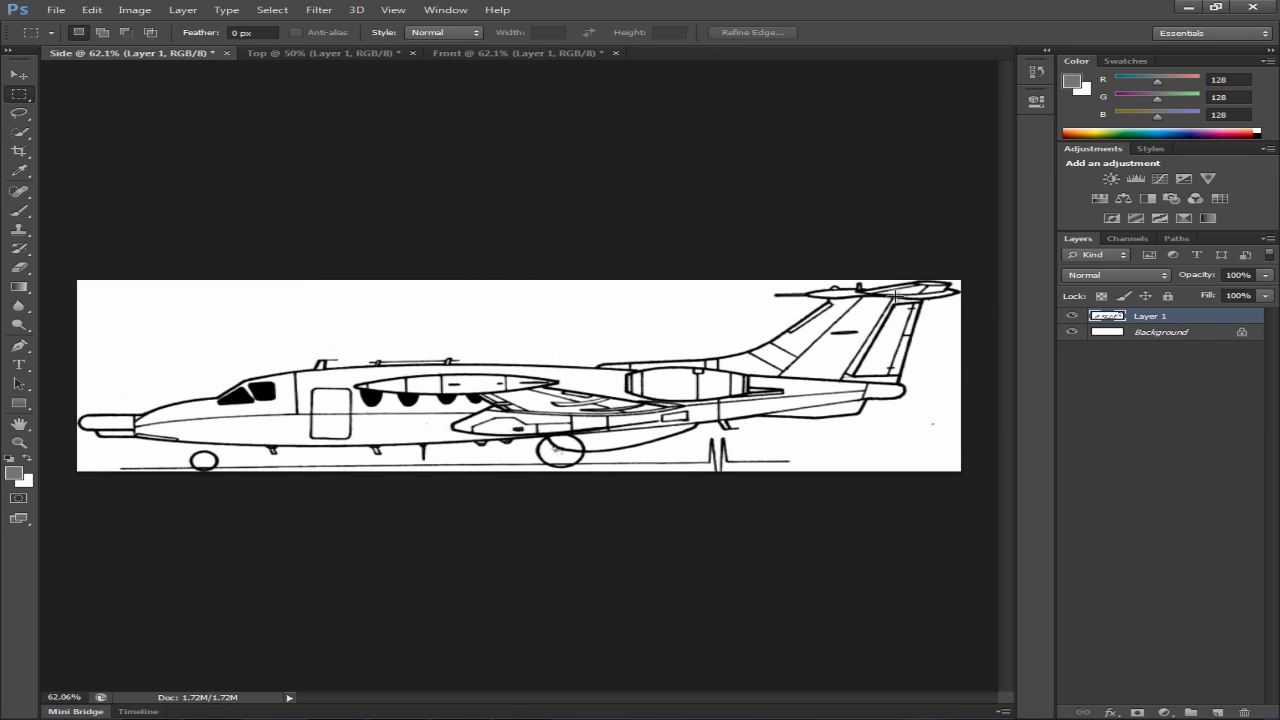
pyautogui.moveTo(944, 156)
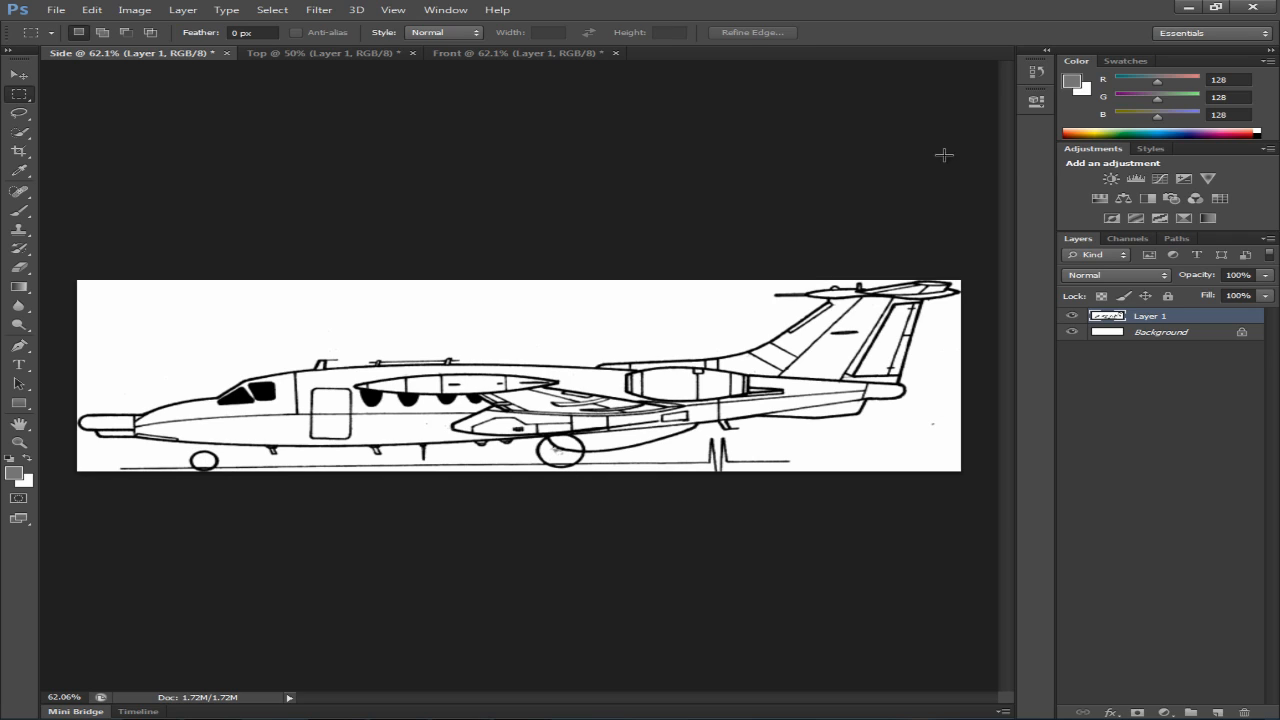
pyautogui.moveTo(584, 244)
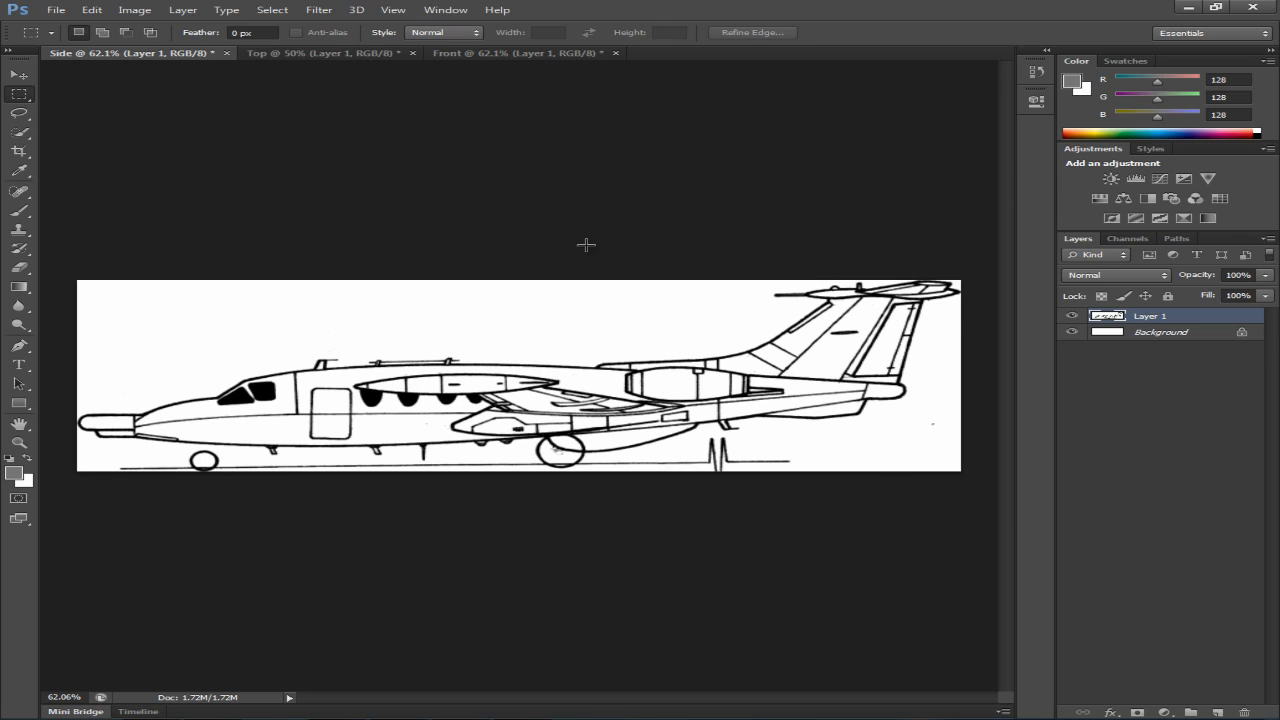
pyautogui.moveTo(490, 272)
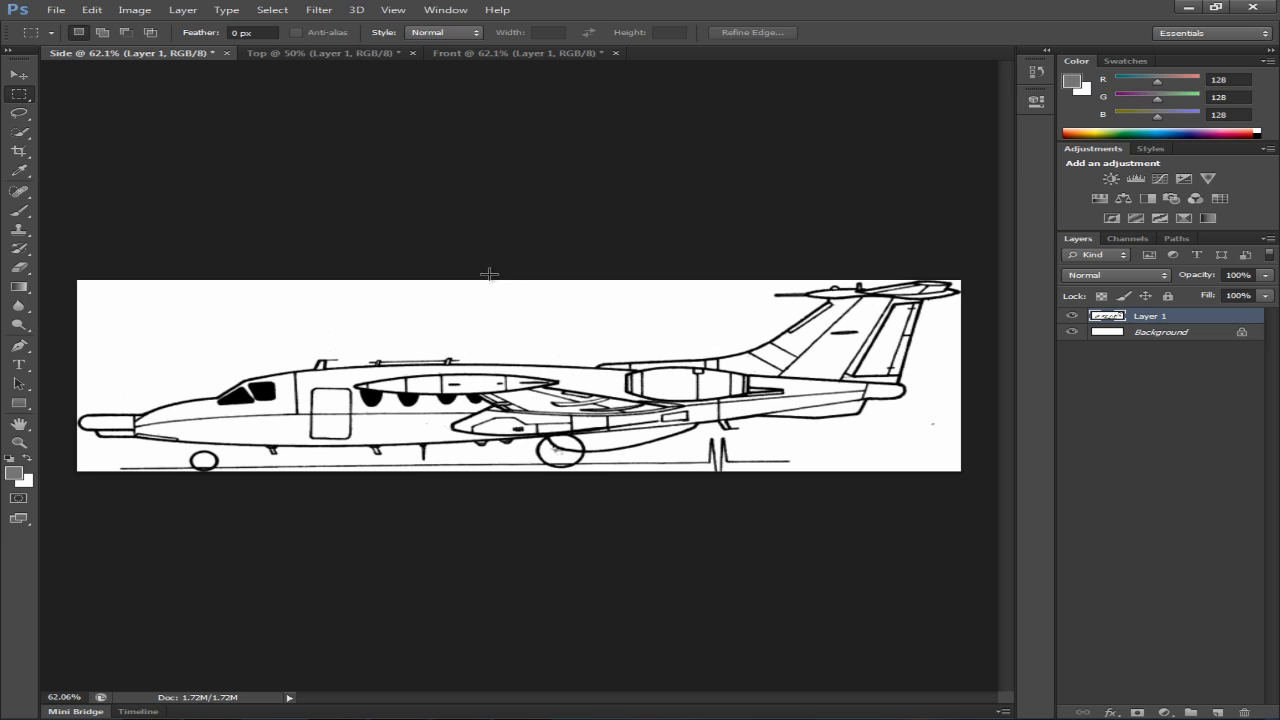
pyautogui.moveTo(928, 436)
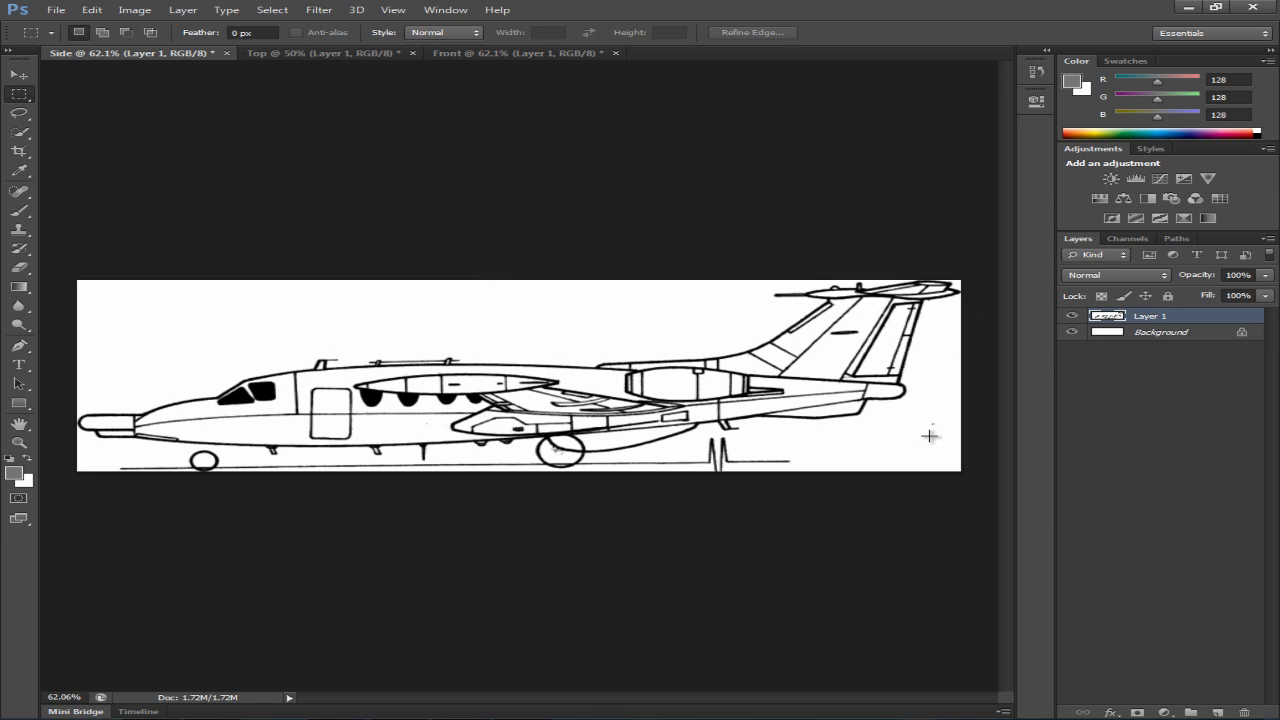
pyautogui.moveTo(304, 438)
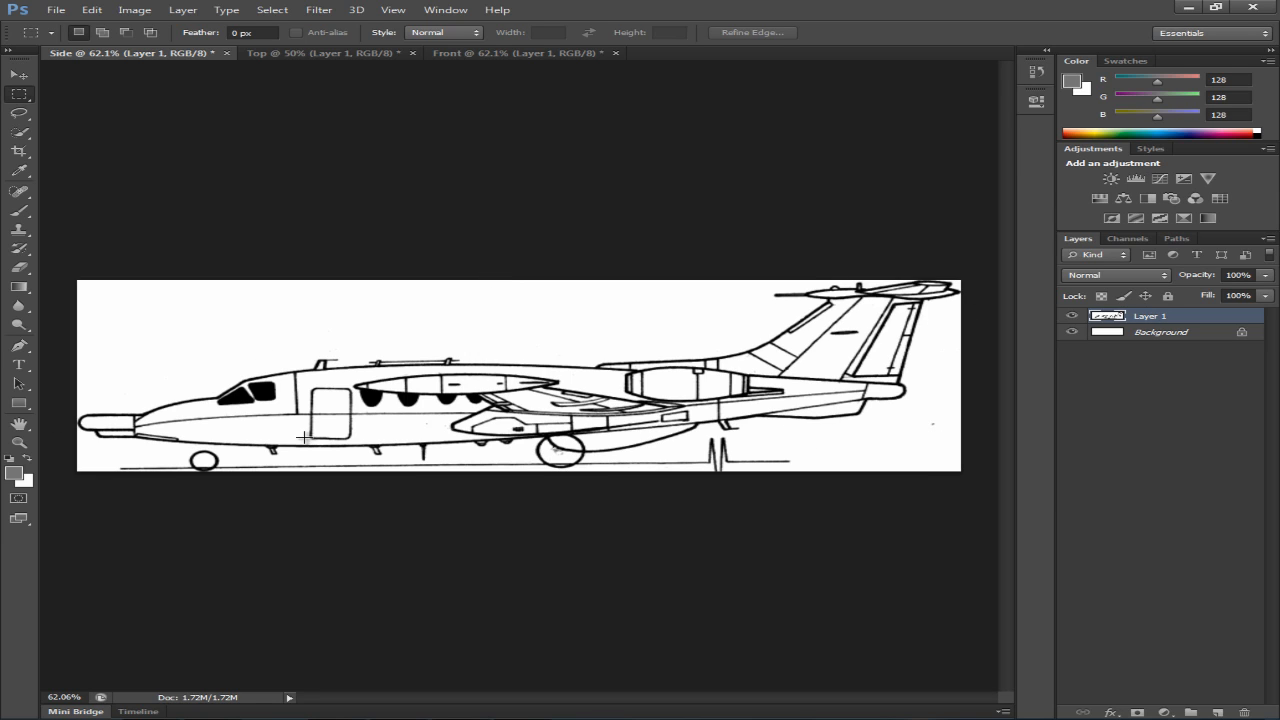
pyautogui.click(300, 52)
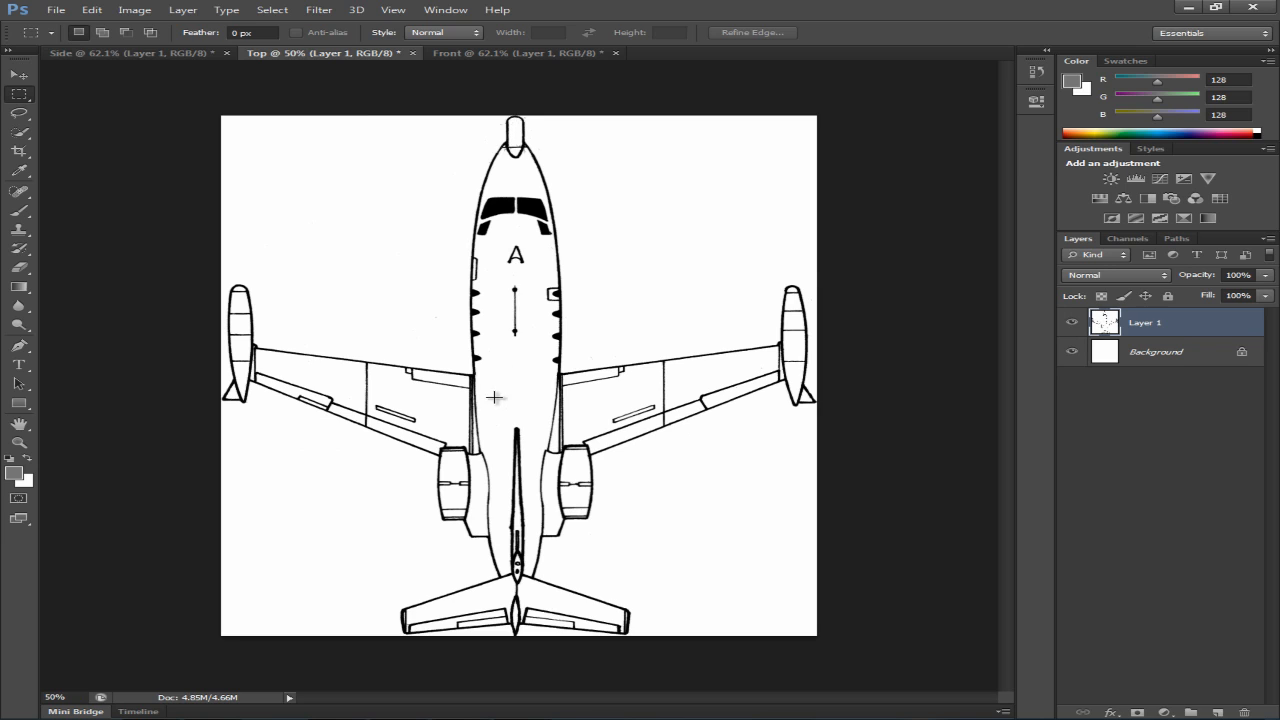
pyautogui.click(130, 52)
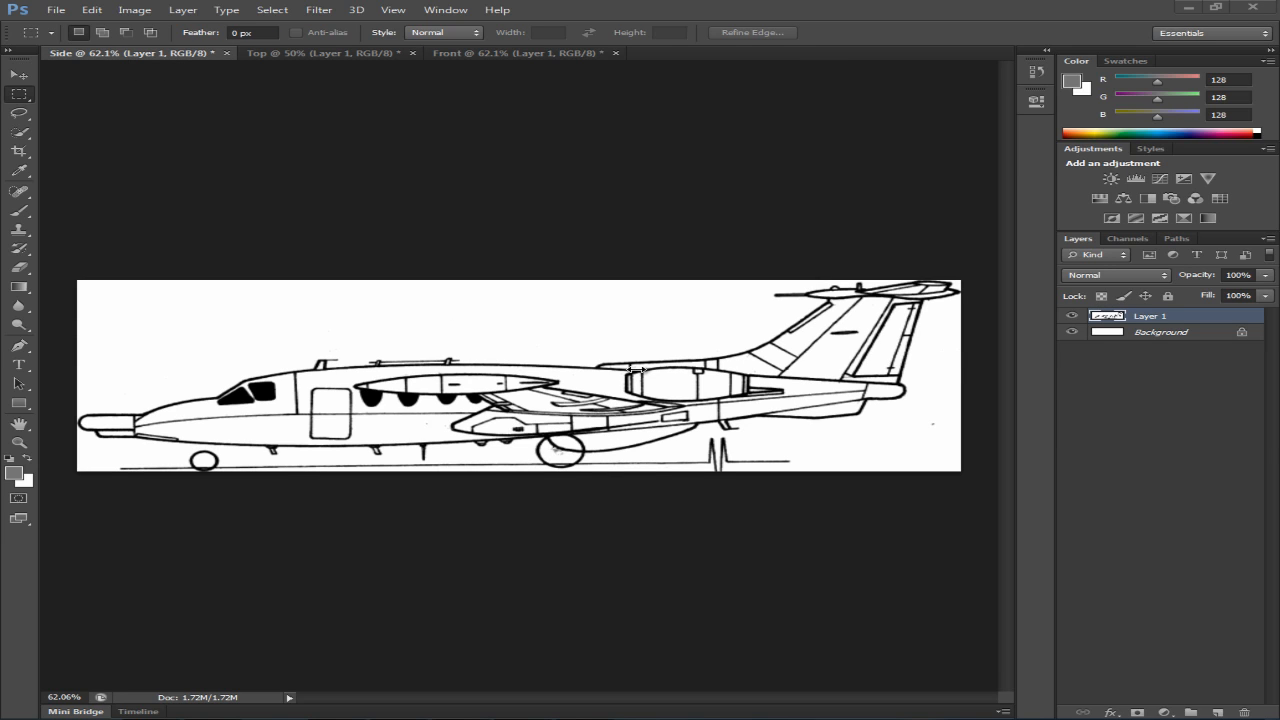
pyautogui.moveTo(300, 232)
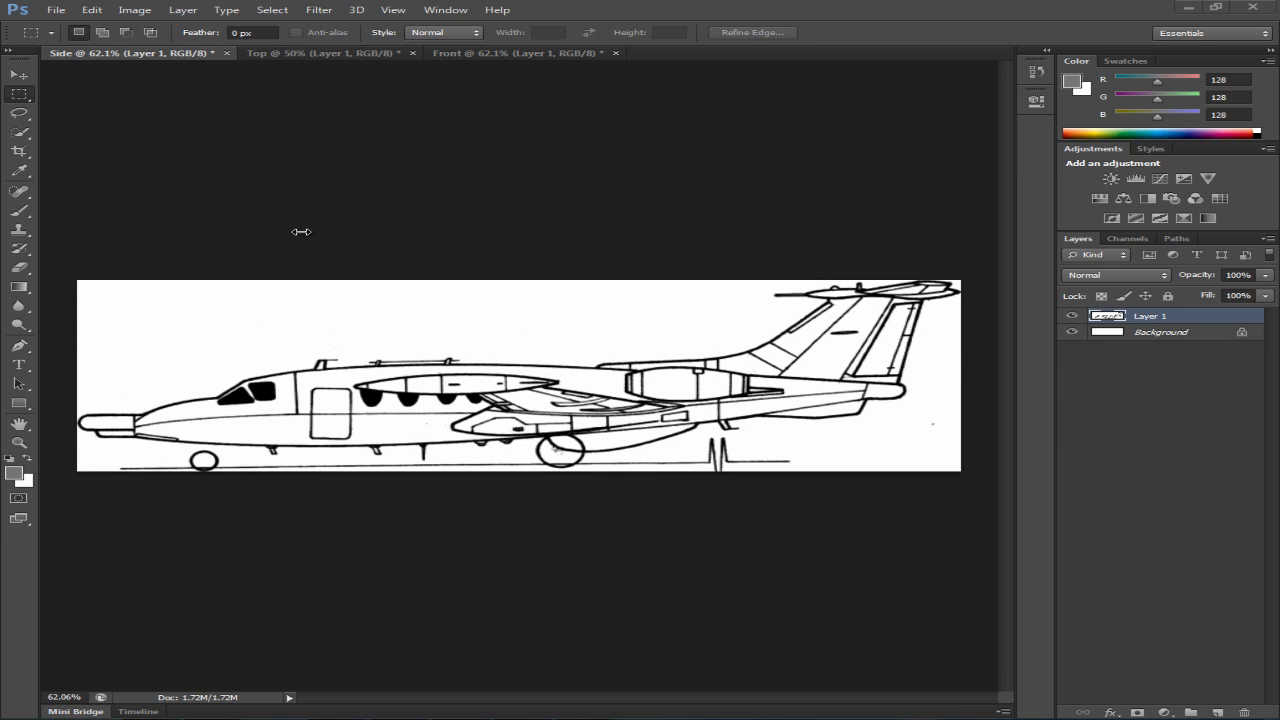
pyautogui.moveTo(984, 306)
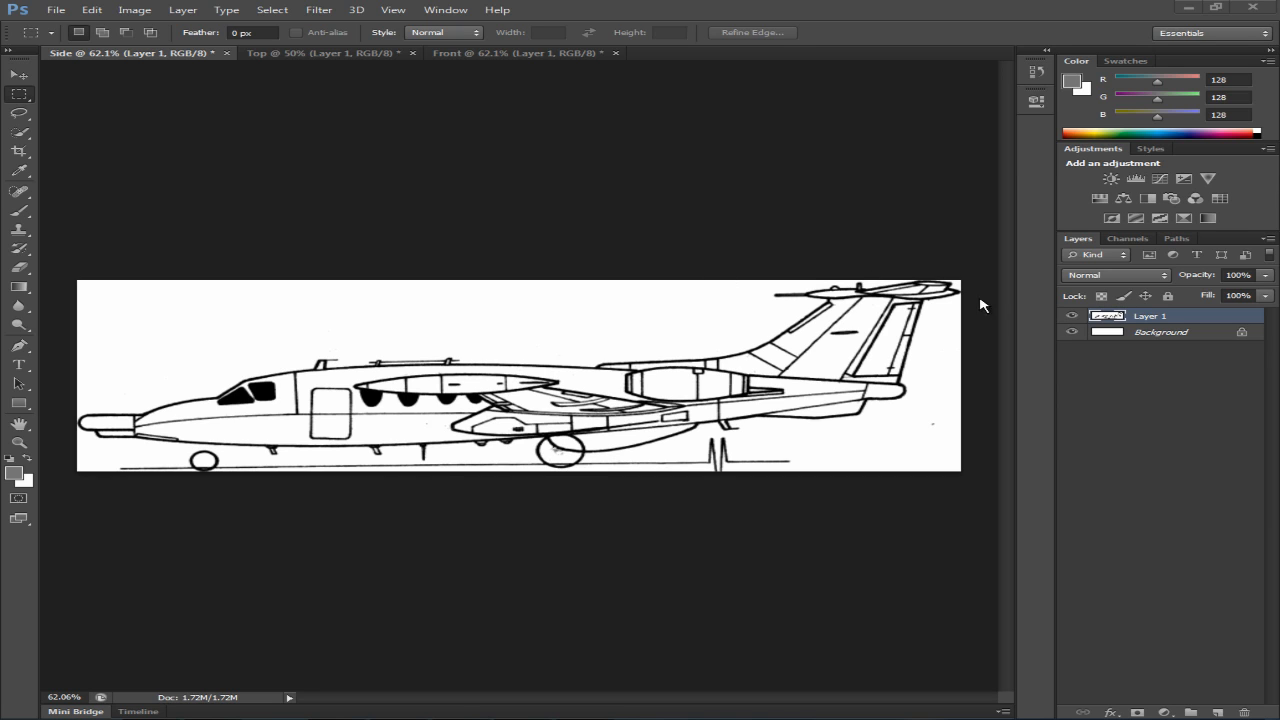
pyautogui.click(310, 52)
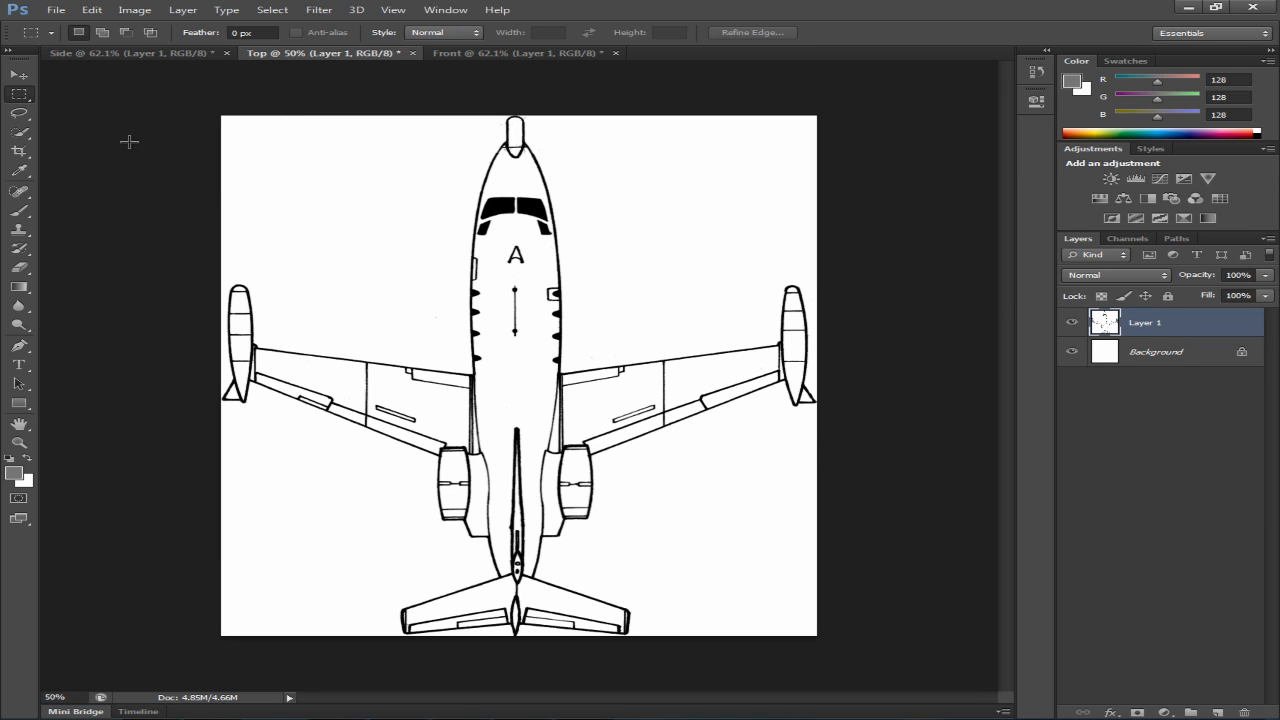
pyautogui.click(84, 52)
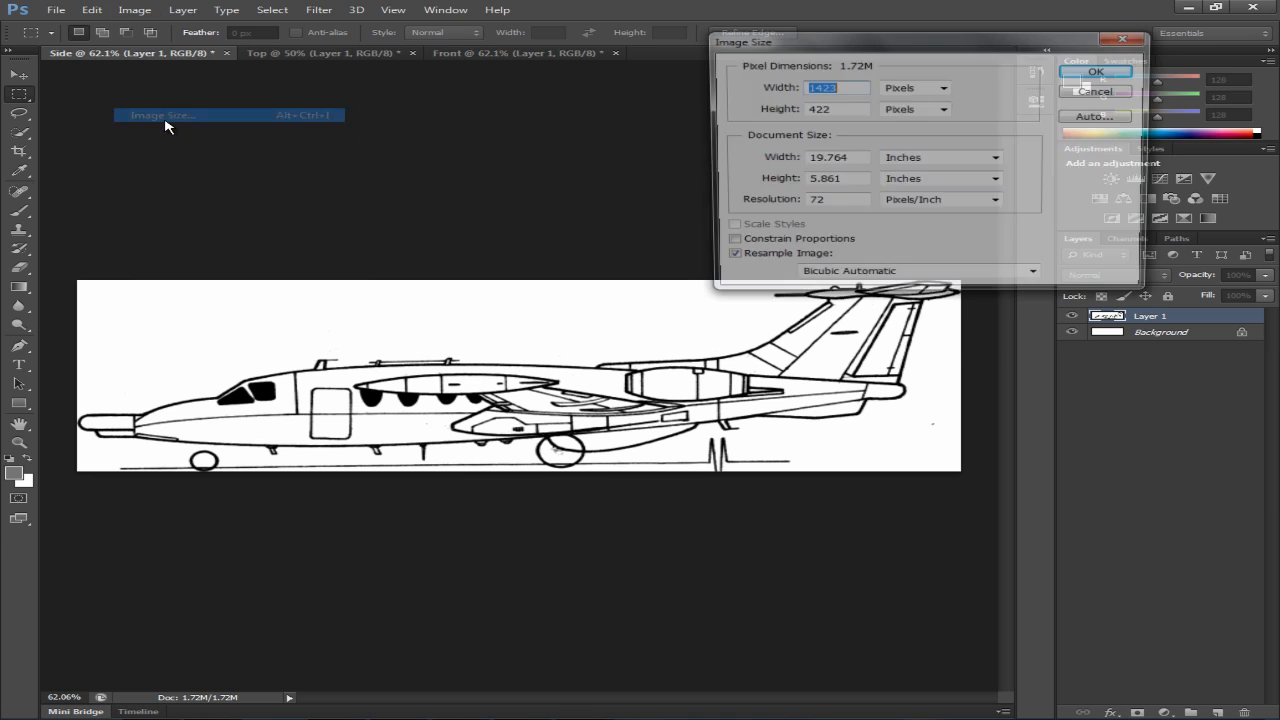
# Move the Image Size dialog aside to read the side view's width and height.
pyautogui.moveTo(884, 42); pyautogui.dragTo(504, 244)
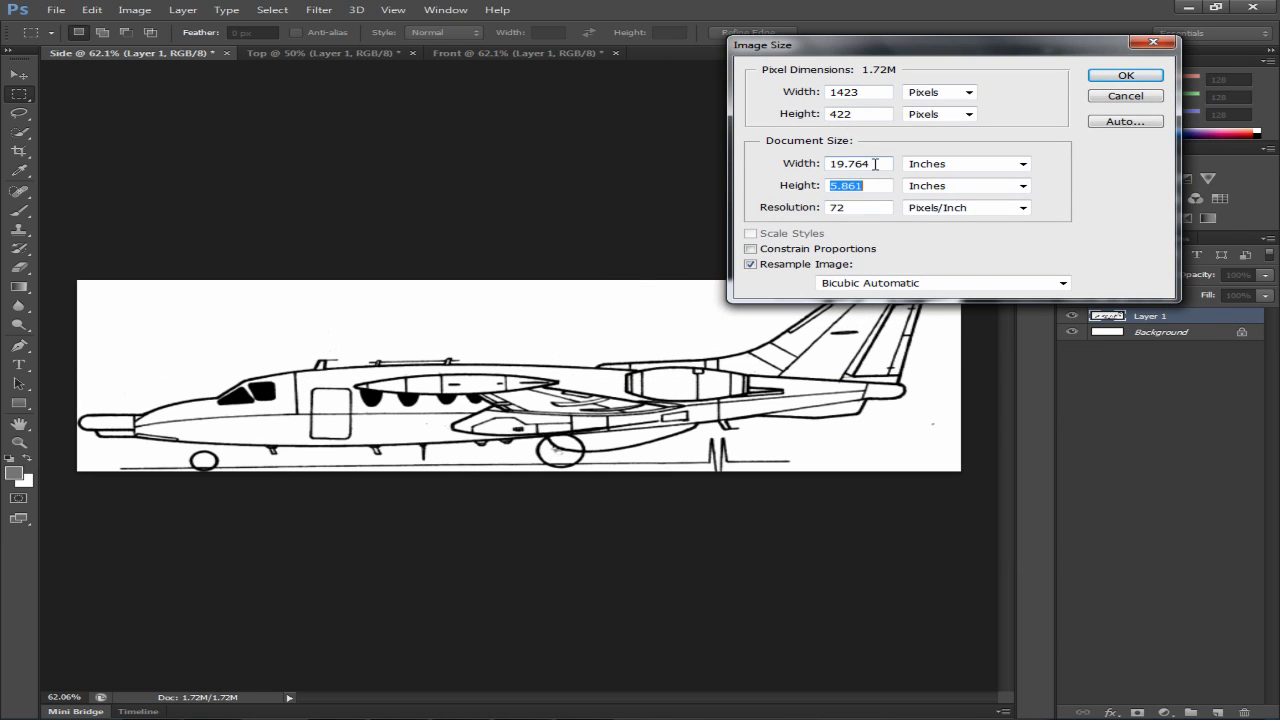
pyautogui.moveTo(166, 98)
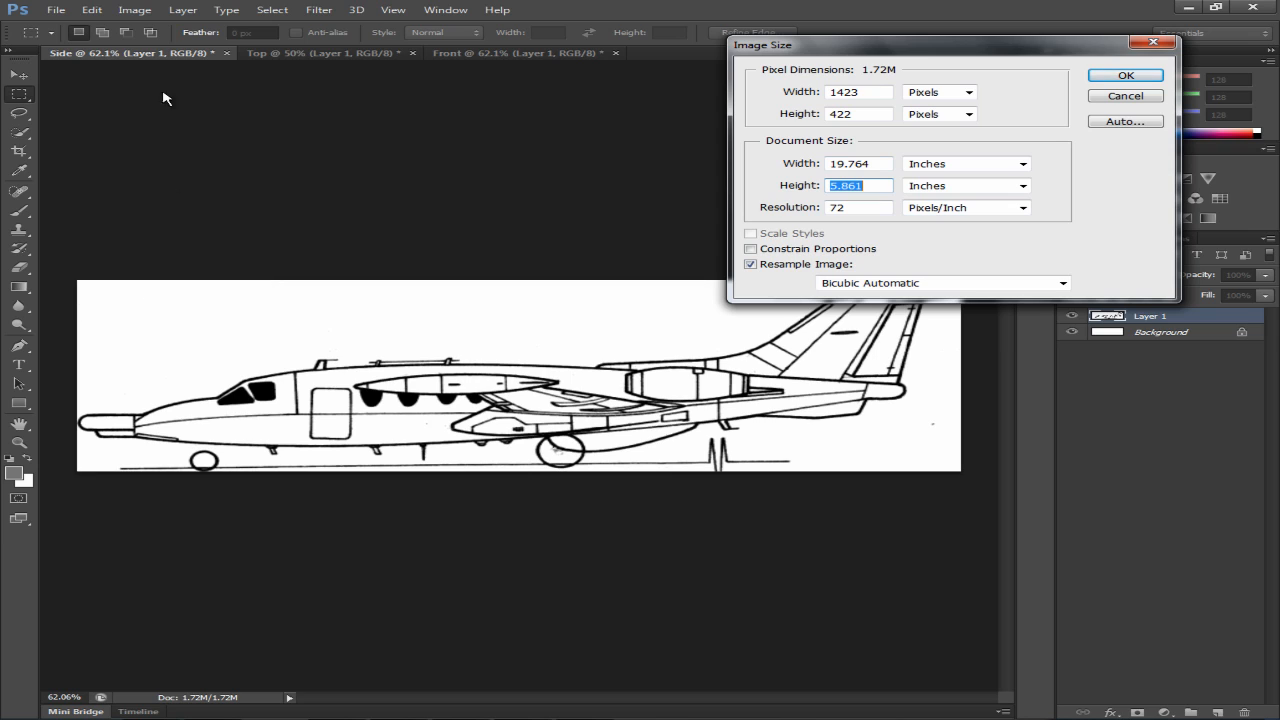
pyautogui.moveTo(82, 328)
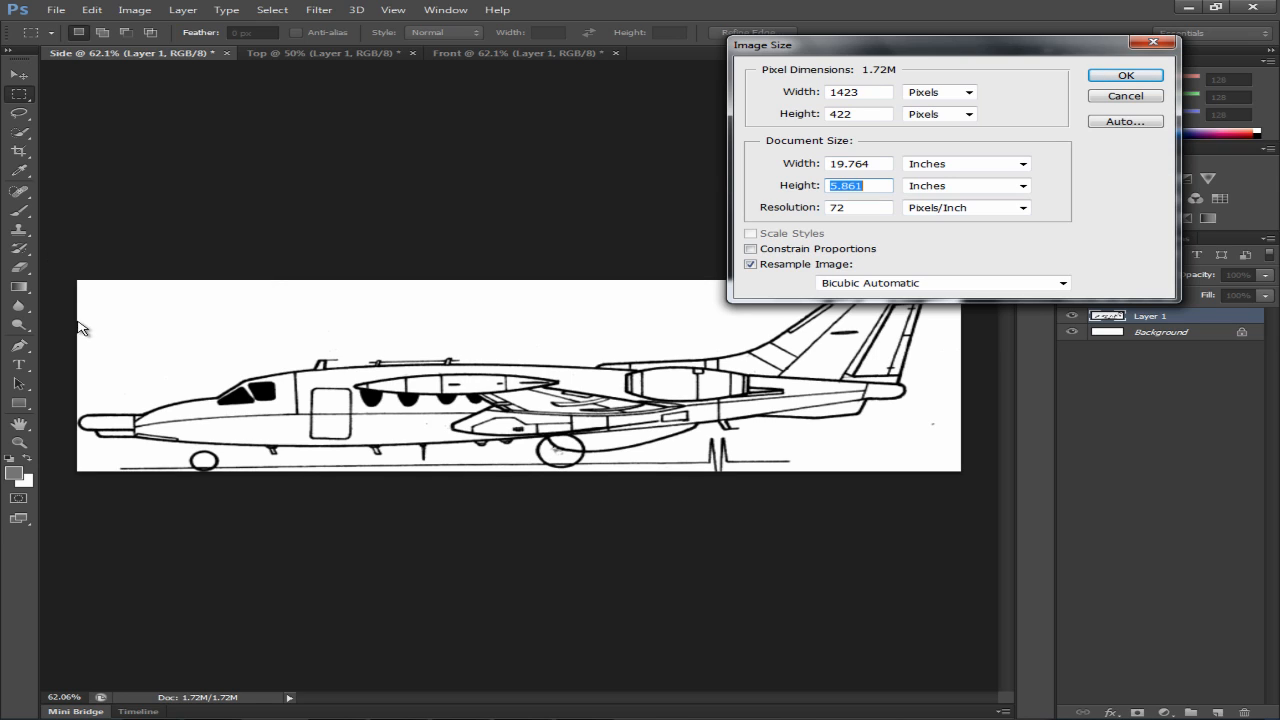
pyautogui.moveTo(964, 344)
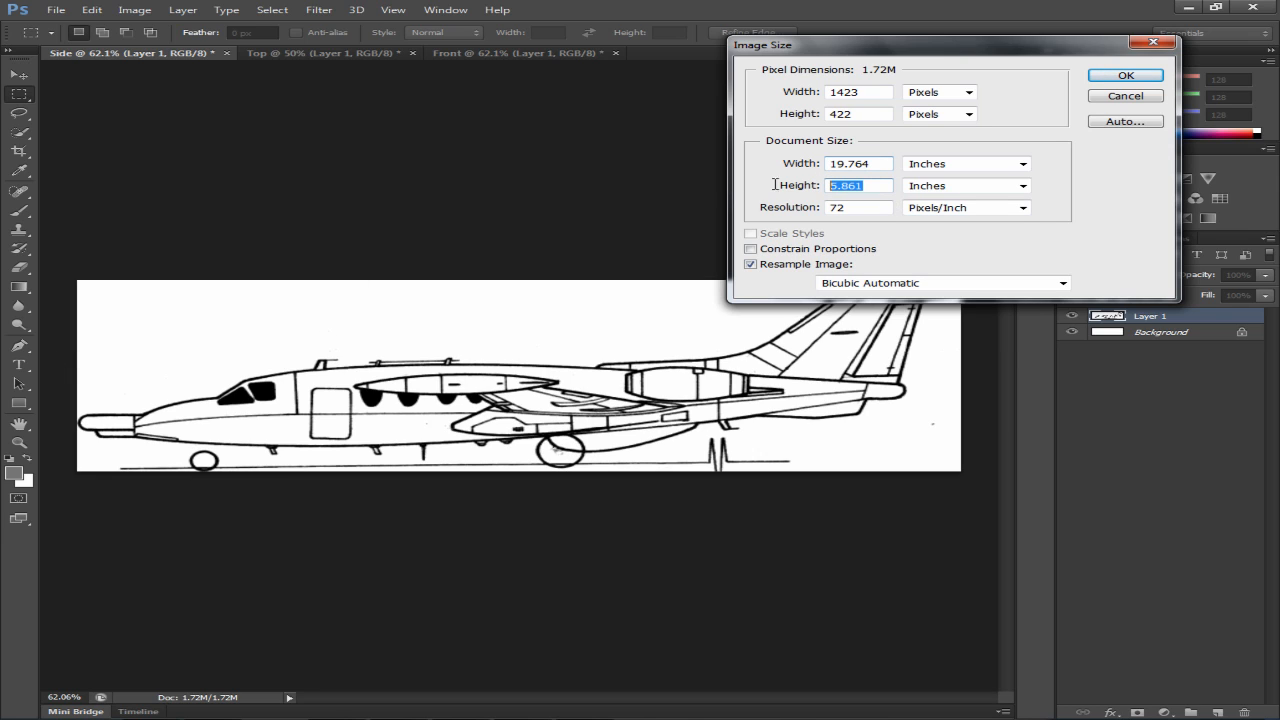
pyautogui.moveTo(260, 50)
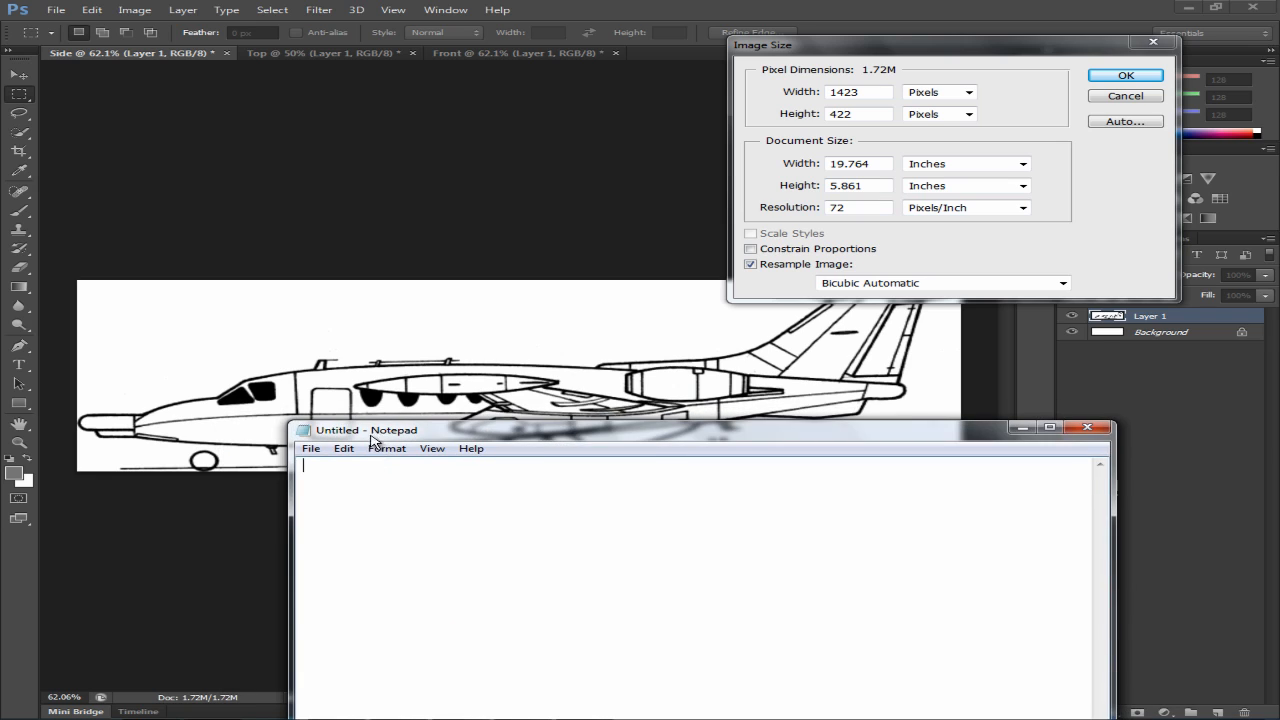
# Note 'side = 19.764 (W), 5.861 (H)' in Notepad and cancel the Image Size dialog.
pyautogui.write('side')
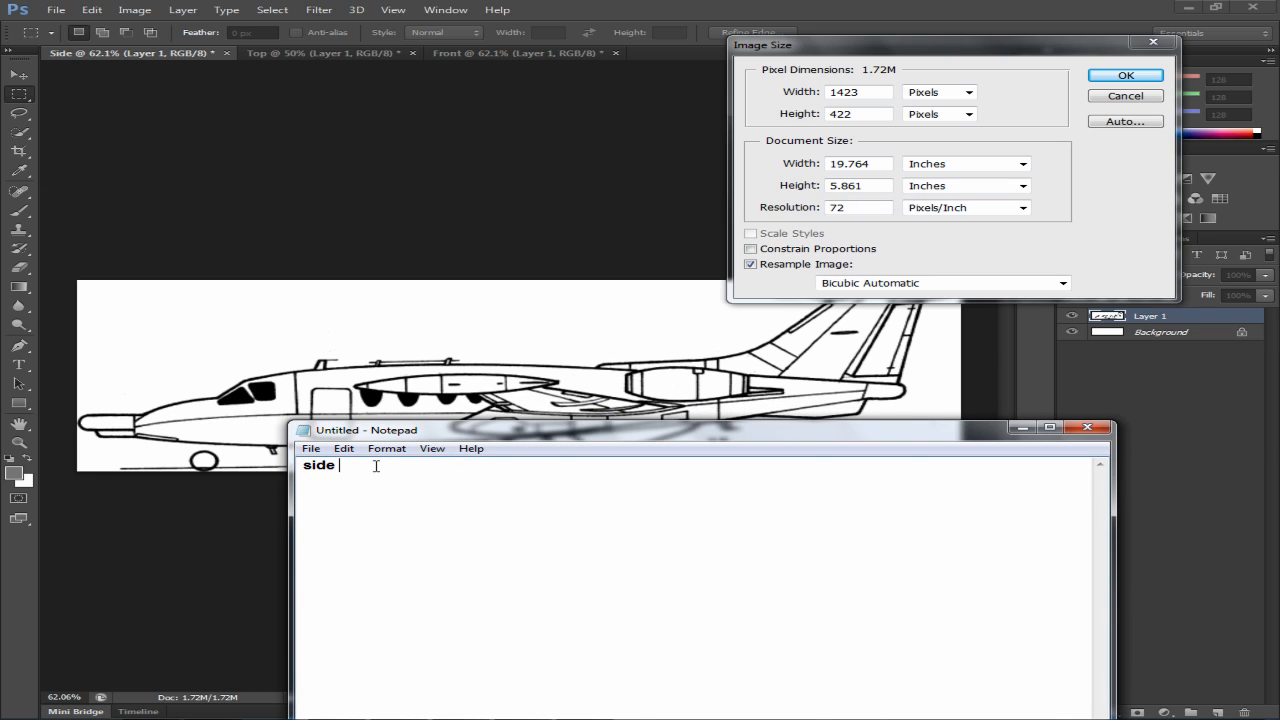
pyautogui.write('-')
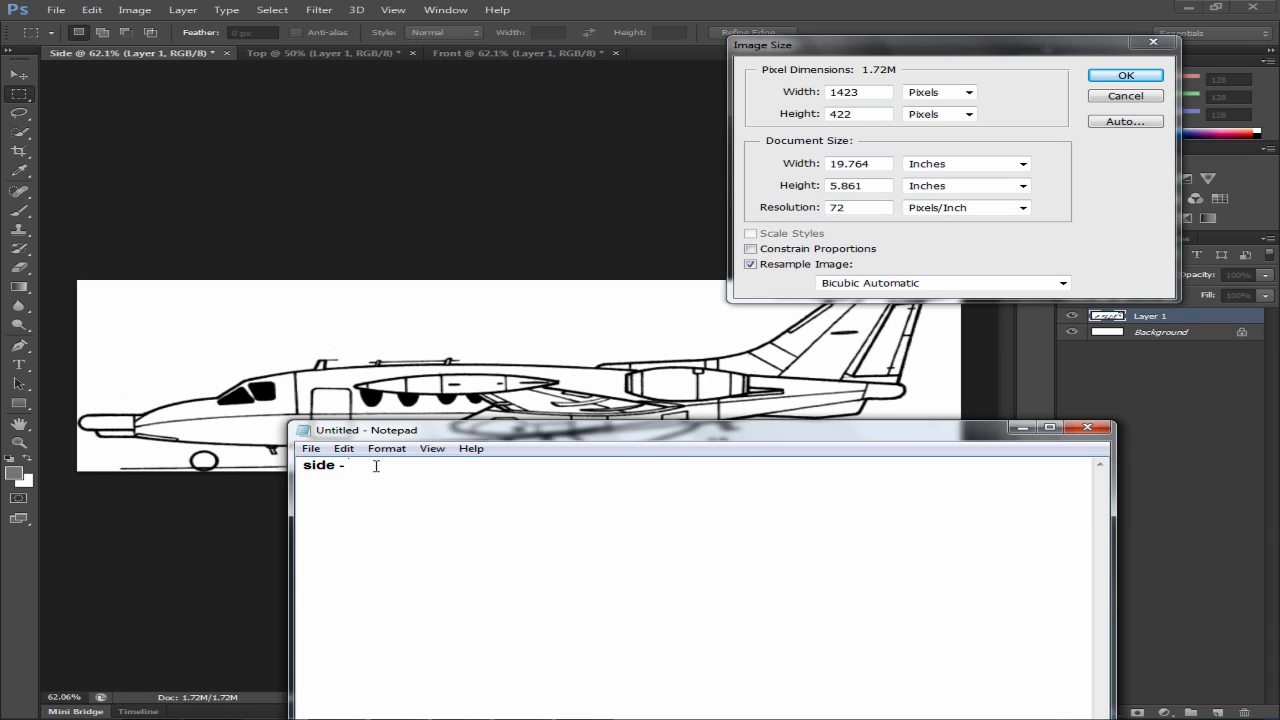
pyautogui.write('=')
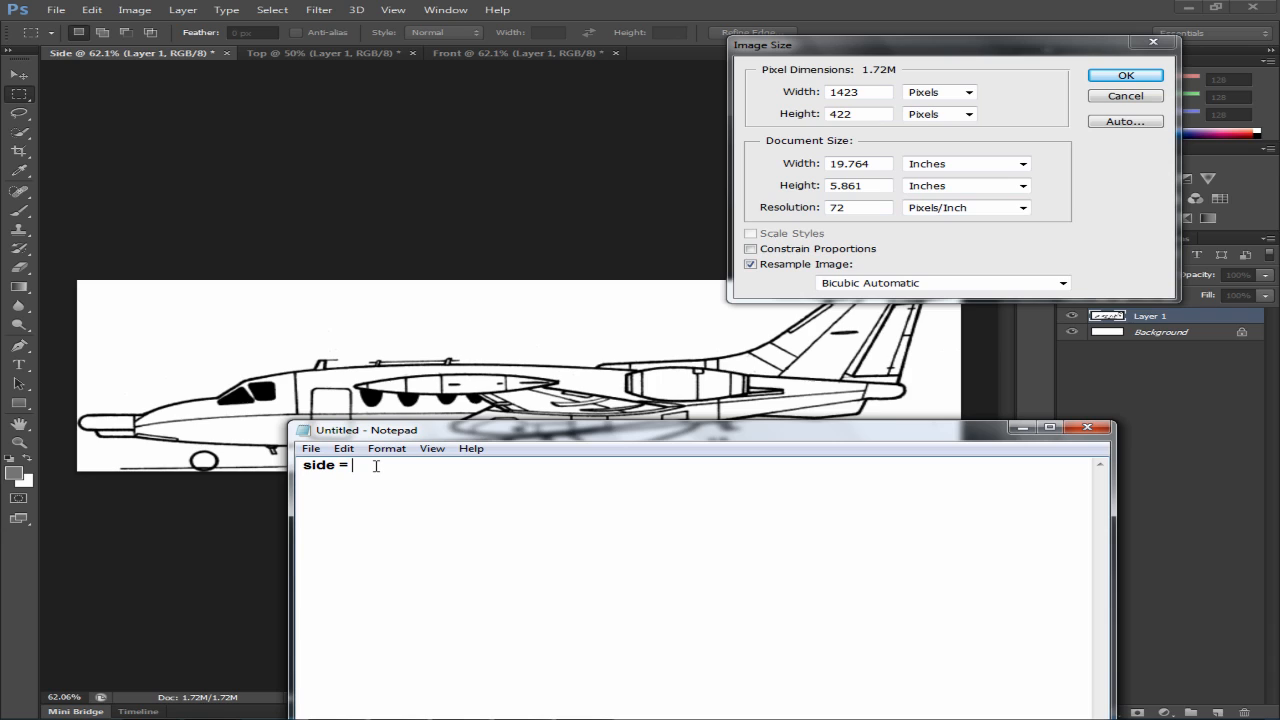
pyautogui.write('19.')
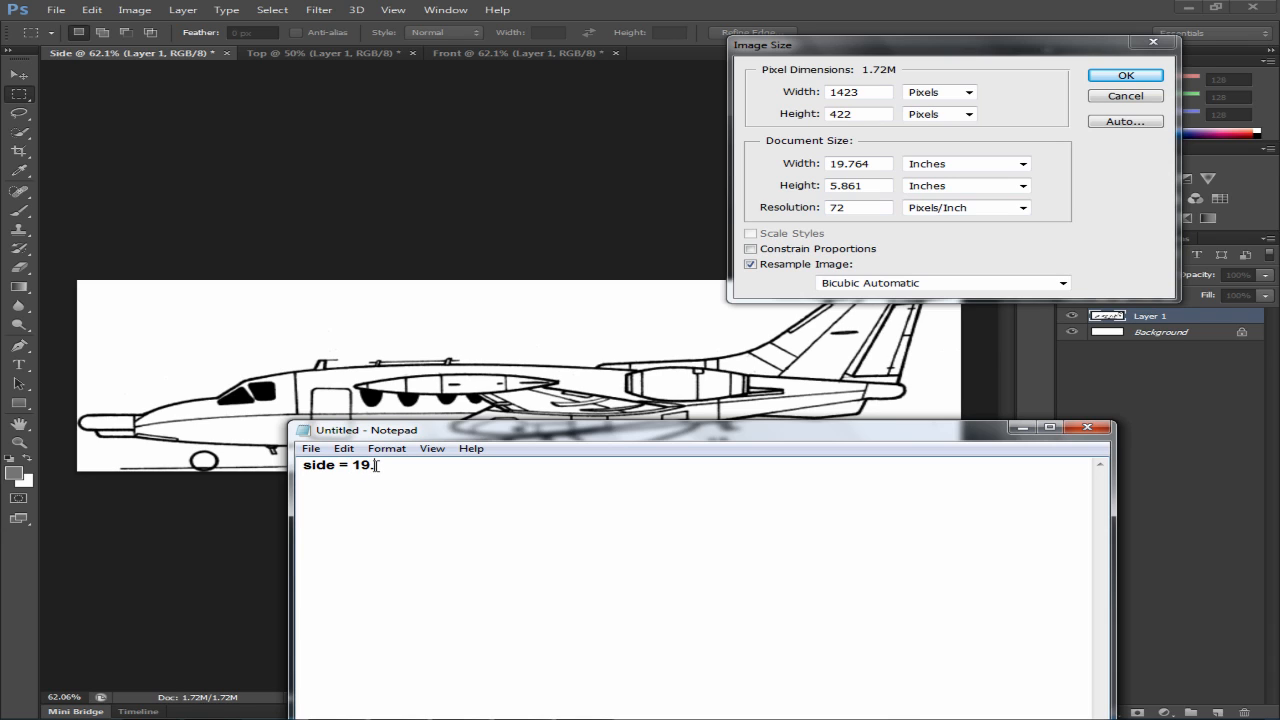
pyautogui.write('76')
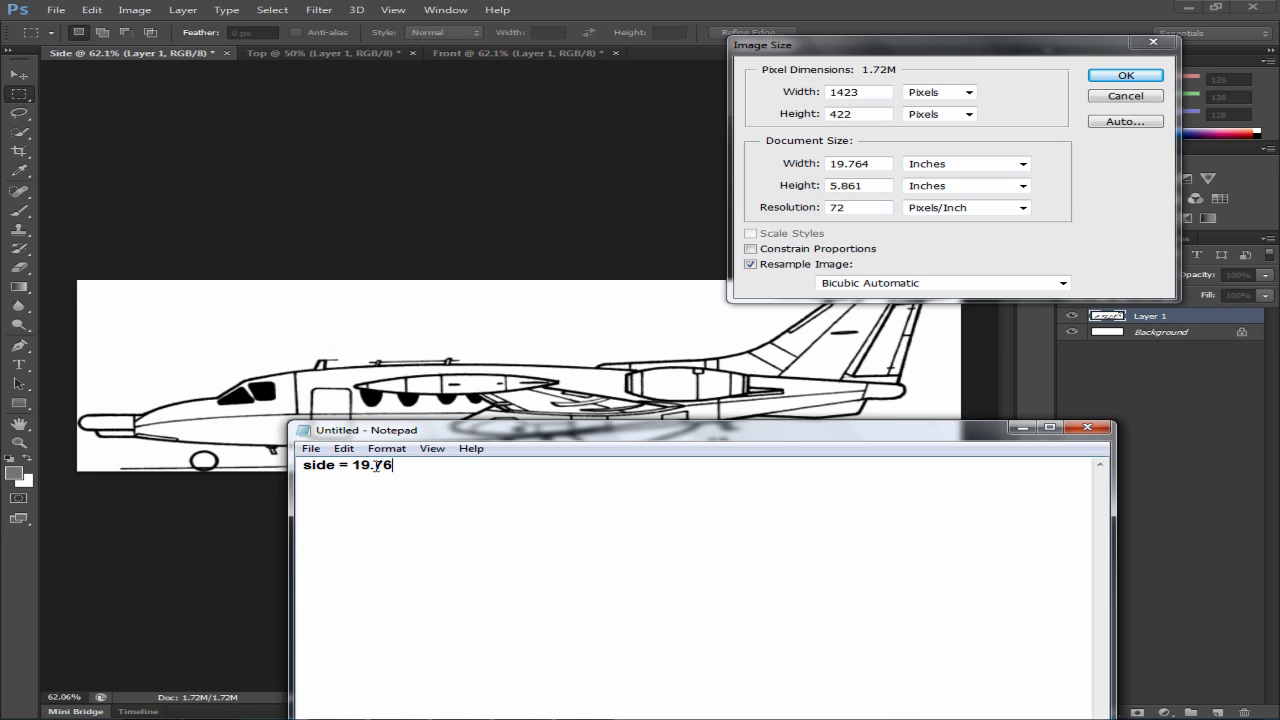
pyautogui.write('4')
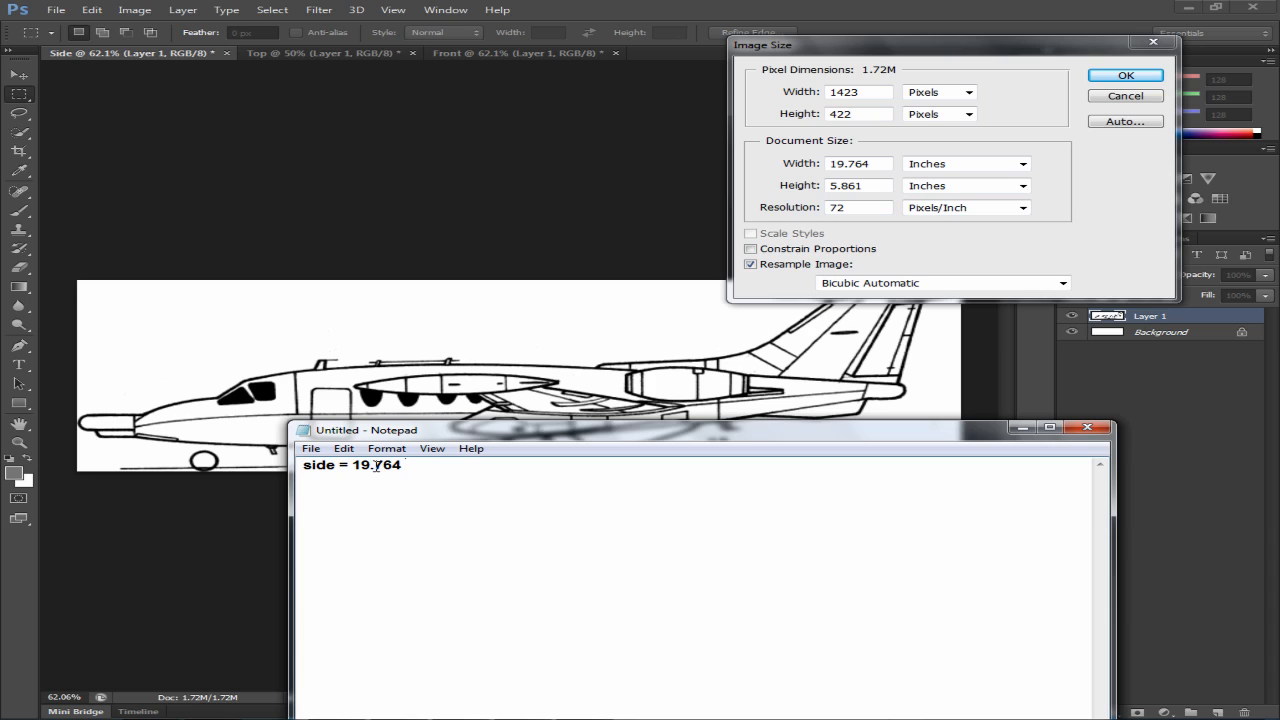
pyautogui.write('(W')
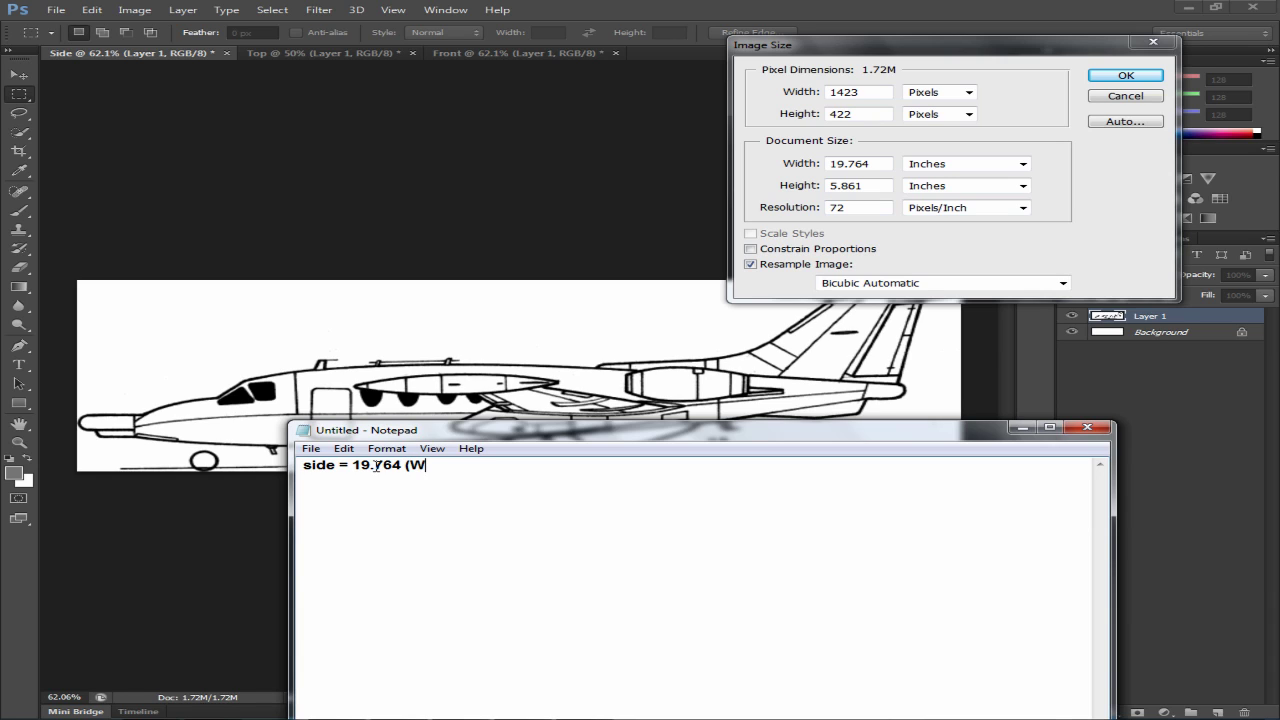
pyautogui.write('),')
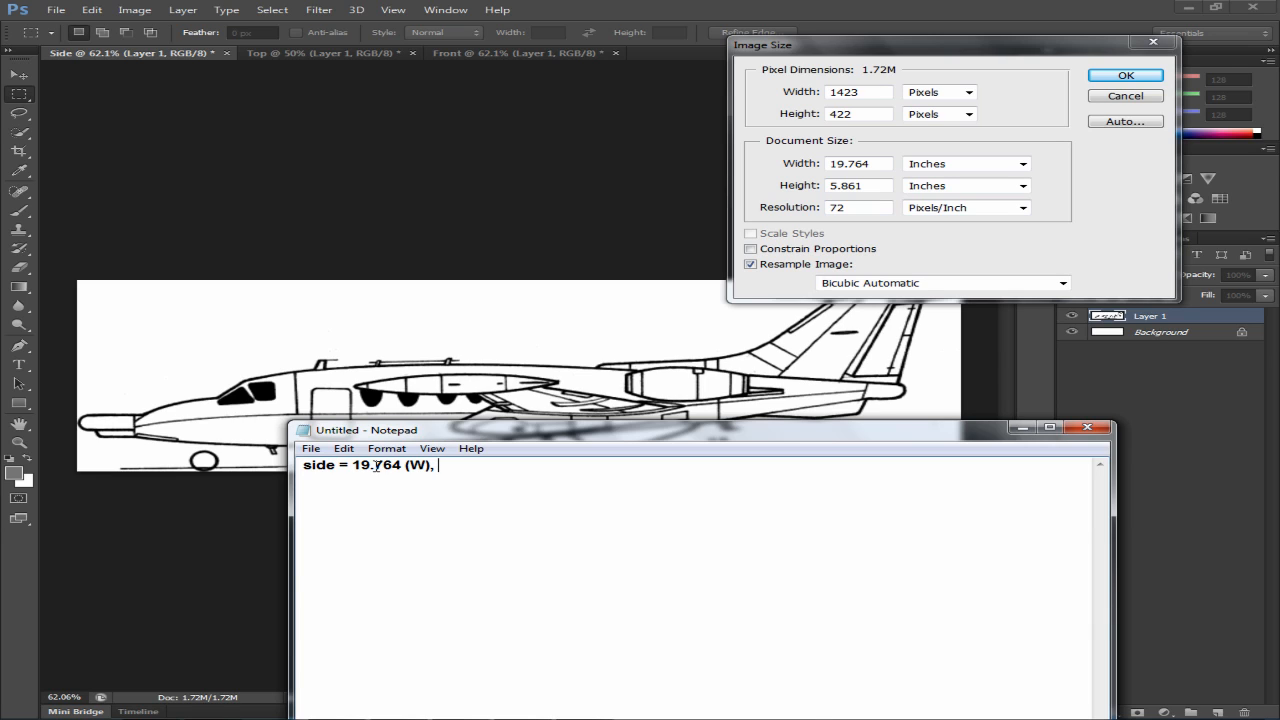
pyautogui.write('5.8')
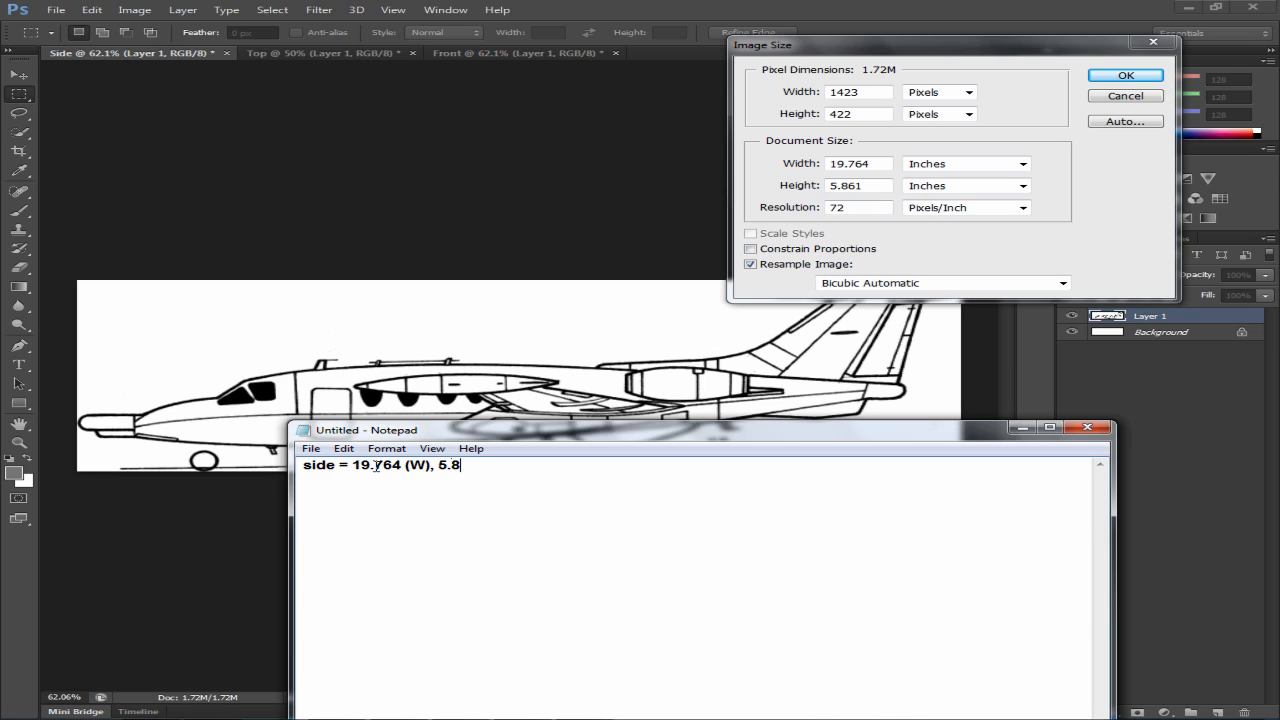
pyautogui.write('61')
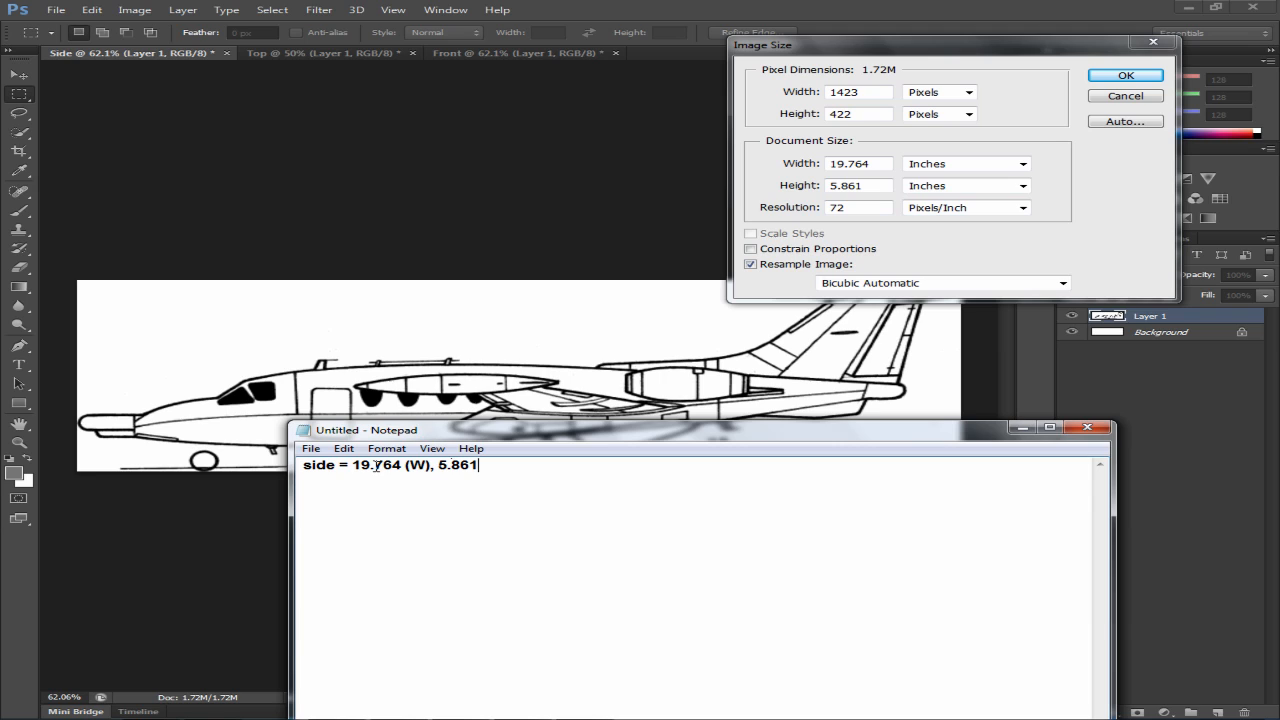
pyautogui.write('(H')
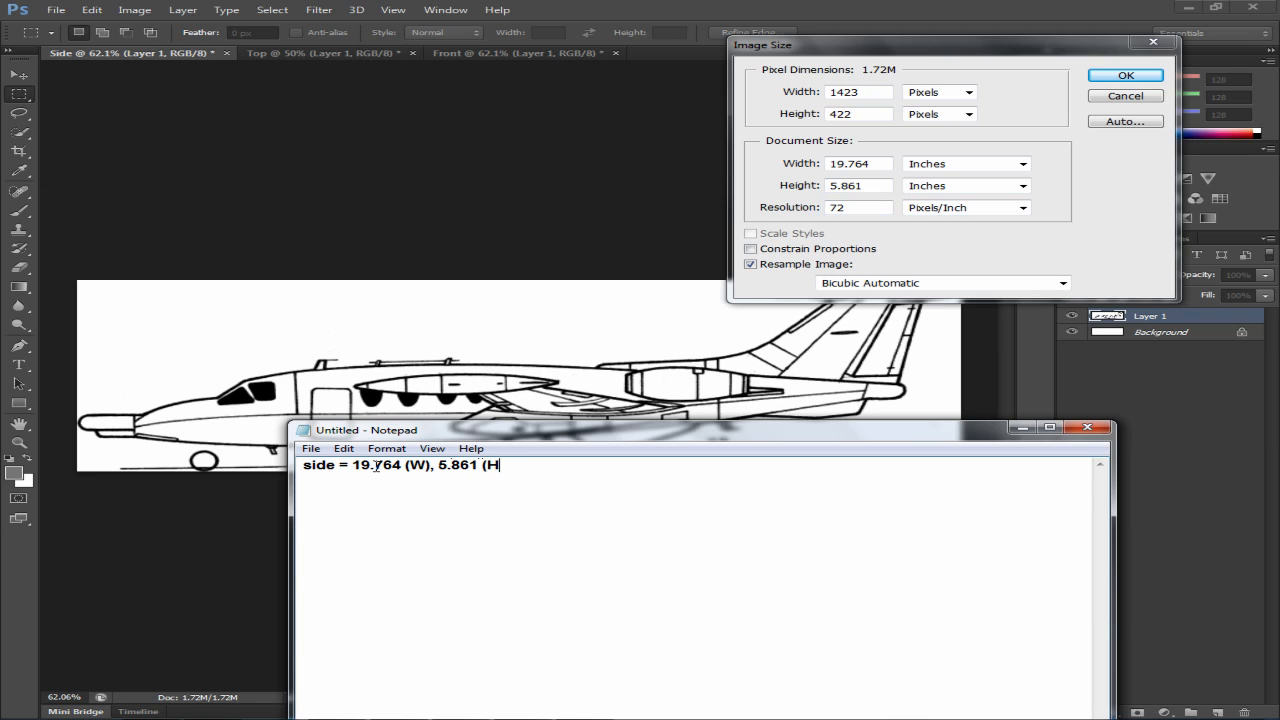
pyautogui.write(')')
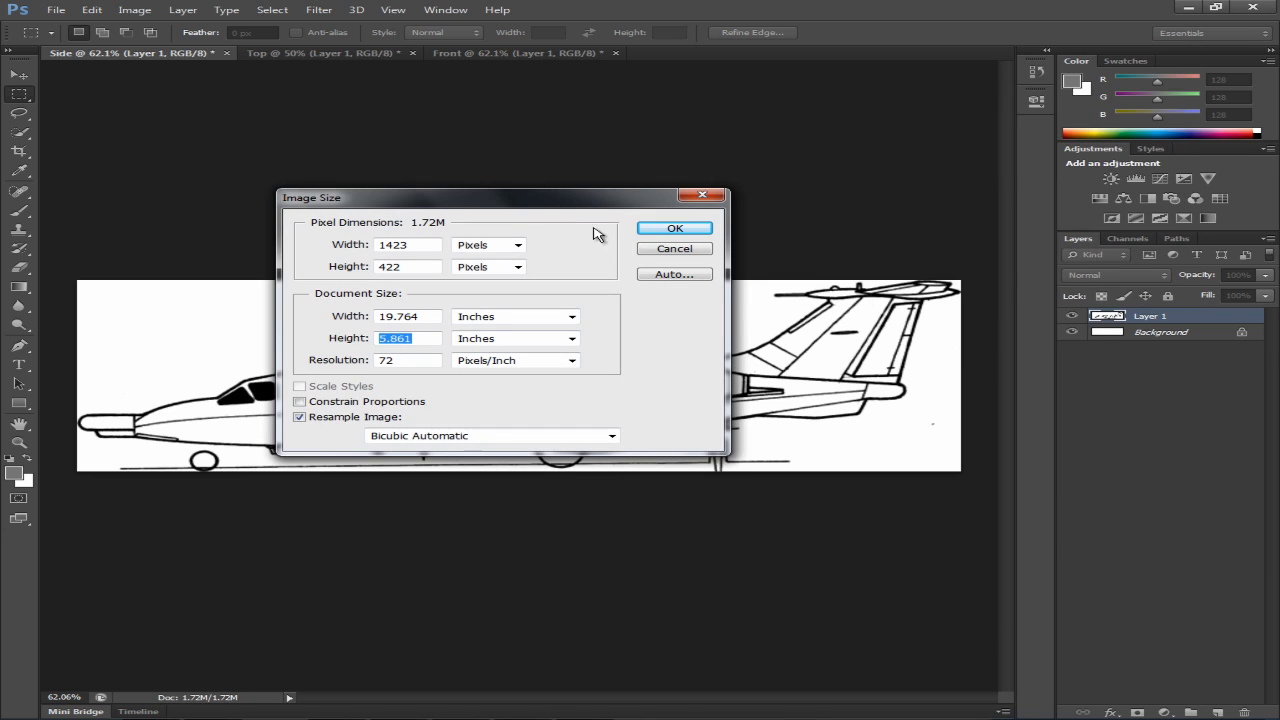
pyautogui.click(674, 228)
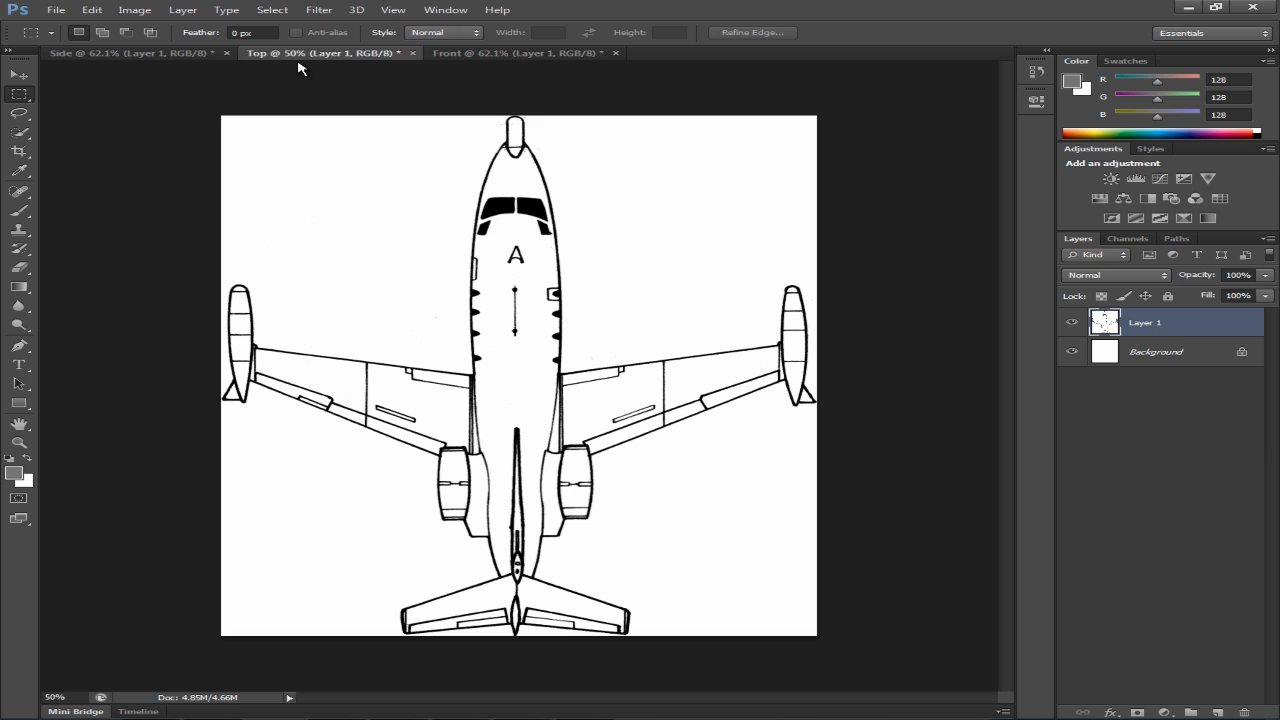
# Bring up the top view's Image Size and pick the side width 19.764 from the notes.
pyautogui.click(136, 52)
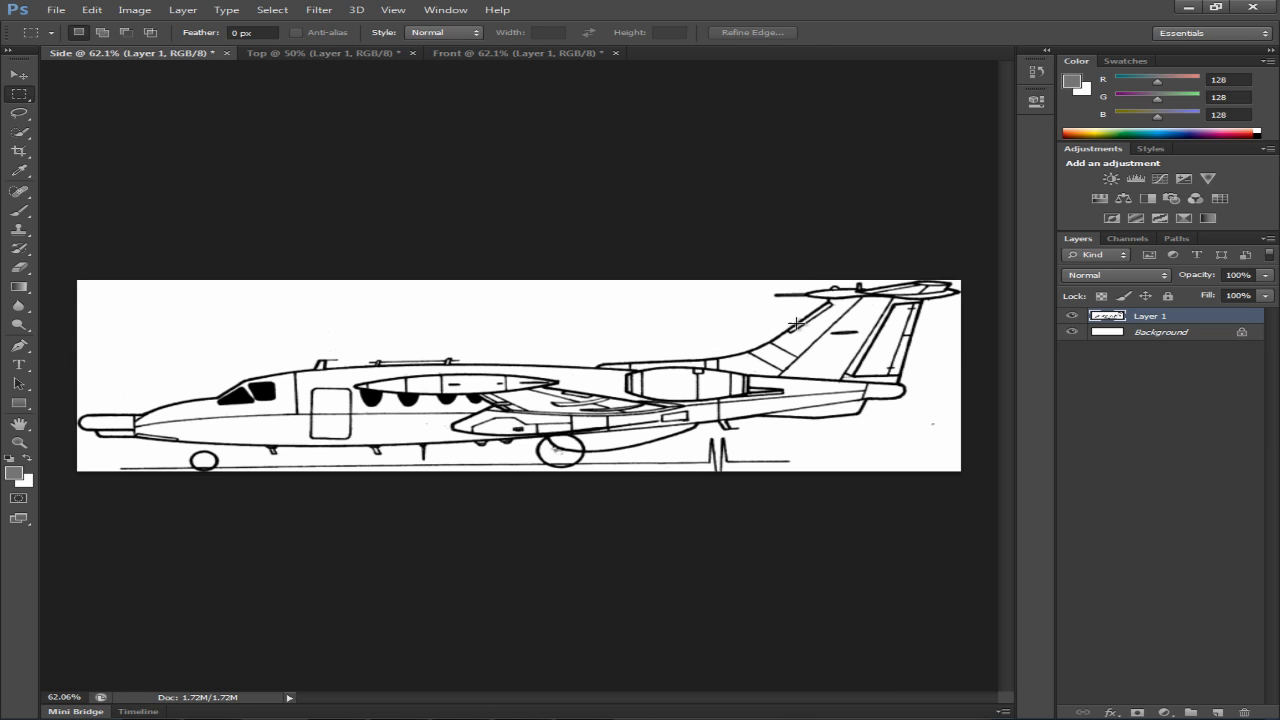
pyautogui.click(290, 52)
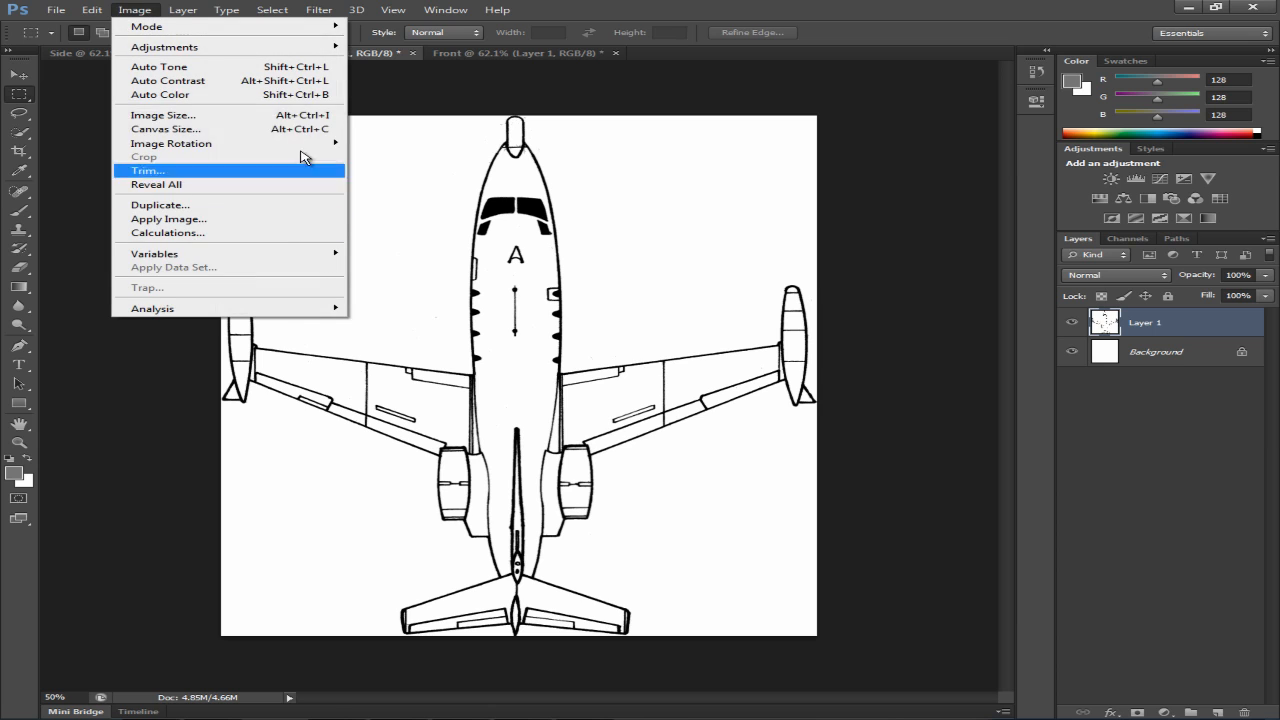
pyautogui.moveTo(164, 114)
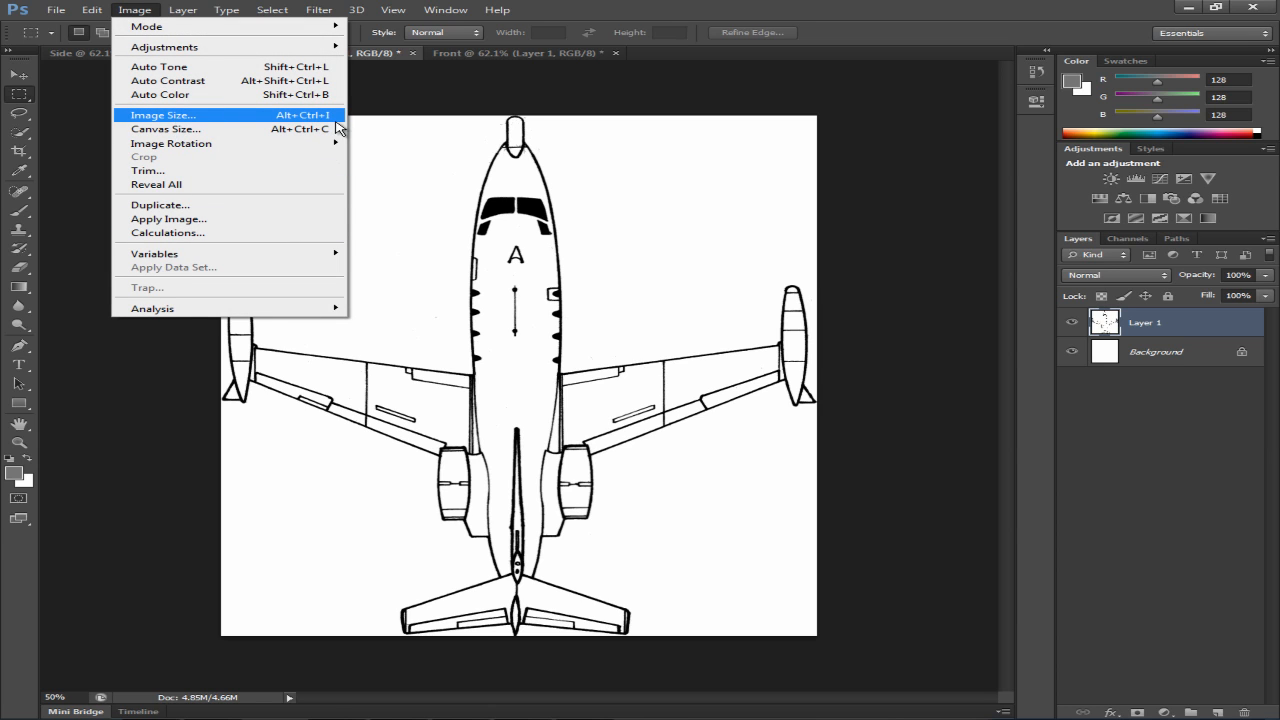
pyautogui.click(160, 114)
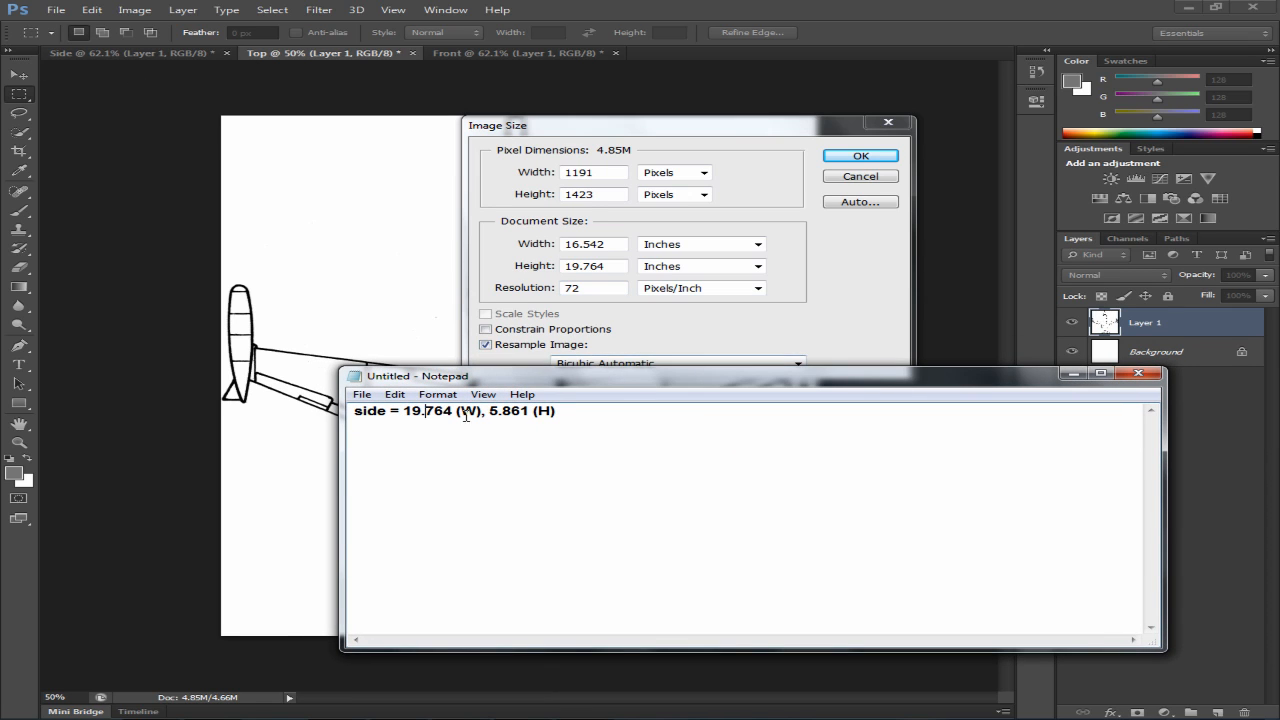
pyautogui.doubleClick(428, 412)
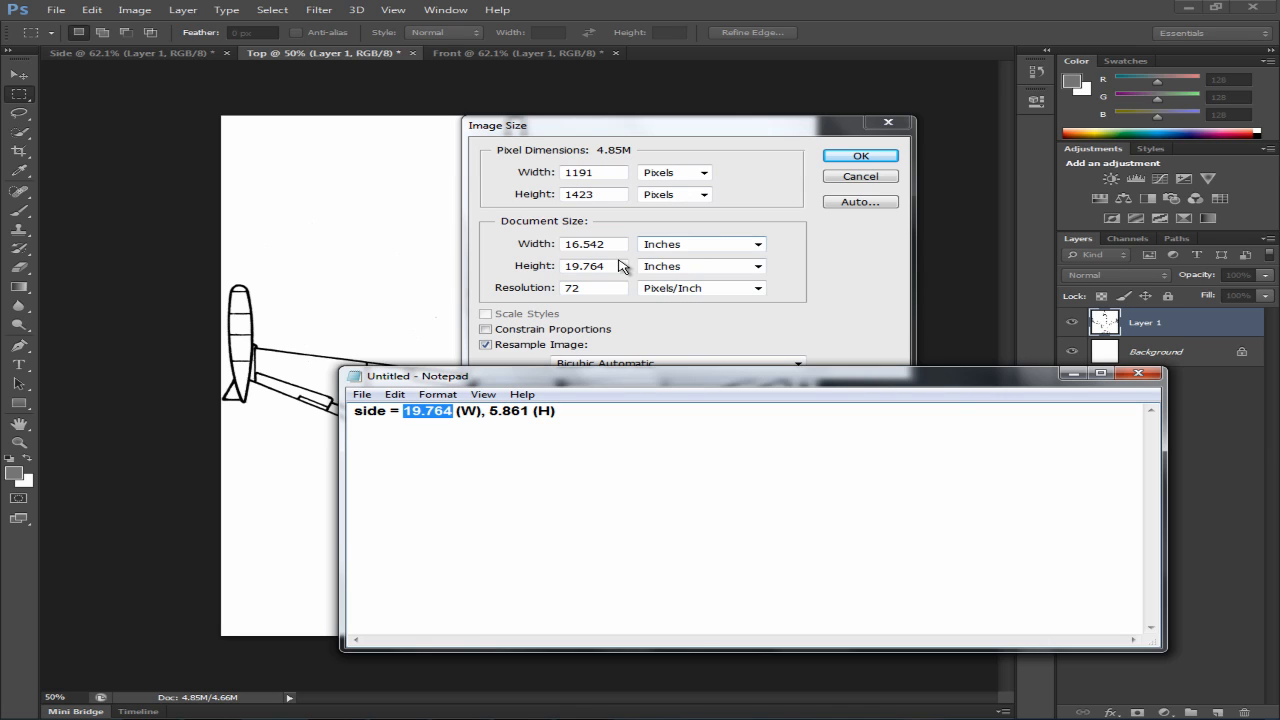
pyautogui.moveTo(544, 370)
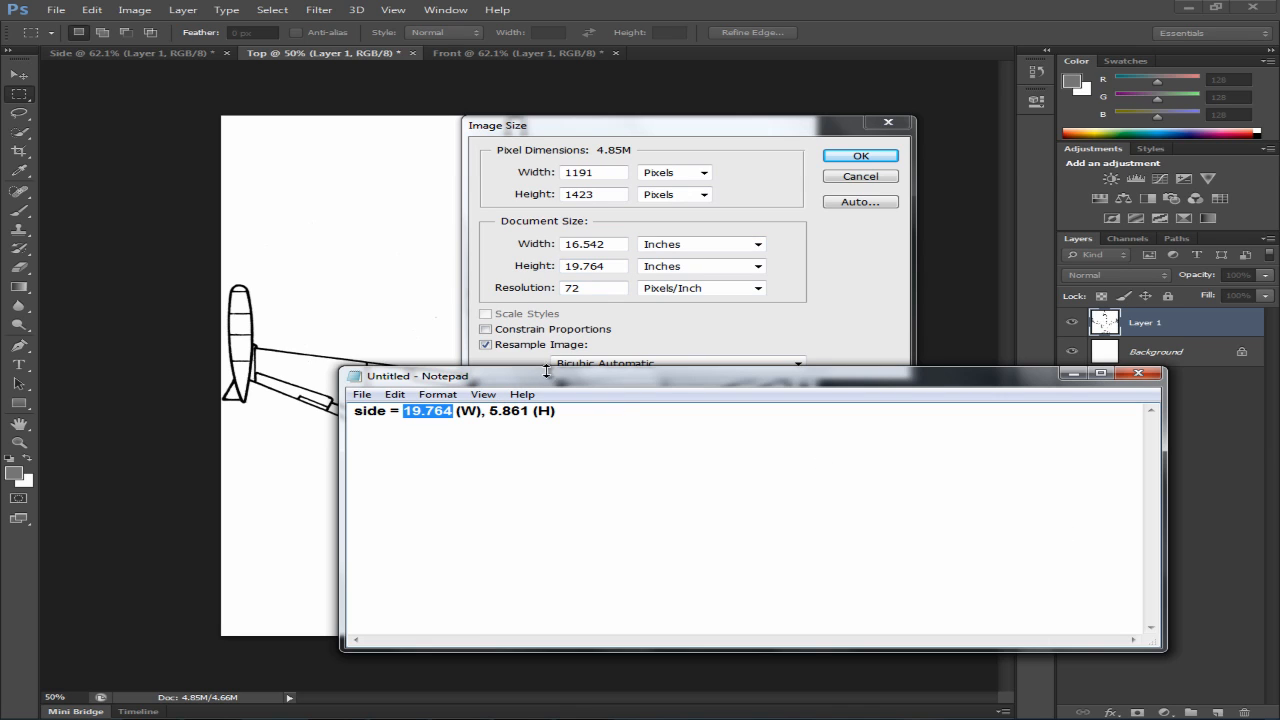
pyautogui.moveTo(650, 380)
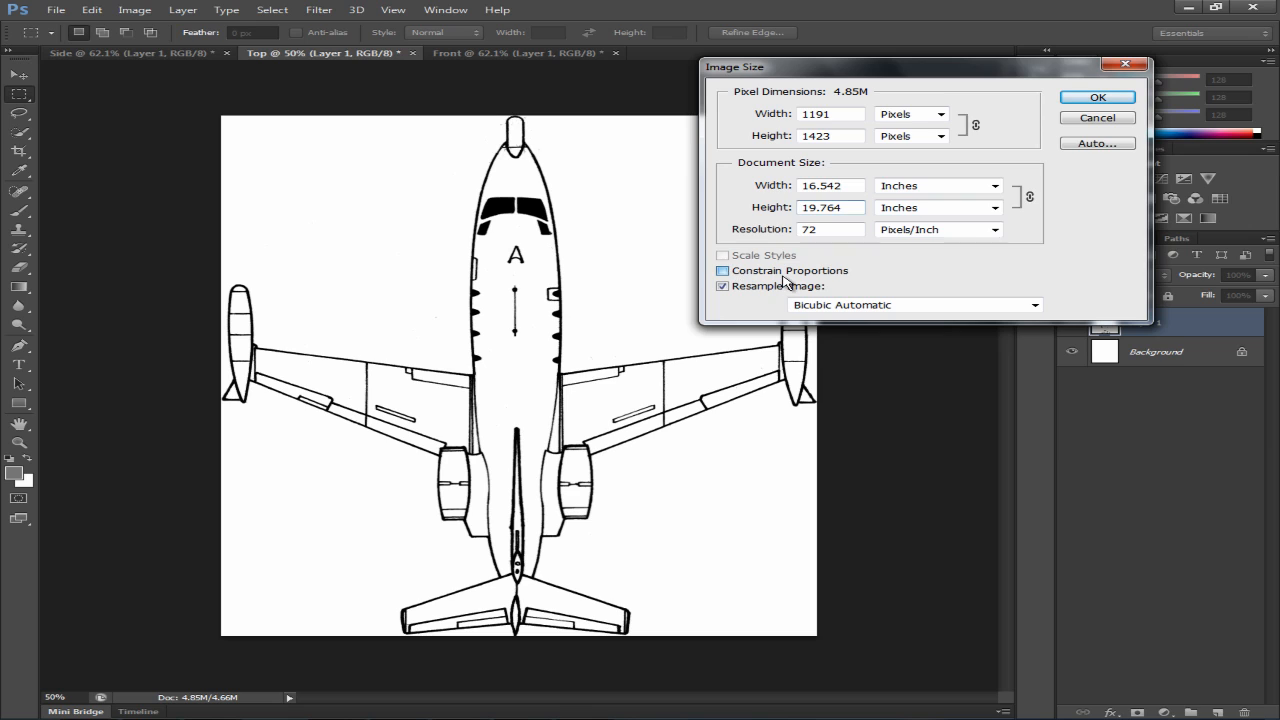
# With proportions constrained, set the top view's height to 19.764 inches and confirm.
pyautogui.click(722, 272)
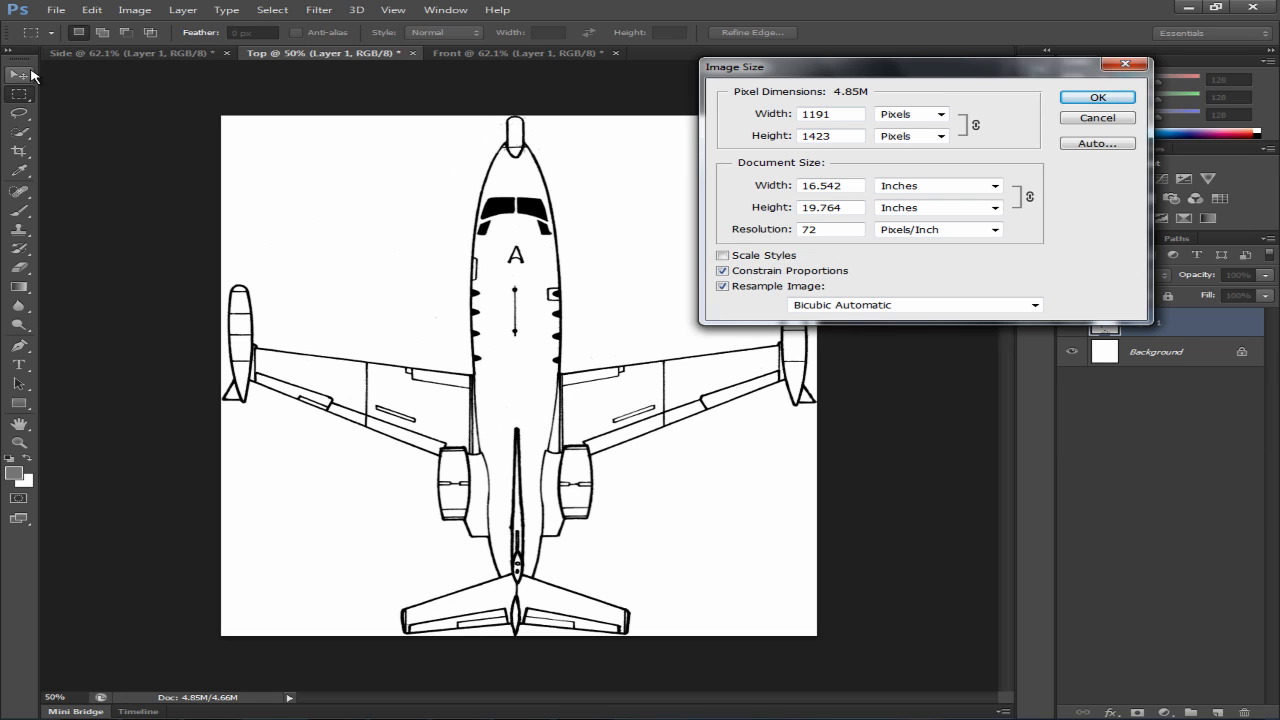
pyautogui.moveTo(212, 132)
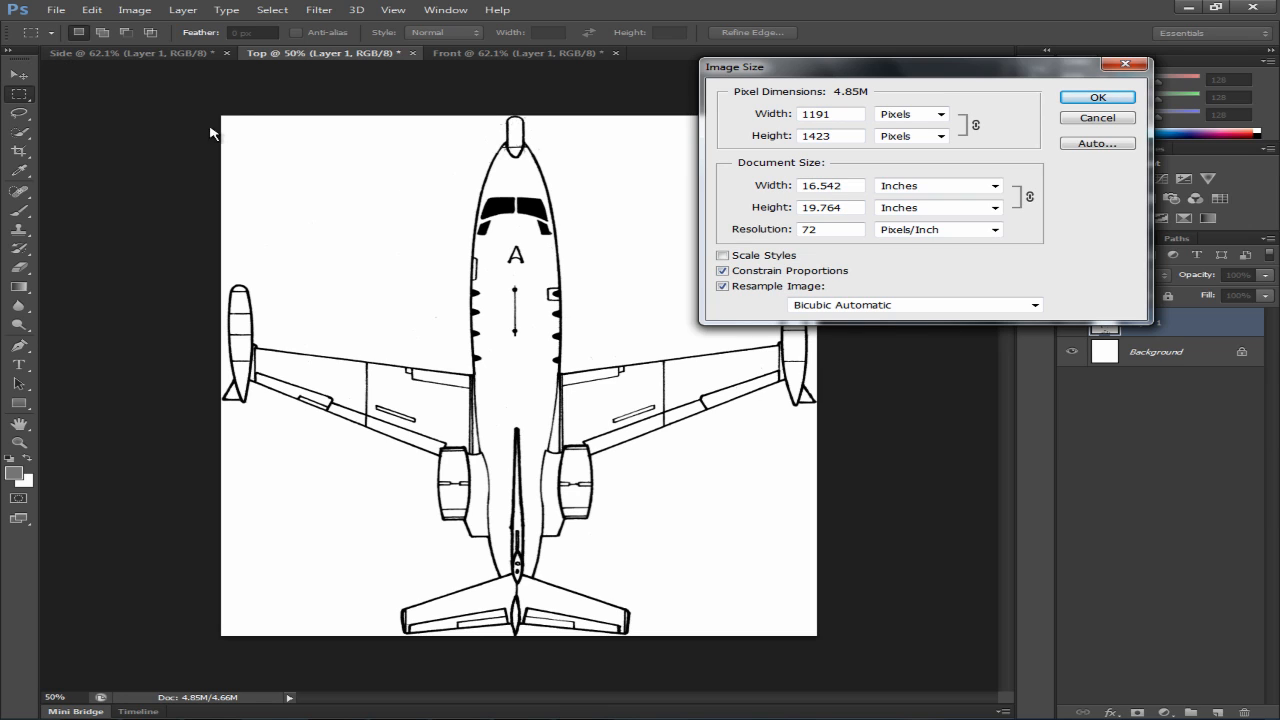
pyautogui.moveTo(80, 62)
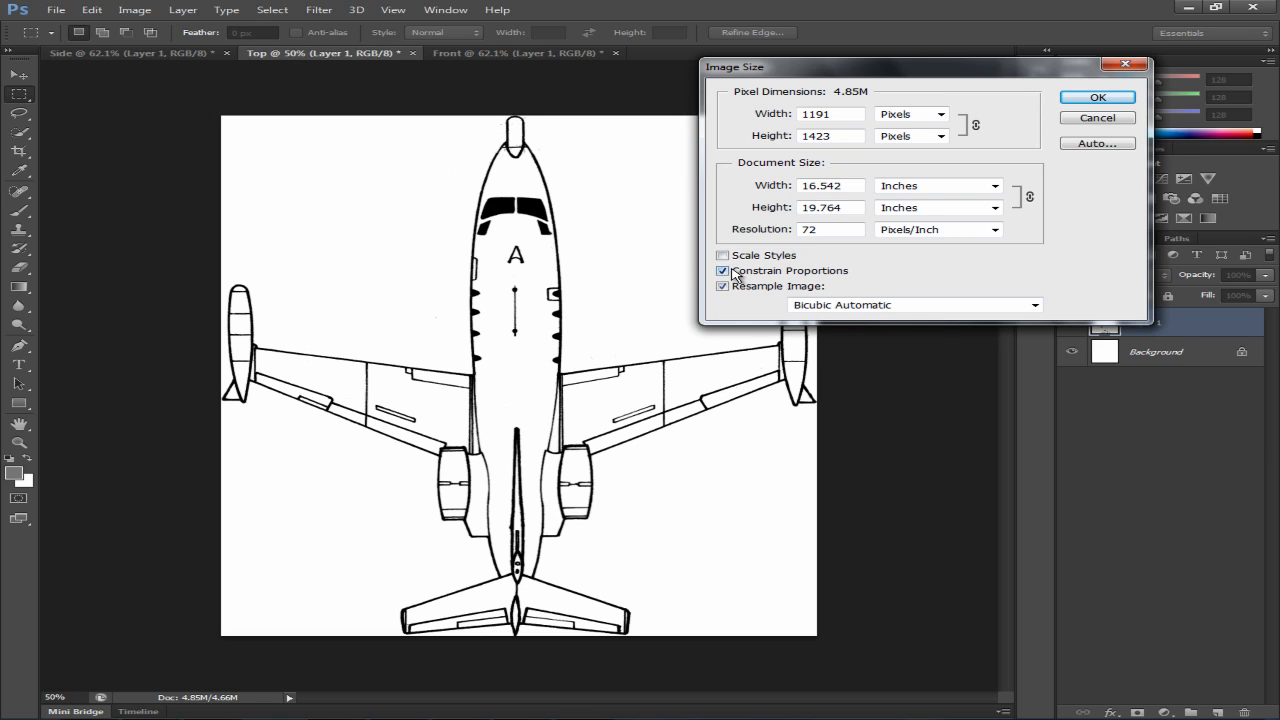
pyautogui.click(722, 270)
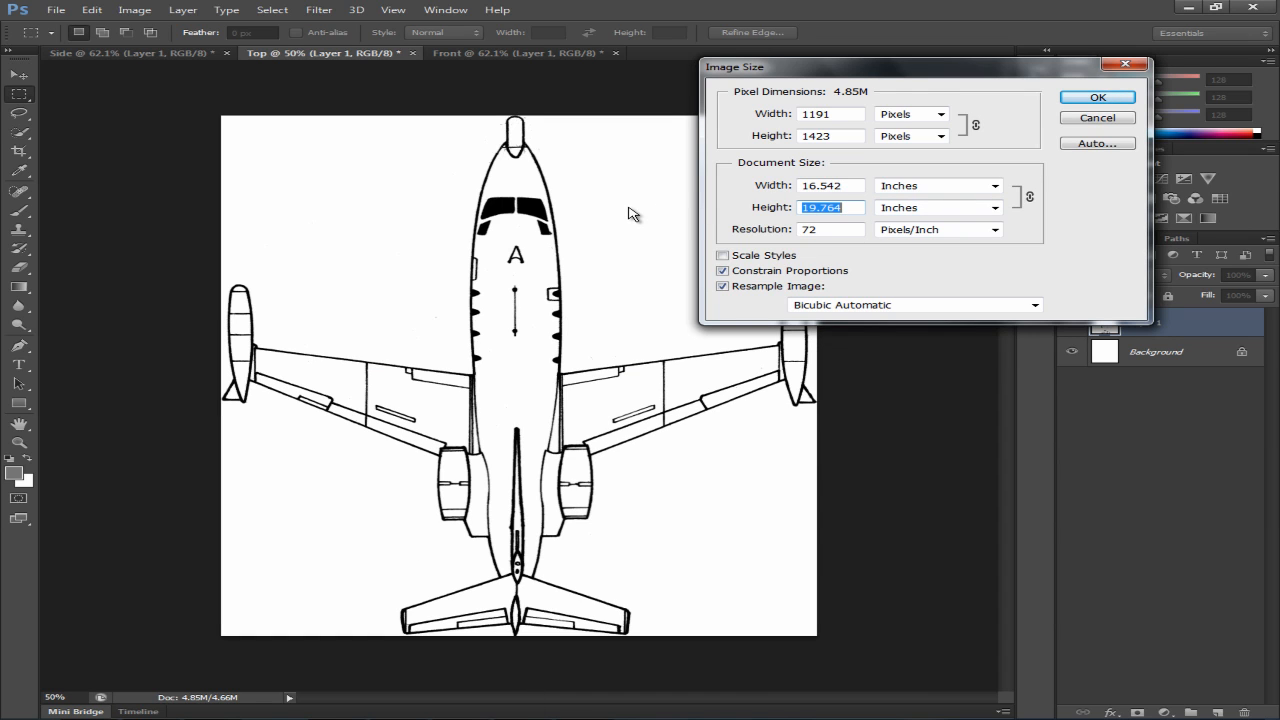
pyautogui.write('19.')
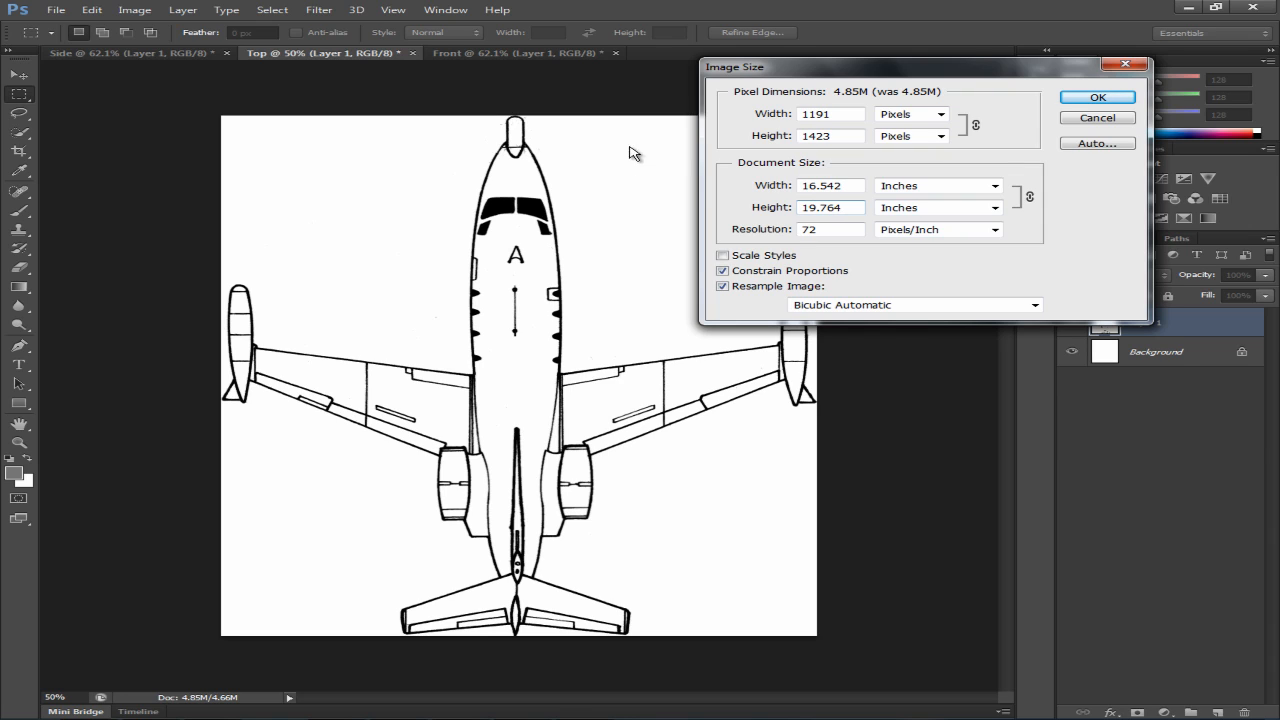
pyautogui.tripleClick(830, 184)
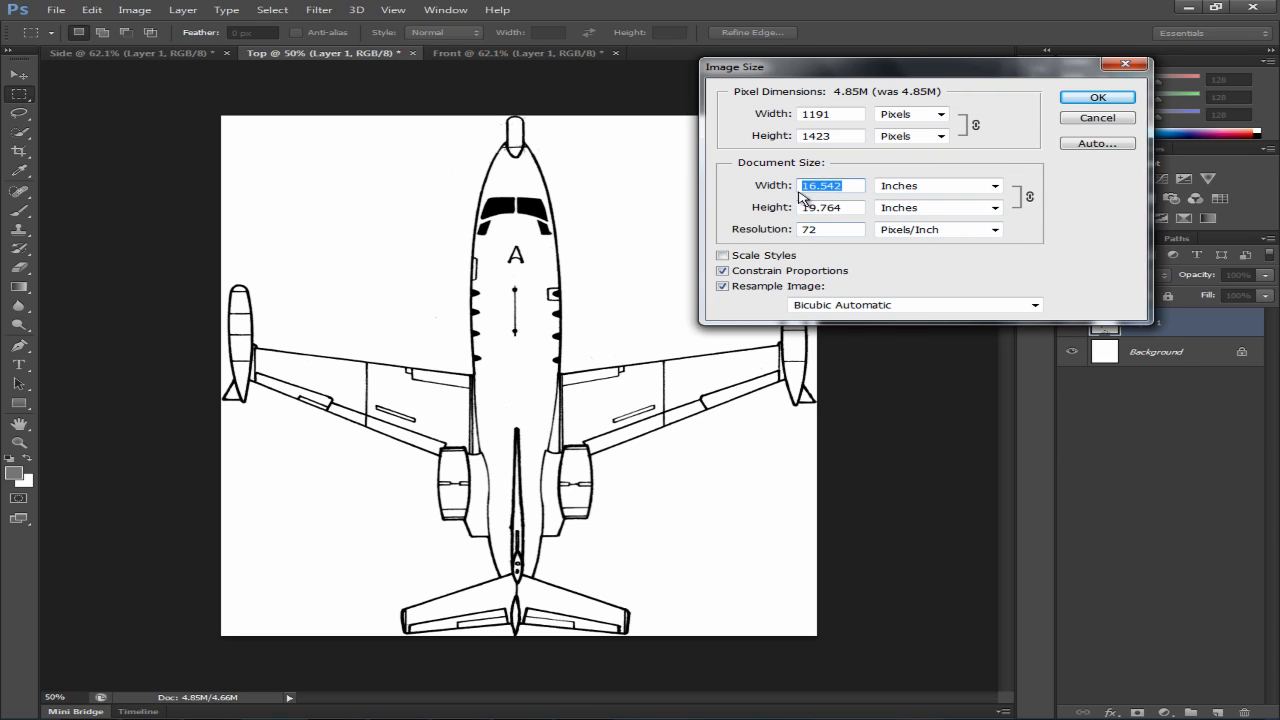
pyautogui.click(1096, 96)
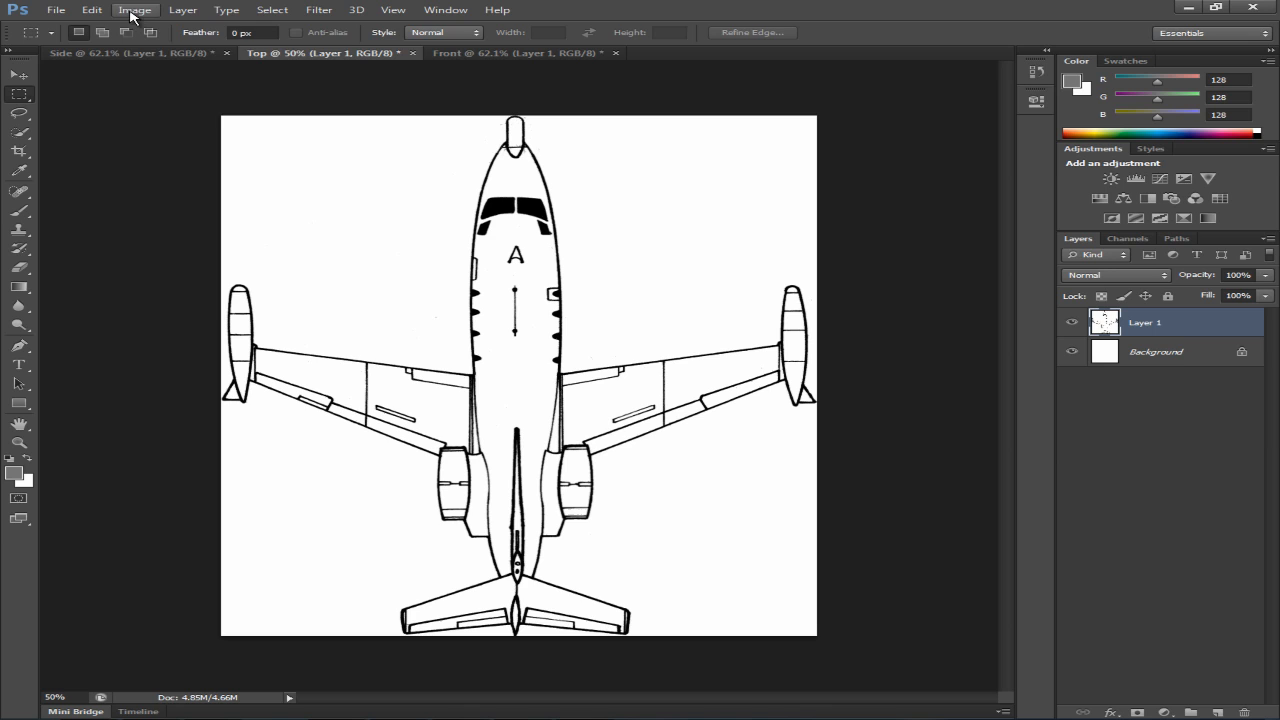
# Read the top view's size 16.542 (W), 19.764 (H) into the notes, then move to the Front document.
pyautogui.click(134, 8)
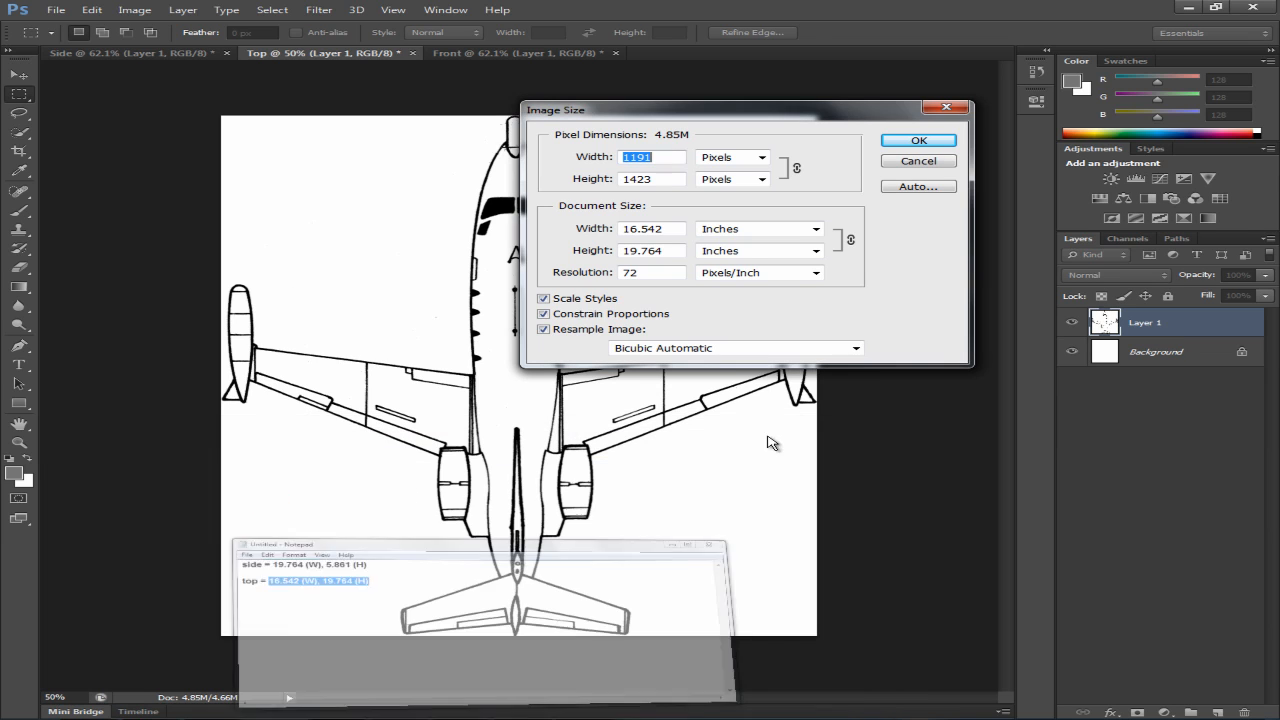
pyautogui.click(916, 140)
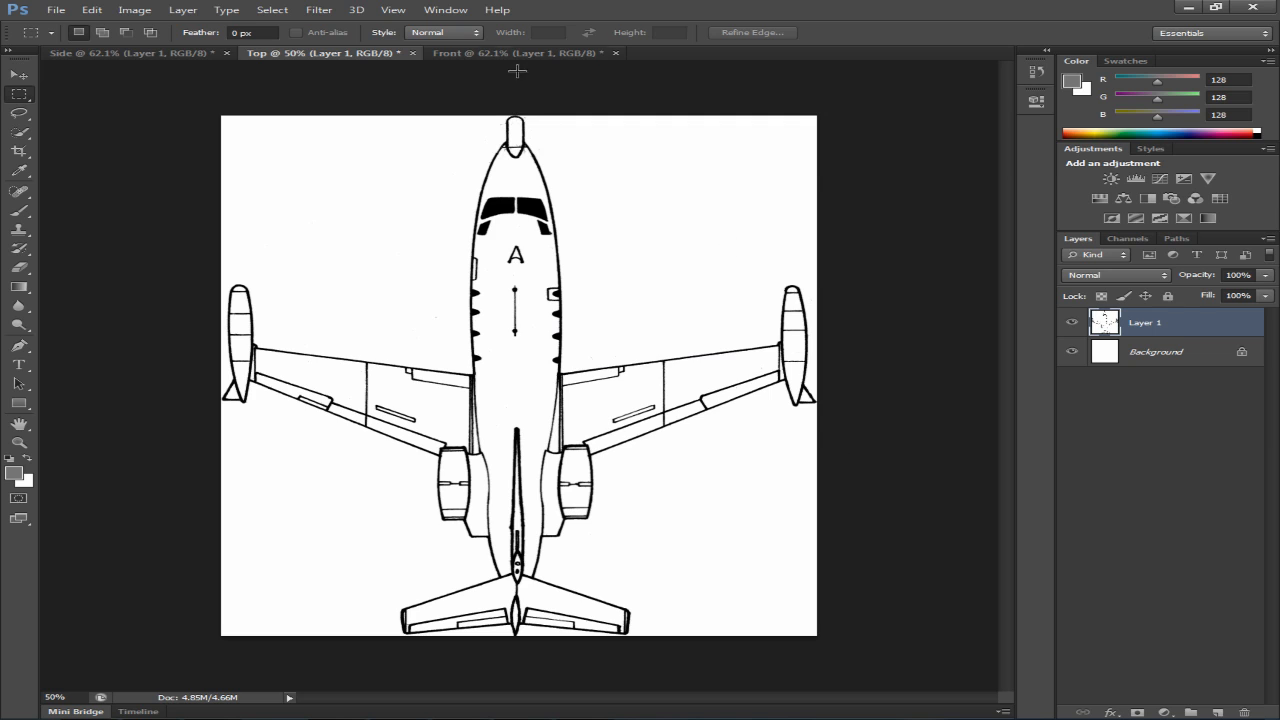
pyautogui.click(520, 52)
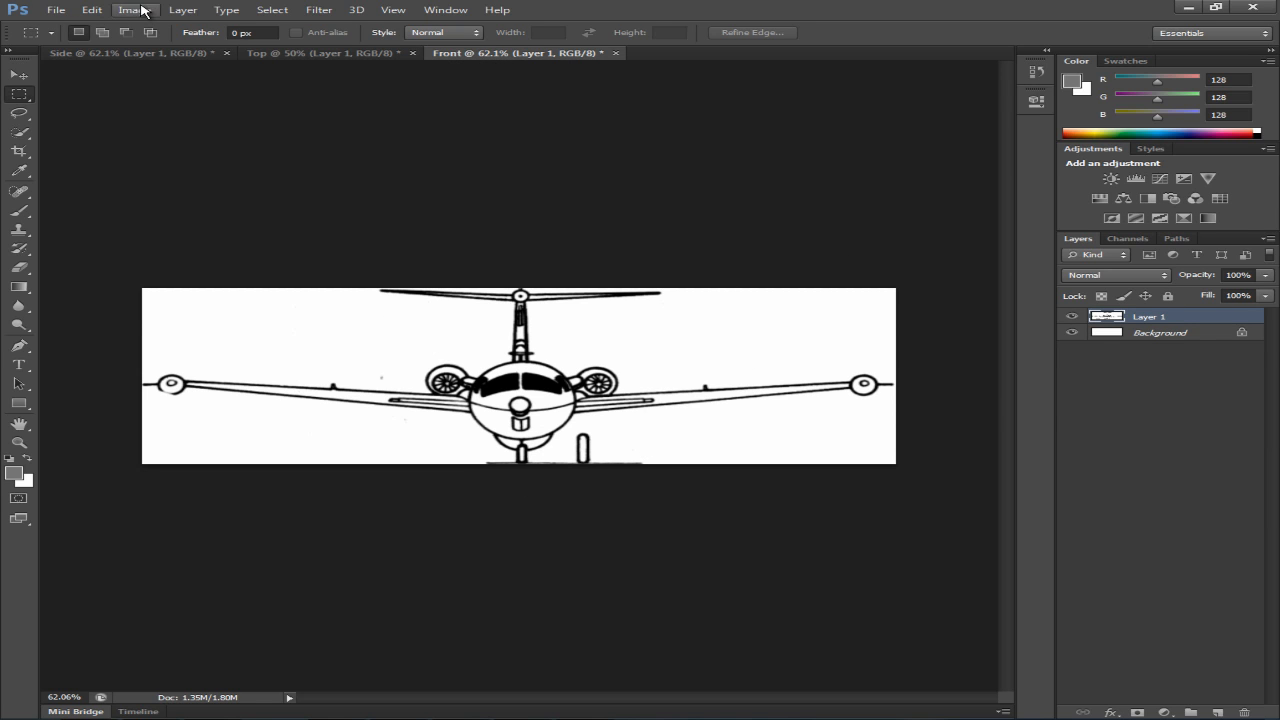
# In the front view's Image Size, take width 16.542 from the notes and unlink proportions.
pyautogui.click(128, 8)
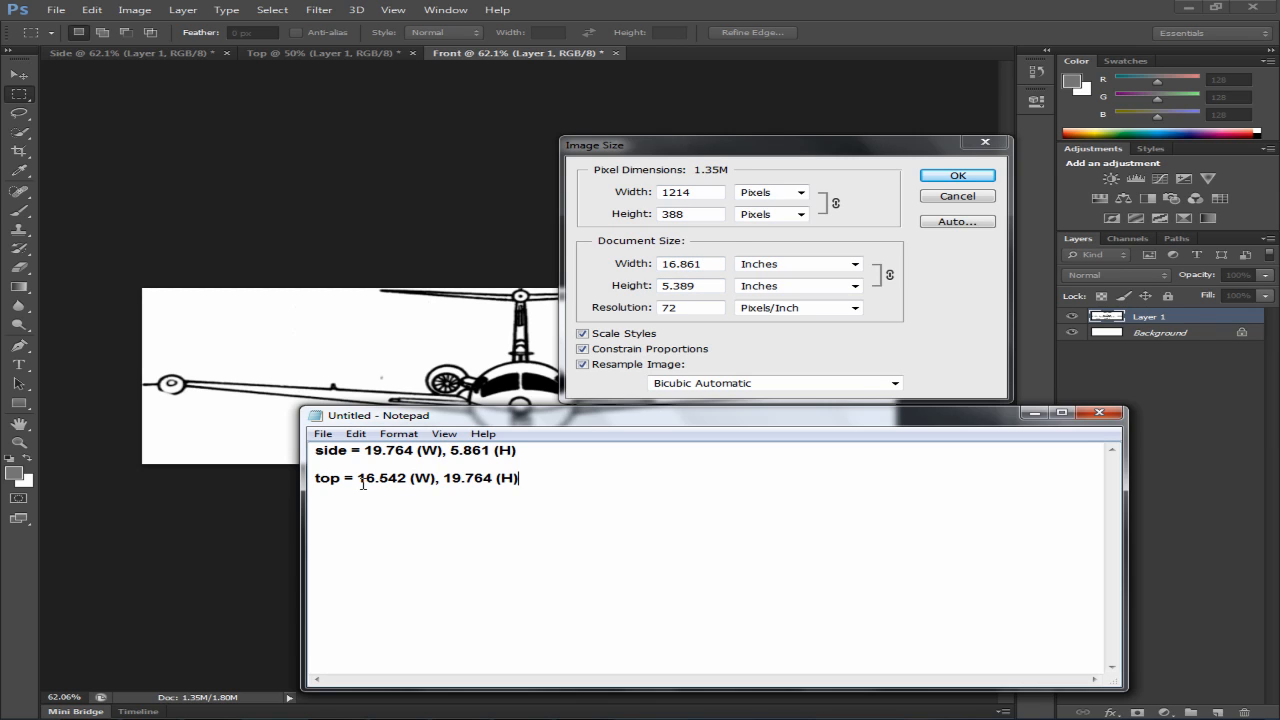
pyautogui.doubleClick(380, 478)
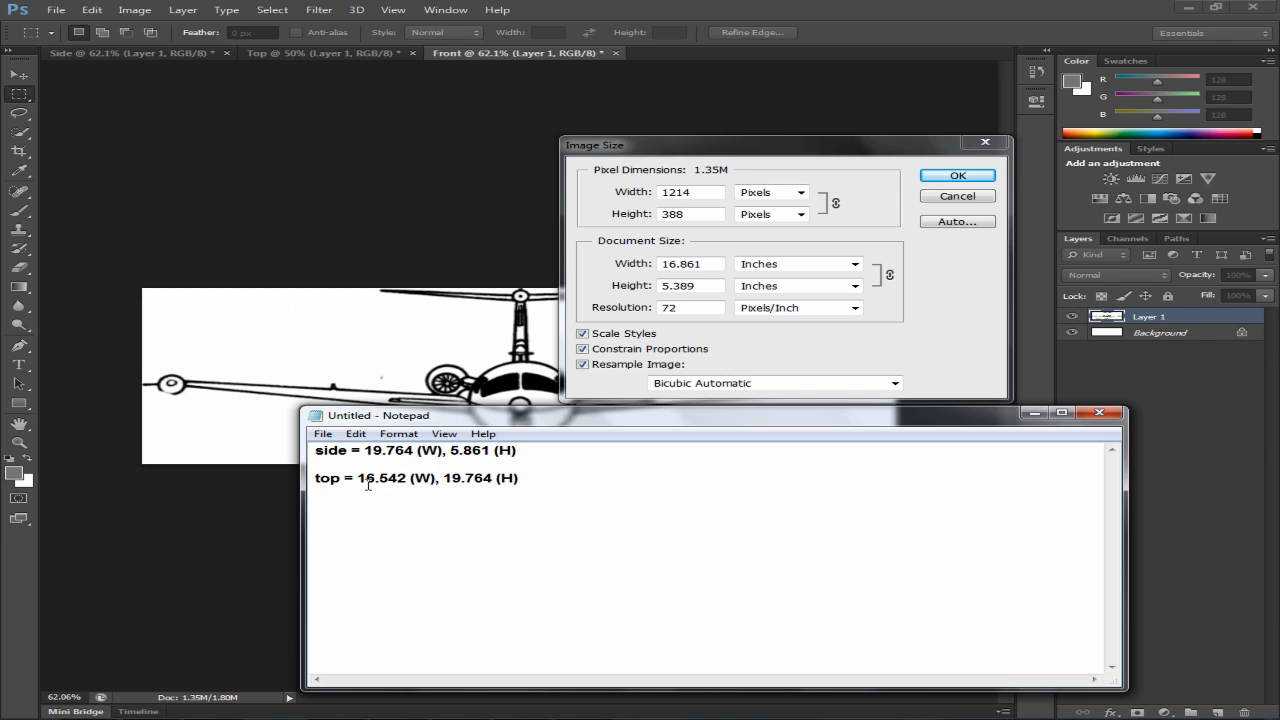
pyautogui.doubleClick(380, 476)
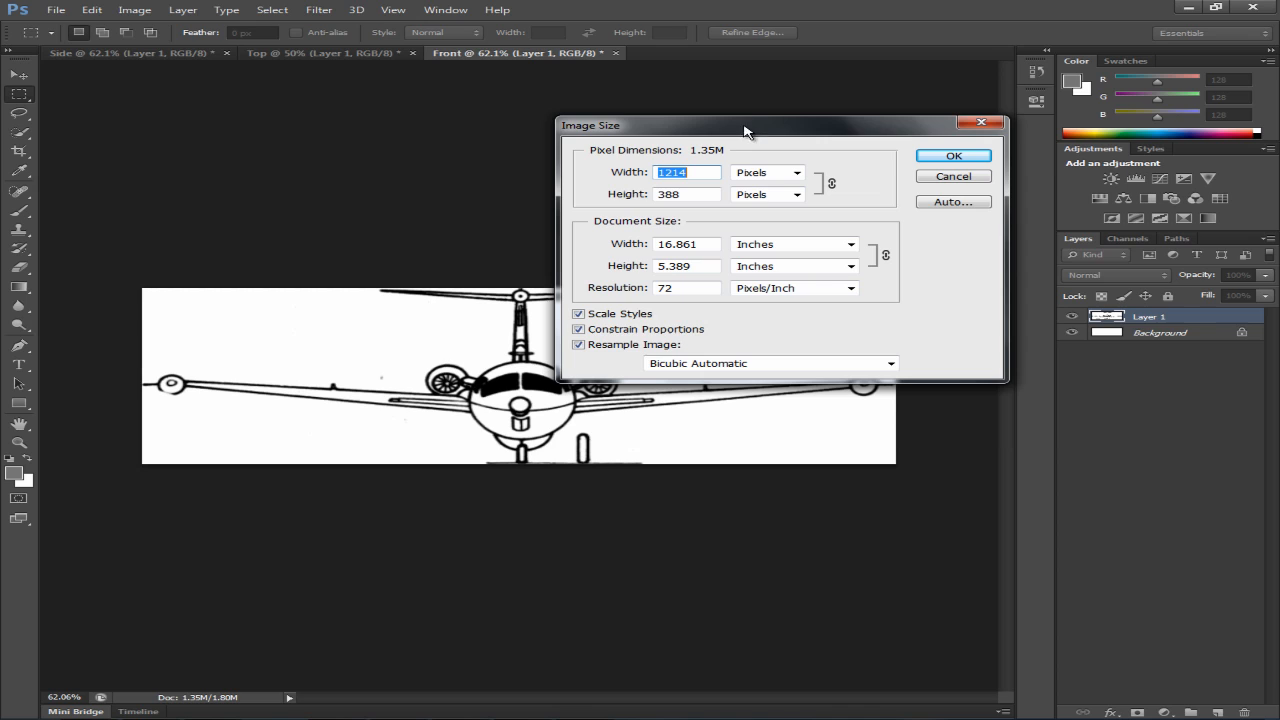
pyautogui.moveTo(696, 280)
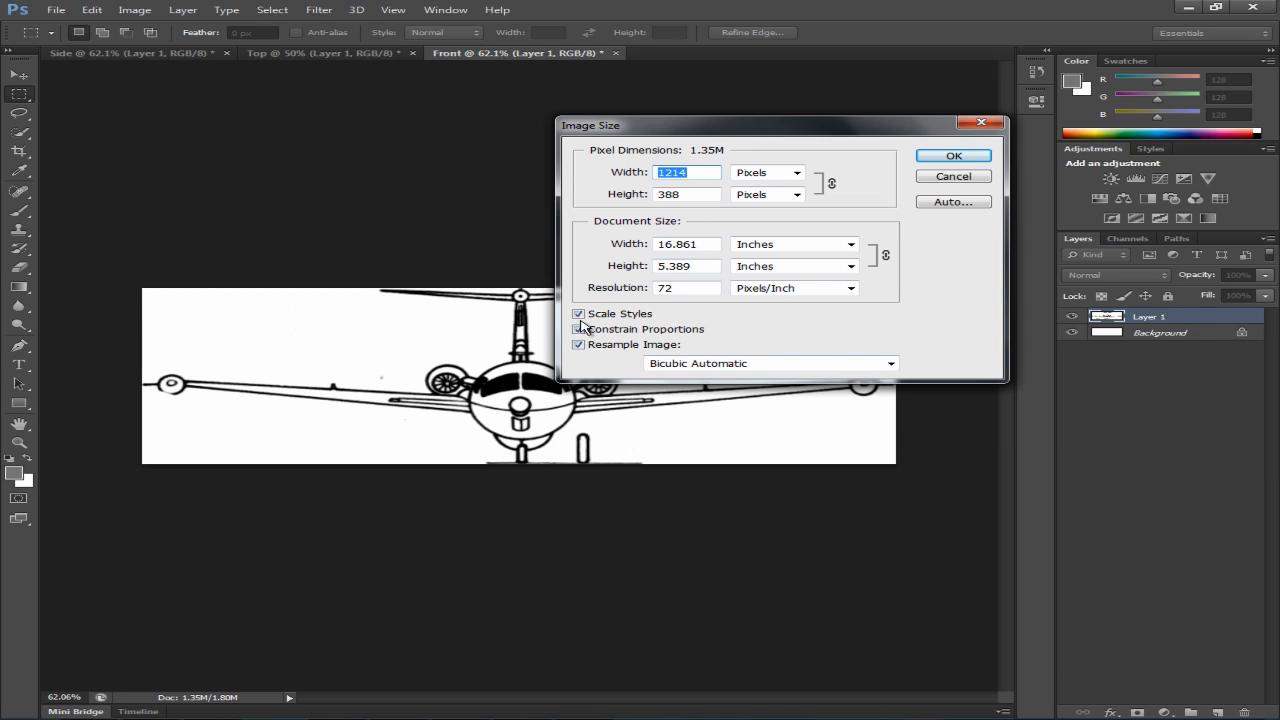
pyautogui.click(578, 328)
pyautogui.write('16.542')
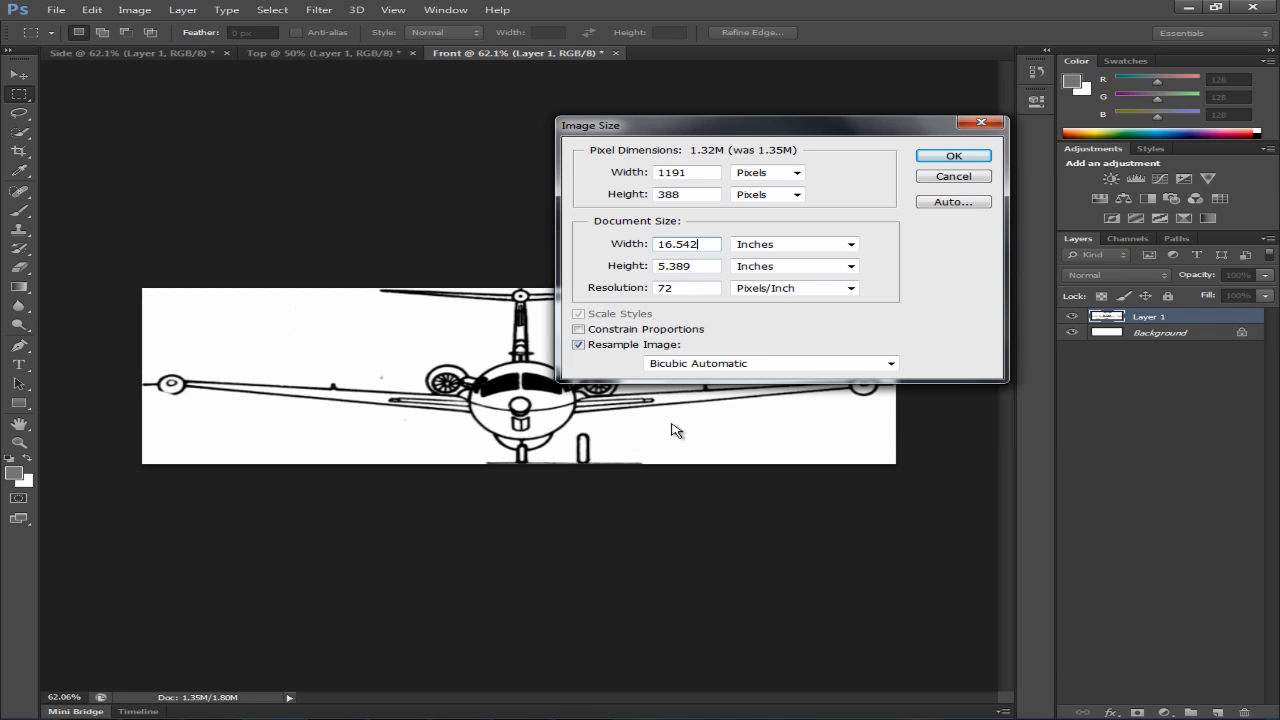
# Set the front view's height to 5.861 inches from the notes and apply the new size.
pyautogui.click(686, 244)
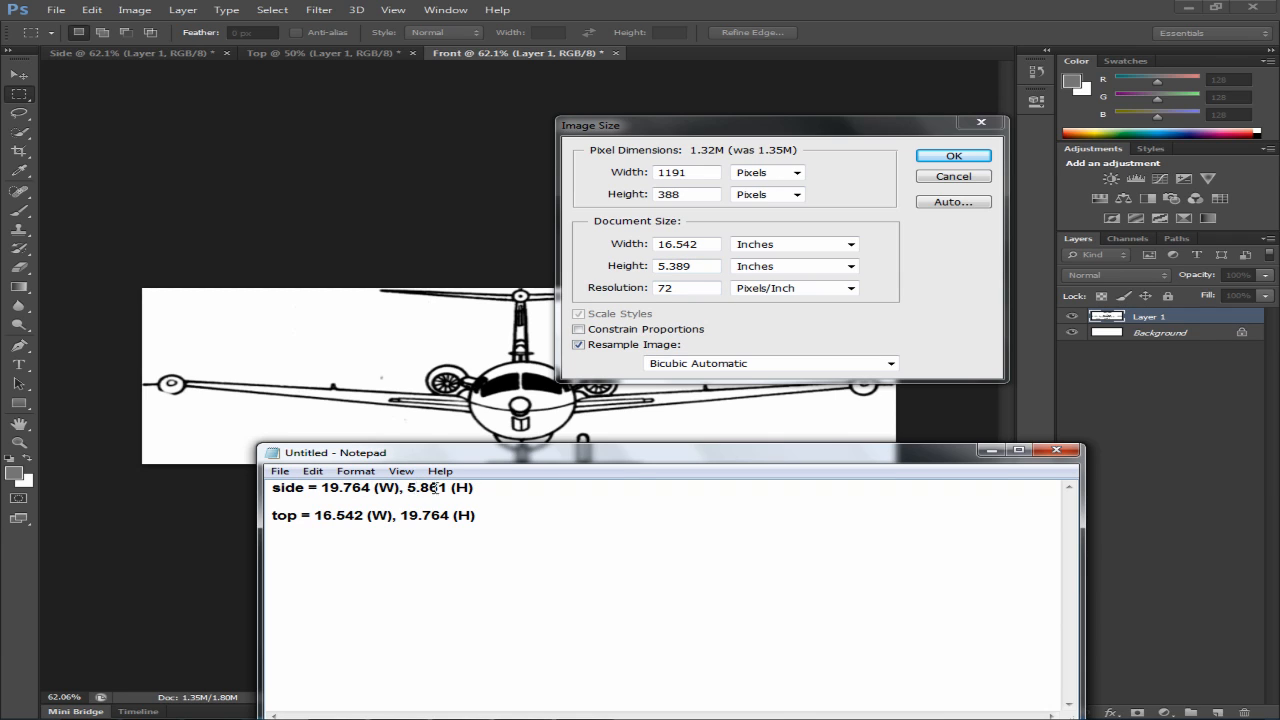
pyautogui.doubleClick(426, 488)
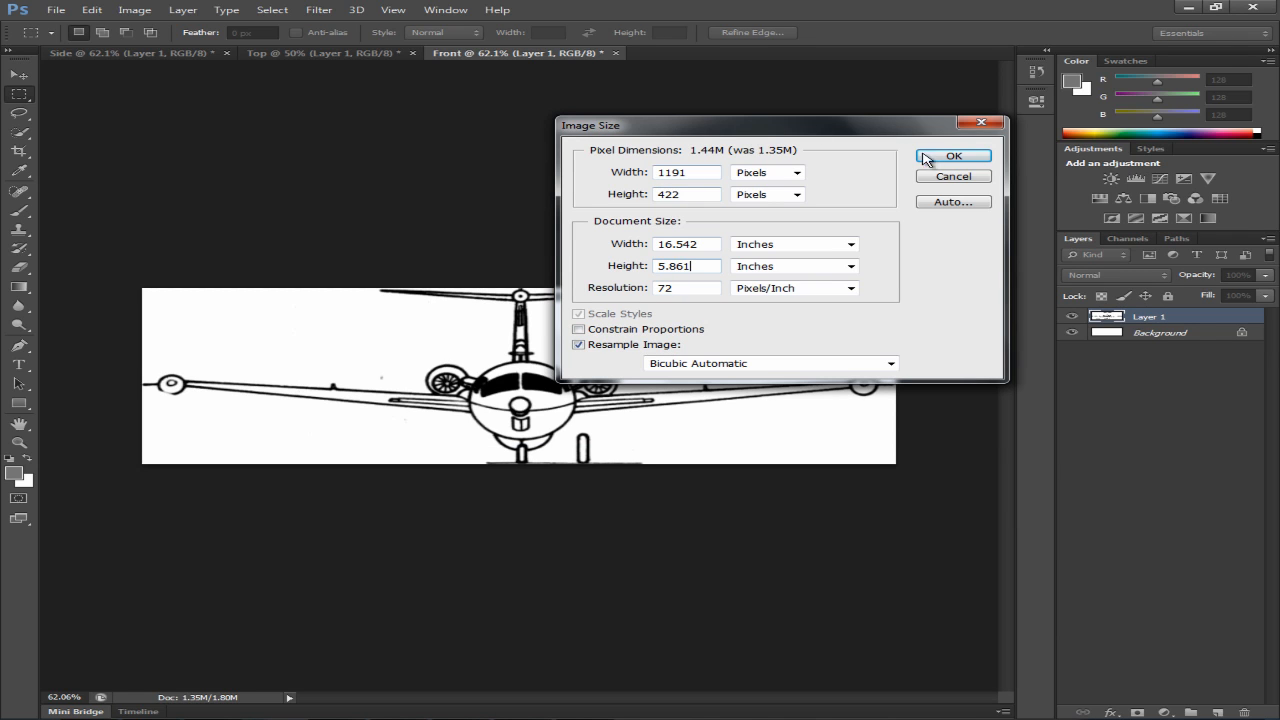
pyautogui.click(952, 156)
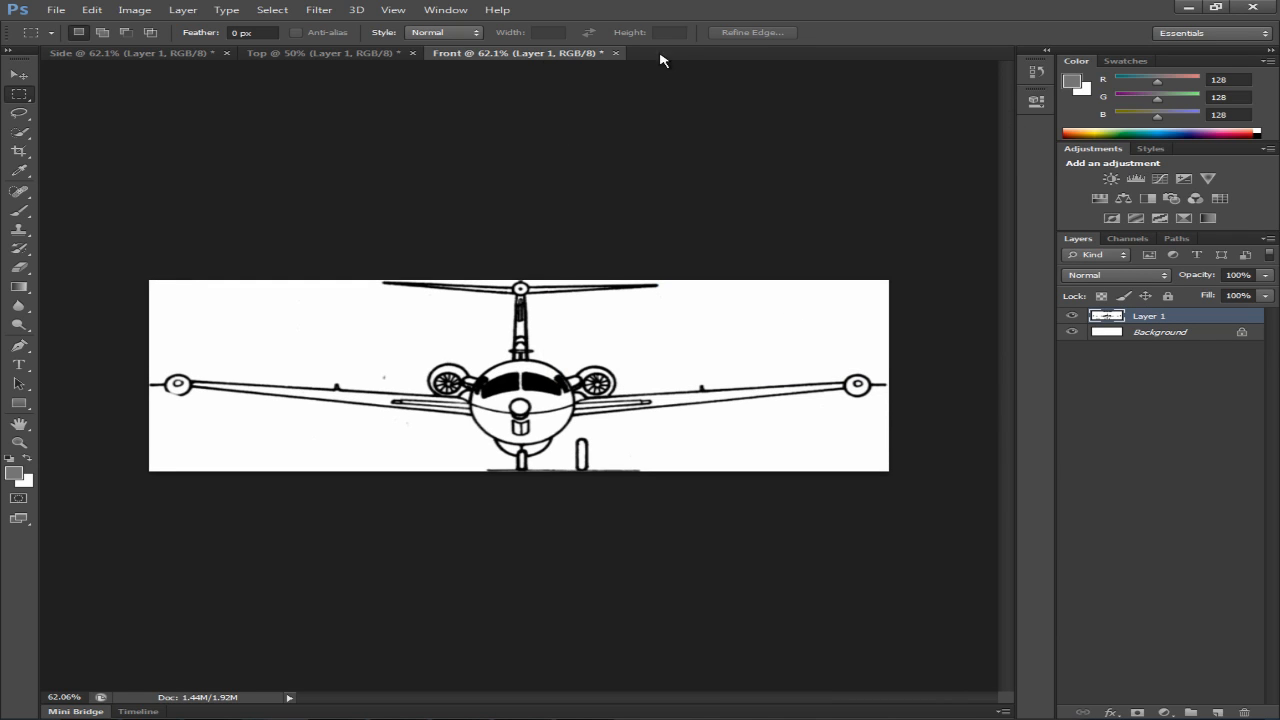
pyautogui.moveTo(374, 144)
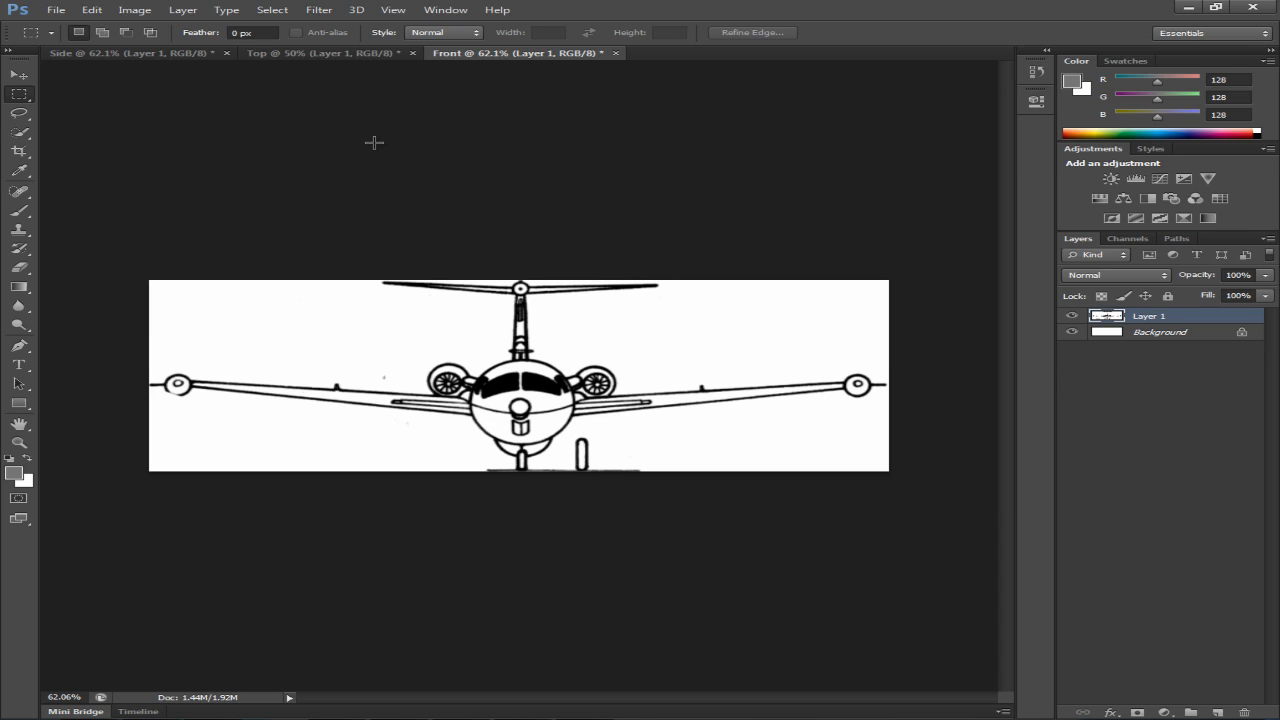
pyautogui.moveTo(310, 60)
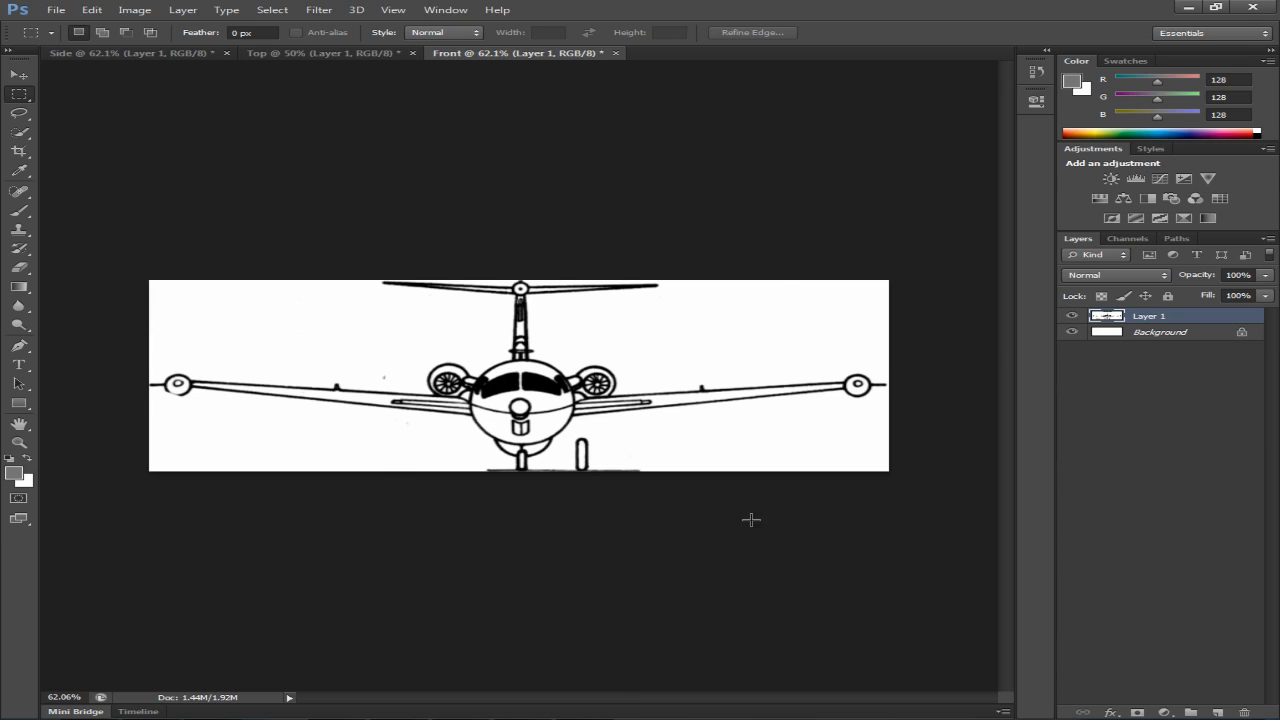
pyautogui.moveTo(478, 448)
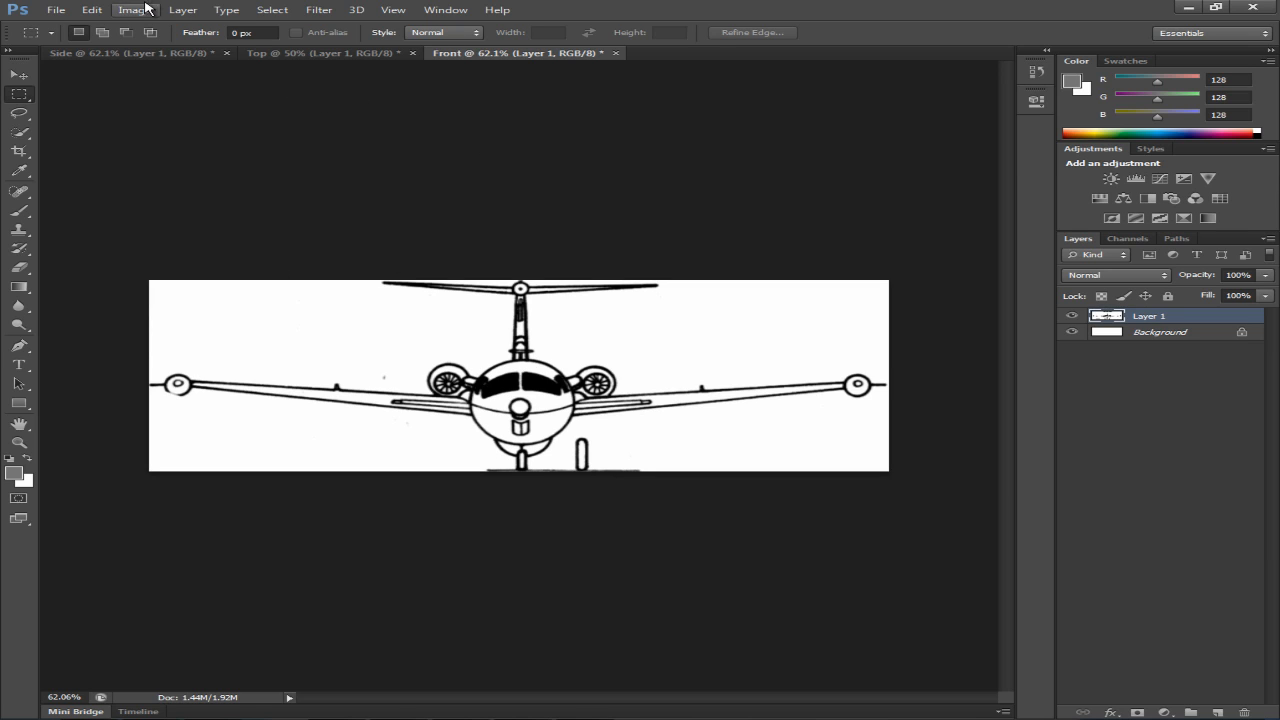
# Compare the Side and Top documents, ending on the Side view.
pyautogui.click(130, 52)
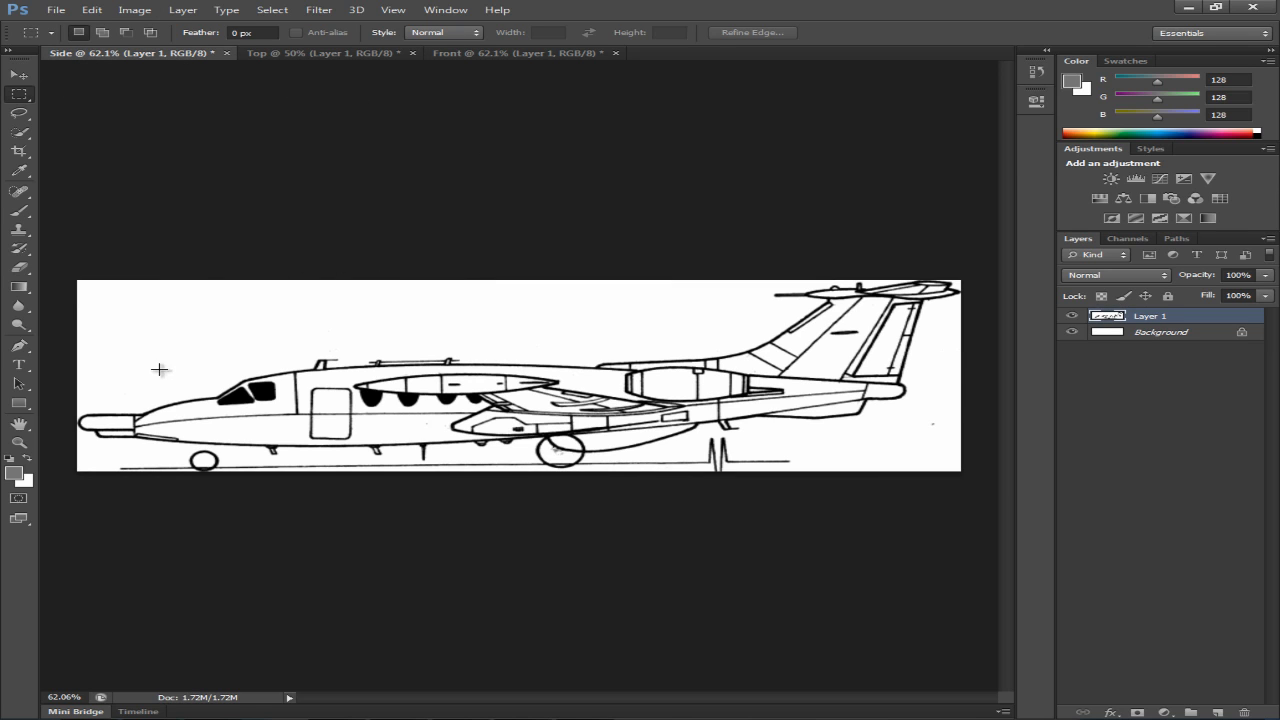
pyautogui.click(320, 52)
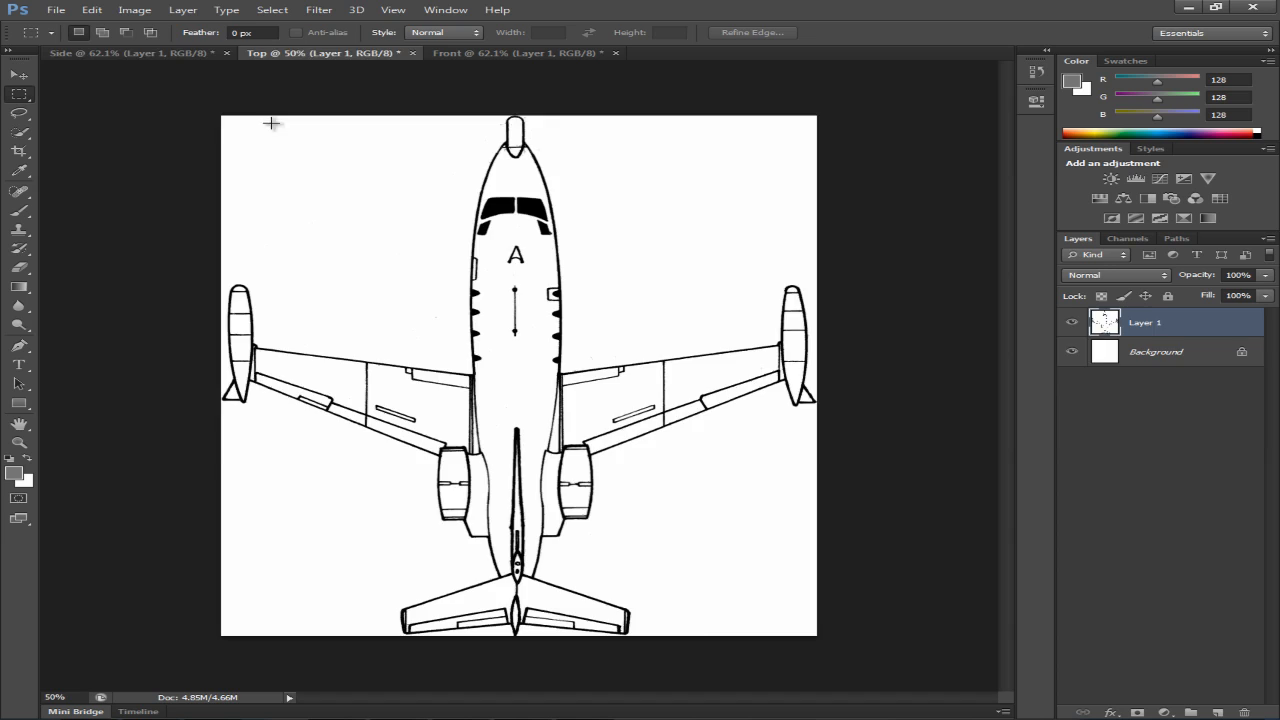
pyautogui.click(130, 52)
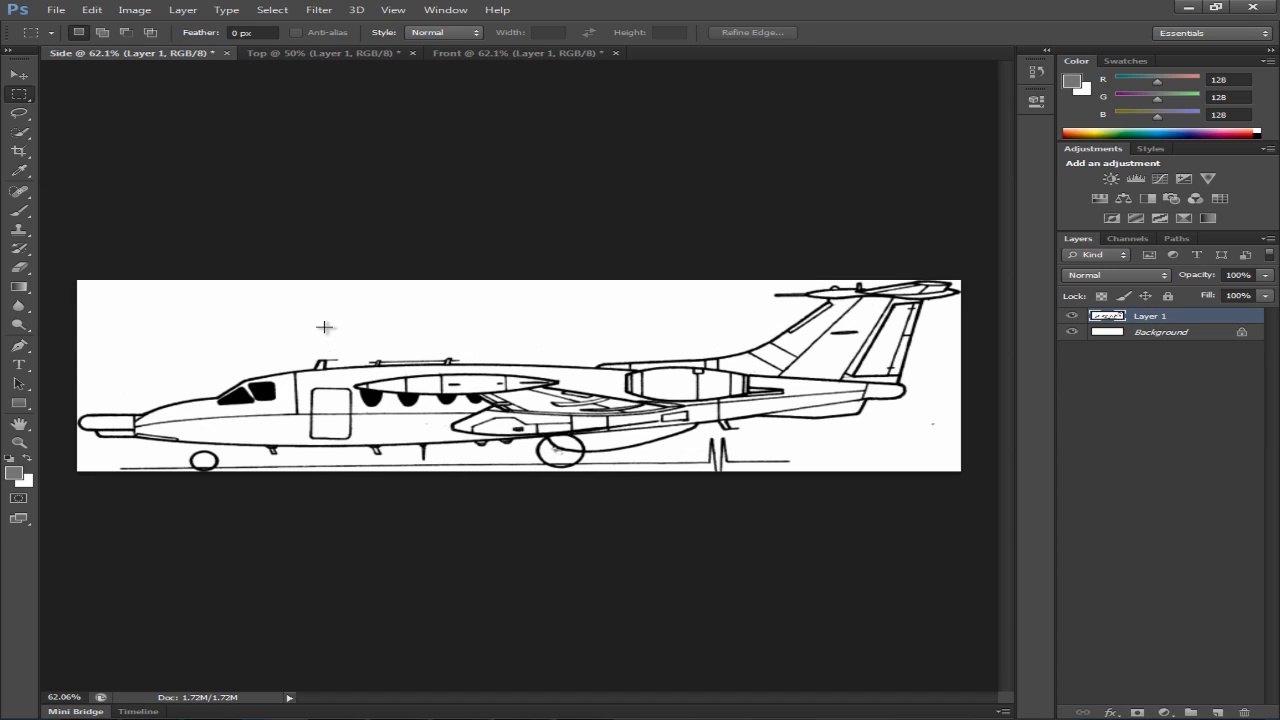
pyautogui.moveTo(596, 564)
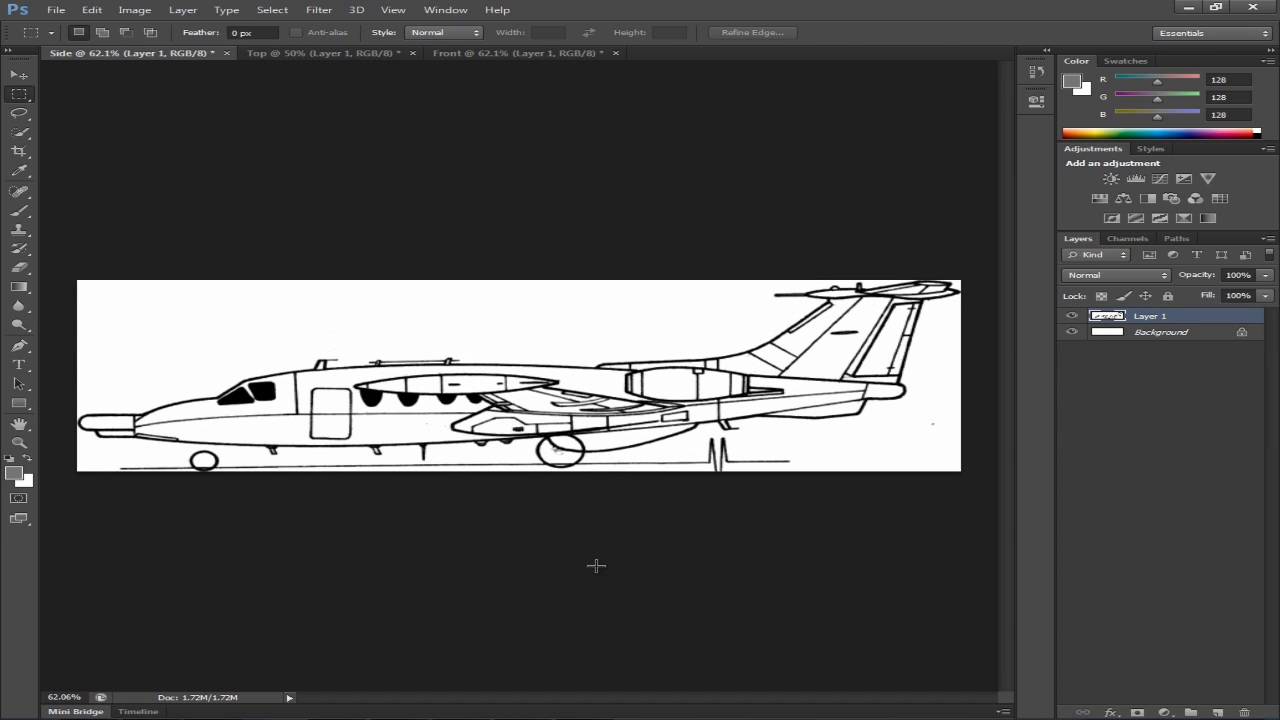
pyautogui.moveTo(932, 470)
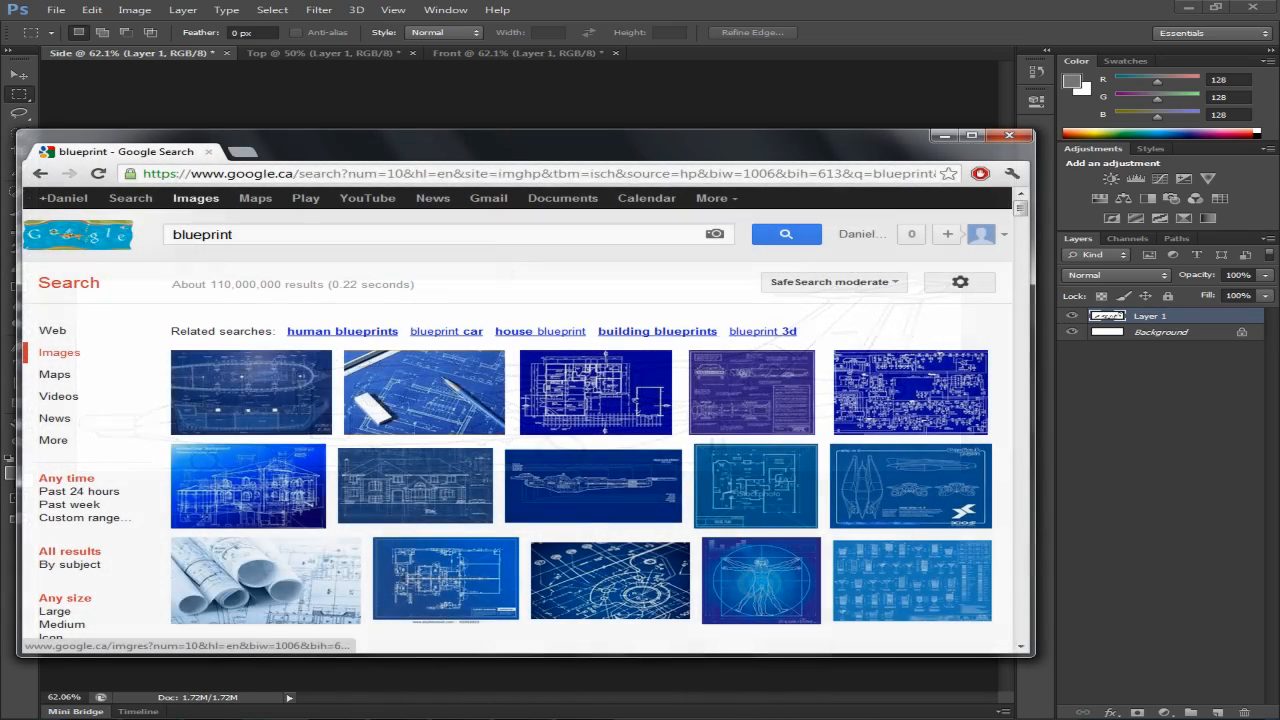
# Bring up the Google Images results for 'blueprint' as a colour reference.
pyautogui.click(324, 234)
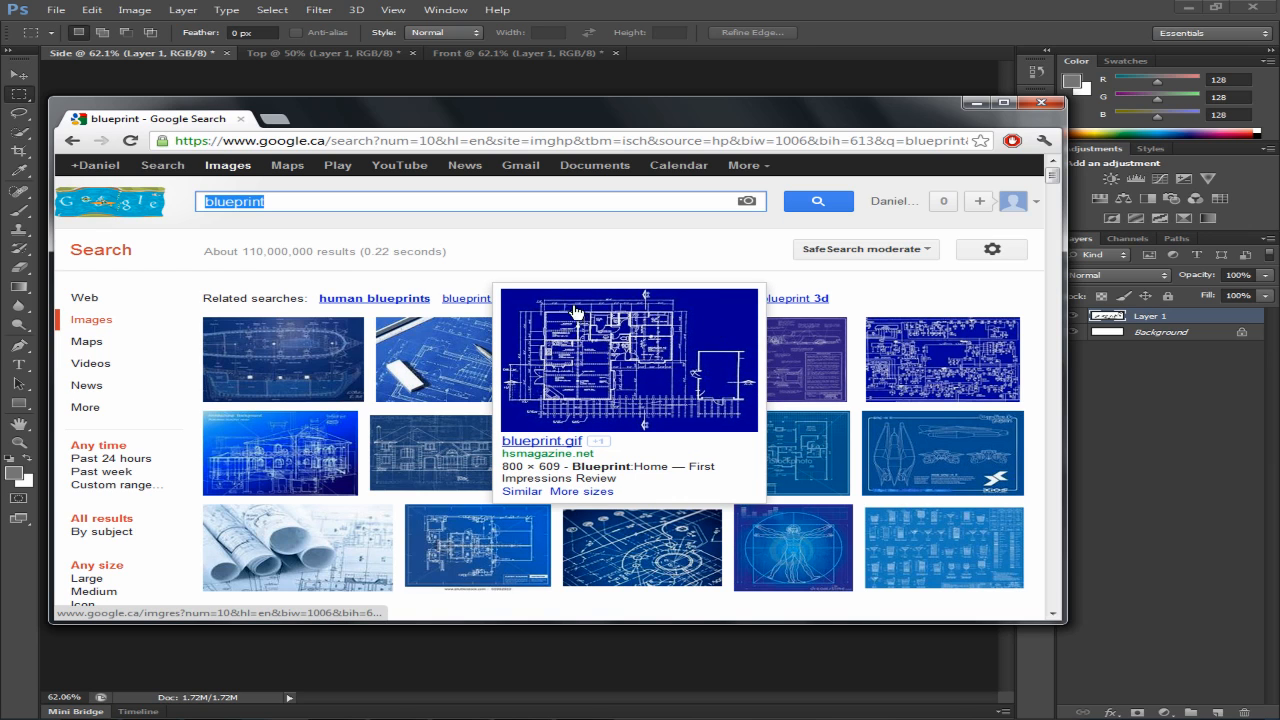
pyautogui.moveTo(700, 348)
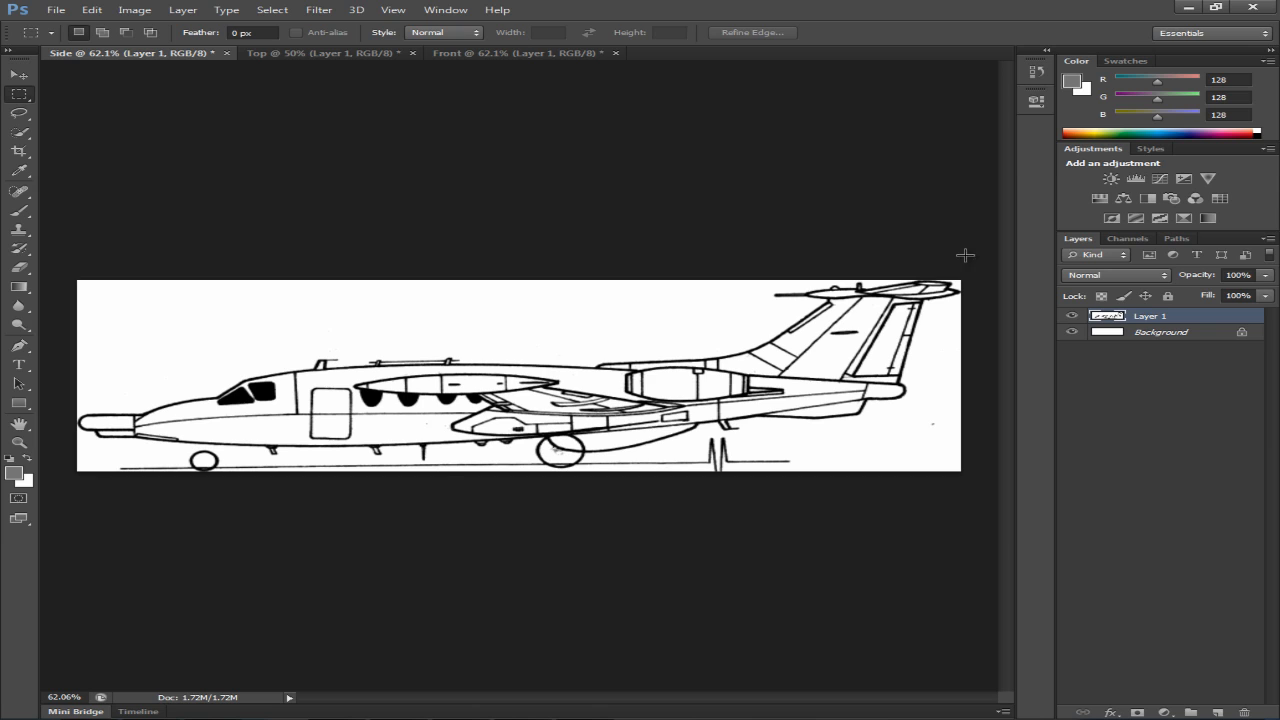
pyautogui.moveTo(688, 270)
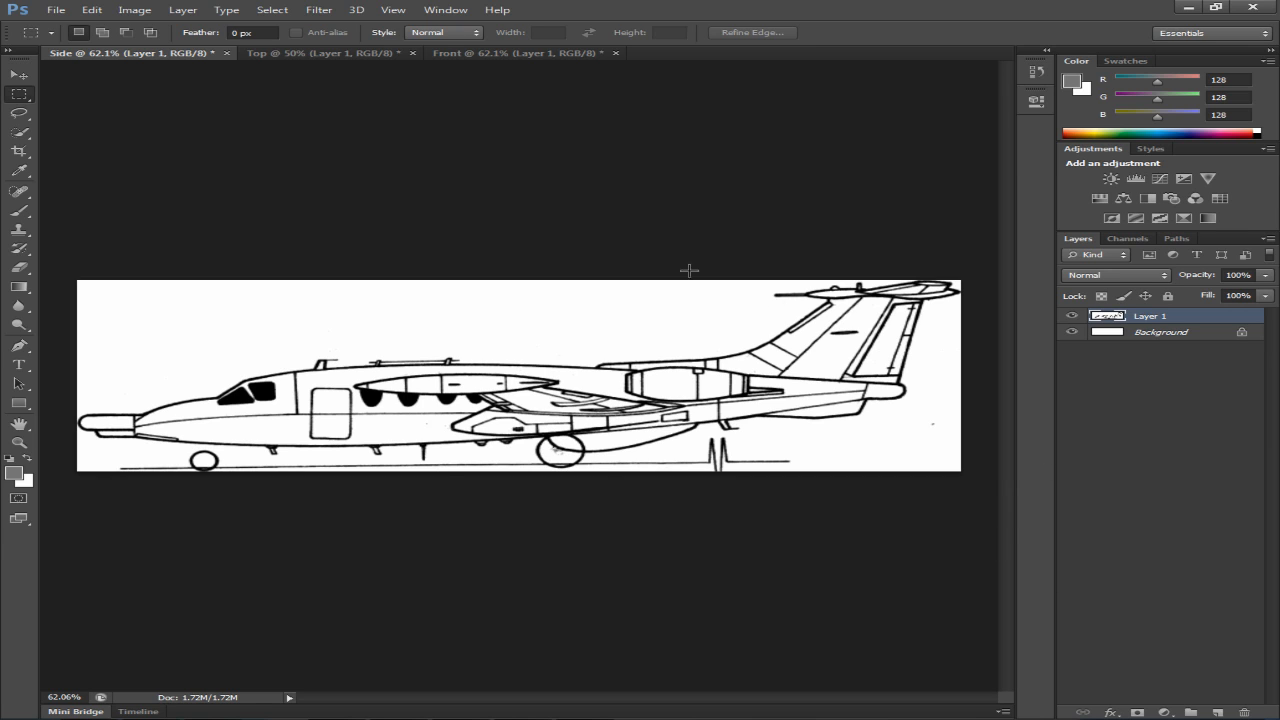
# Colorize the side view in Hue/Saturation with hue 240, saturation 25 and lightness around -50.
pyautogui.click(134, 8)
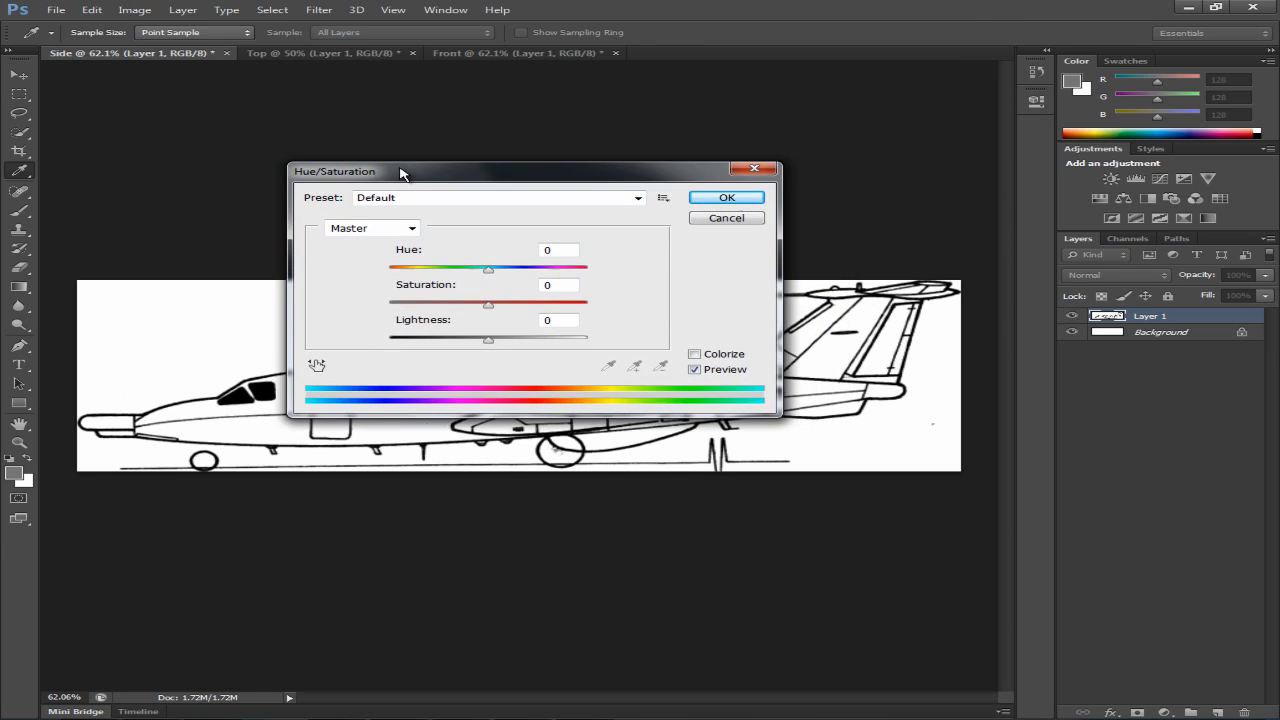
pyautogui.click(684, 352)
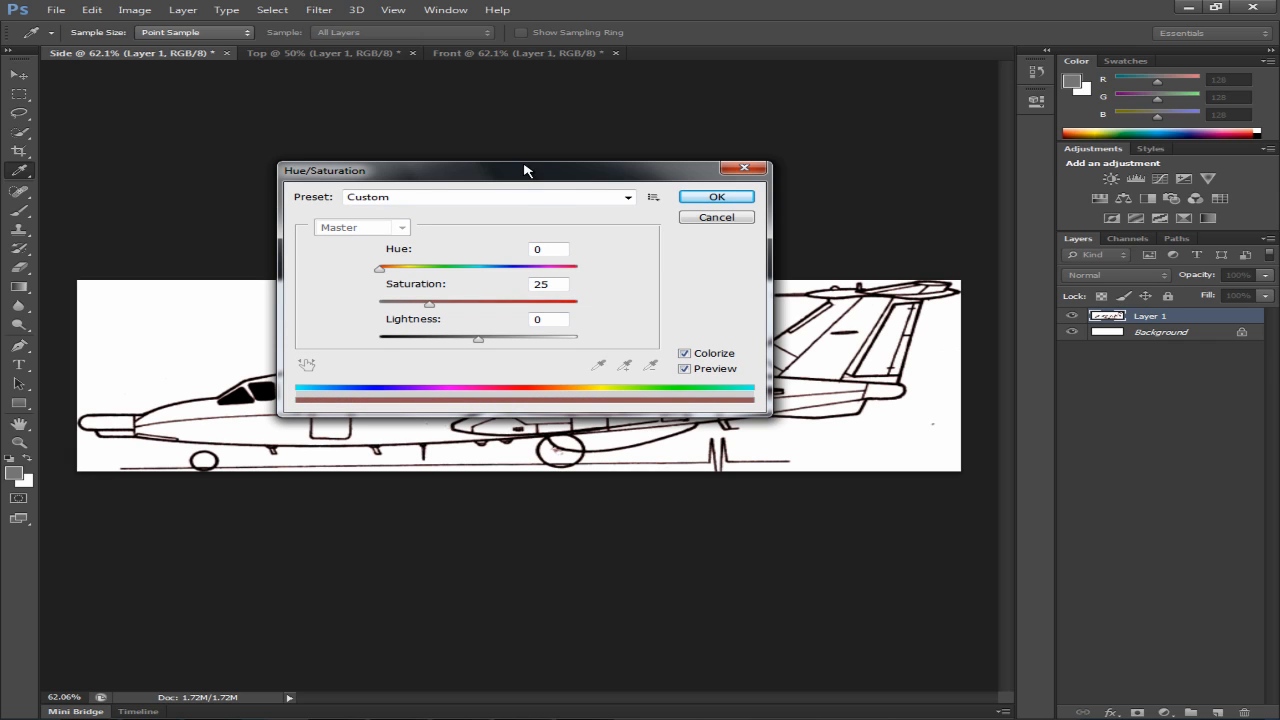
pyautogui.moveTo(404, 270)
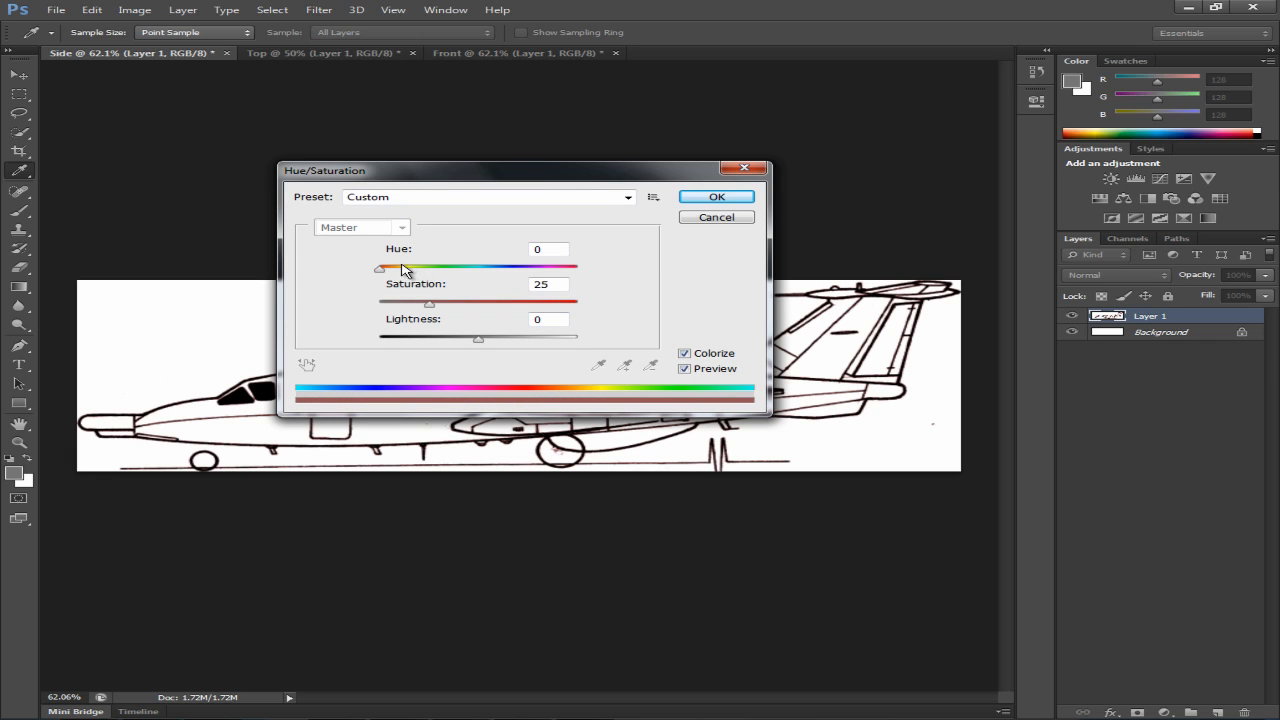
pyautogui.moveTo(380, 268); pyautogui.dragTo(512, 268)
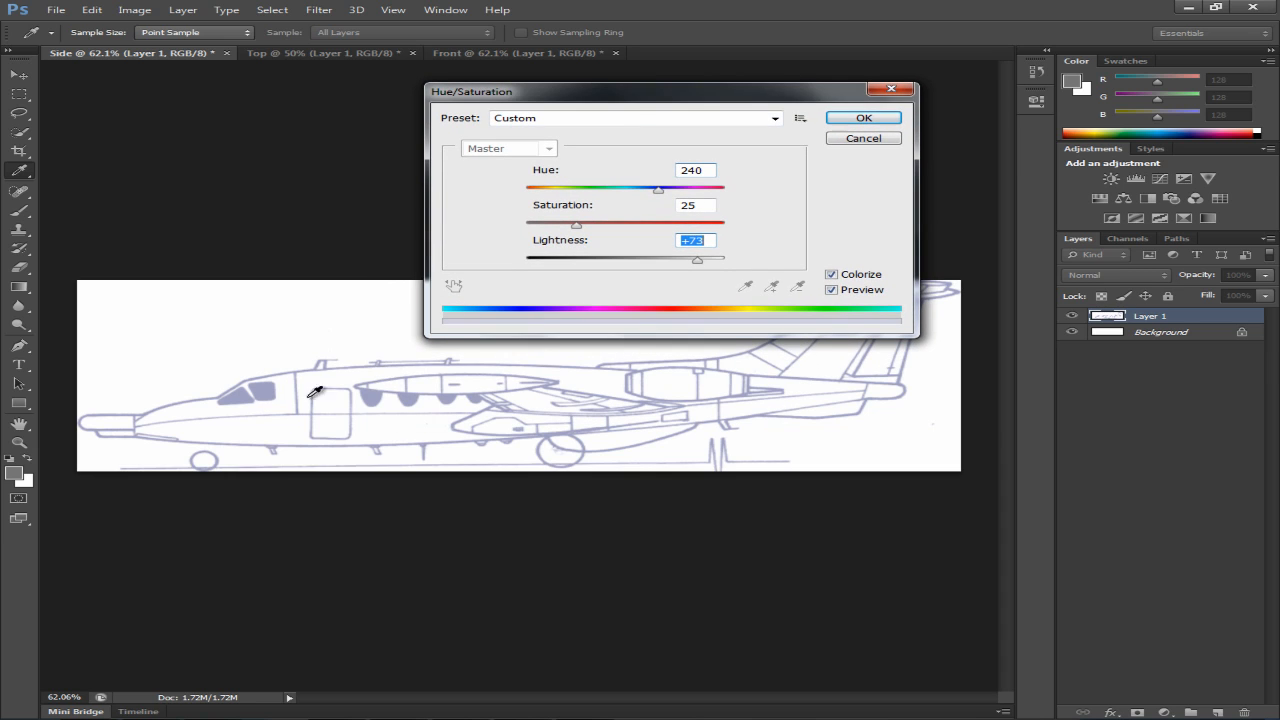
pyautogui.moveTo(316, 442)
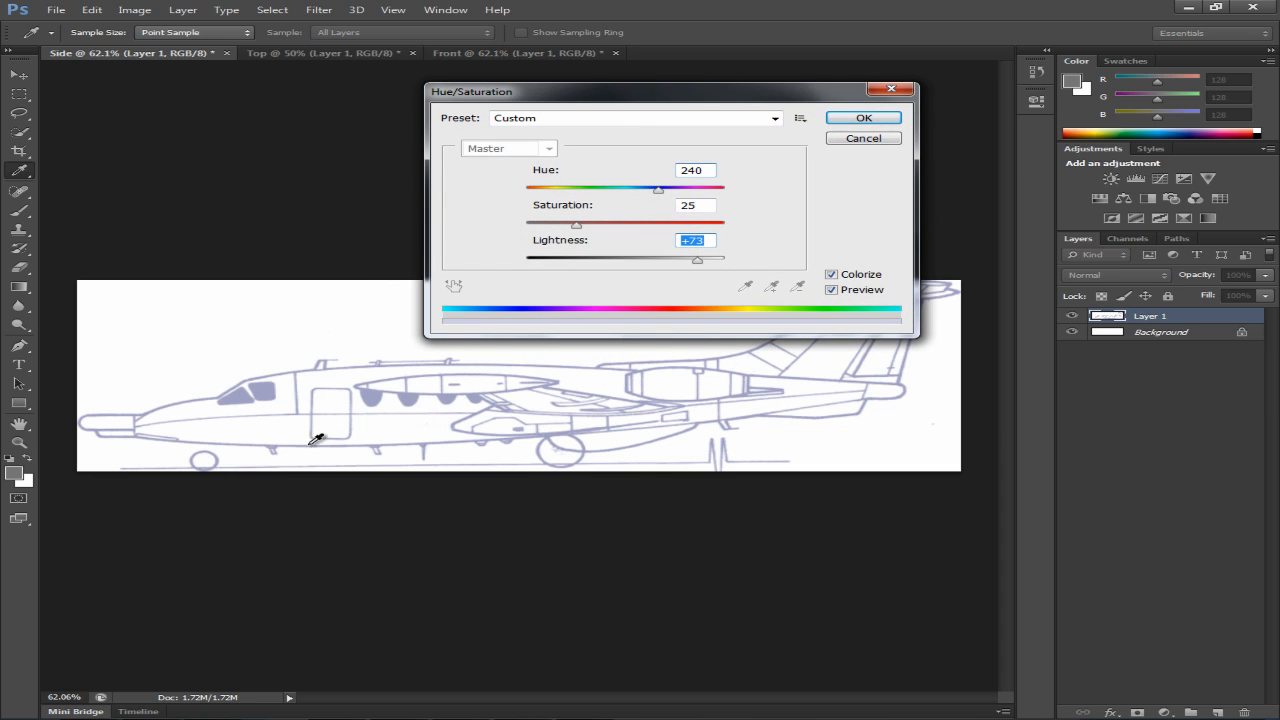
pyautogui.moveTo(696, 256); pyautogui.dragTo(588, 256)
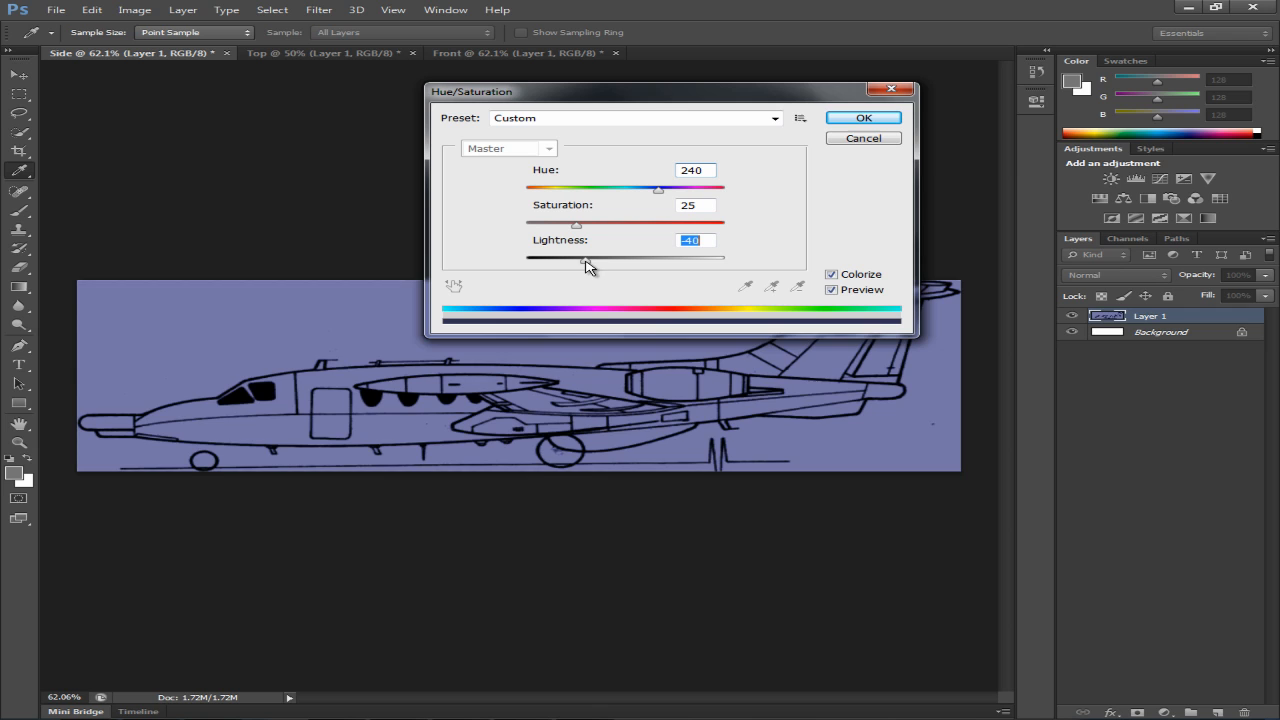
pyautogui.moveTo(588, 256); pyautogui.dragTo(524, 256)
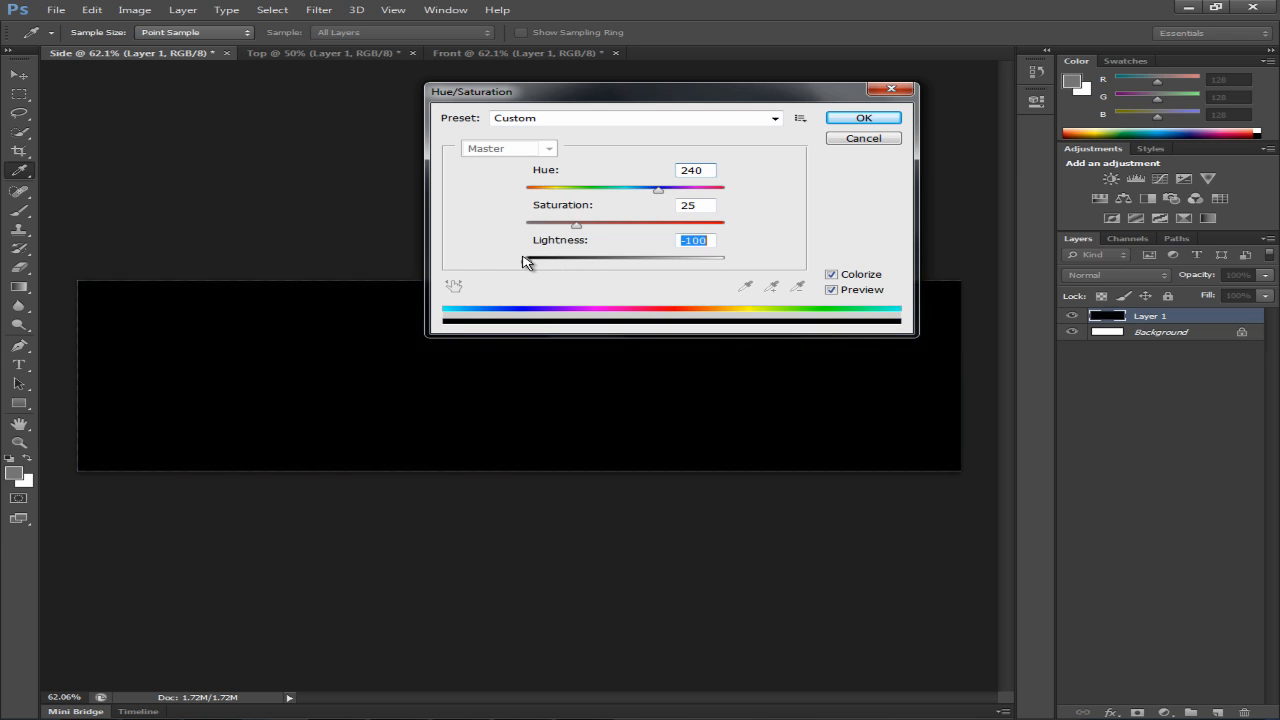
pyautogui.moveTo(524, 256); pyautogui.dragTo(560, 256)
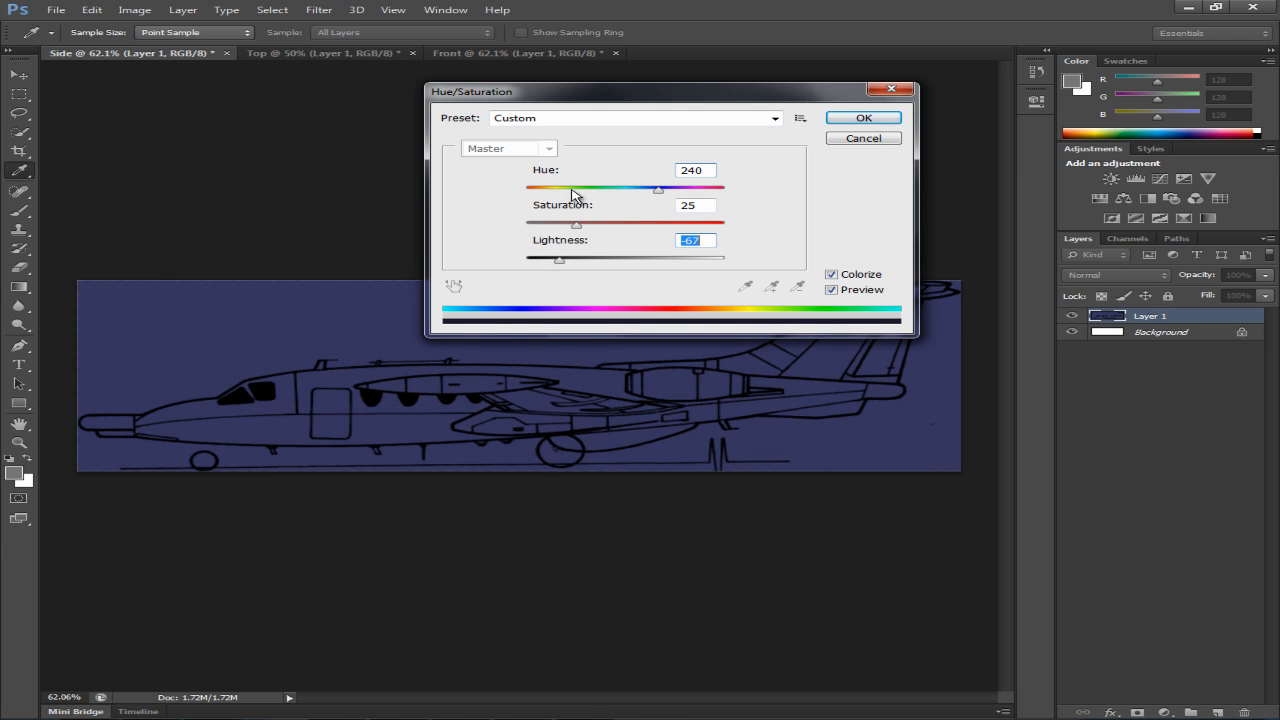
pyautogui.moveTo(536, 256); pyautogui.dragTo(584, 256)
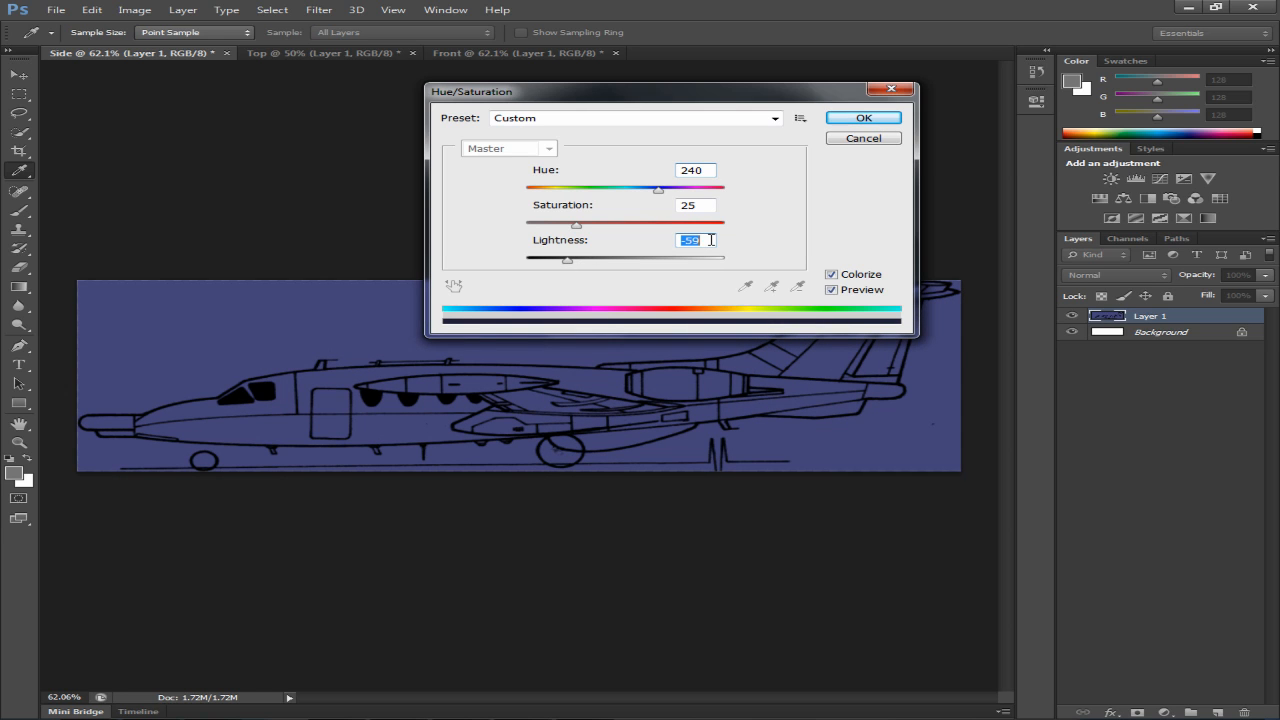
pyautogui.write('-55')
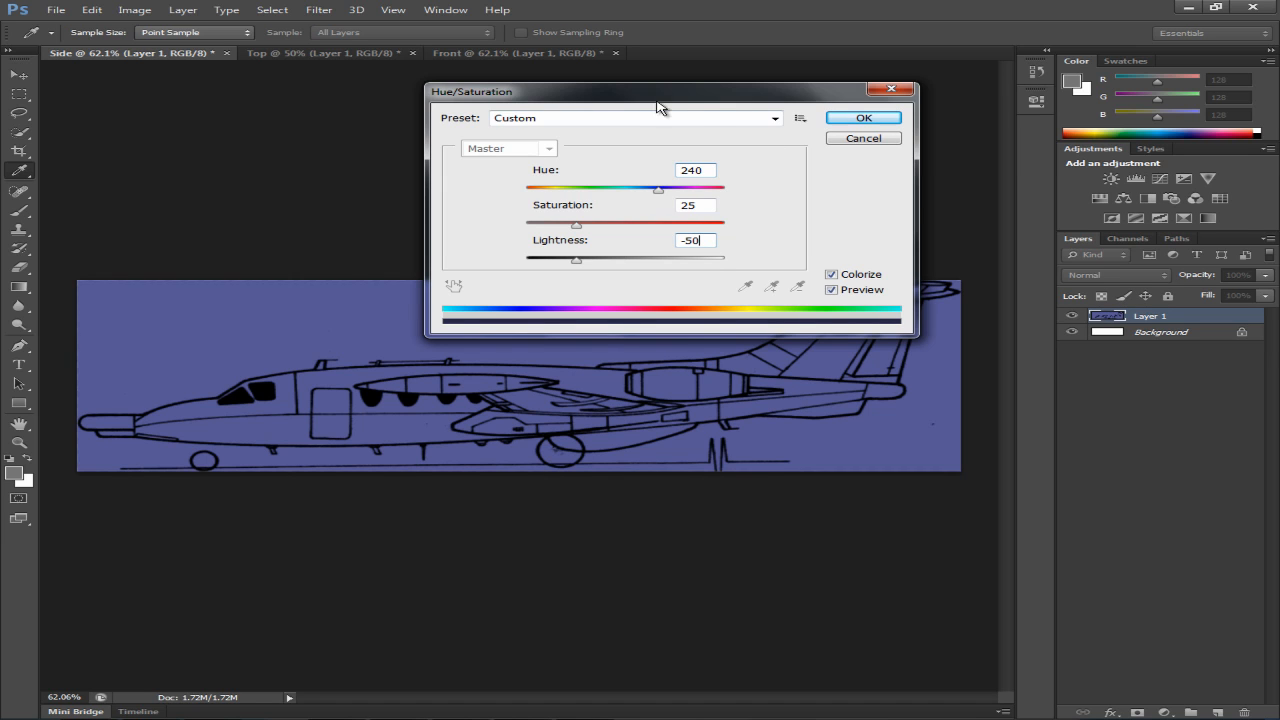
pyautogui.moveTo(660, 92); pyautogui.dragTo(680, 100)
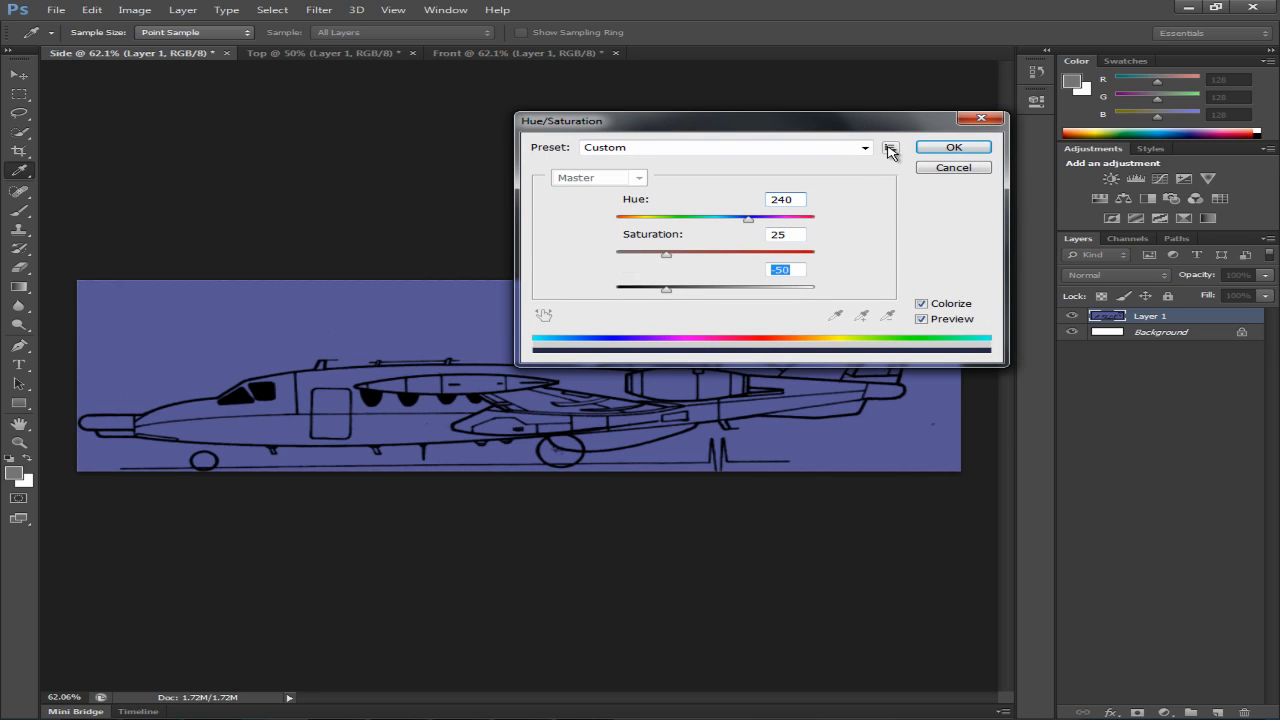
# Save these settings as the 'Blueprint' preset and apply the tint to the side view.
pyautogui.click(888, 148)
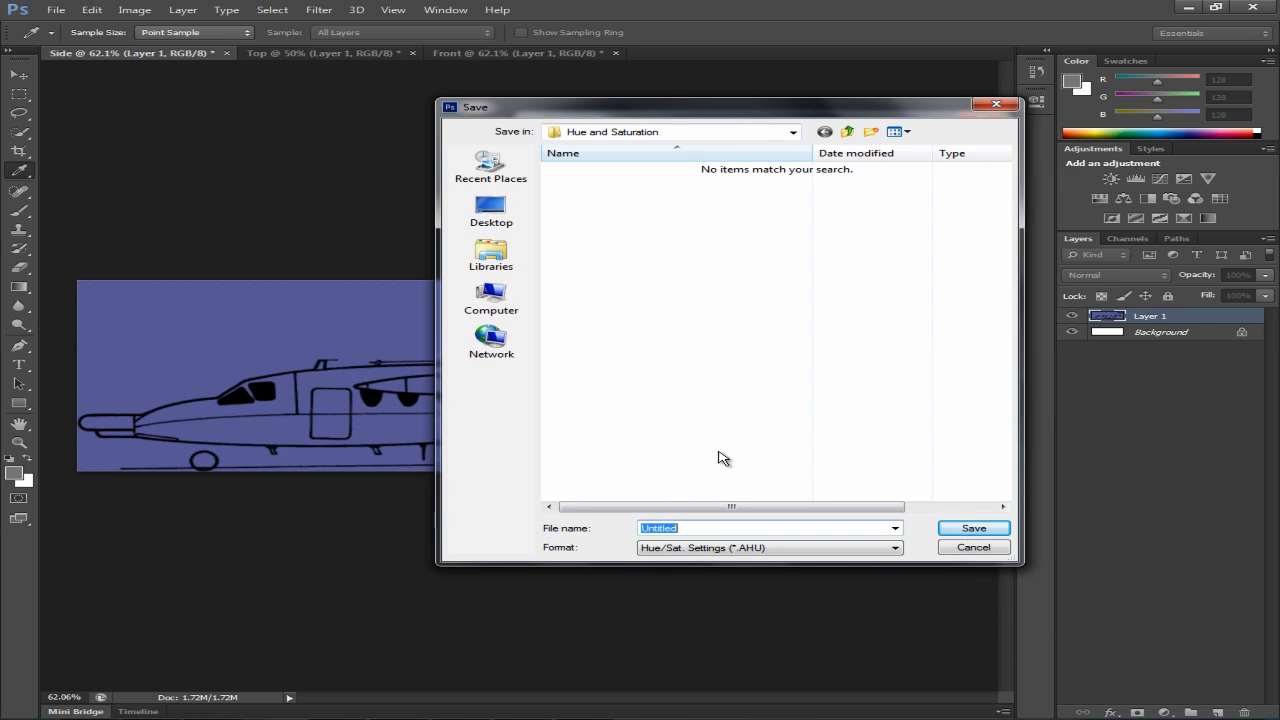
pyautogui.write('Blueprint')
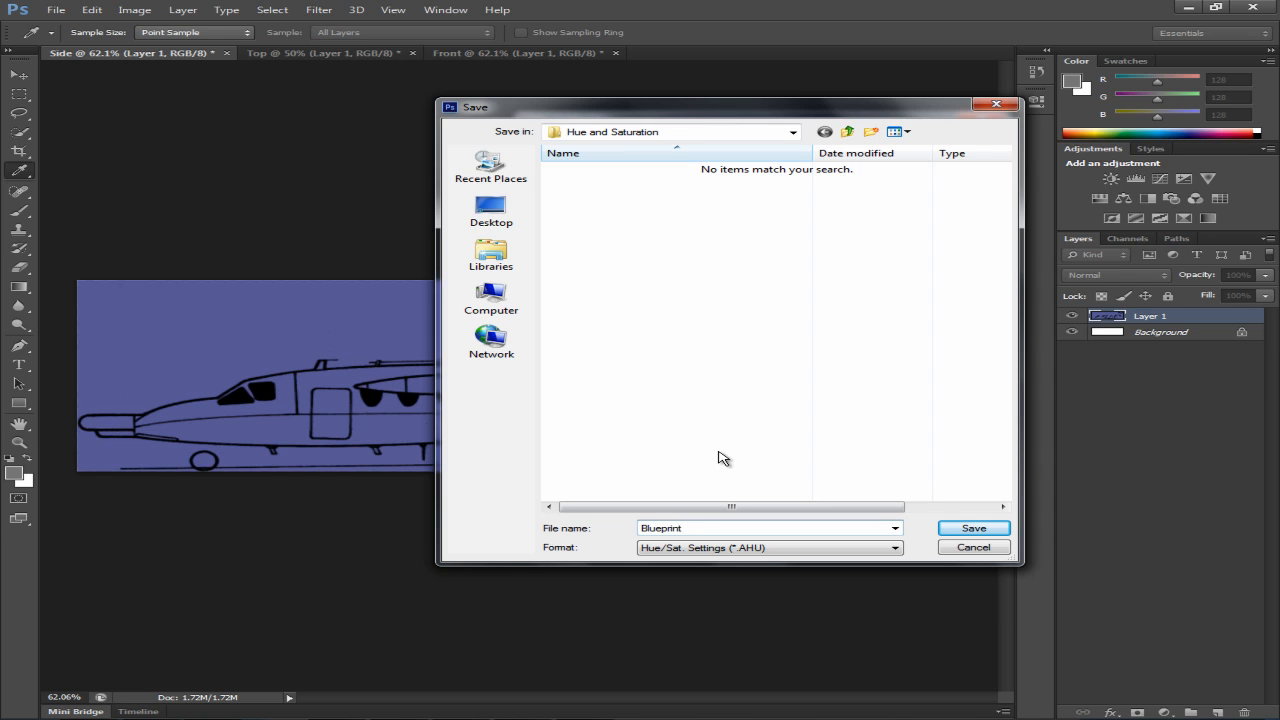
pyautogui.click(972, 528)
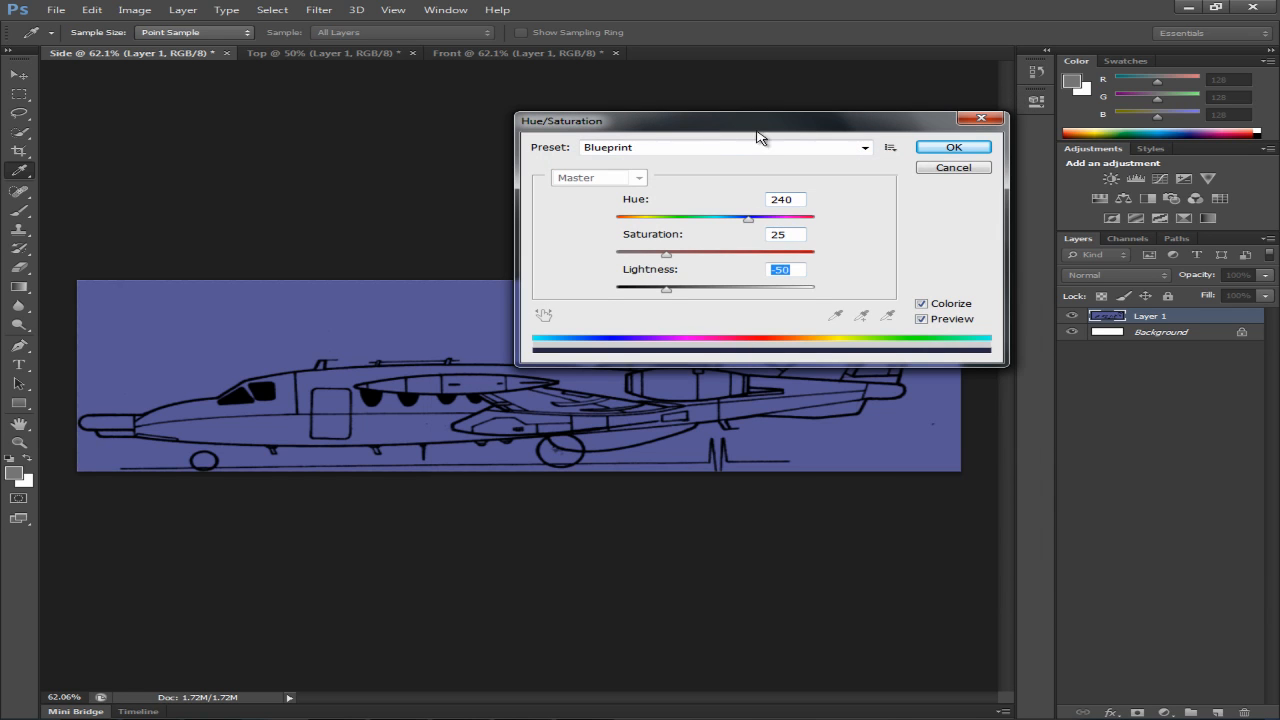
pyautogui.click(952, 148)
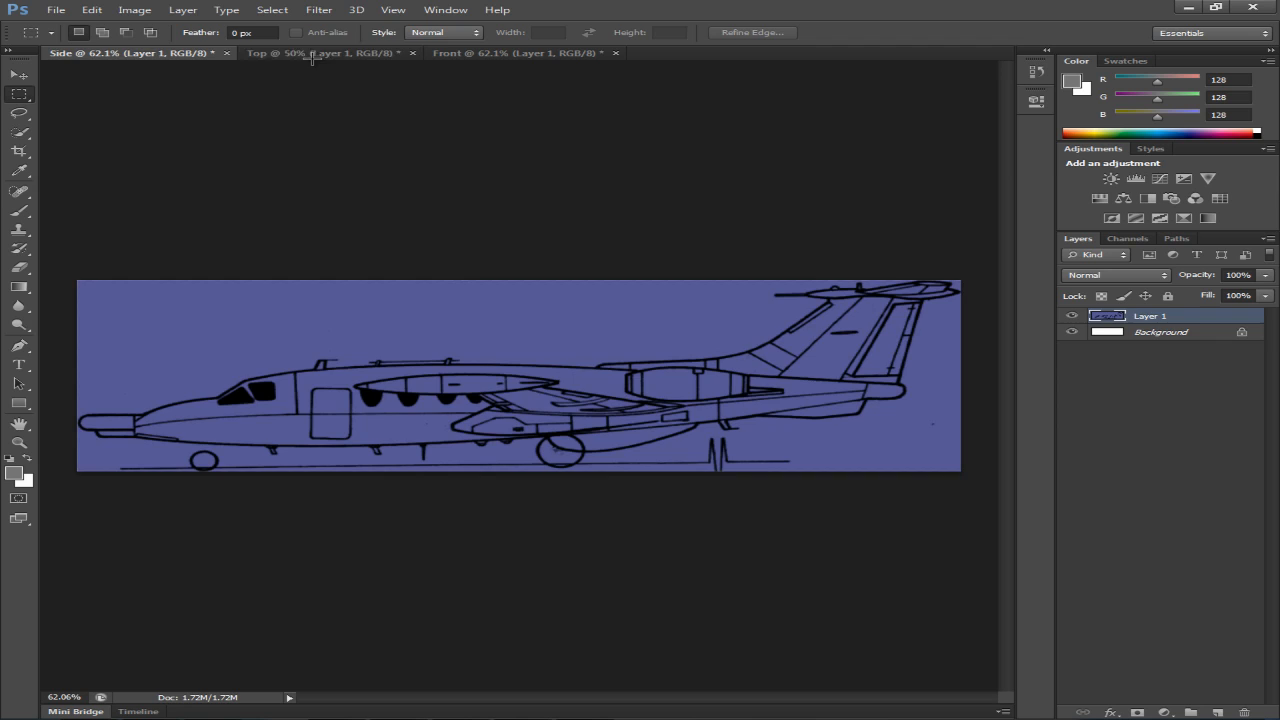
# Load the Blueprint preset in Hue/Saturation on the Top document and apply it.
pyautogui.click(290, 52)
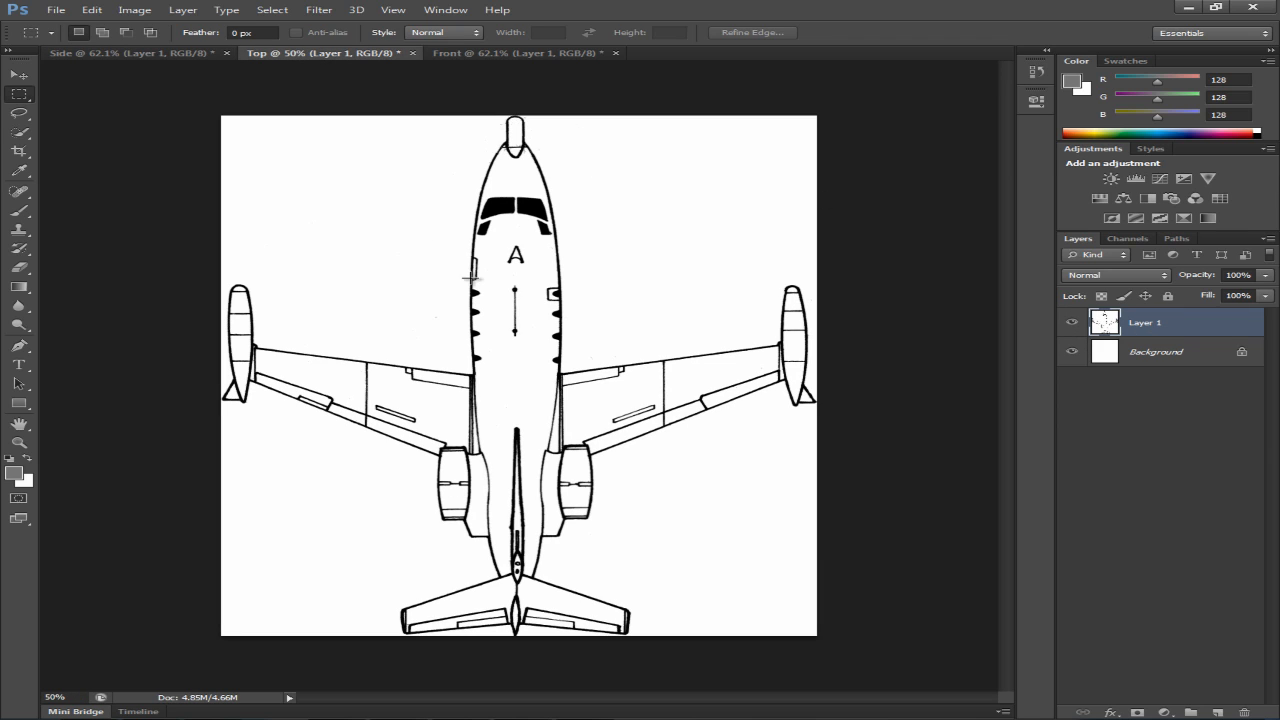
pyautogui.moveTo(404, 284)
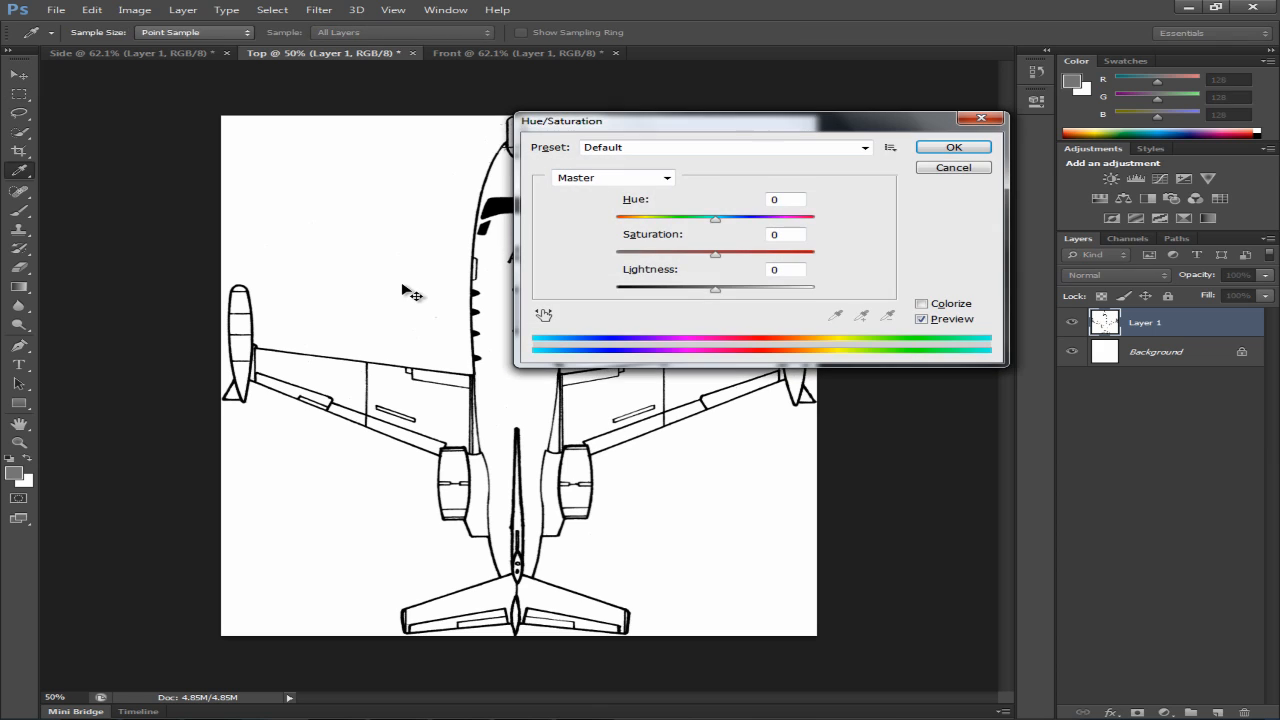
pyautogui.click(888, 148)
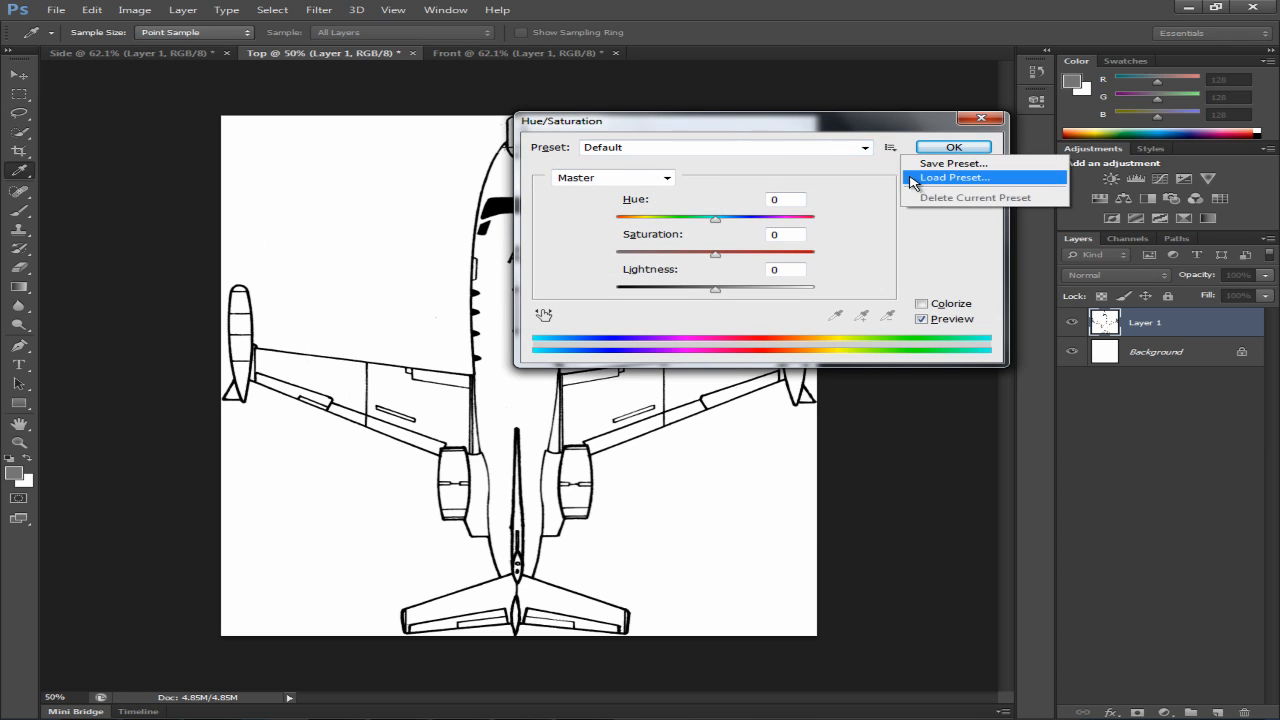
pyautogui.click(954, 176)
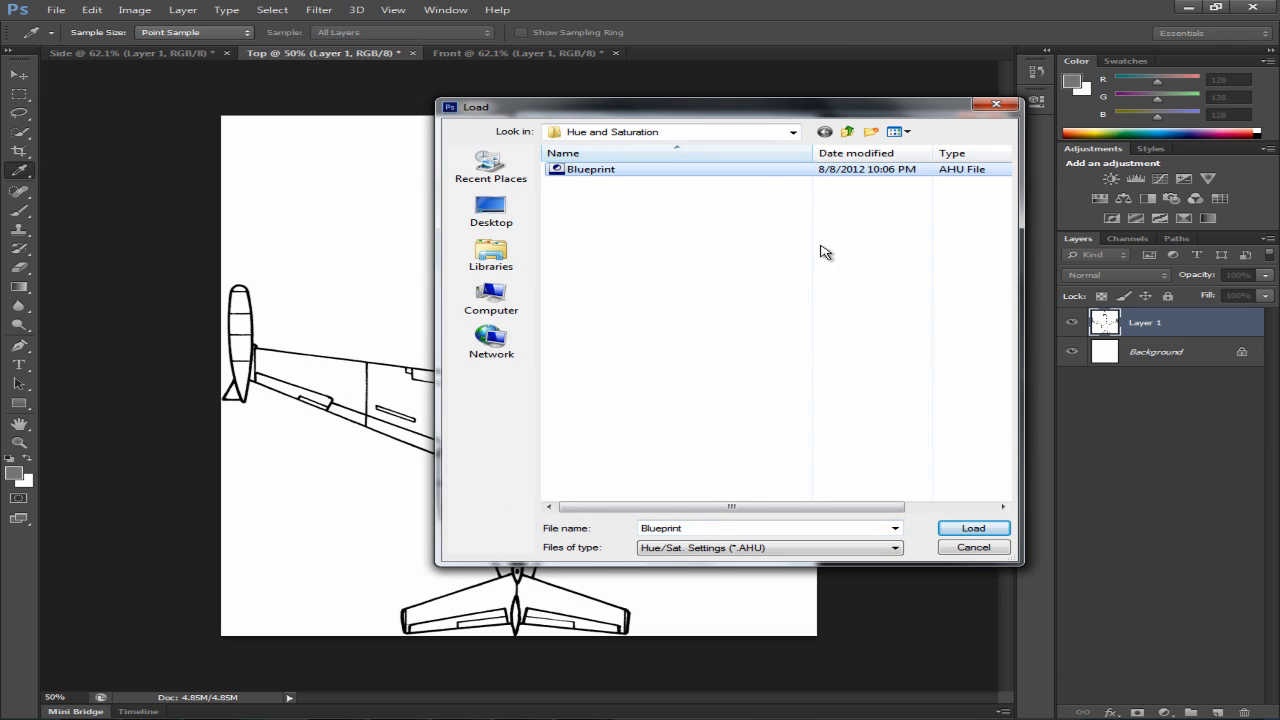
pyautogui.click(972, 528)
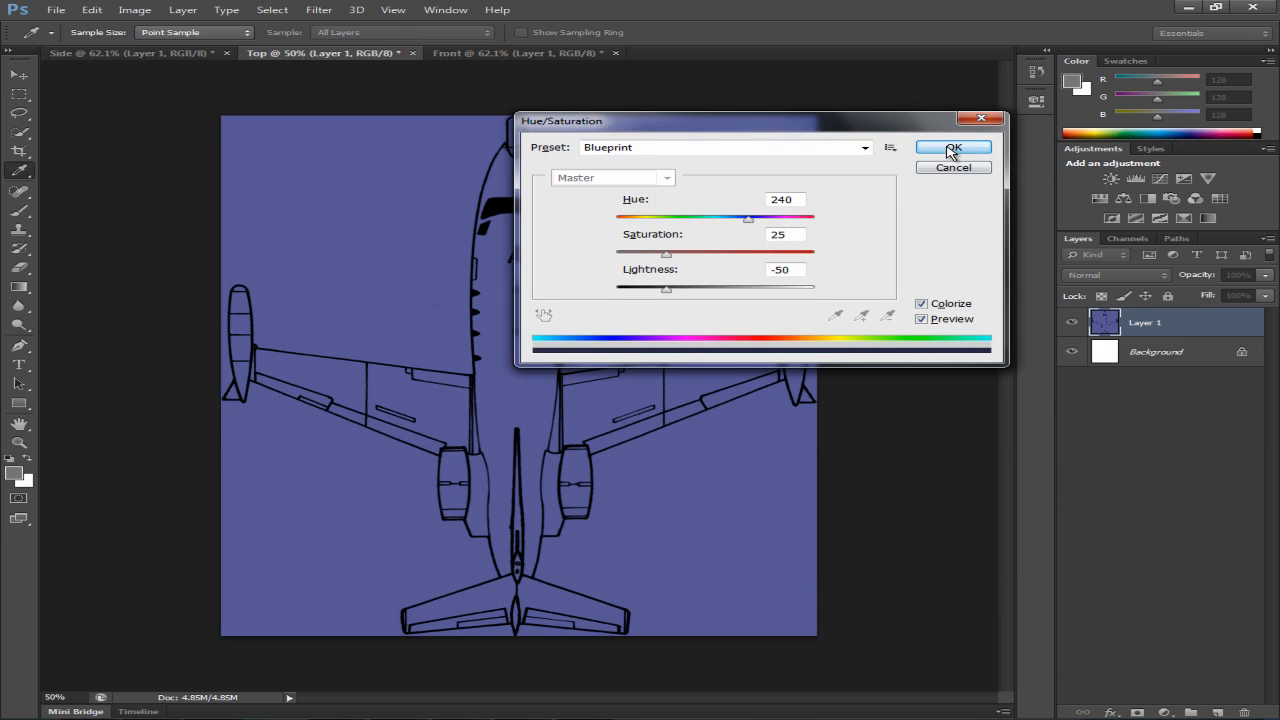
pyautogui.click(952, 148)
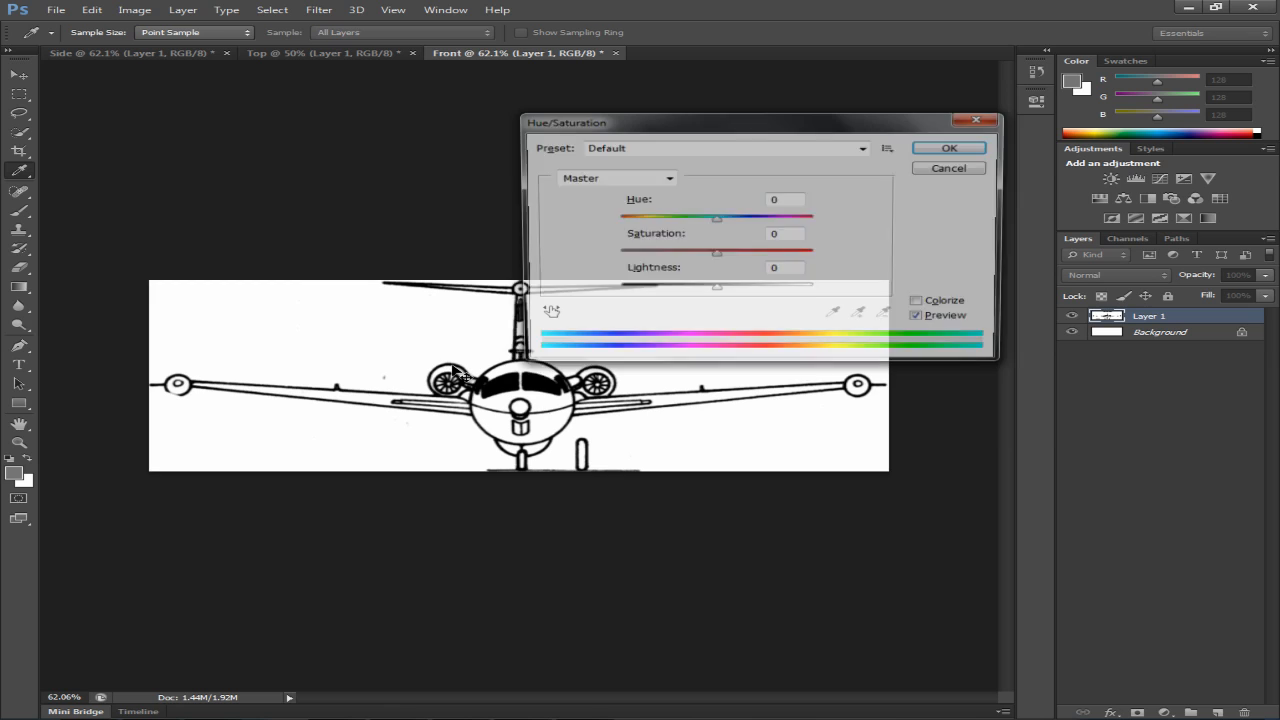
# Load the Blueprint.ahu preset for the Front document and confirm the recolour.
pyautogui.moveTo(568, 122); pyautogui.dragTo(330, 220)
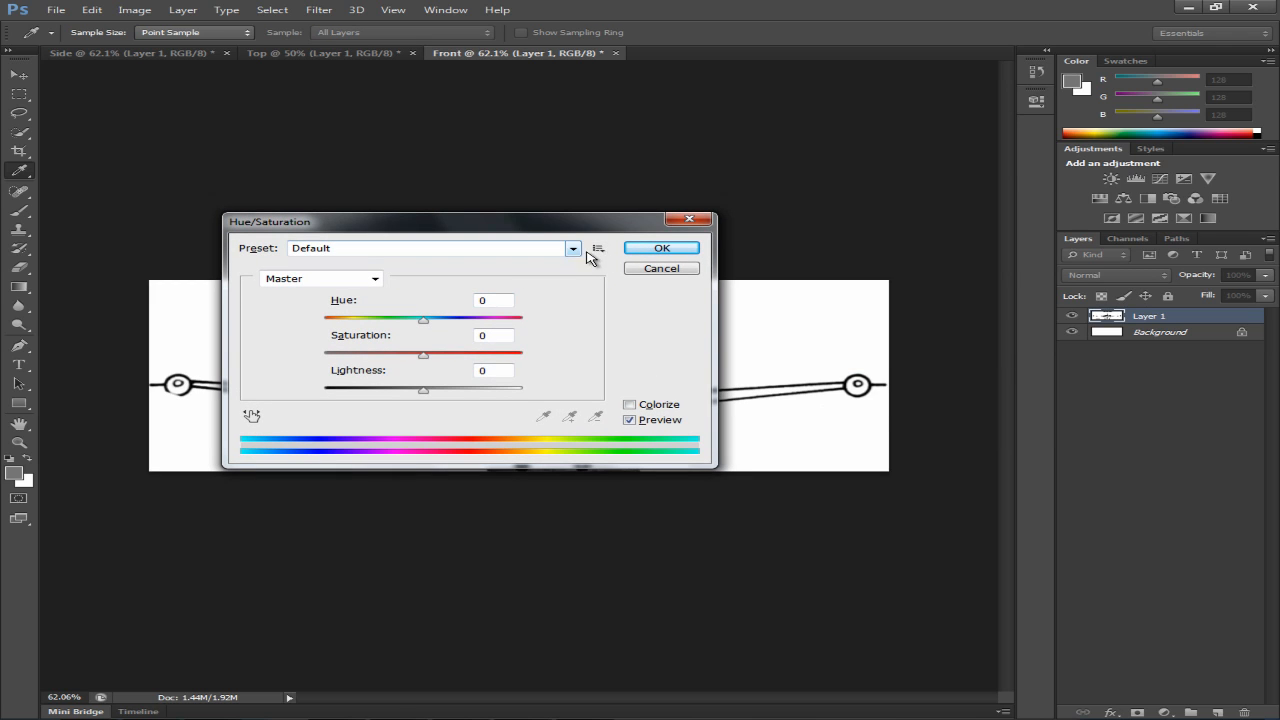
pyautogui.click(598, 248)
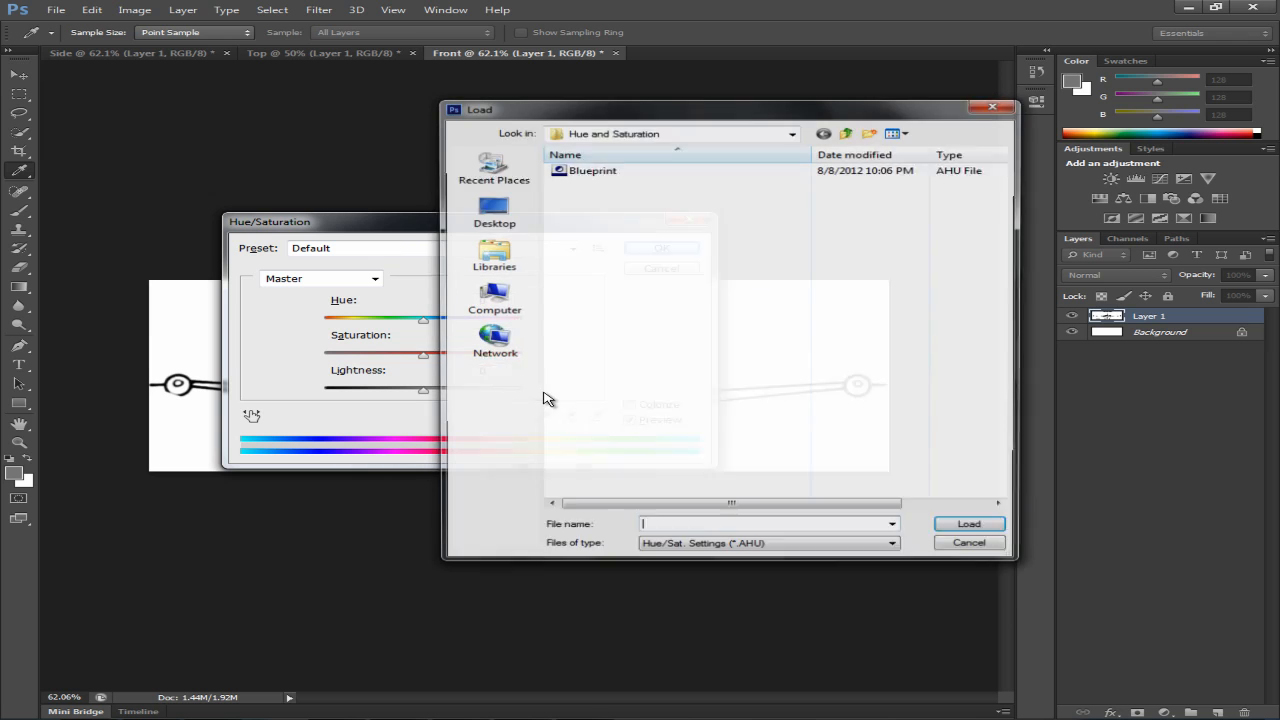
pyautogui.click(592, 168)
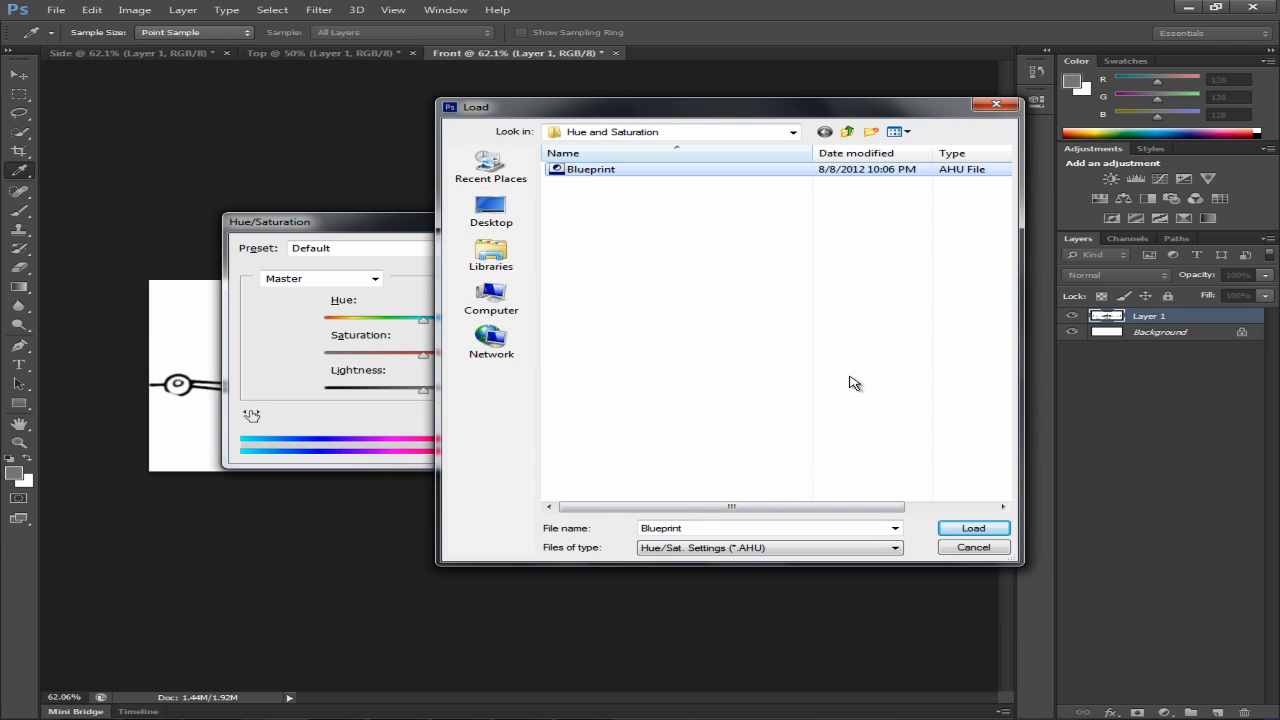
pyautogui.click(972, 528)
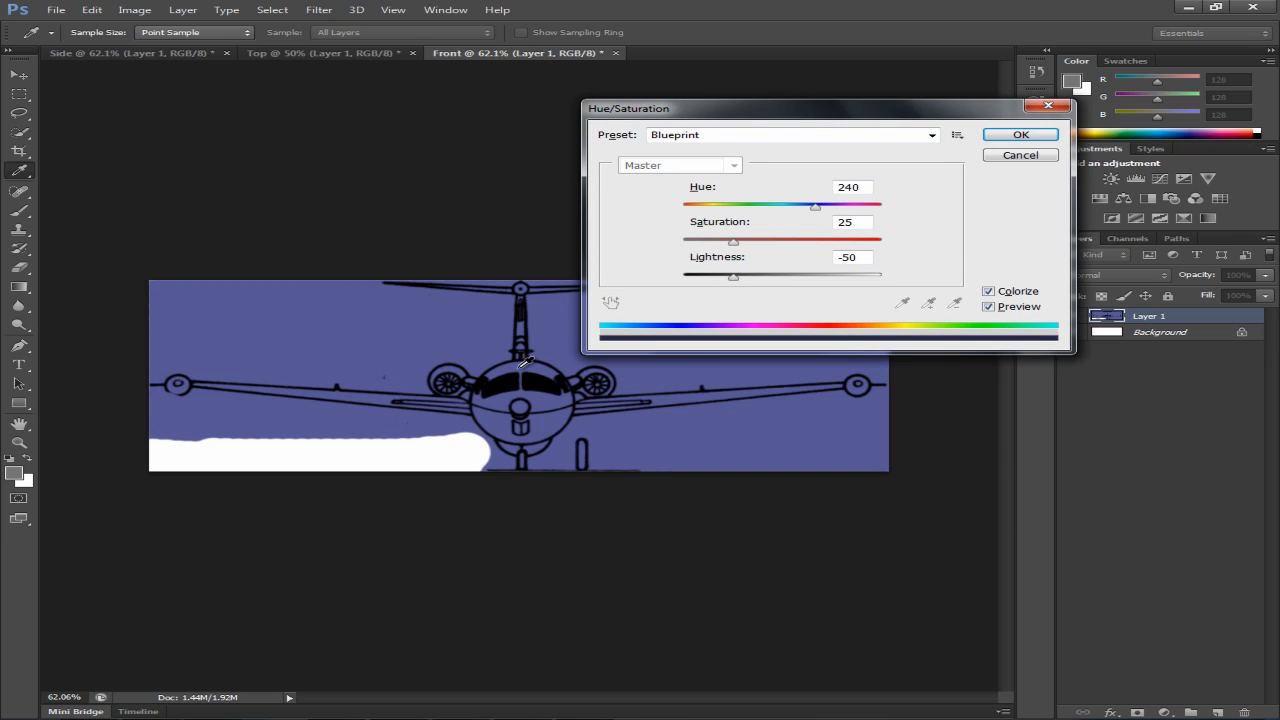
pyautogui.moveTo(172, 444)
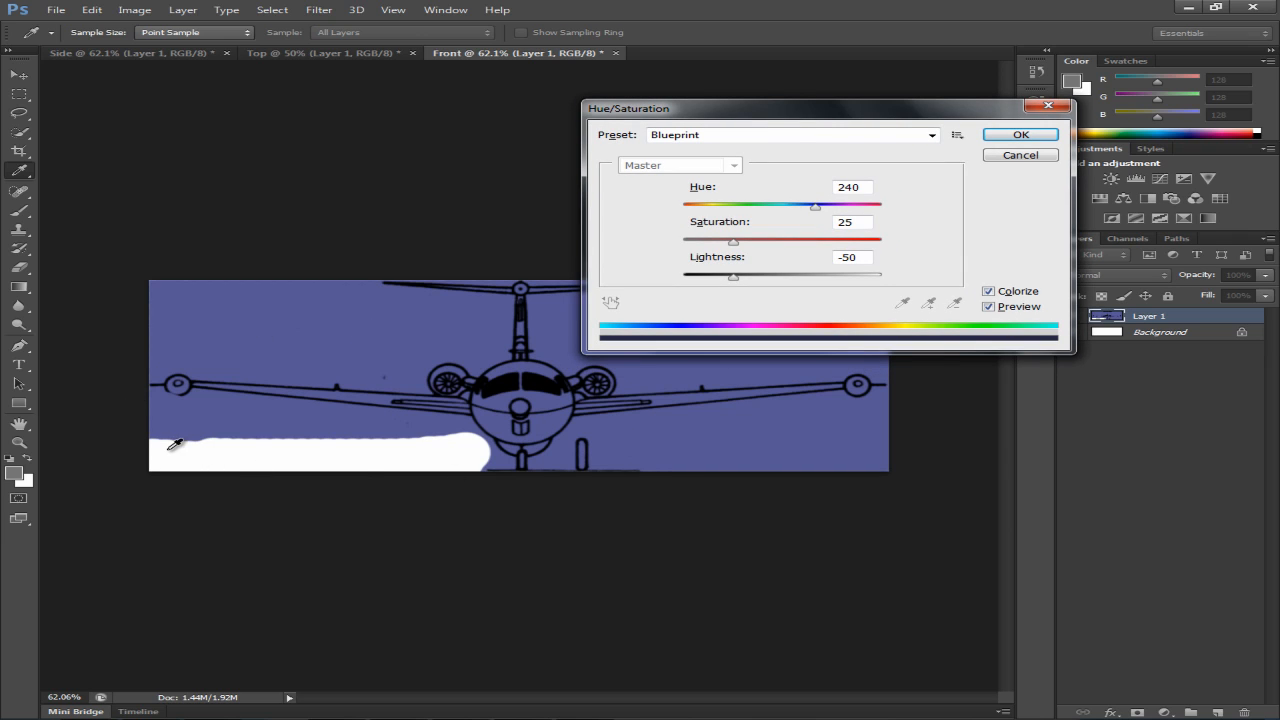
pyautogui.moveTo(804, 236)
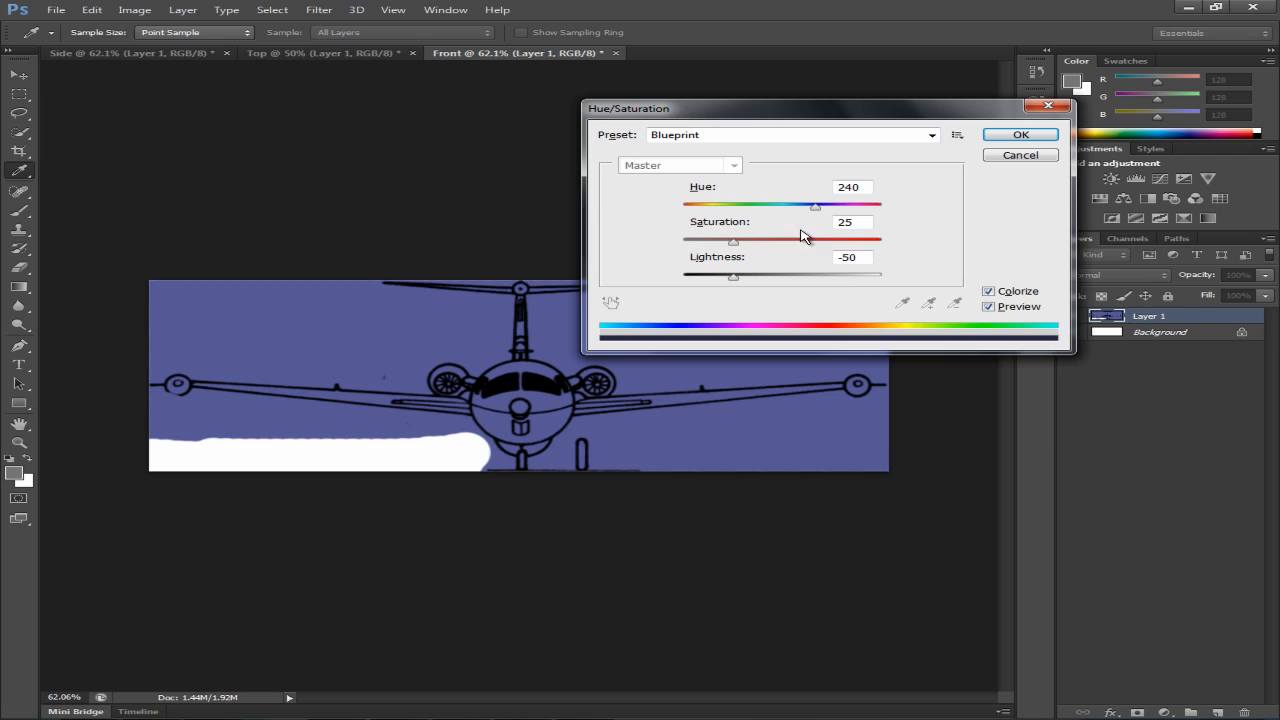
pyautogui.moveTo(96, 290)
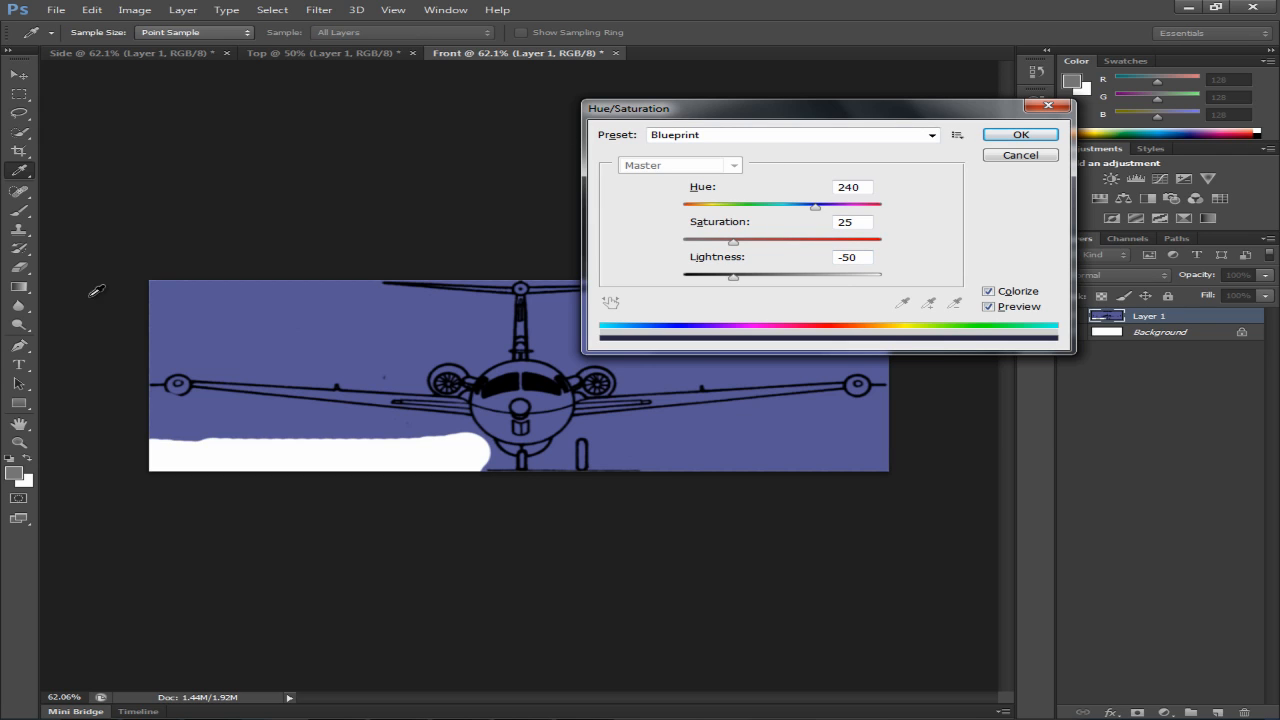
pyautogui.click(1020, 134)
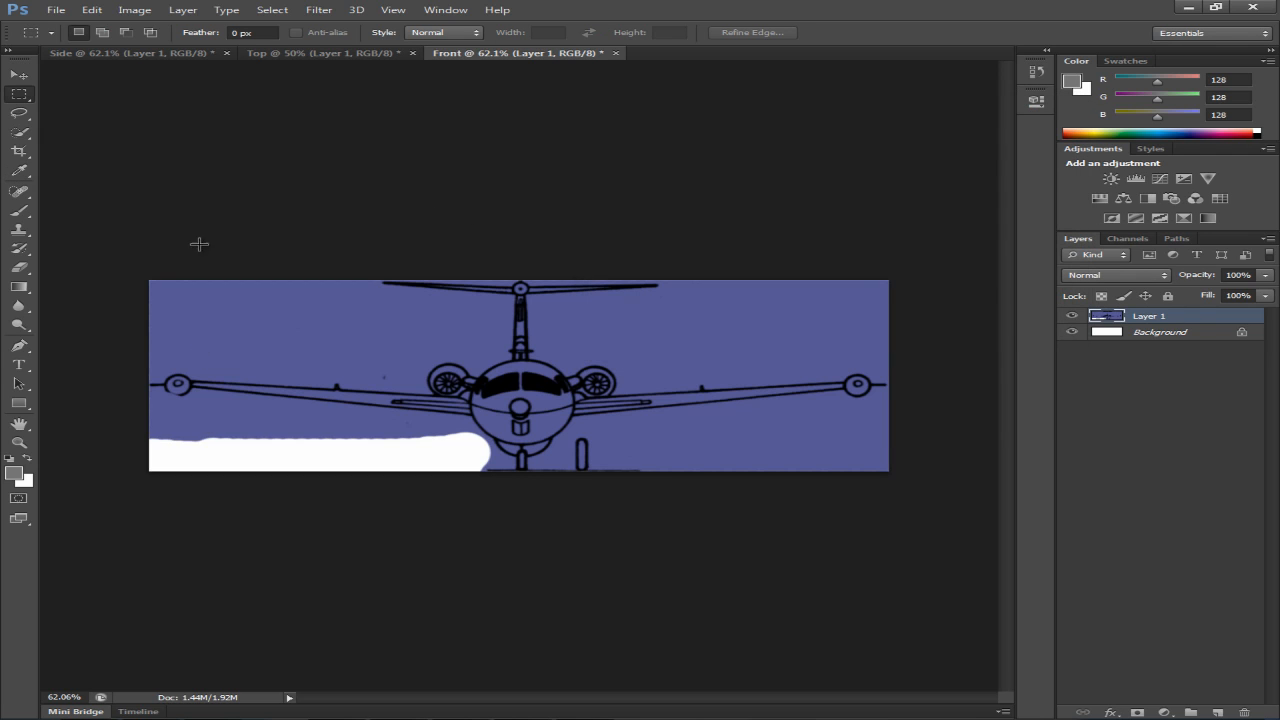
pyautogui.moveTo(18, 288)
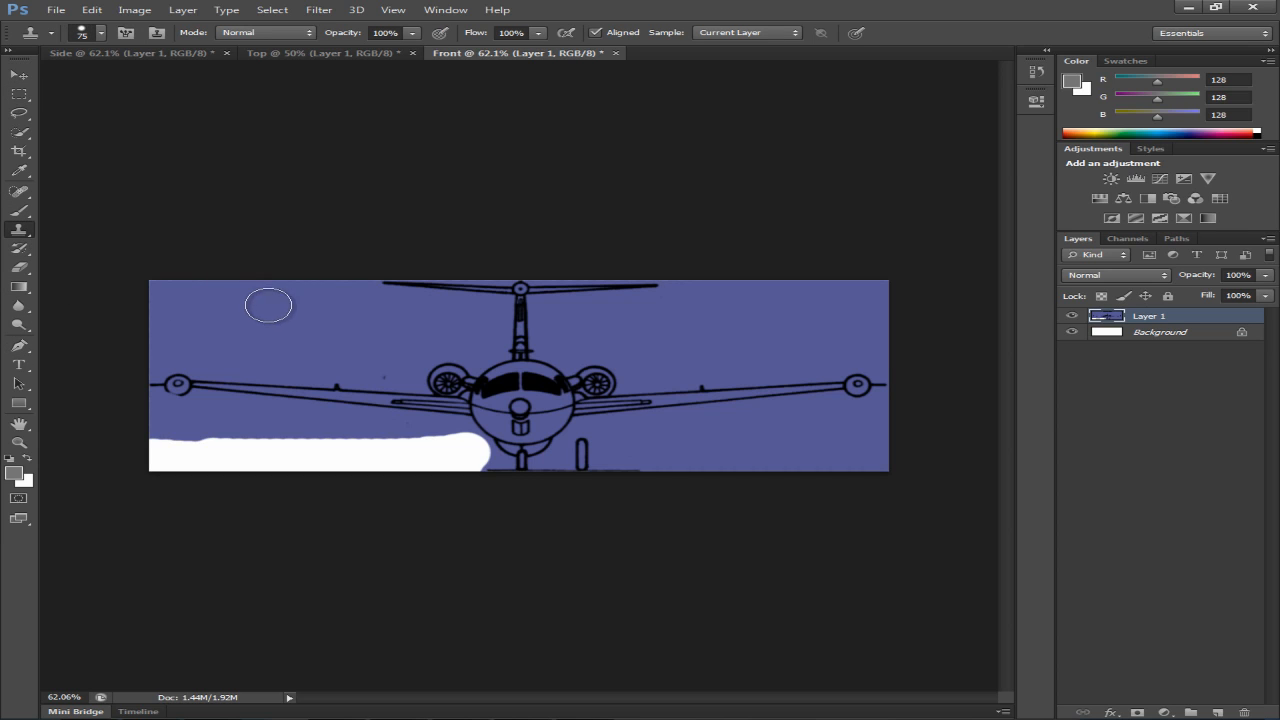
pyautogui.moveTo(302, 260)
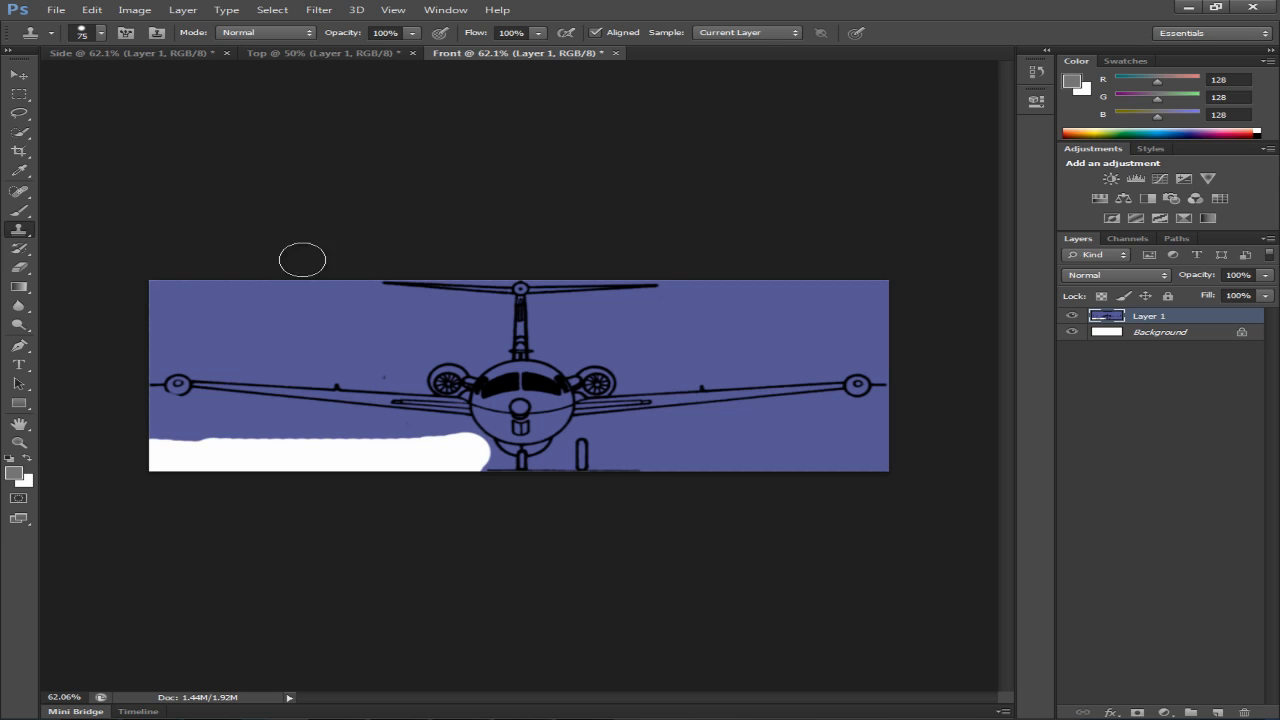
pyautogui.moveTo(240, 304)
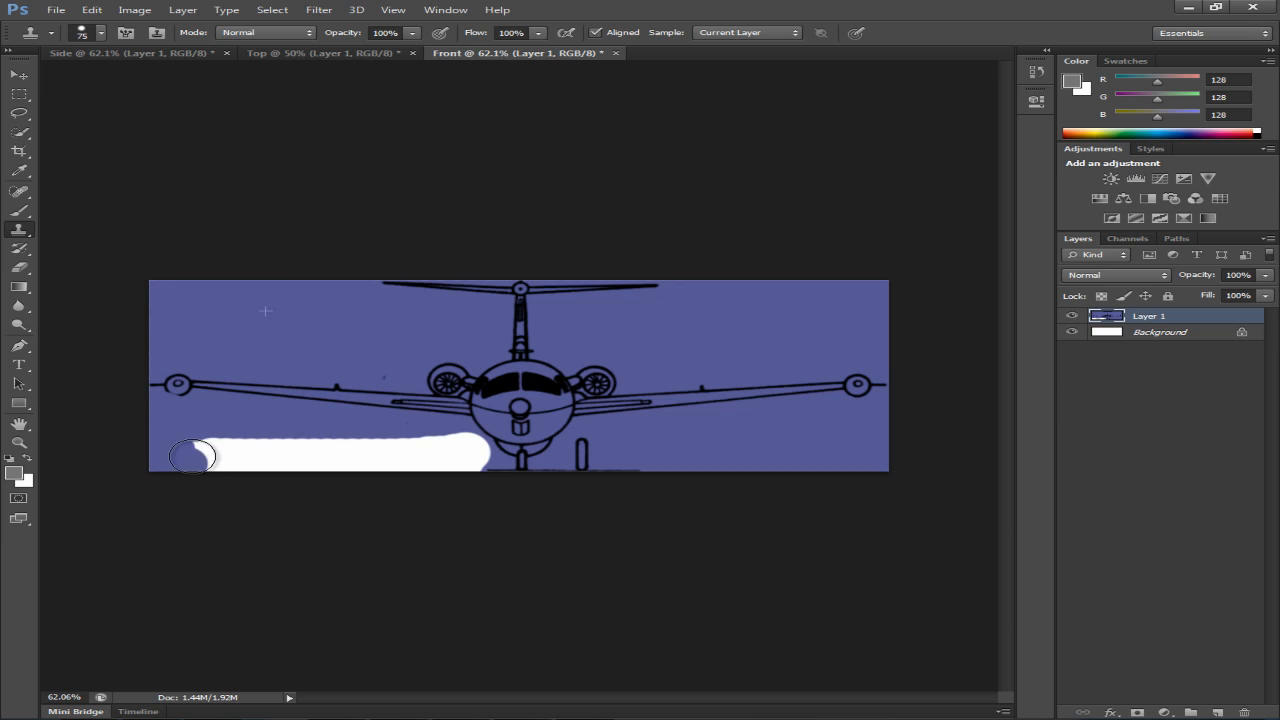
# Clone-stamp blue background over the white strip at the front view's bottom left.
pyautogui.moveTo(196, 456); pyautogui.dragTo(280, 422)
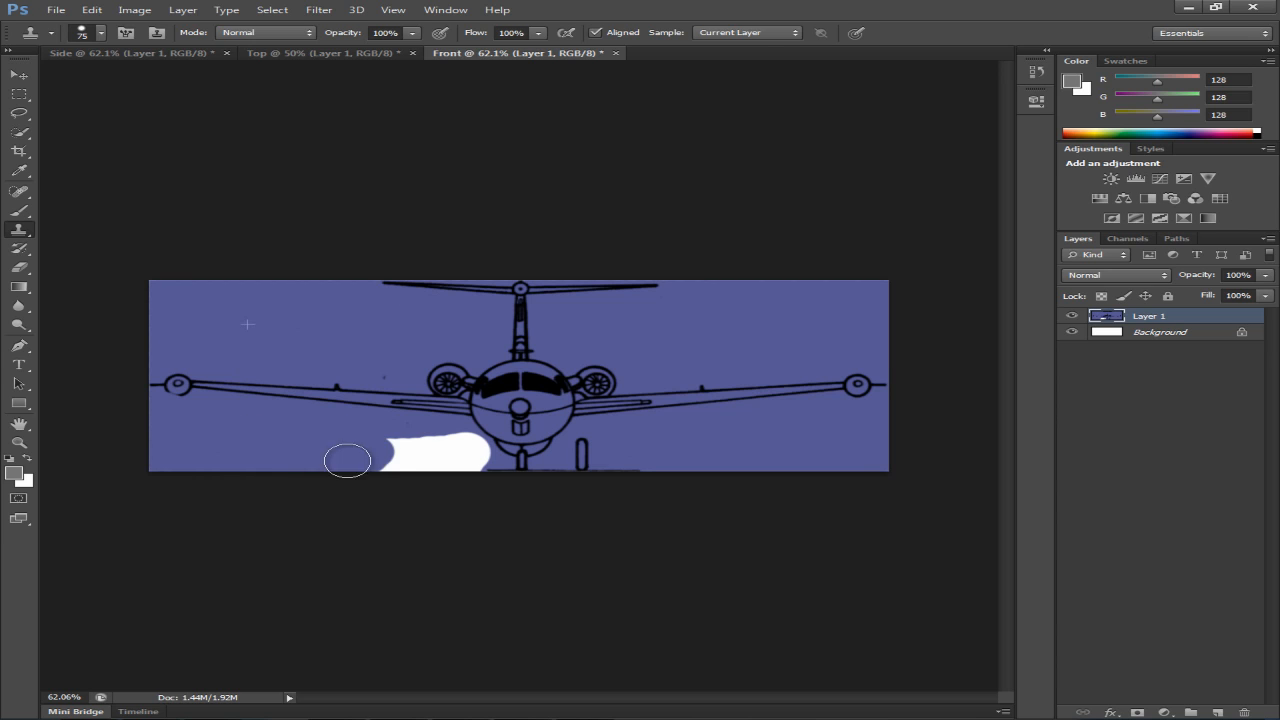
pyautogui.moveTo(348, 460); pyautogui.dragTo(260, 328)
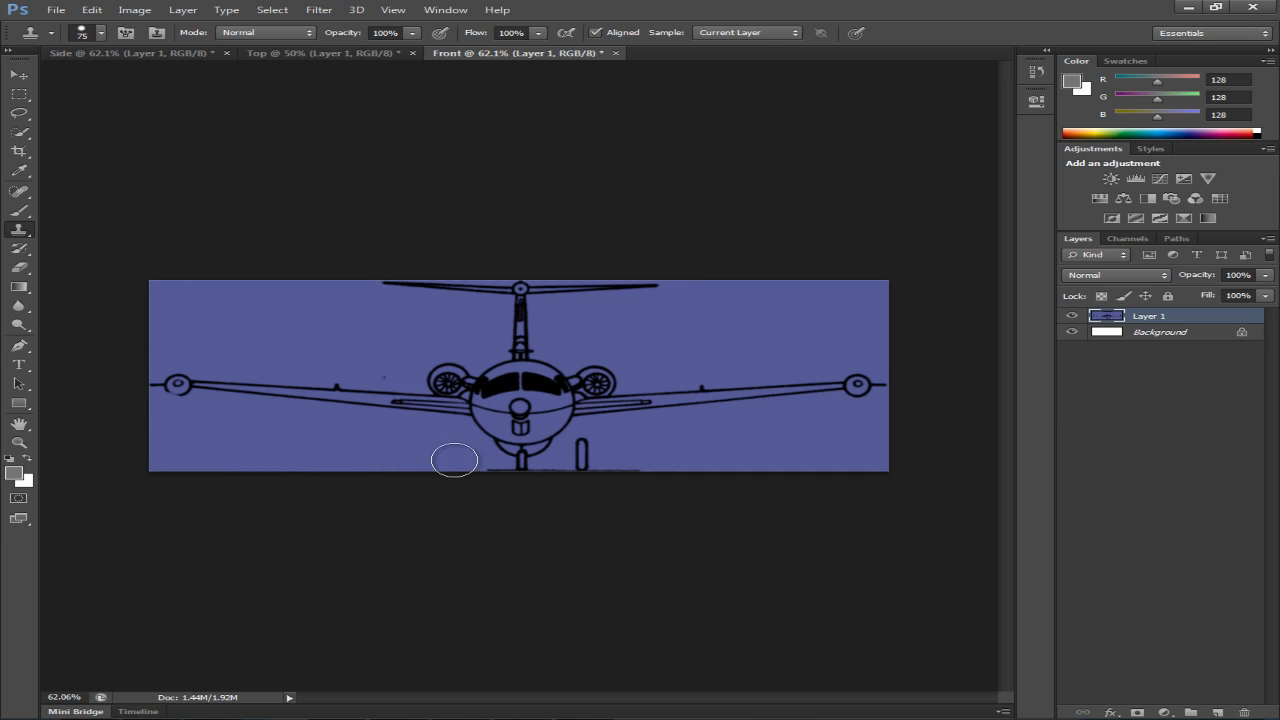
pyautogui.moveTo(116, 64)
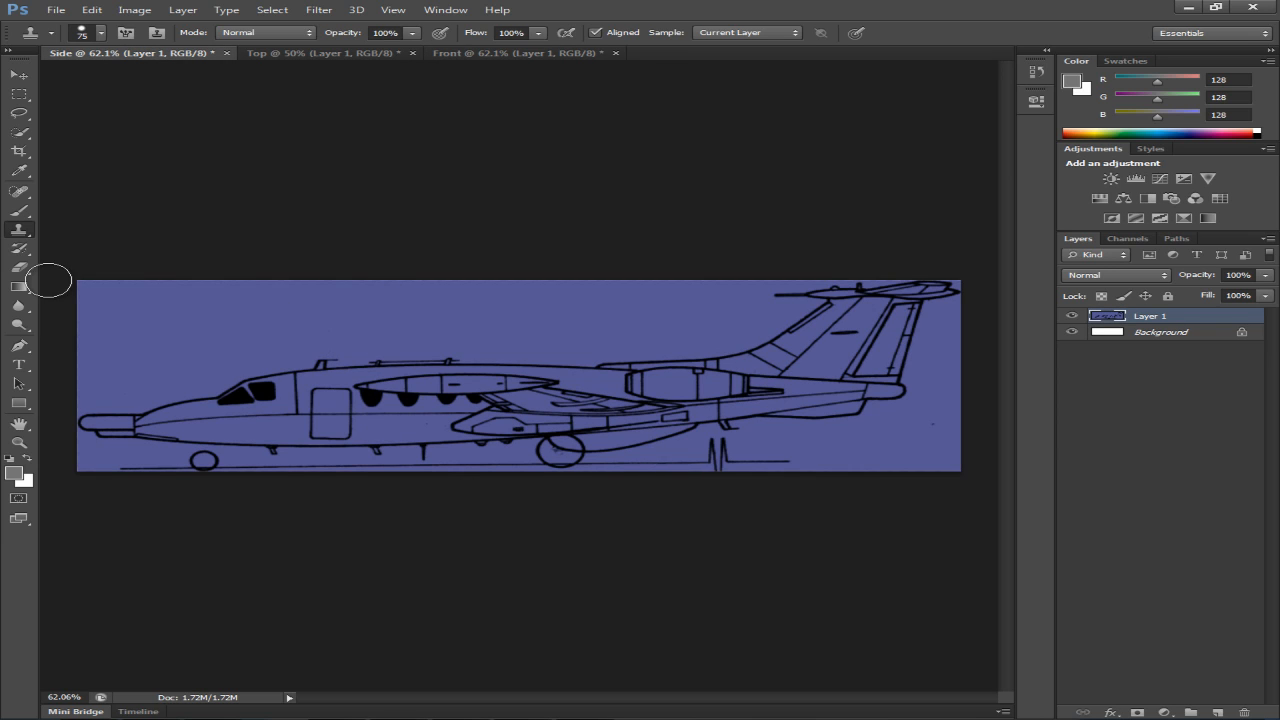
# Review the Top and Front documents, return to Side and reach its file commands.
pyautogui.click(300, 52)
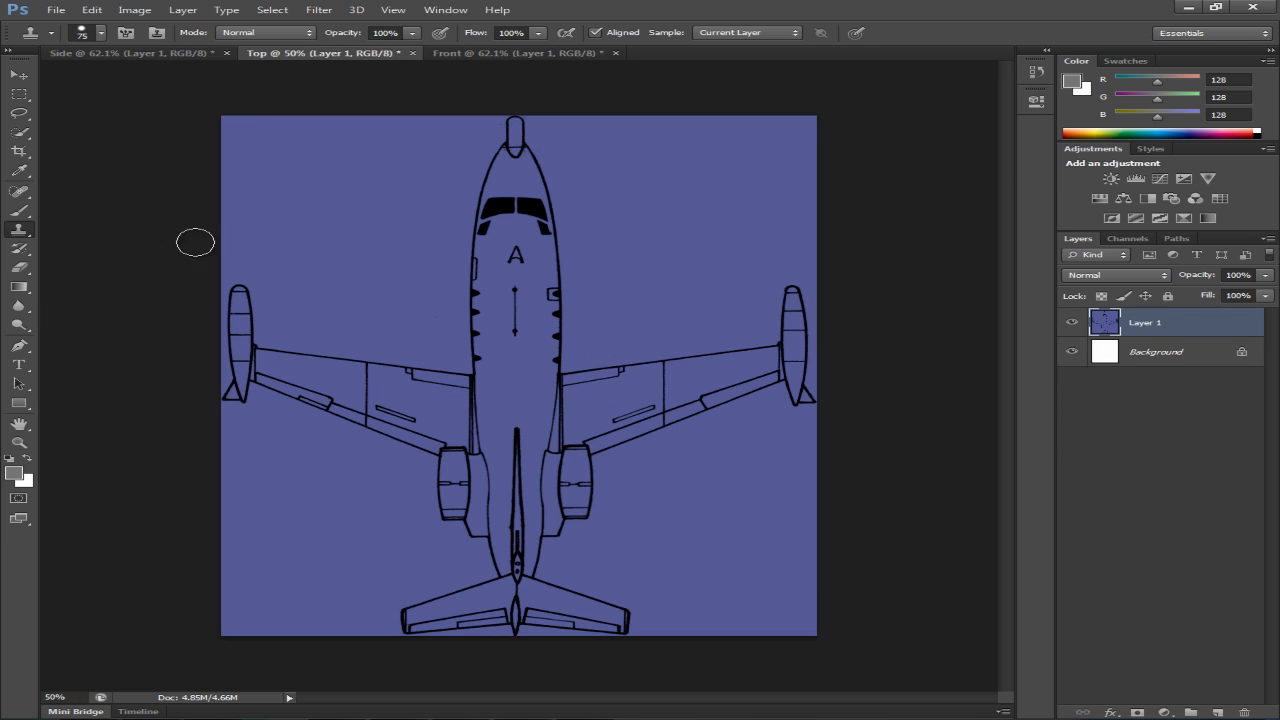
pyautogui.click(520, 52)
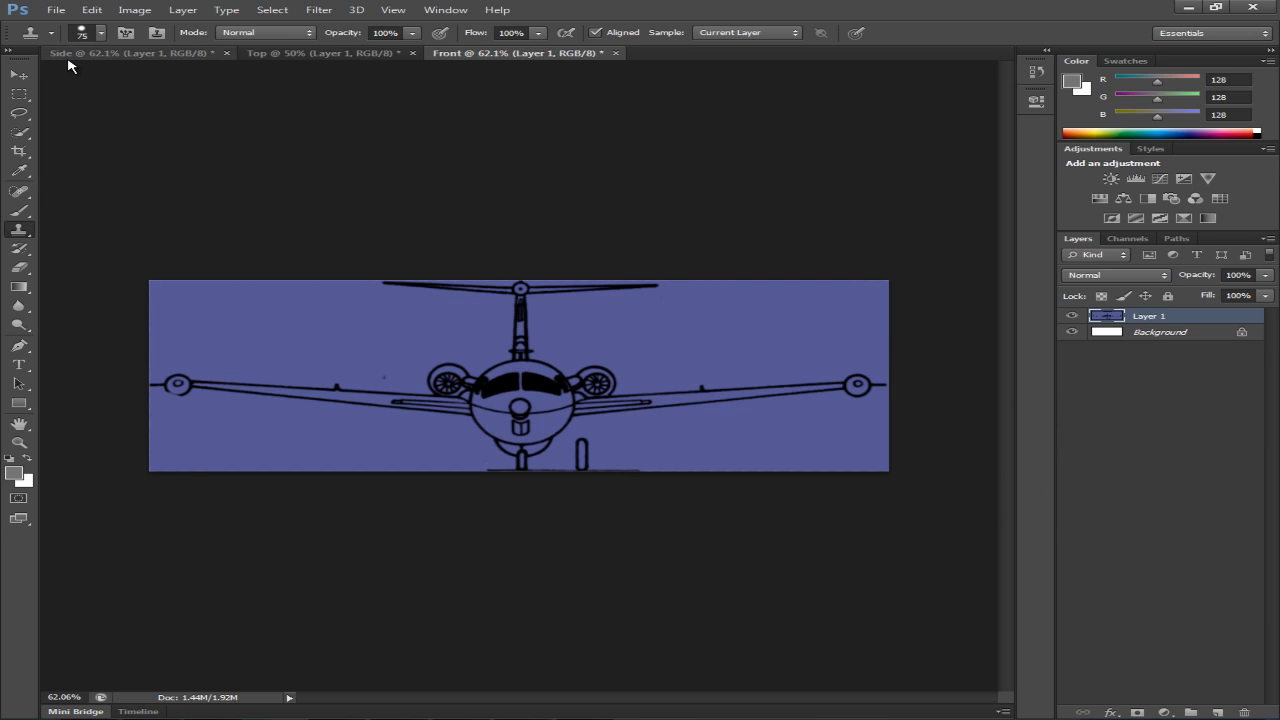
pyautogui.click(100, 52)
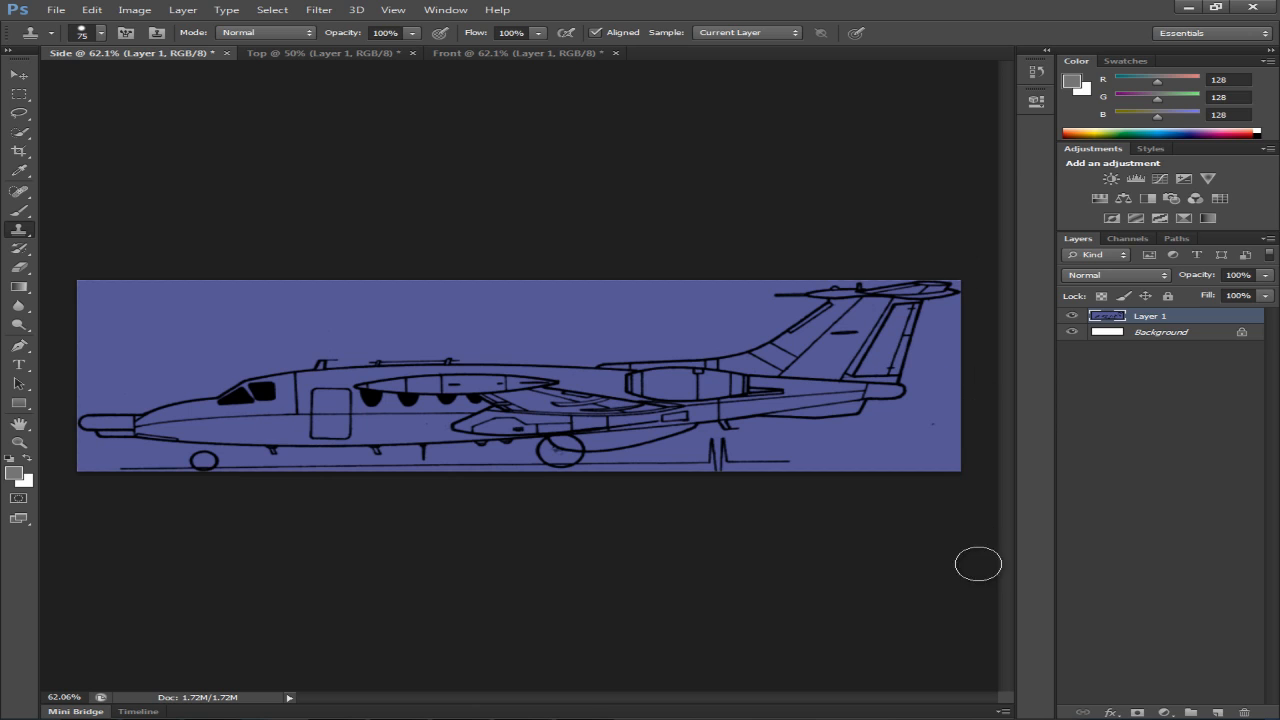
pyautogui.moveTo(172, 538)
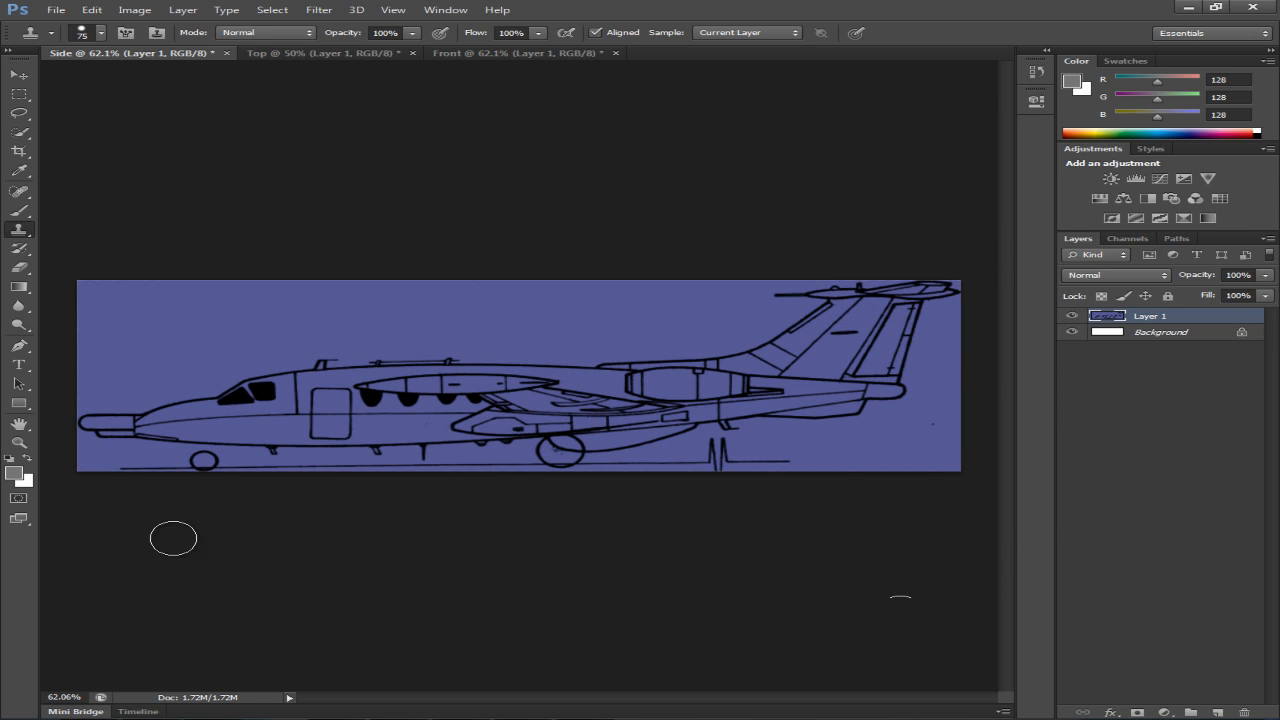
pyautogui.click(56, 8)
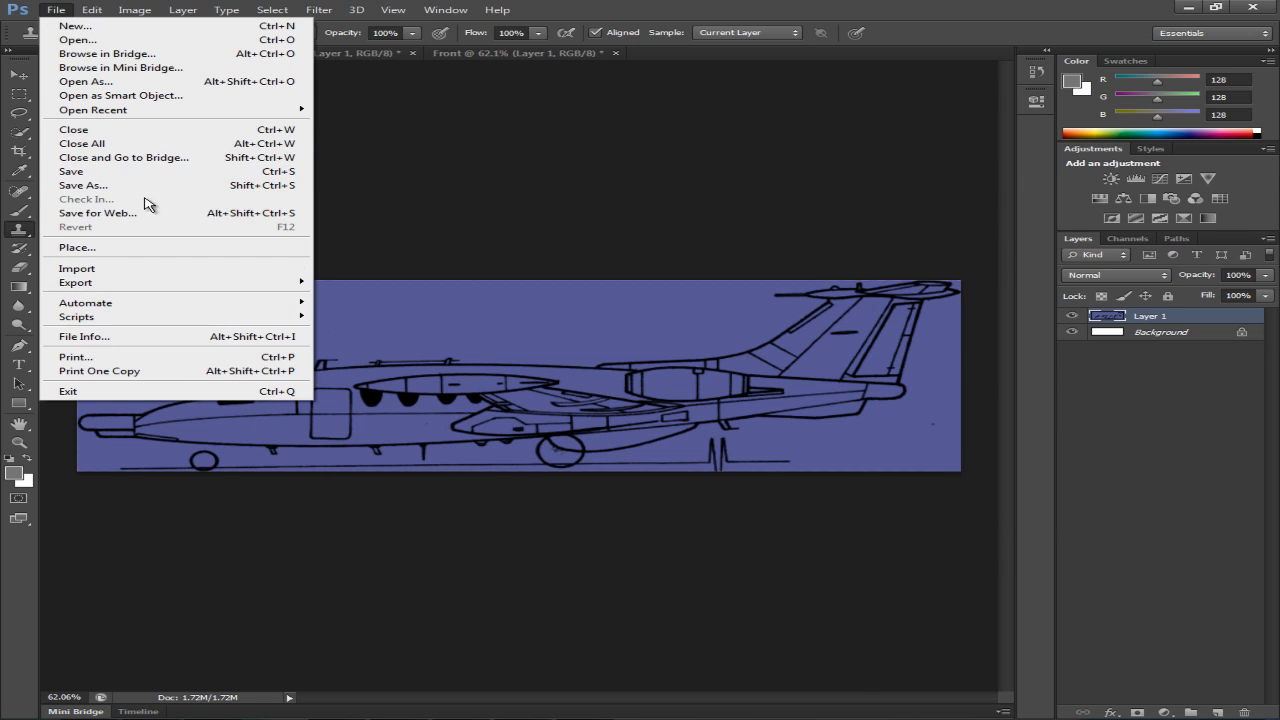
# Start a Save As for Side in the blueprints folder, confirm Photoshop PSD format, then cancel it.
pyautogui.click(84, 184)
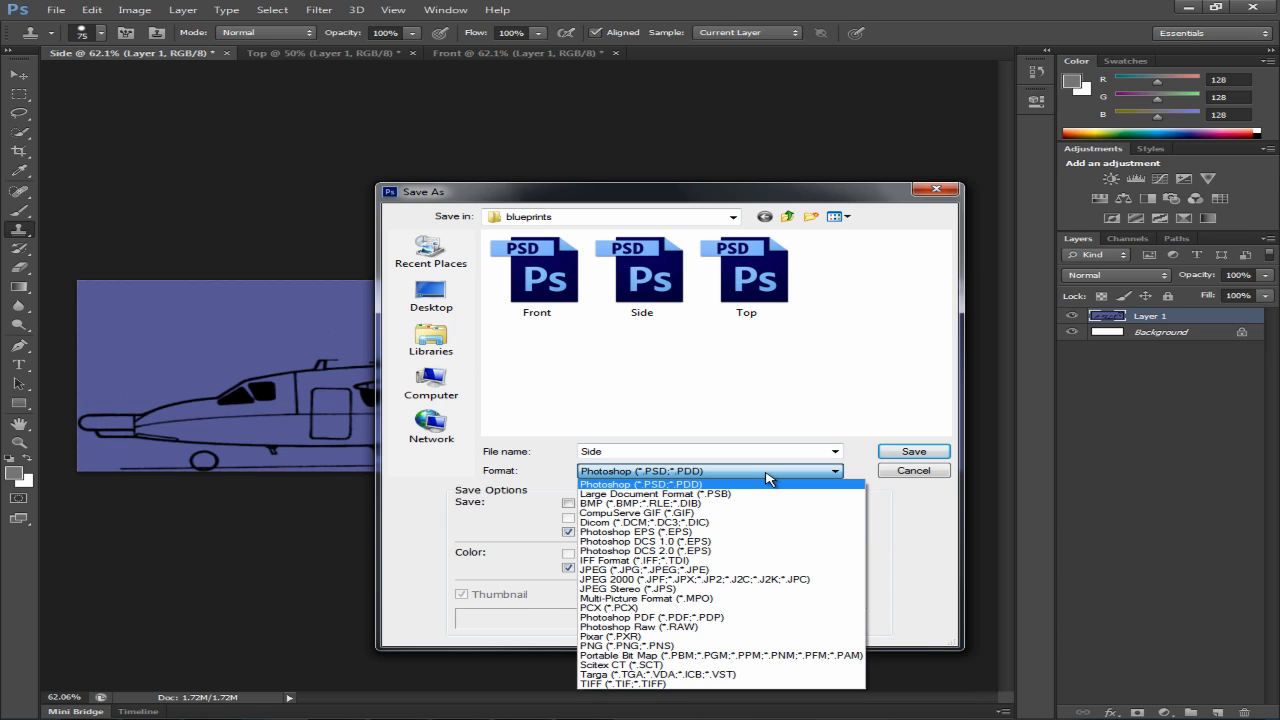
pyautogui.click(642, 472)
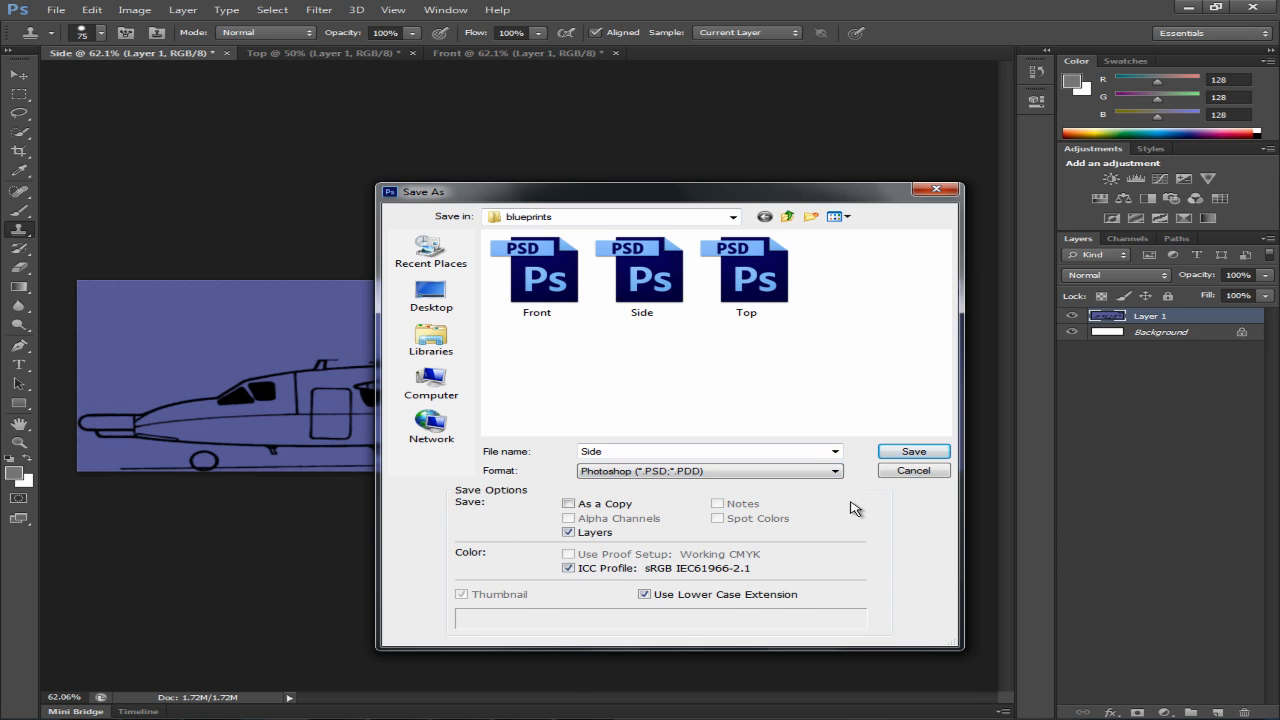
pyautogui.moveTo(706, 436)
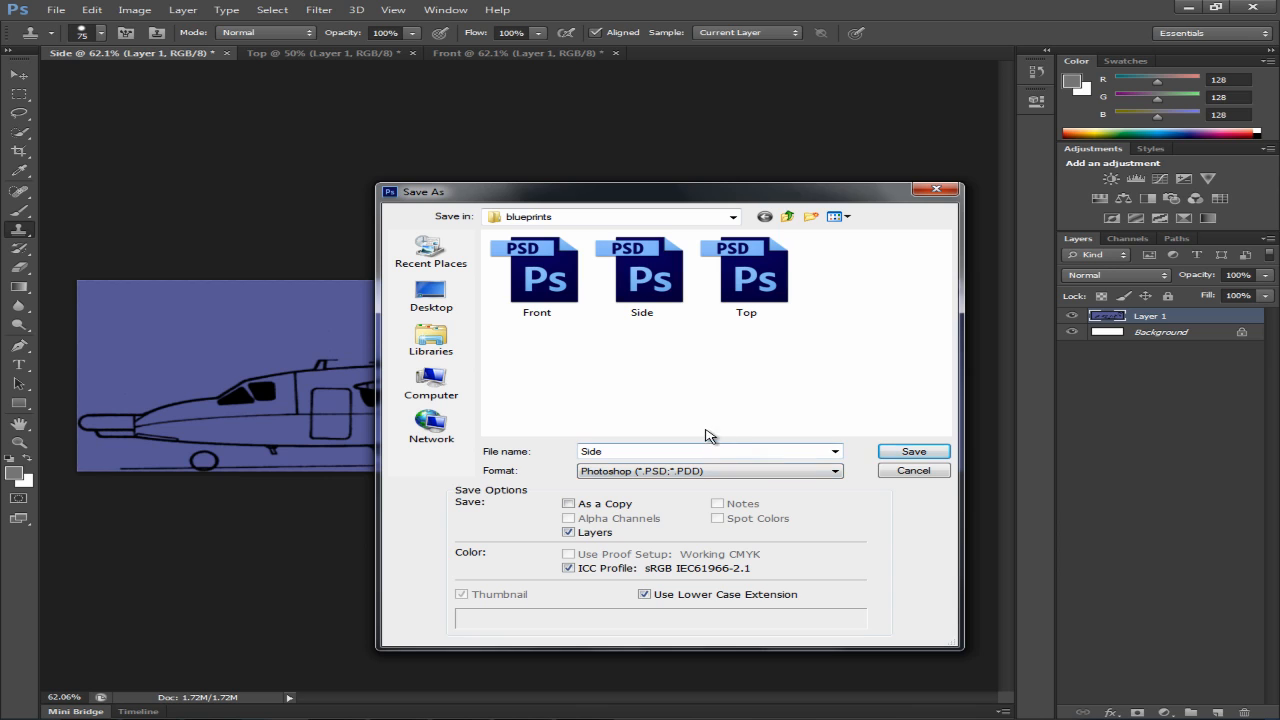
pyautogui.moveTo(644, 330)
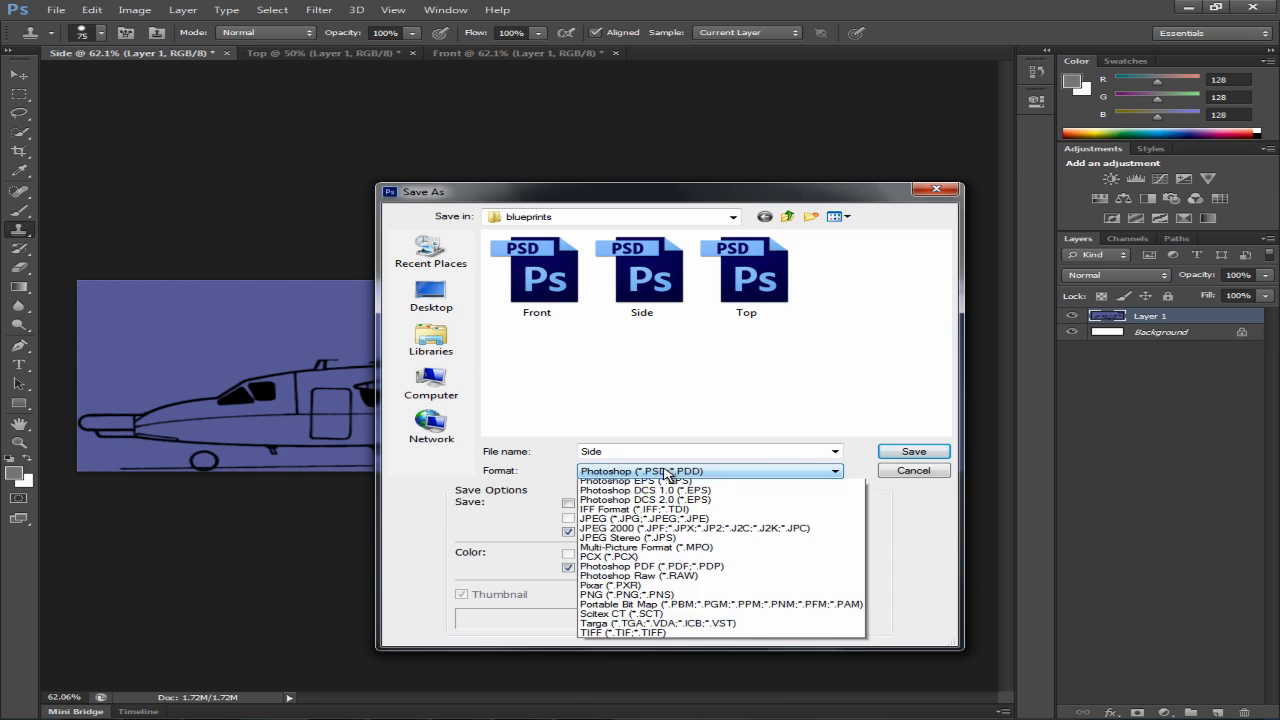
pyautogui.click(644, 472)
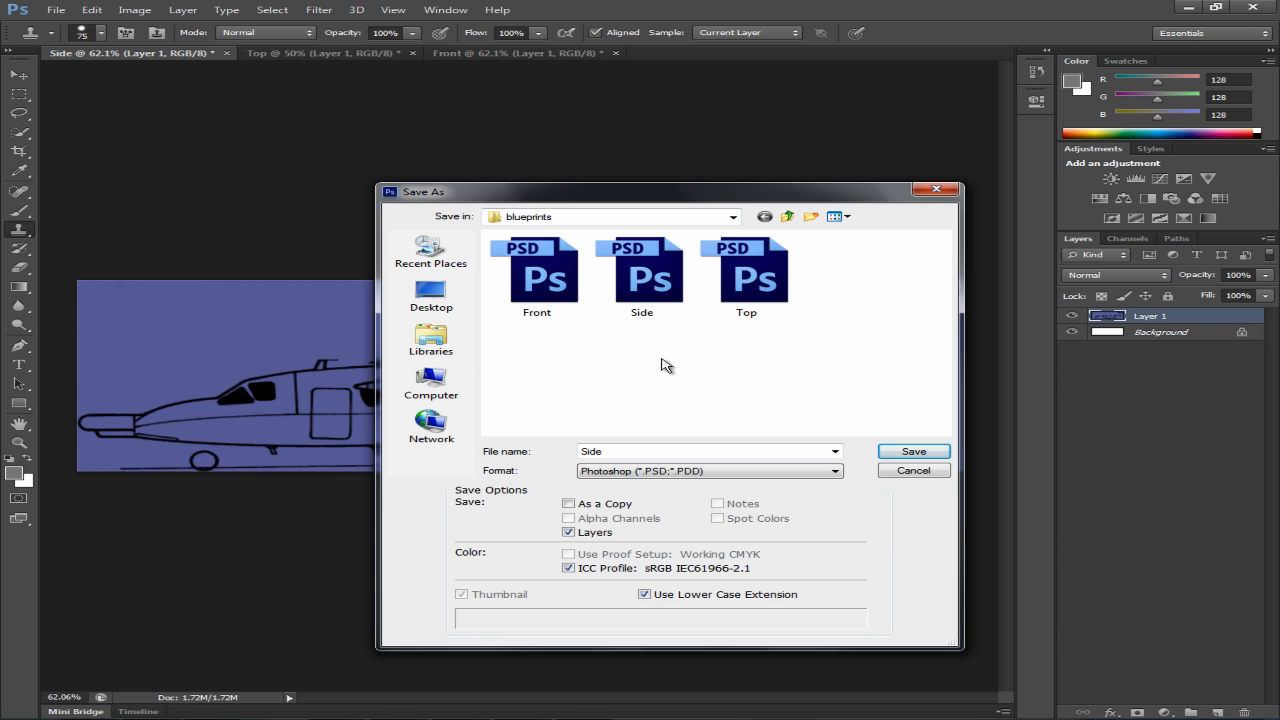
pyautogui.click(710, 470)
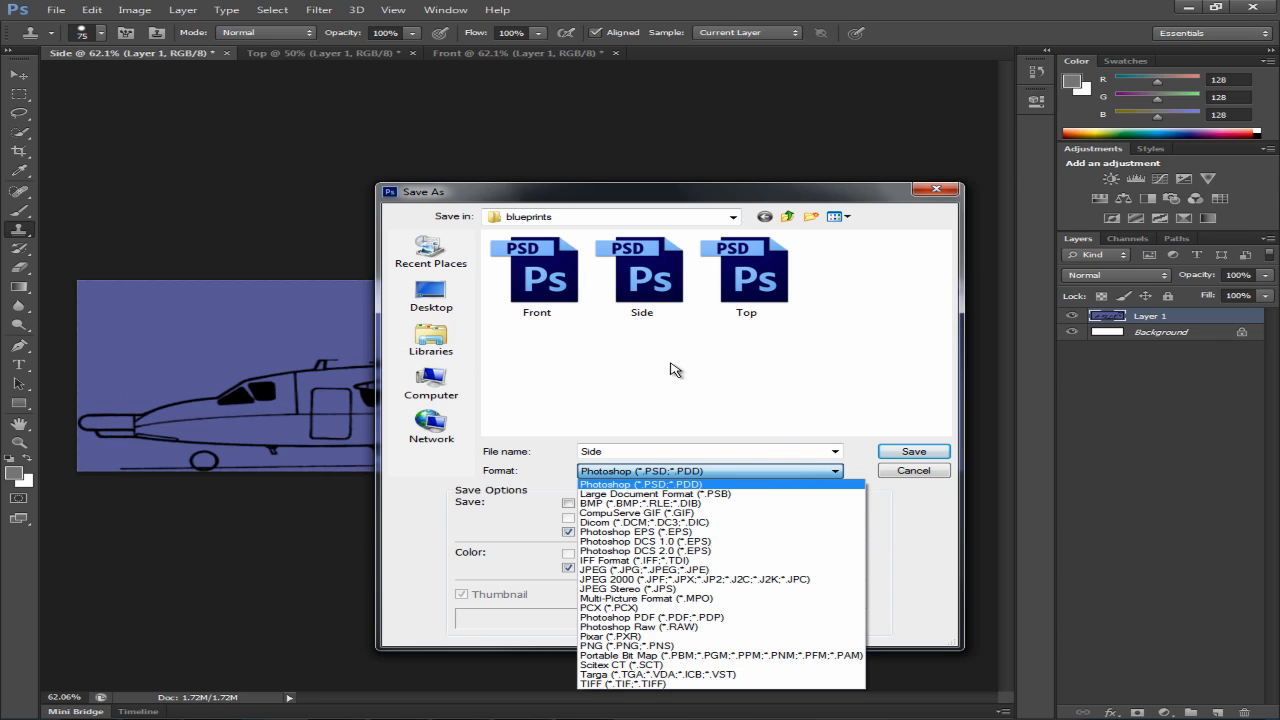
pyautogui.moveTo(842, 518)
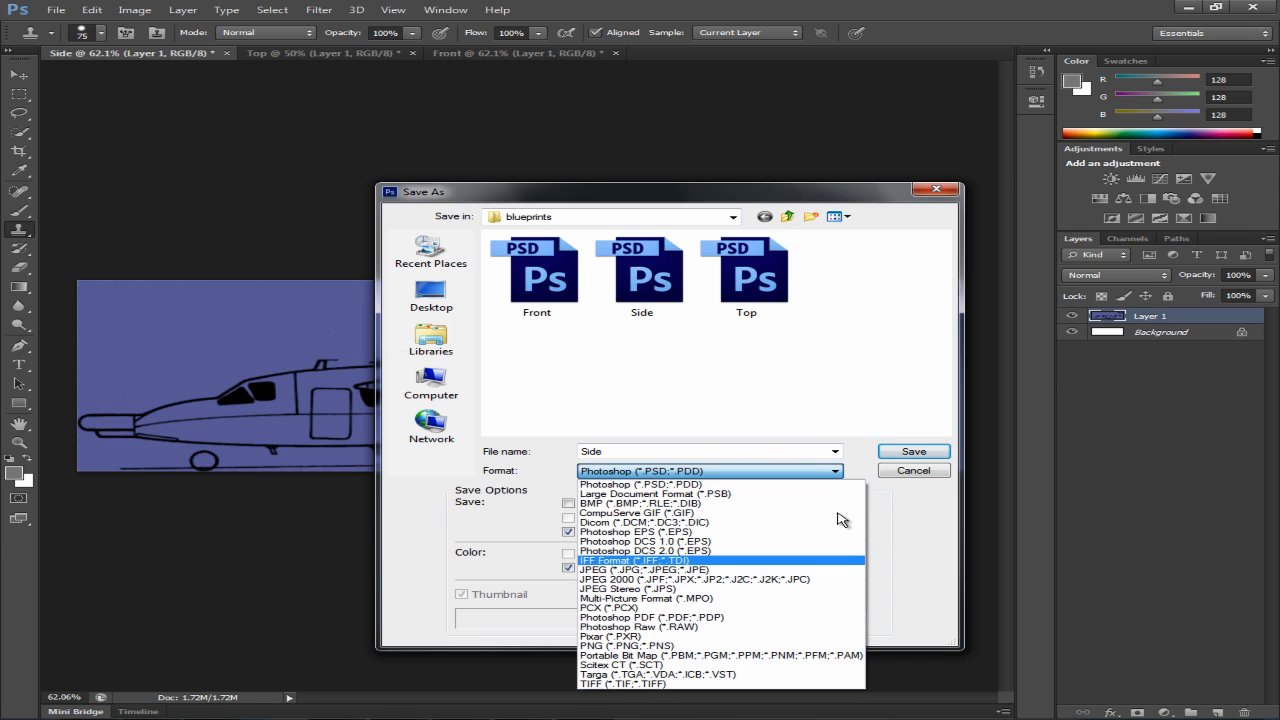
pyautogui.click(640, 484)
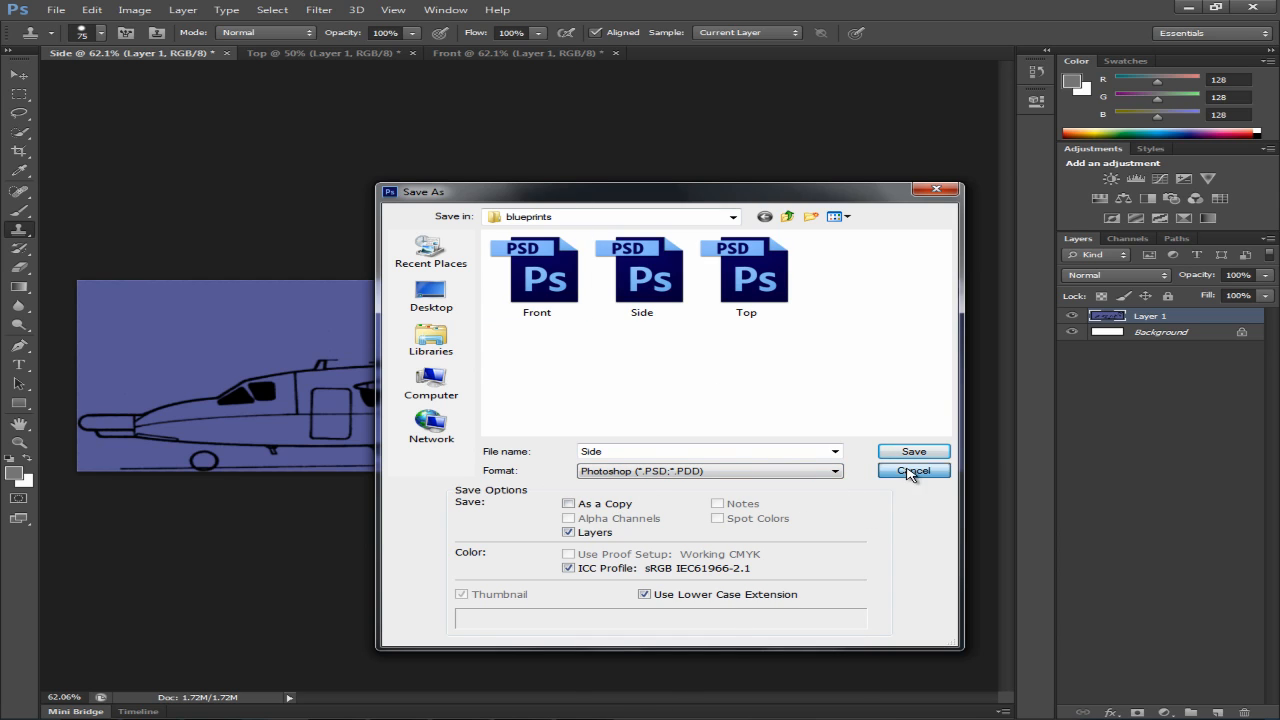
pyautogui.click(912, 470)
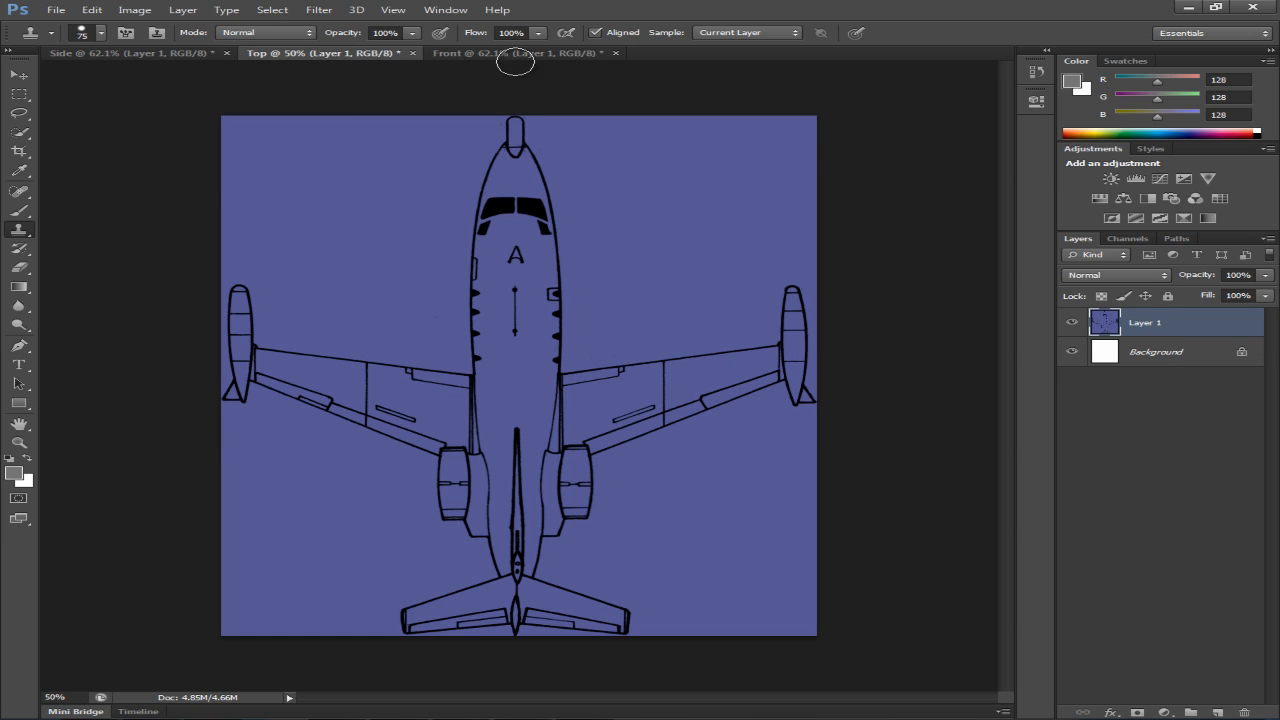
# Make the Side document active again.
pyautogui.click(130, 52)
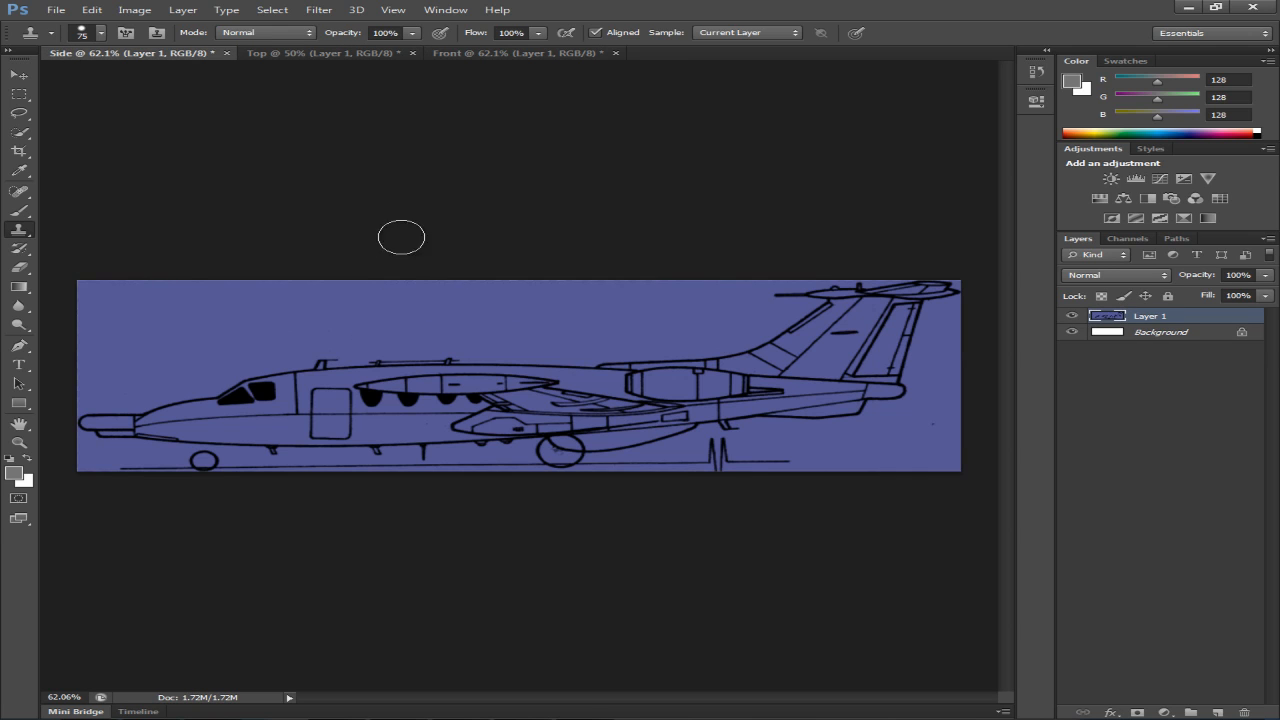
pyautogui.moveTo(692, 628)
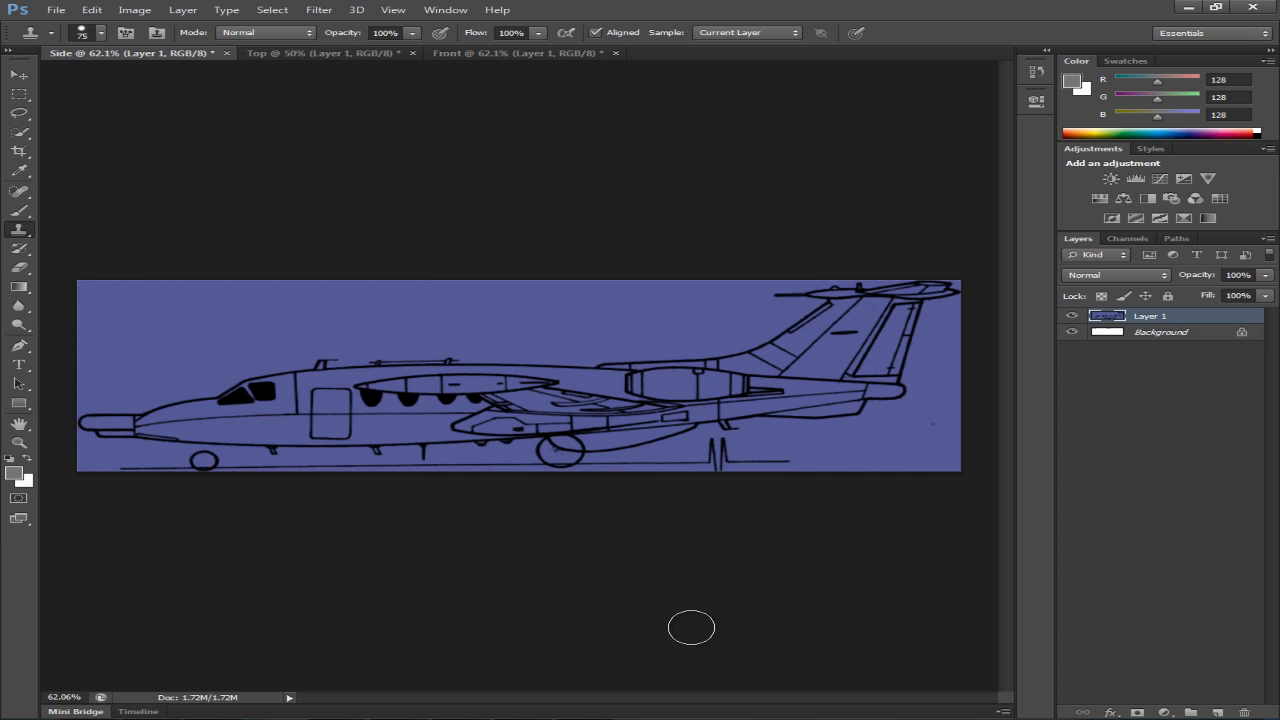
pyautogui.moveTo(368, 152)
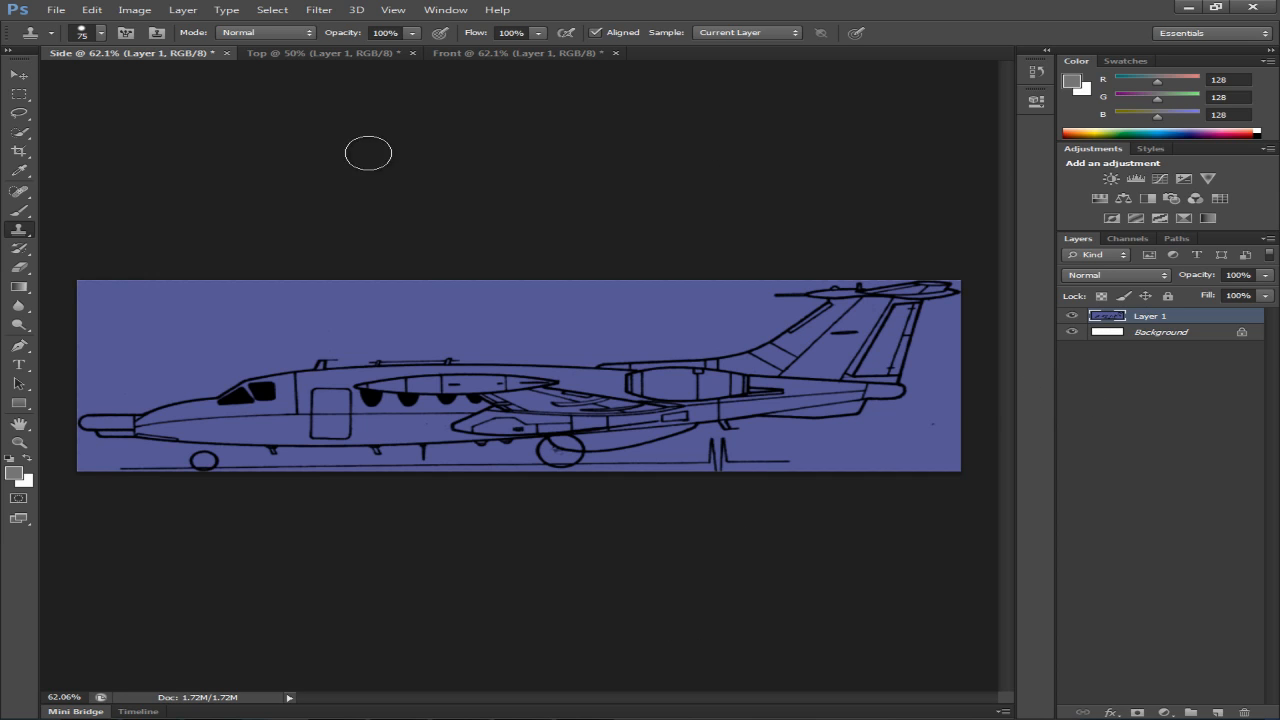